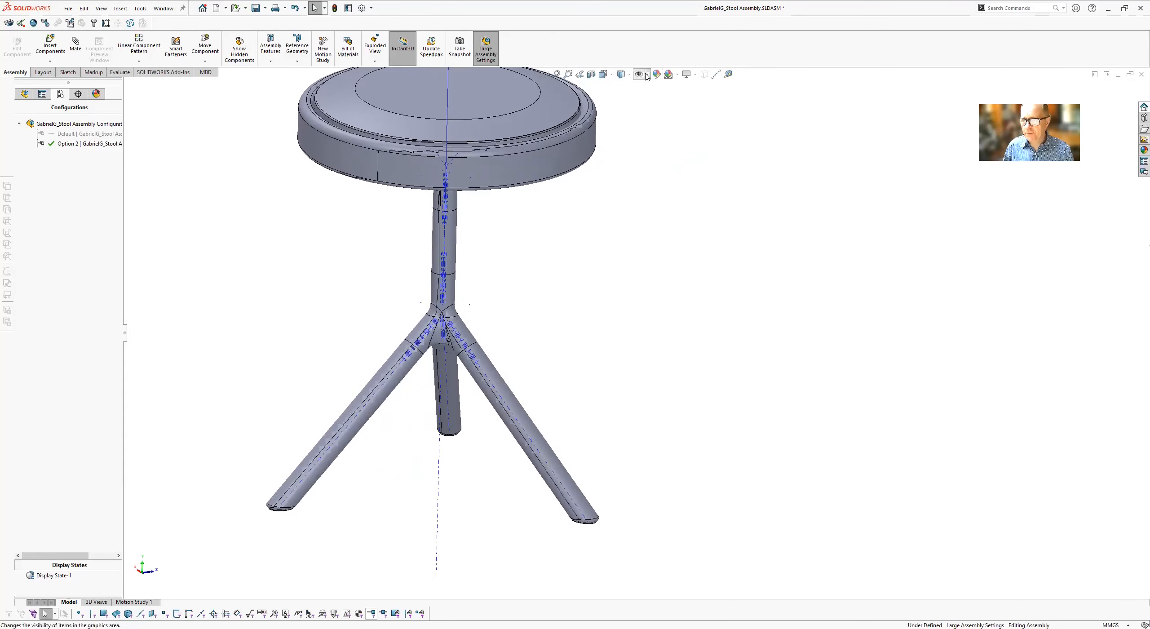
Start an exploded view and explode the first stool leg 100 mm along its axis.
left_click(645, 74)
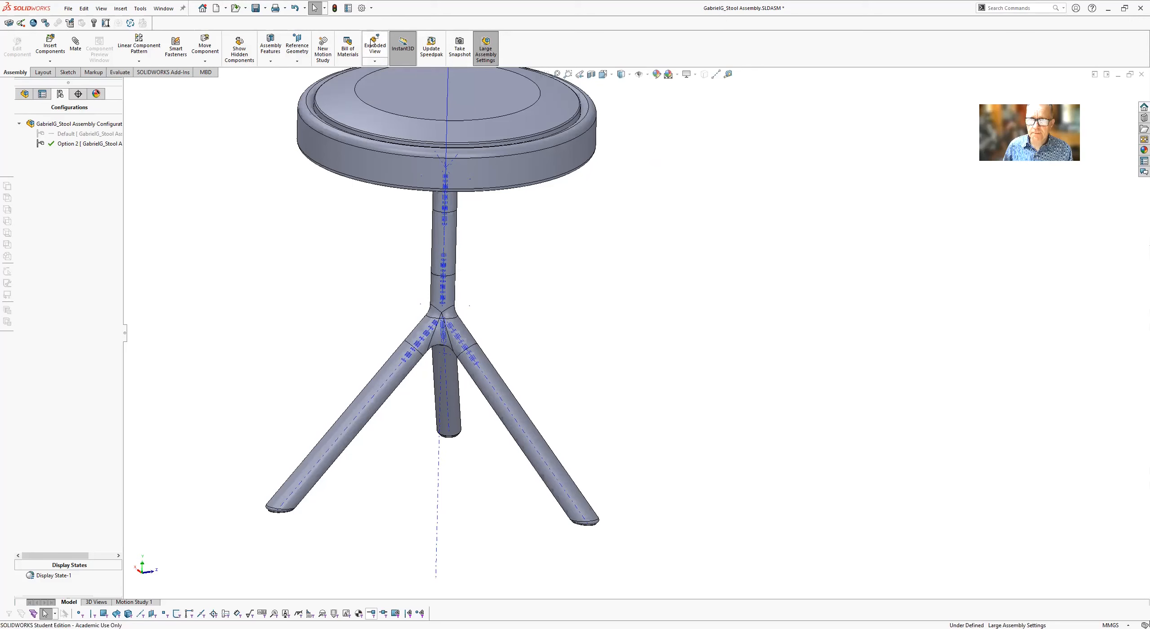
left_click(374, 44)
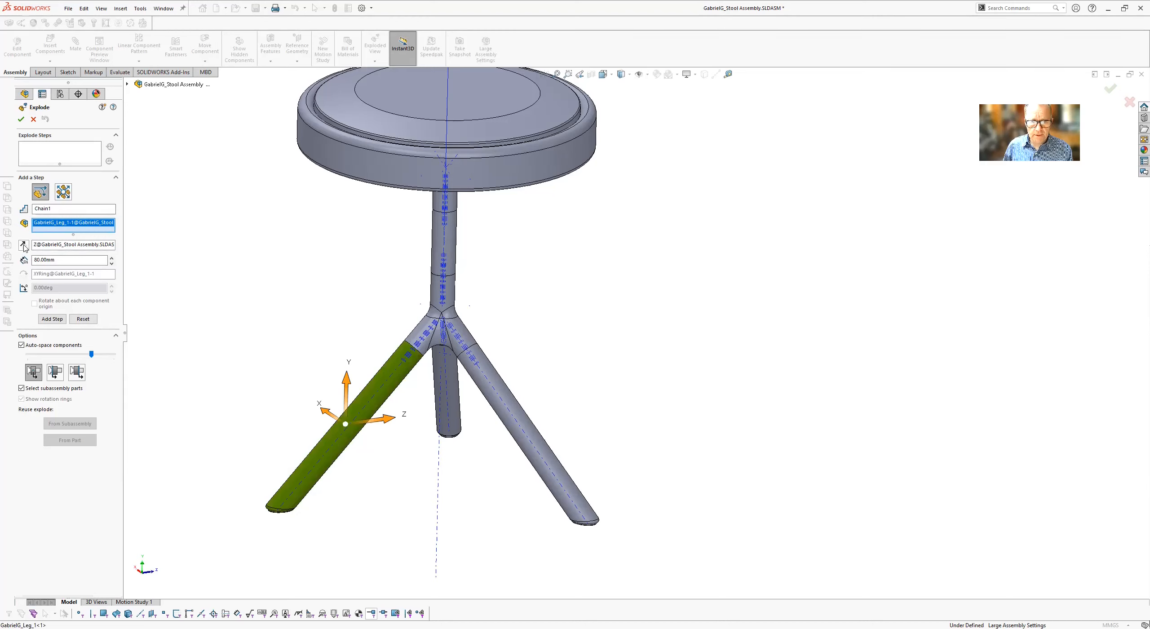
left_click(73, 244)
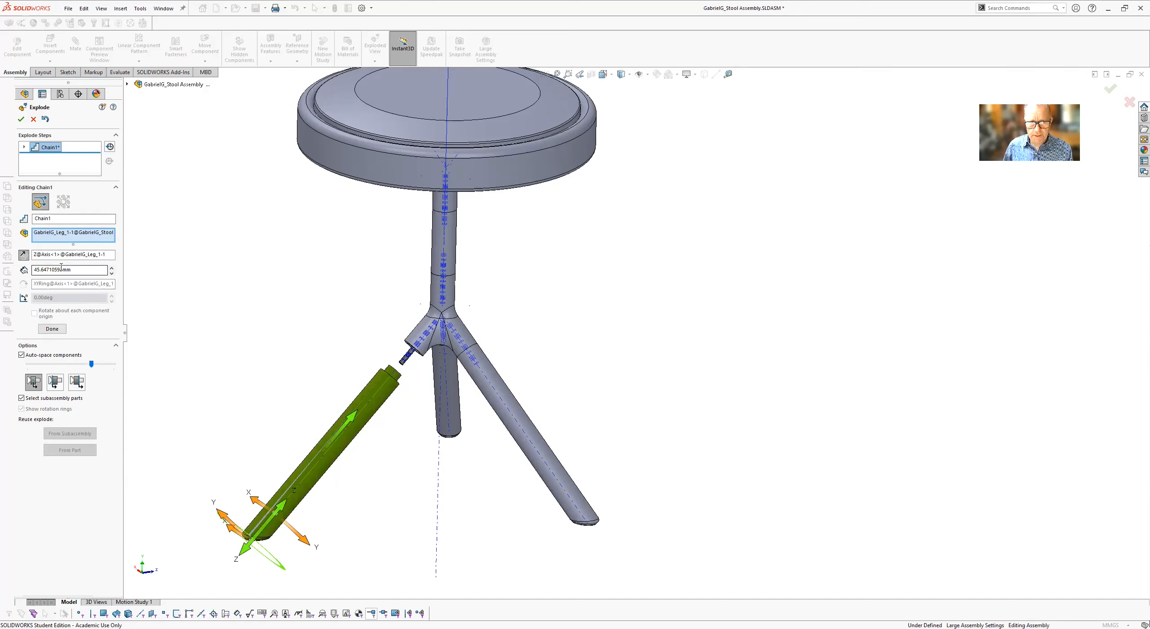
triple_click(66, 269)
type("100")
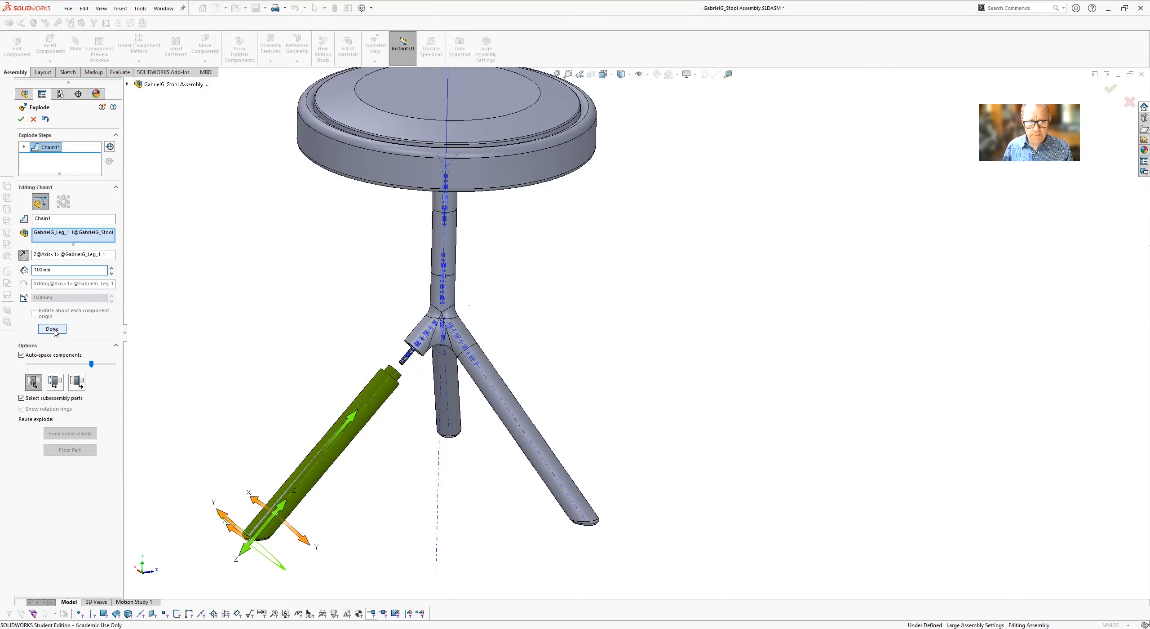
left_click(51, 328)
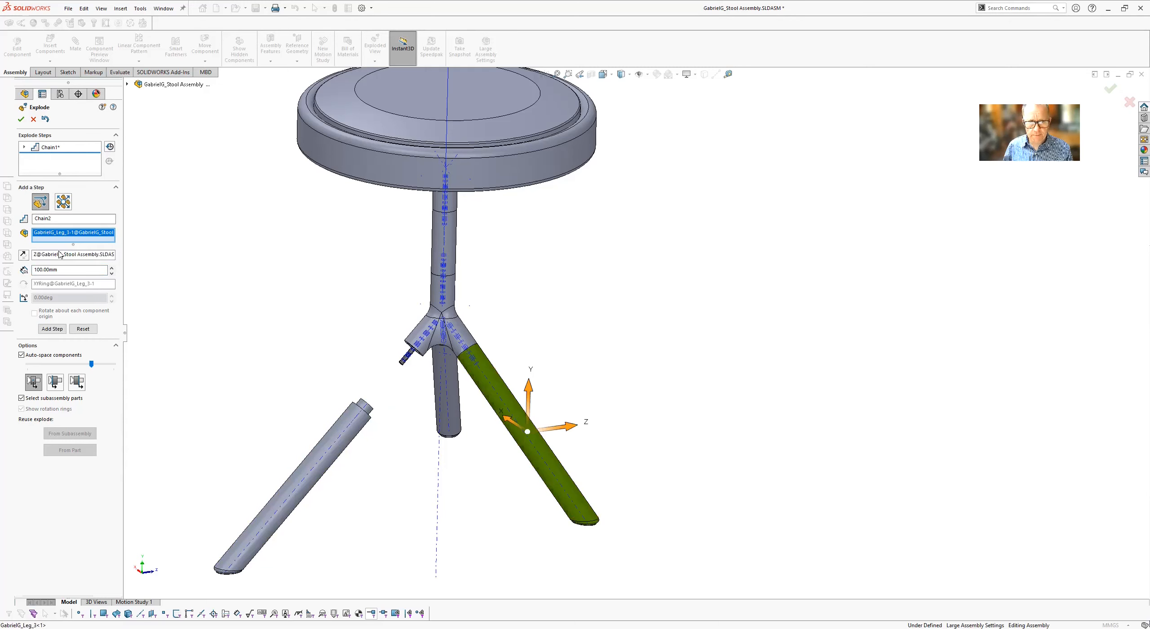
Explode the second and third stool legs 100 mm along their axes.
left_click(73, 254)
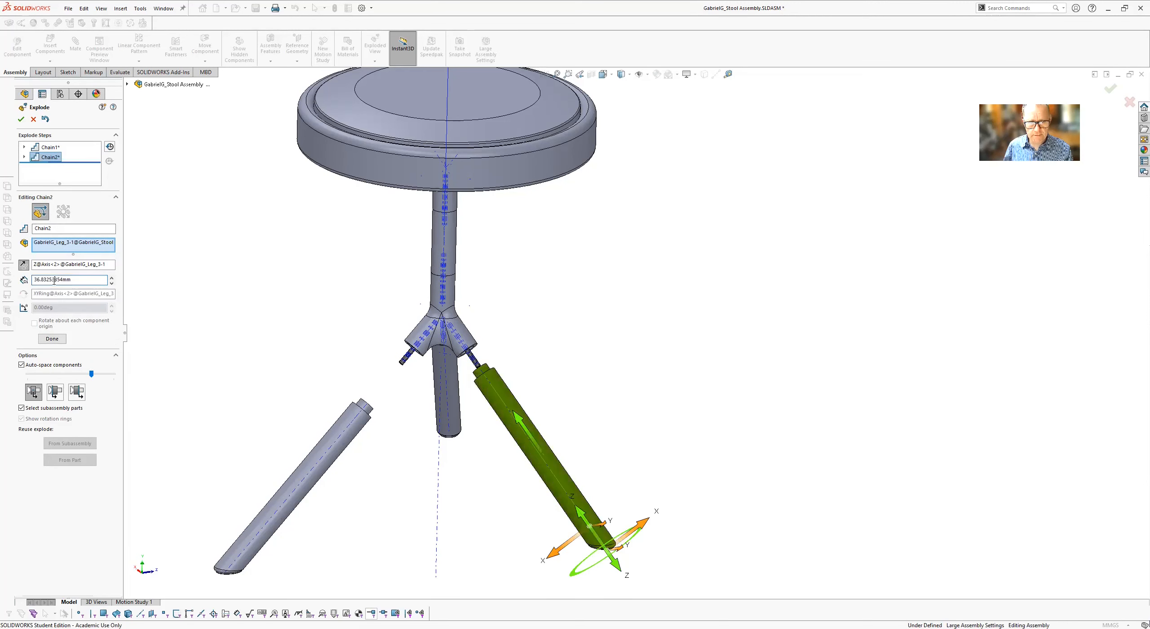
type("1")
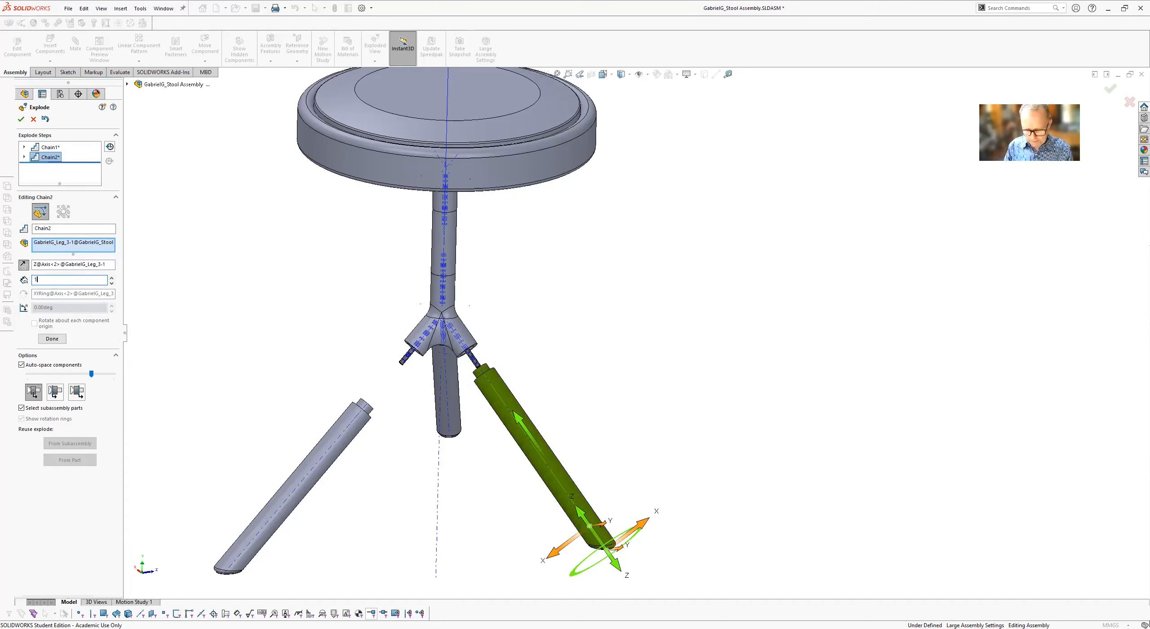
type("100")
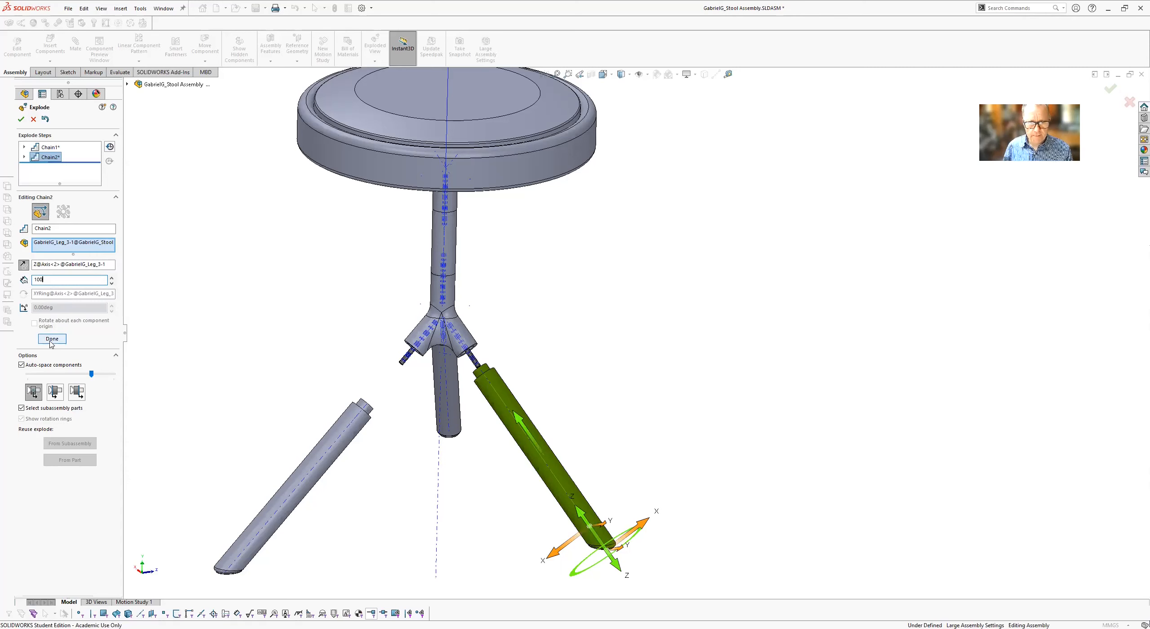
left_click(51, 339)
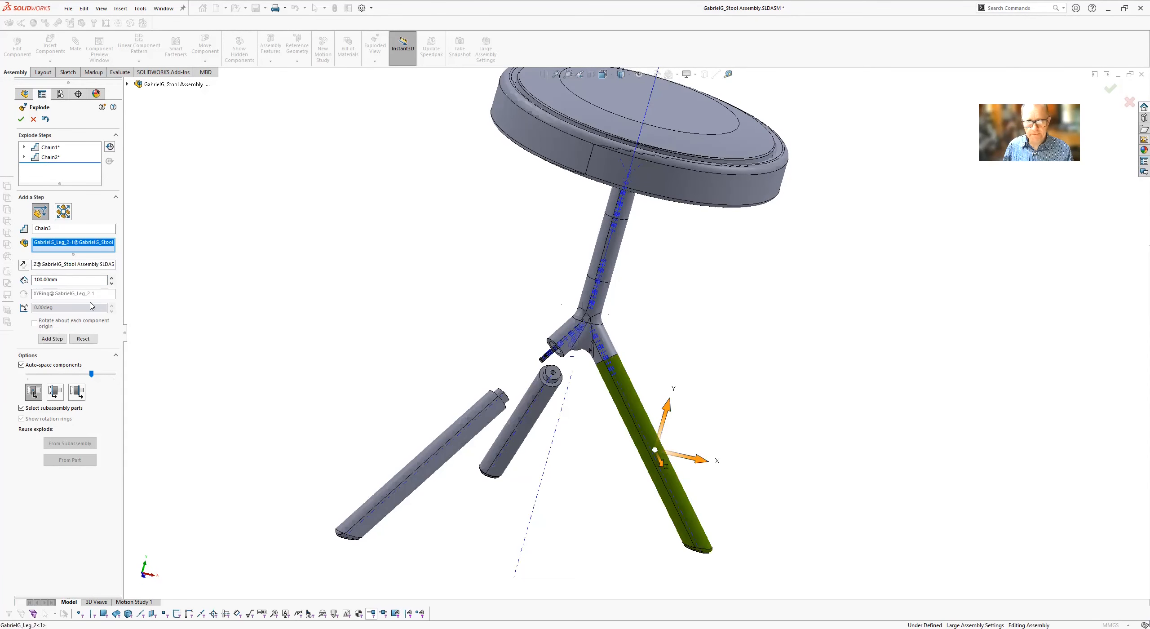
left_click(73, 264)
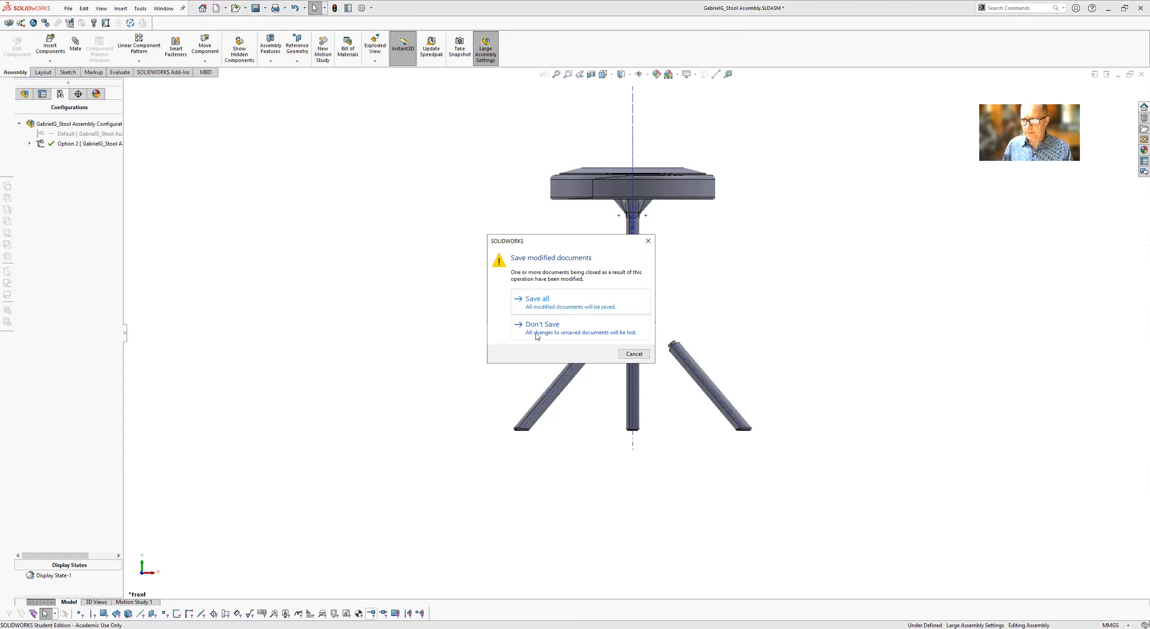
Close the stool assembly without saving its changes.
left_click(541, 323)
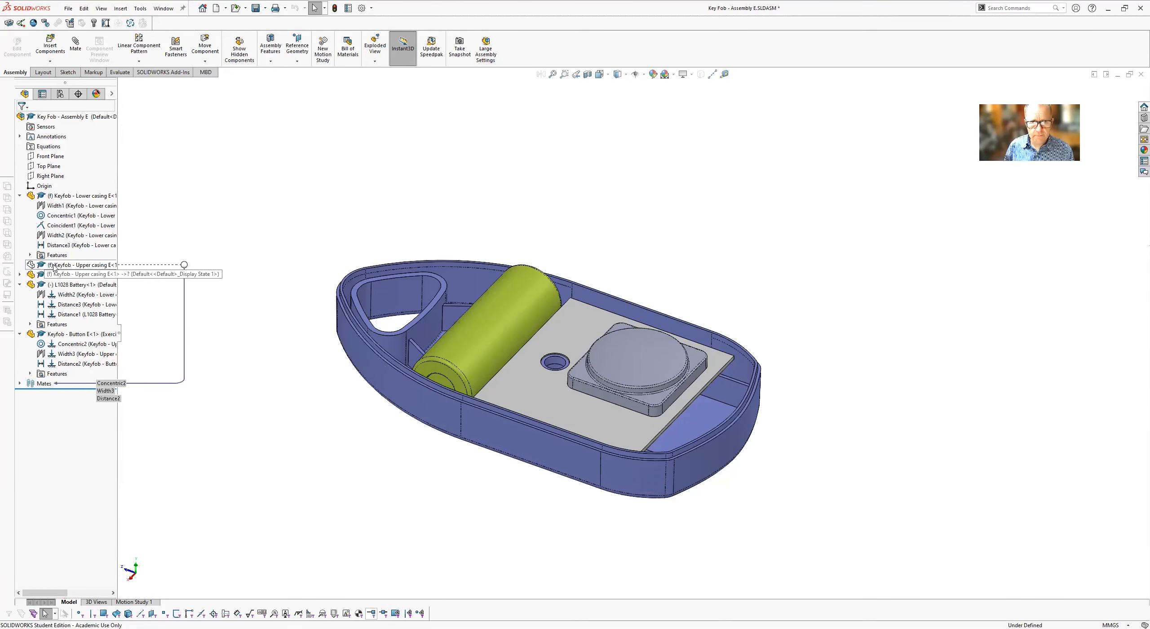
Show the hidden upper casing and begin an exploded view of the key fob.
left_click(81, 265)
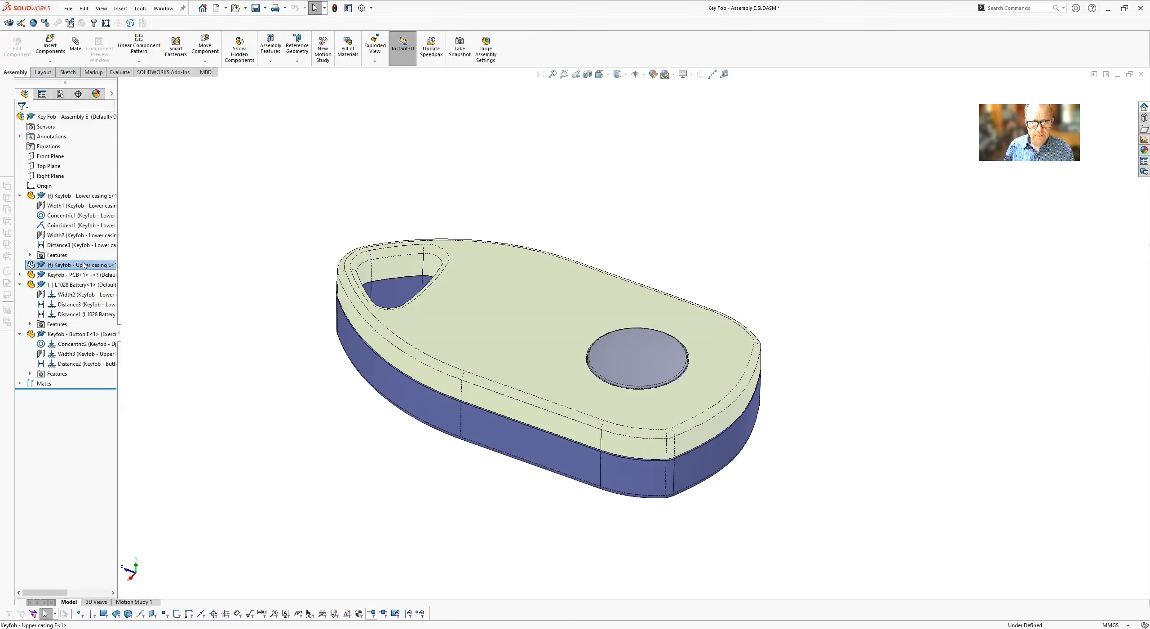
left_click(77, 265)
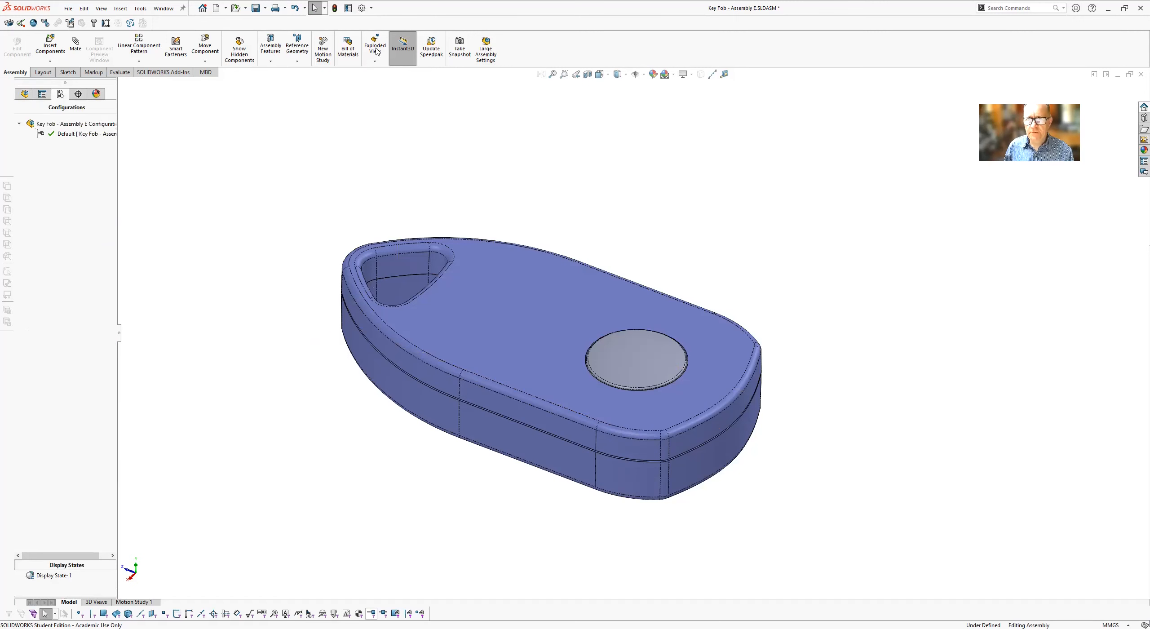
left_click(374, 46)
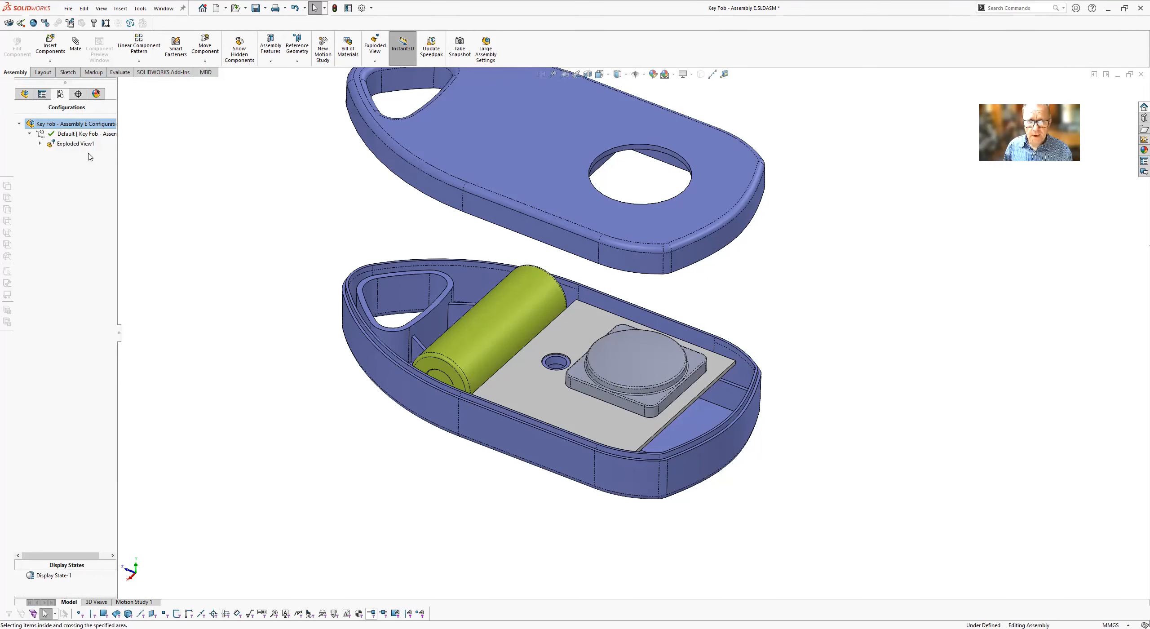
Edit Exploded View1 to move the button up, lower casing down, and battery aside.
left_click(74, 143)
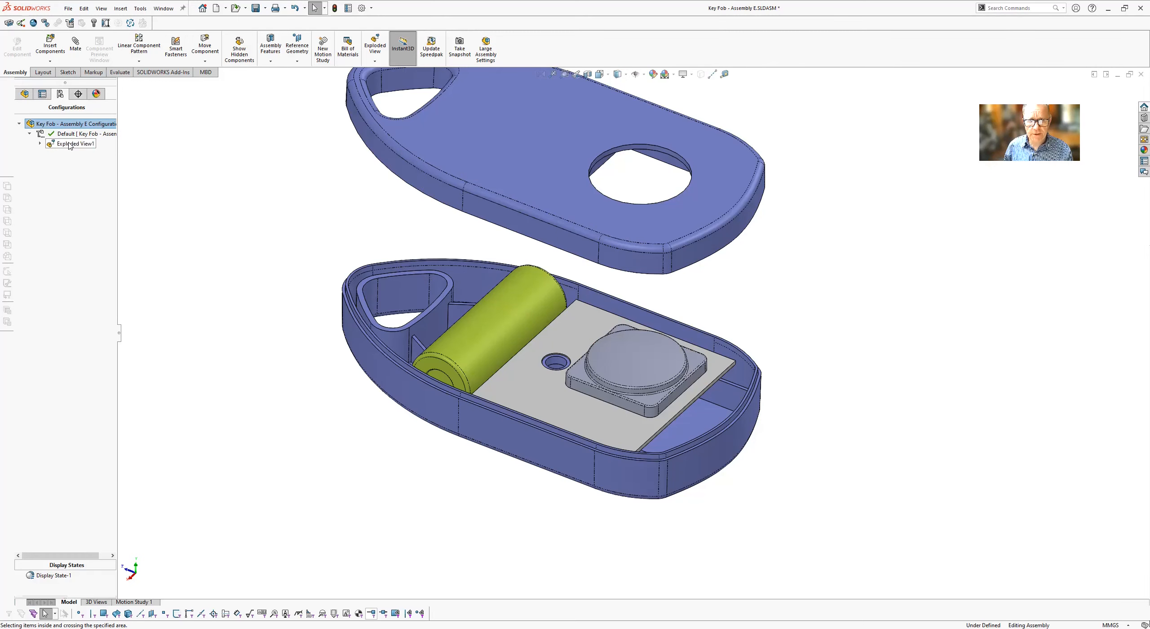
right_click(74, 143)
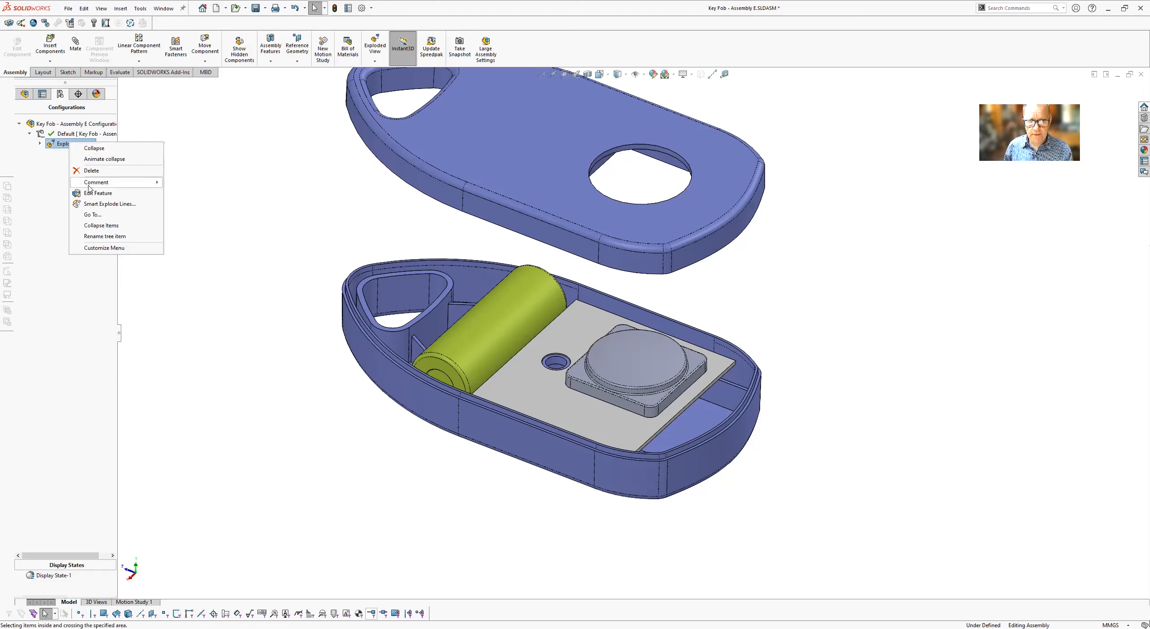
left_click(97, 193)
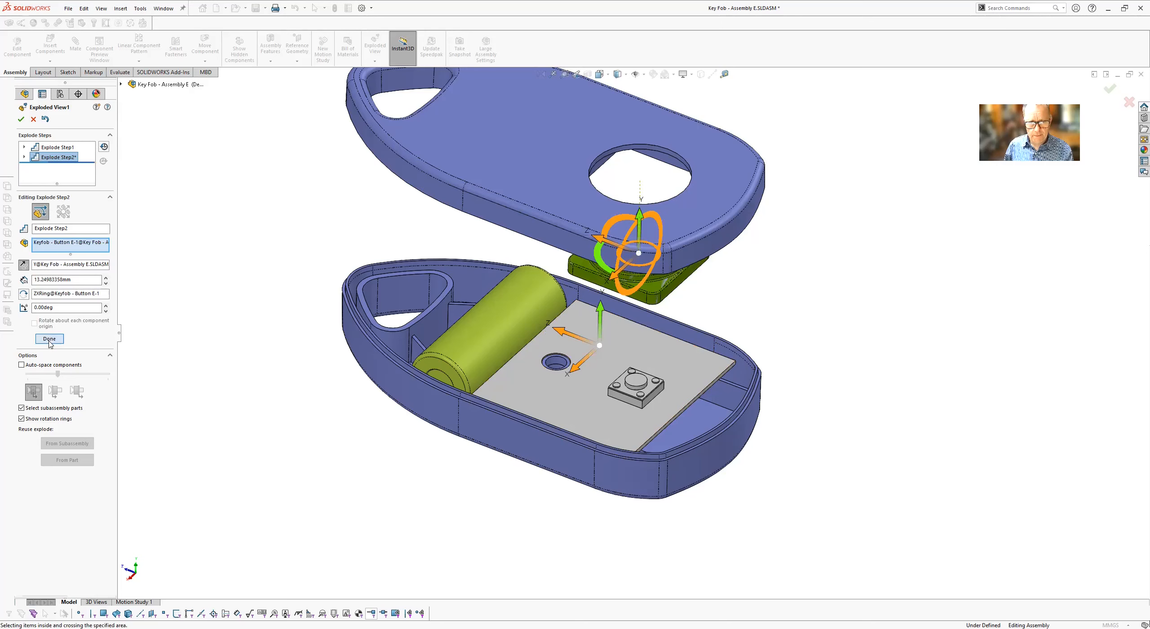
left_click(49, 339)
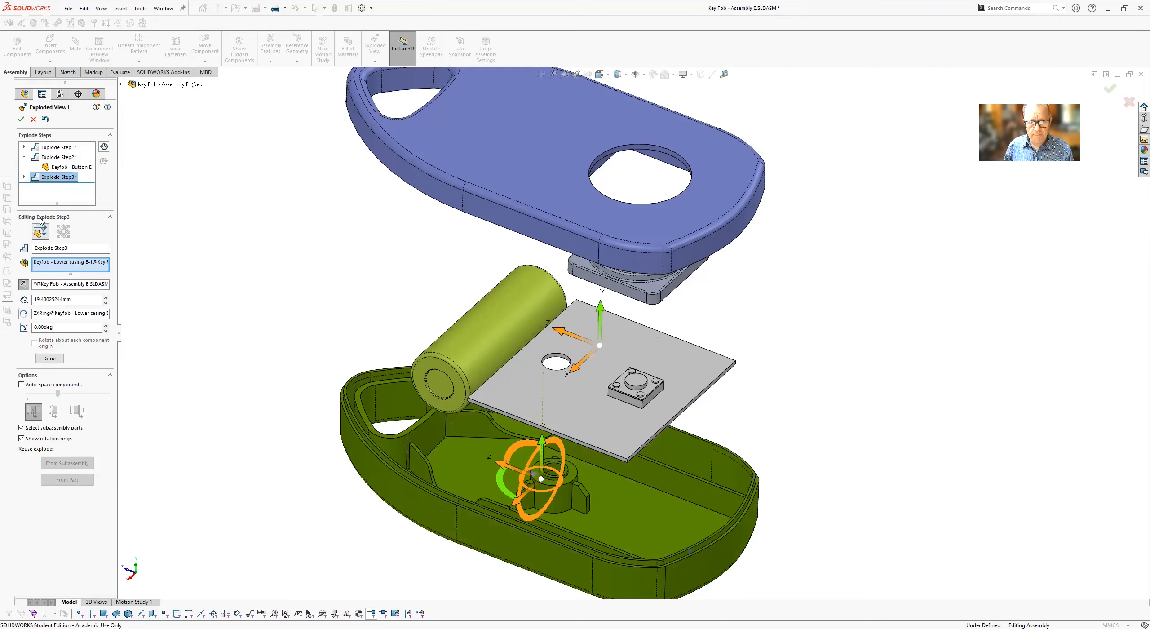
left_click(49, 358)
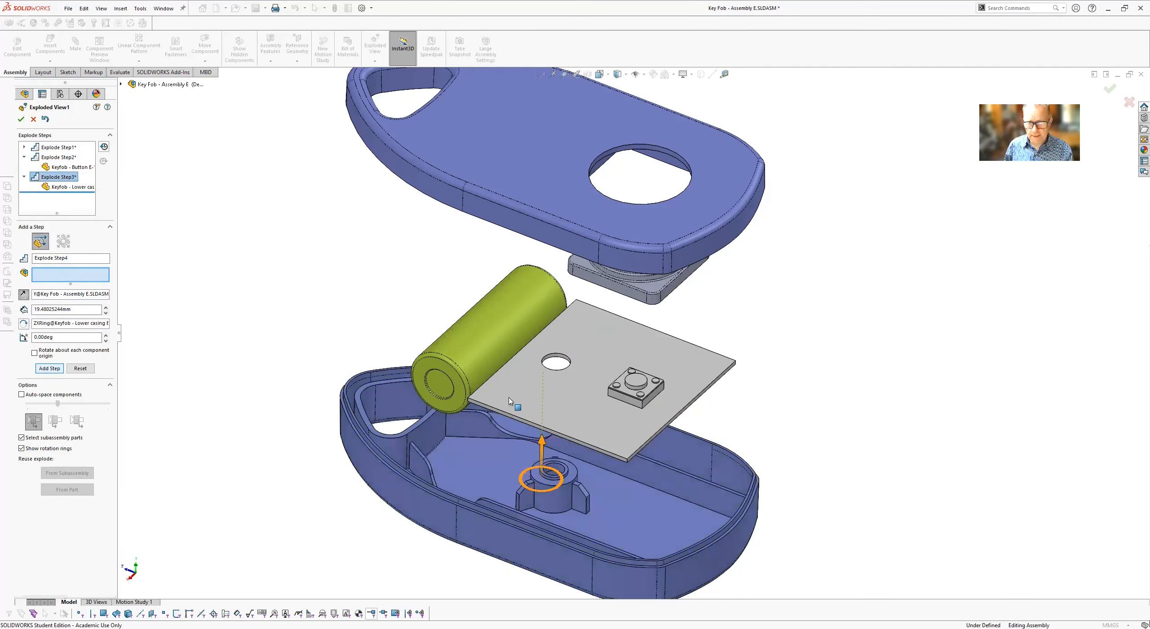
left_click(476, 329)
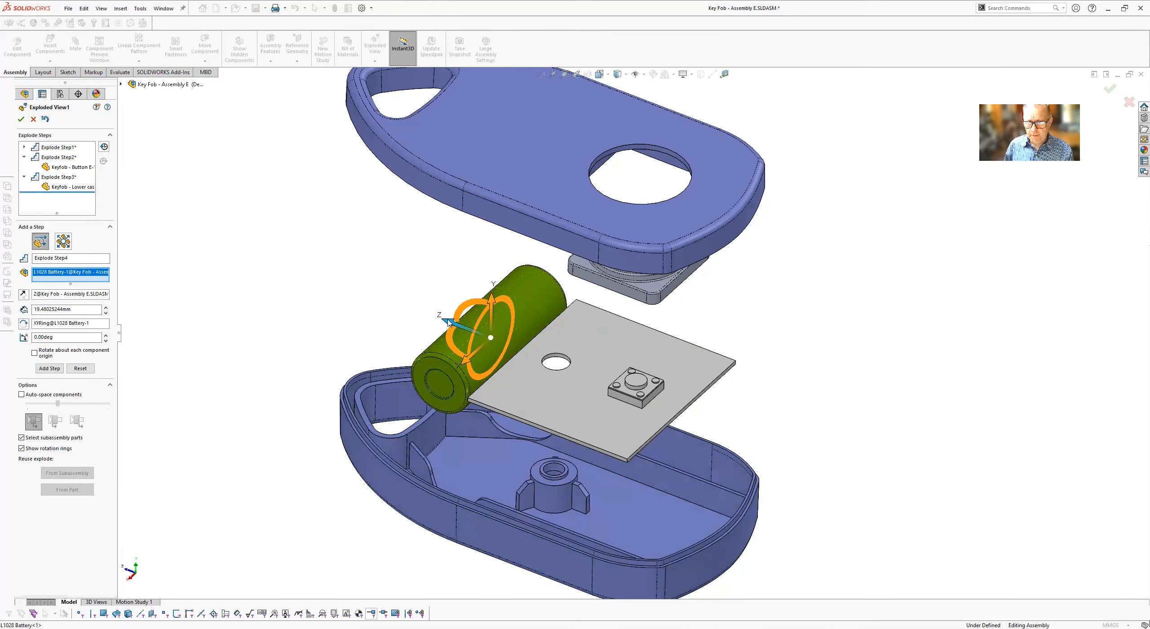
left_click(49, 368)
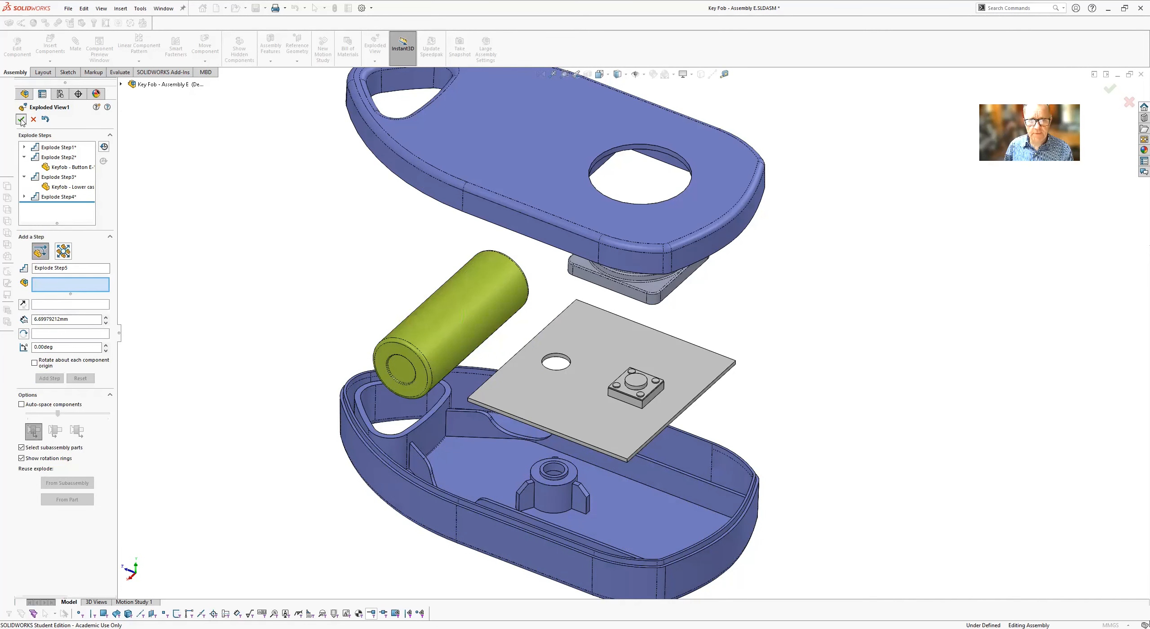
left_click(20, 118)
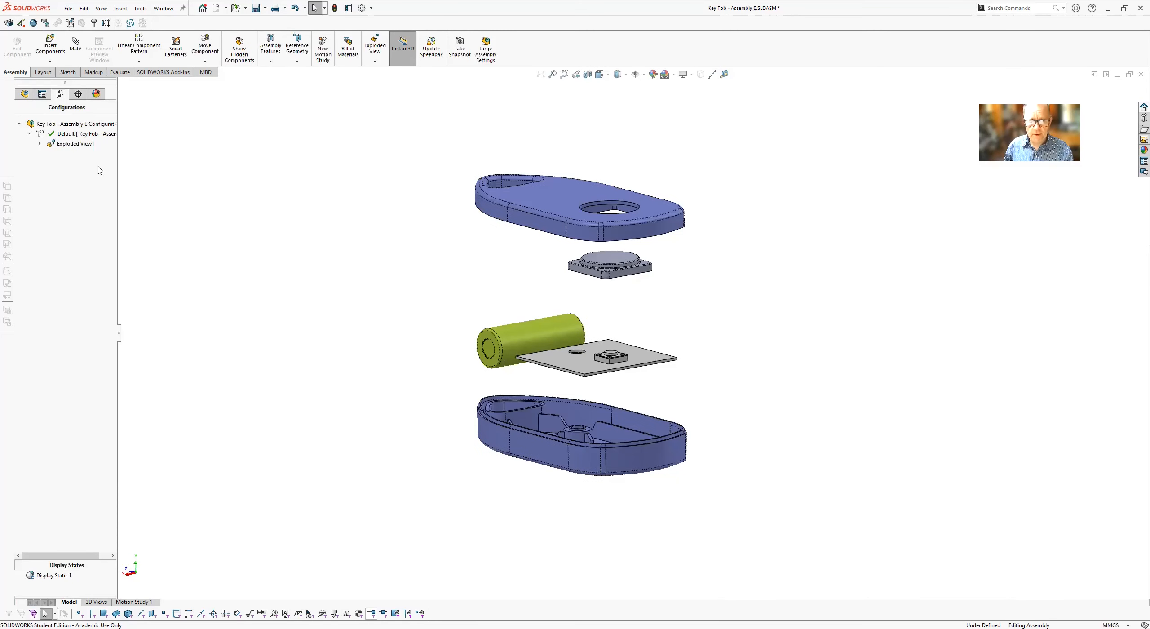
Lengthen the first explode step so the upper casing and button sit higher.
left_click(74, 143)
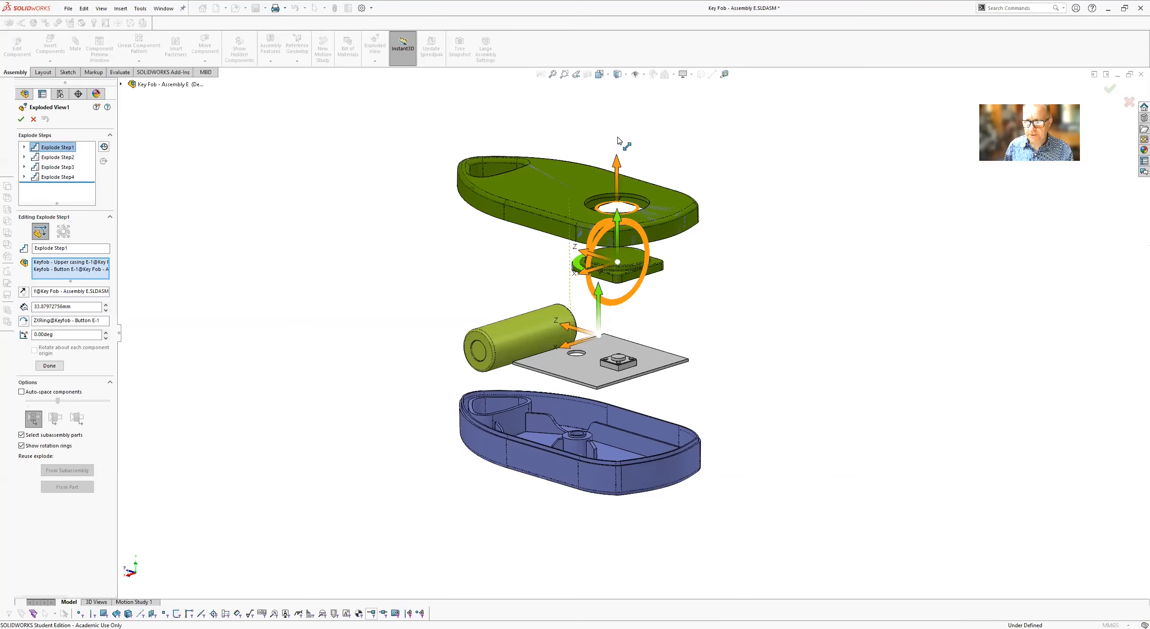
left_click_drag(614, 158, 615, 213)
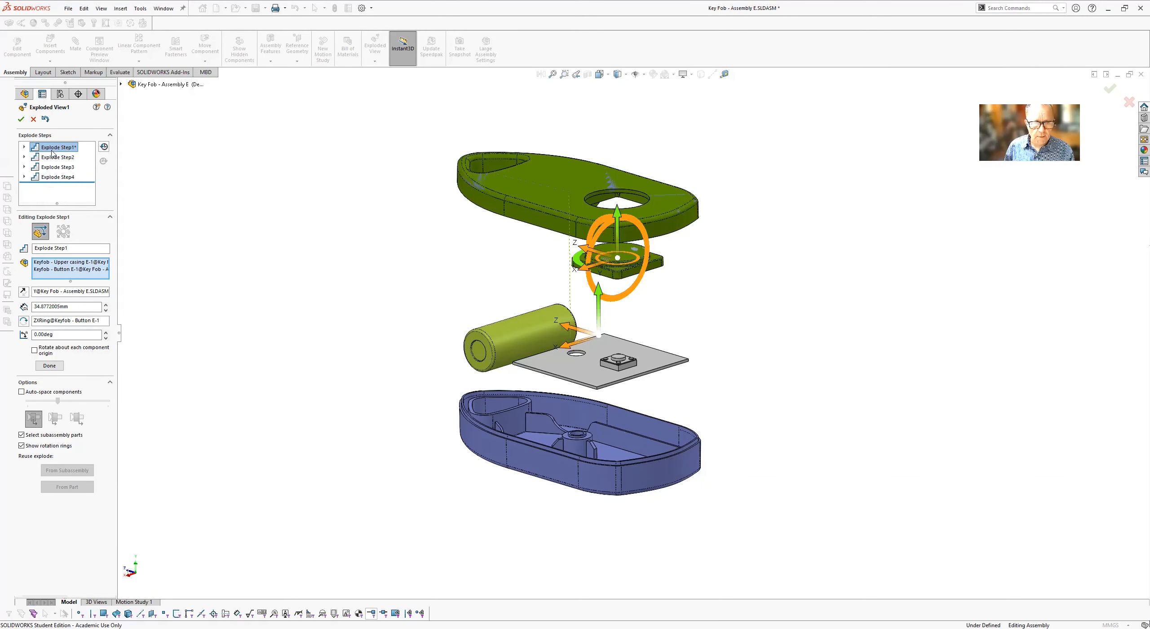
left_click(24, 146)
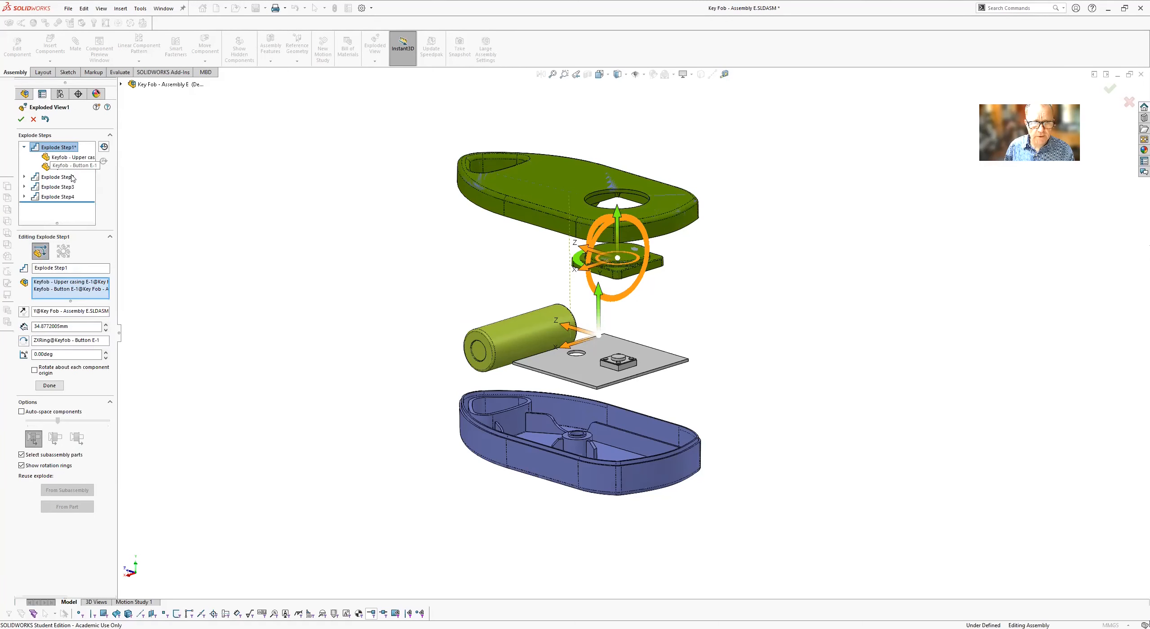
left_click(49, 385)
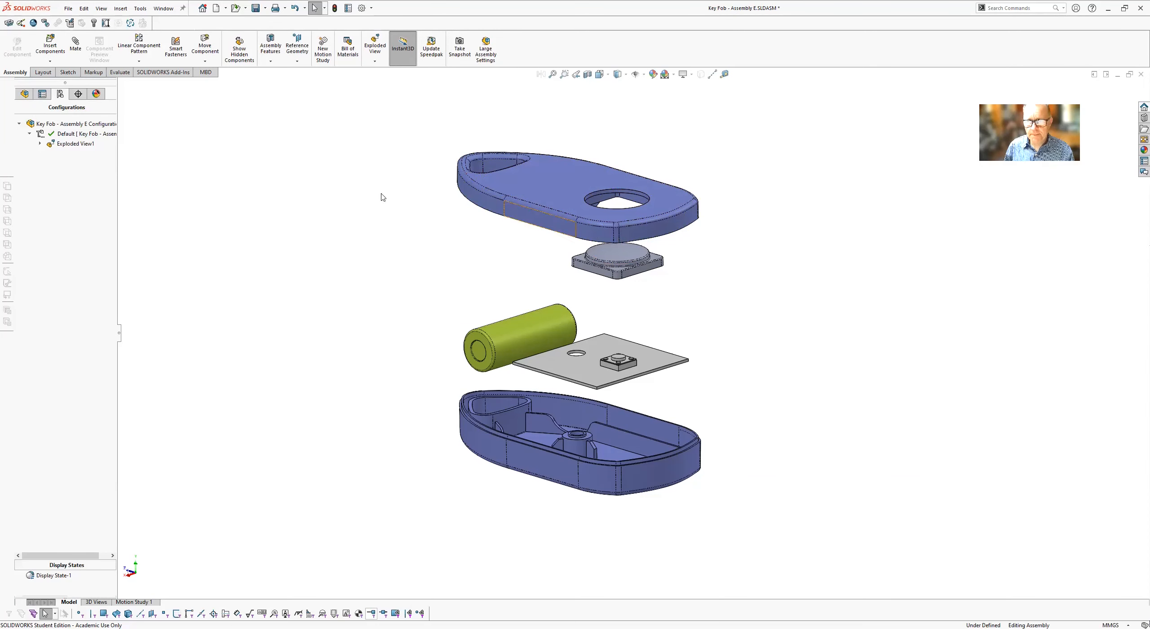
Collapse Exploded View1 back to the assembled key fob.
left_click(75, 144)
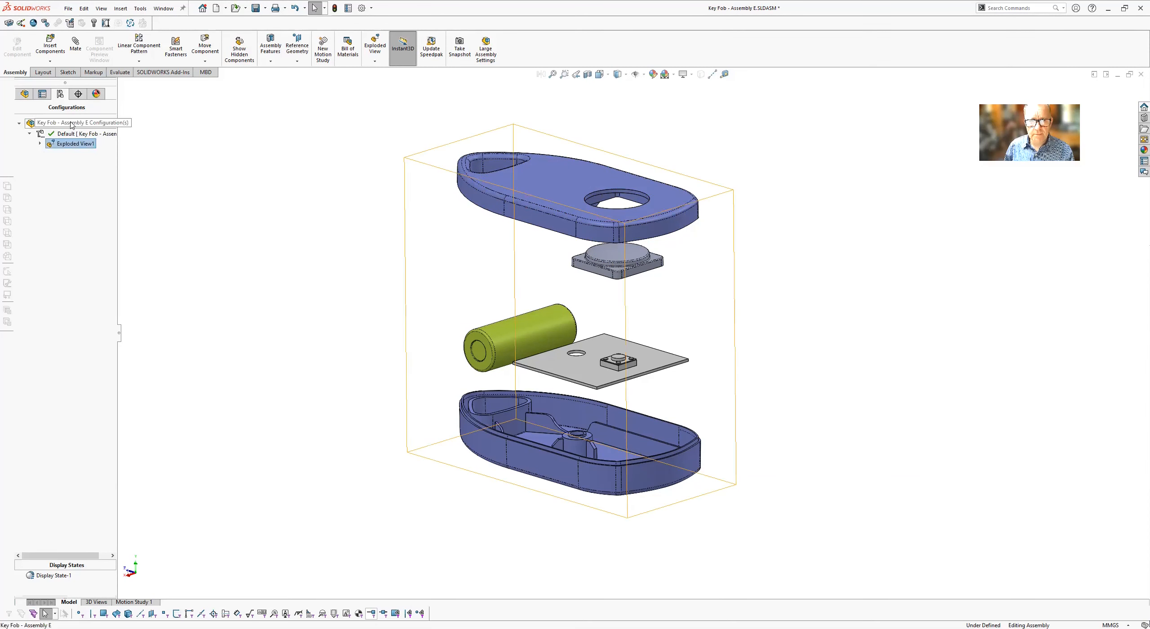
right_click(74, 142)
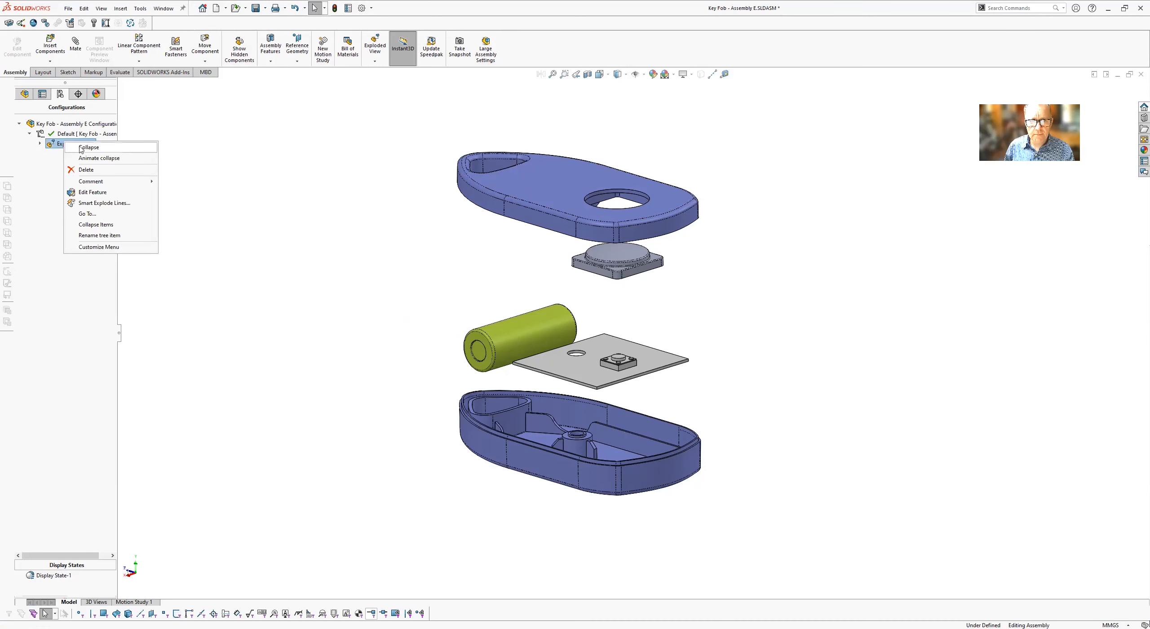
left_click(92, 192)
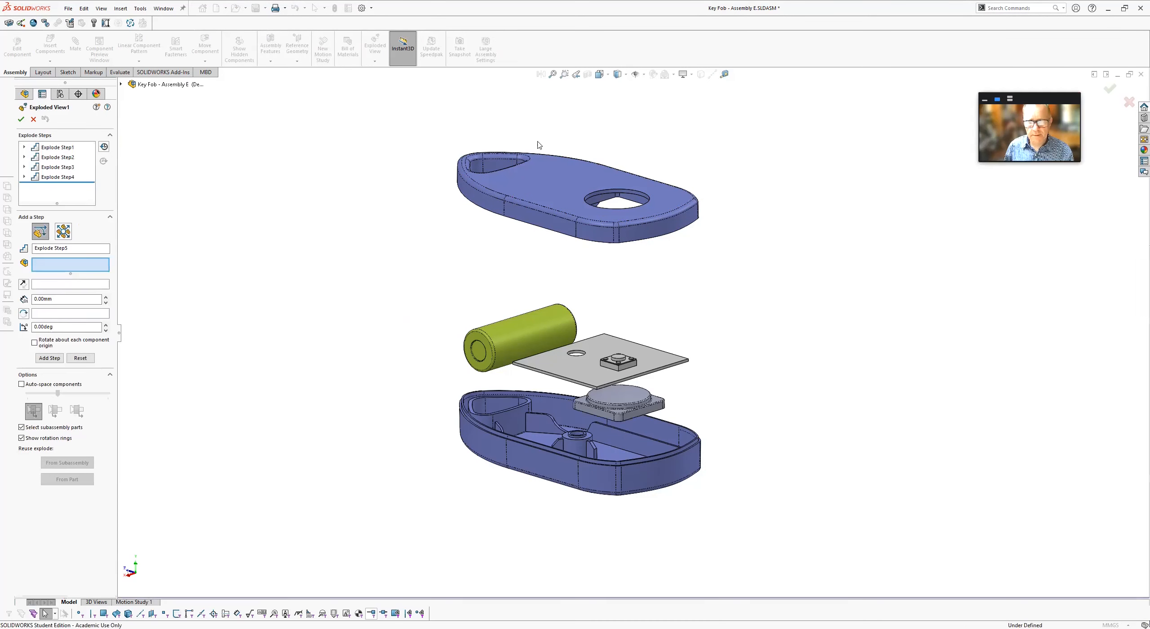
mouse_move(619, 321)
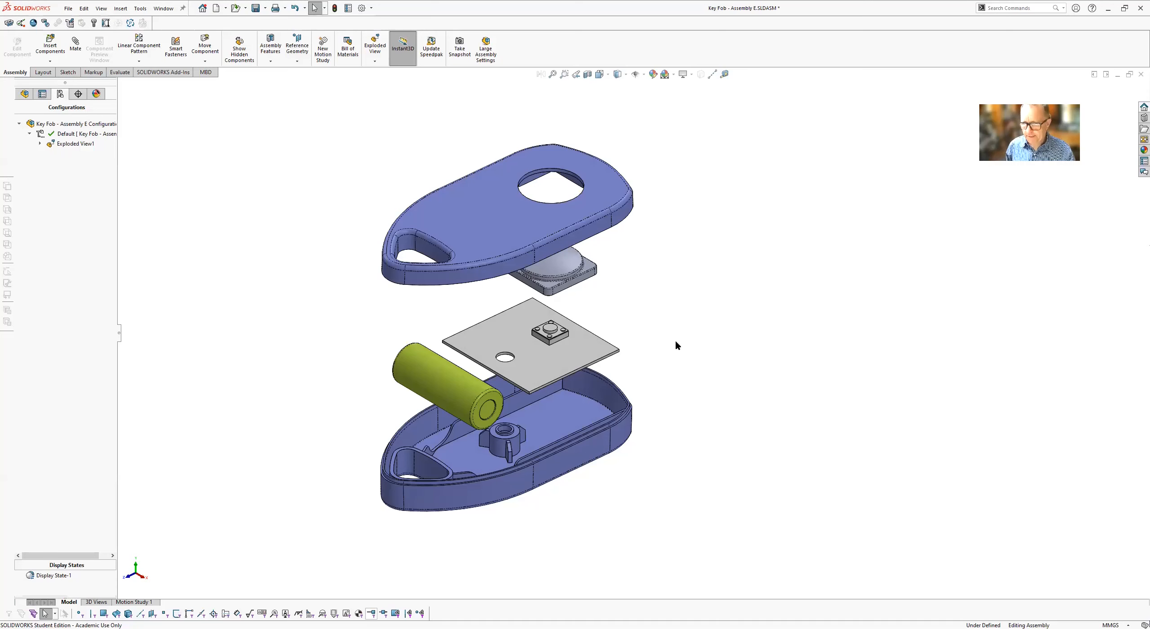
Delete the old Exploded GA saved view and name a new view 'Exploded GA'.
key("space")
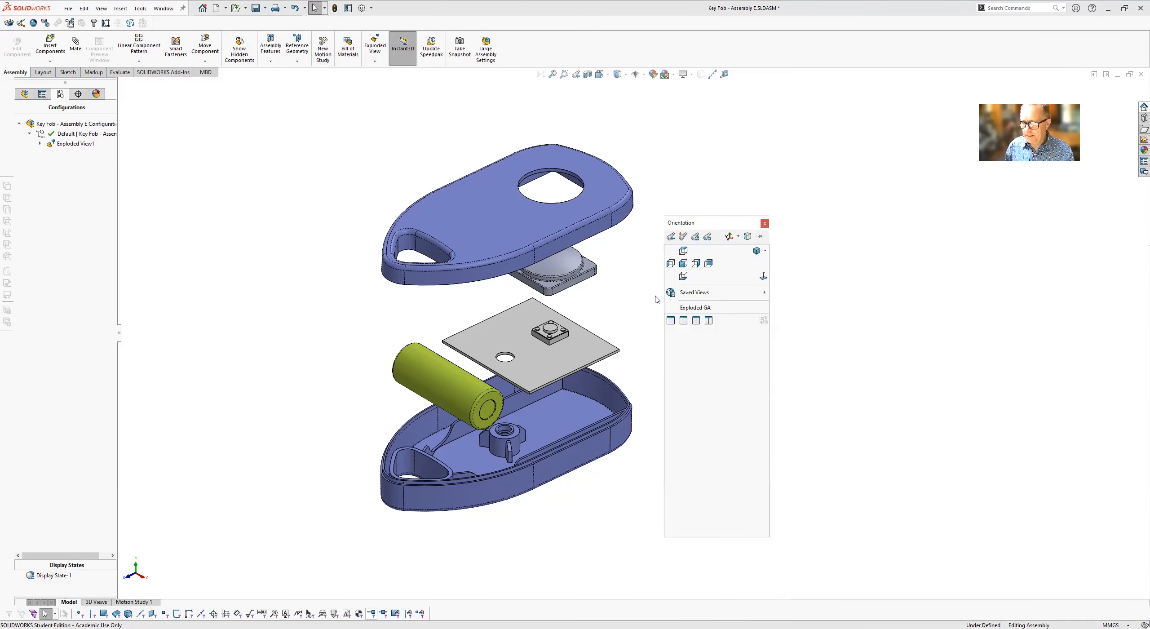
mouse_move(683, 236)
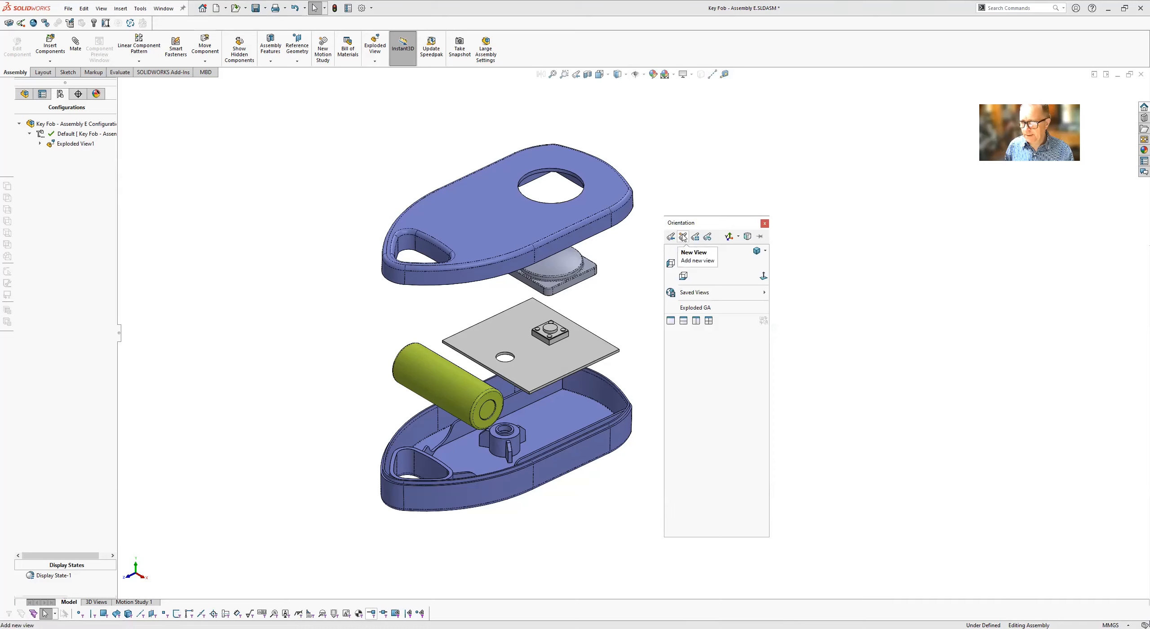
mouse_move(689, 262)
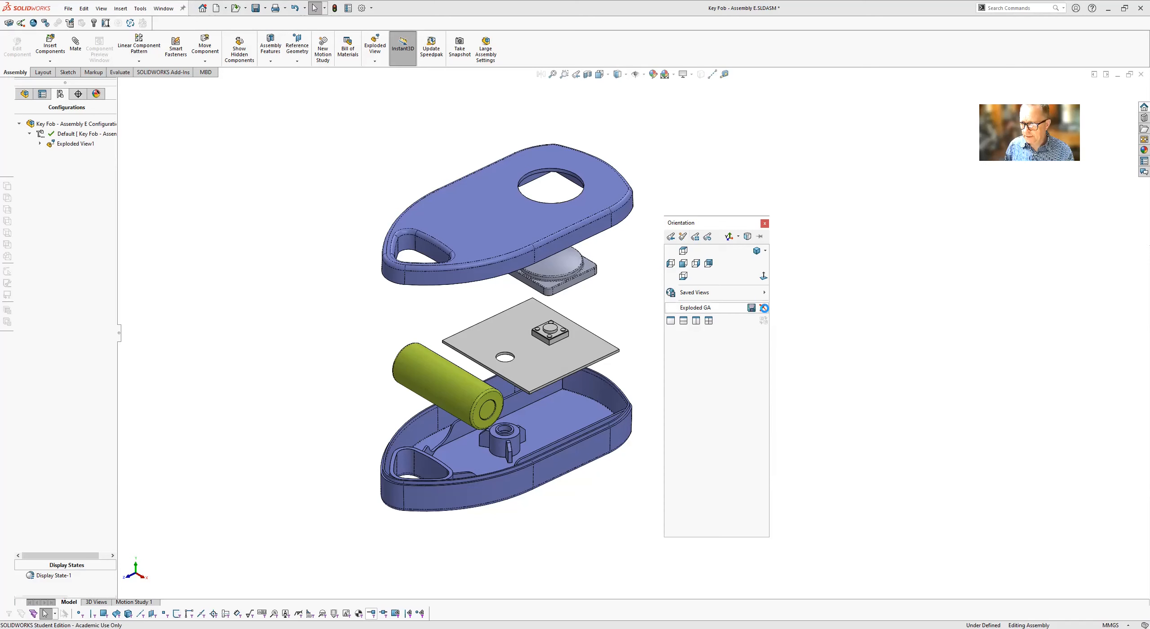
left_click(763, 307)
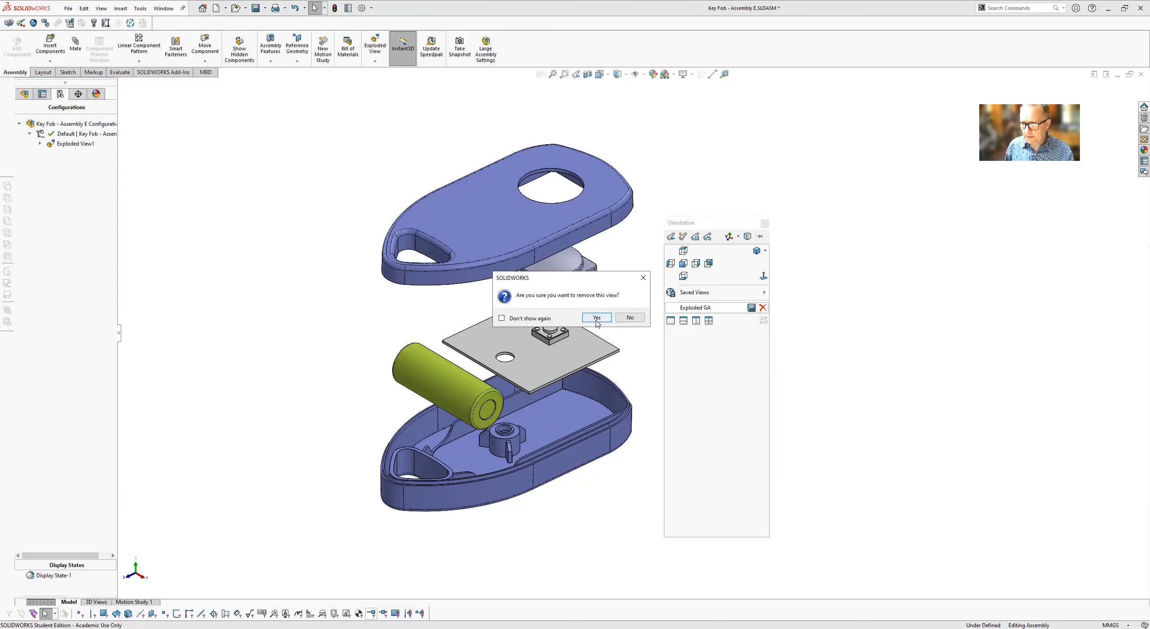
left_click(596, 317)
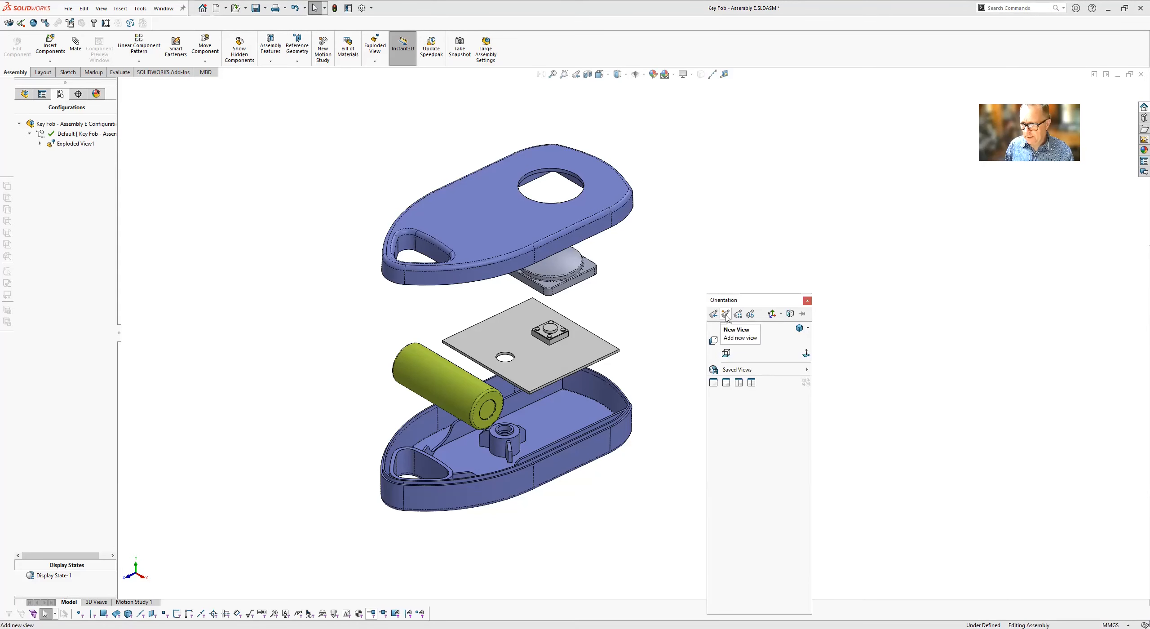
left_click(725, 314)
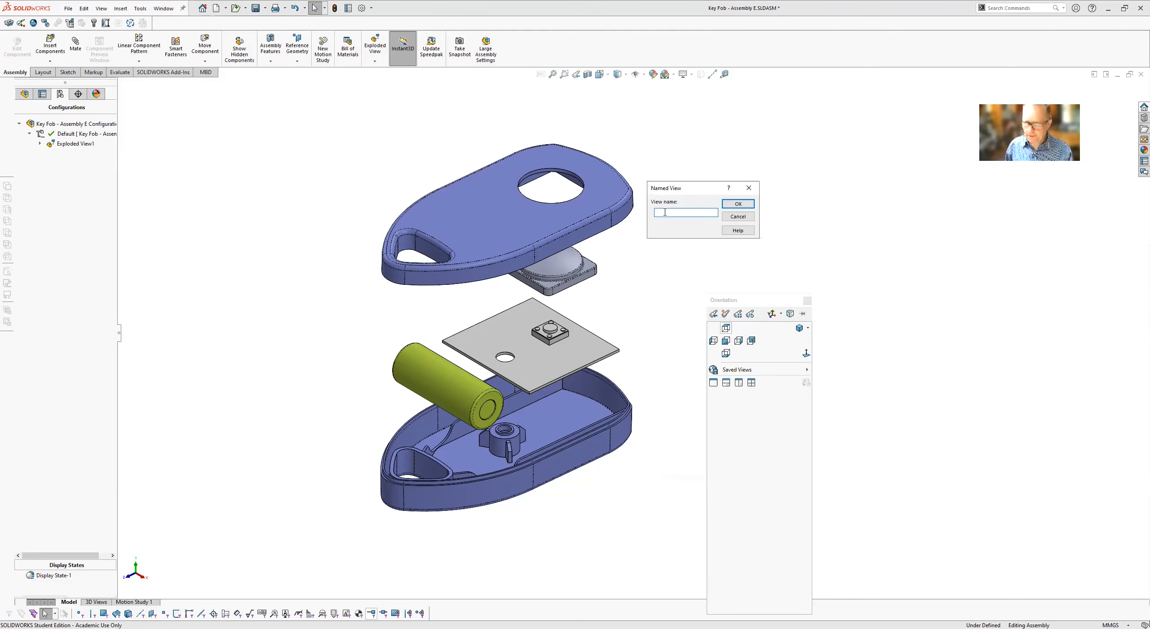
type("t")
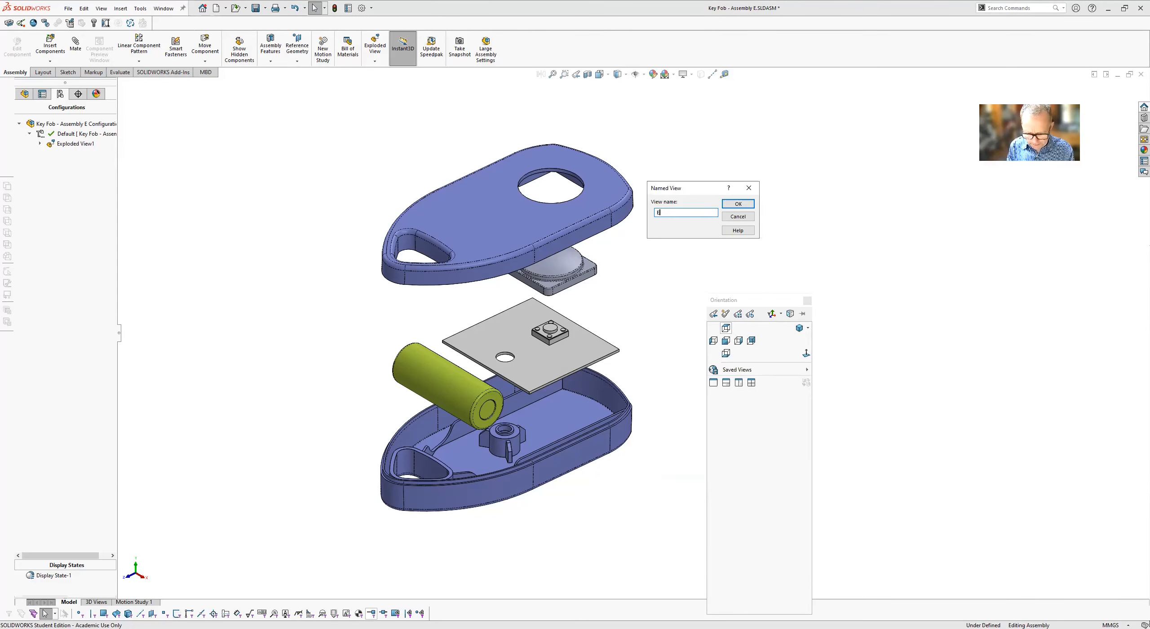
type("xploded GA")
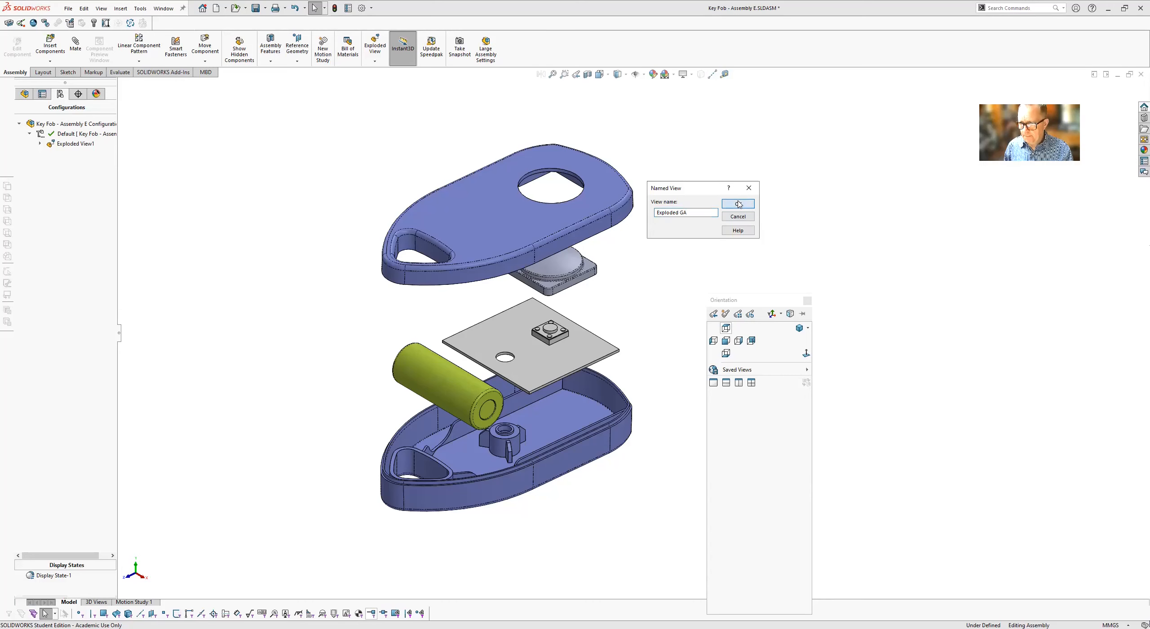
Save the Exploded GA named view and browse the Edit menu.
left_click(738, 204)
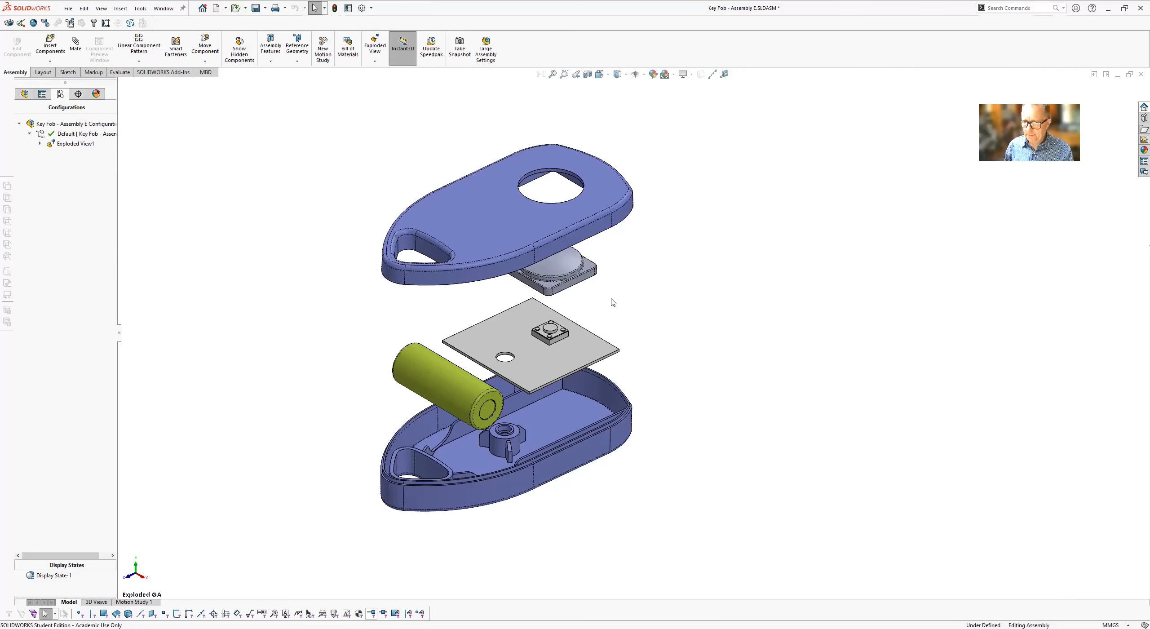
mouse_move(705, 294)
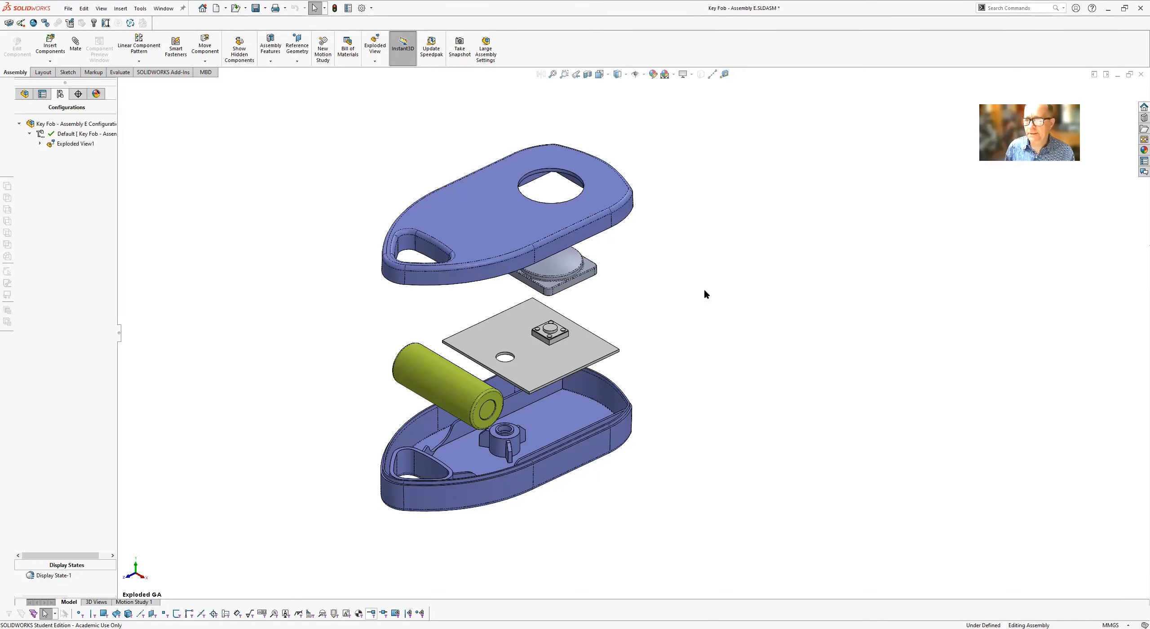
mouse_move(498, 119)
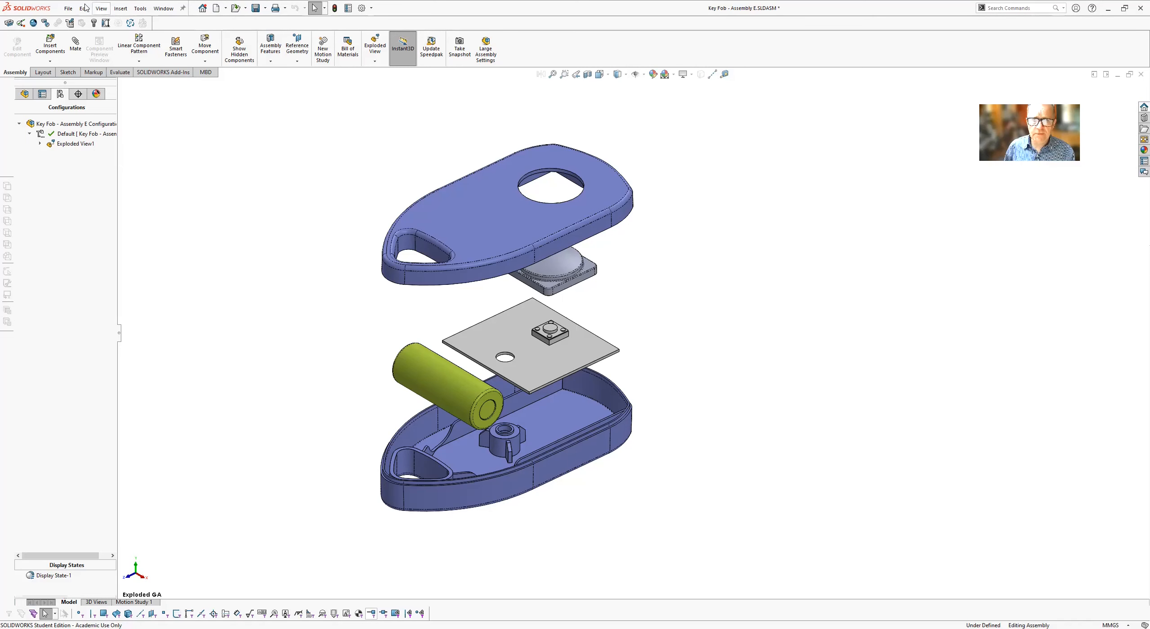
left_click(84, 8)
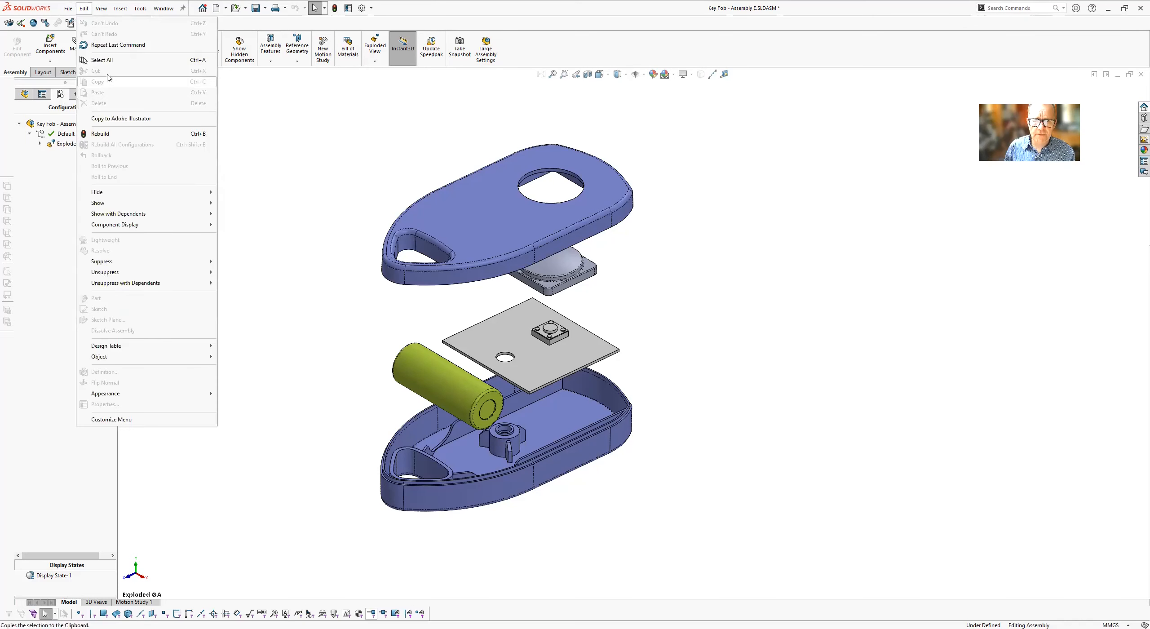
Start a new drawing of the key fob with Make Drawing from Assembly.
left_click(67, 8)
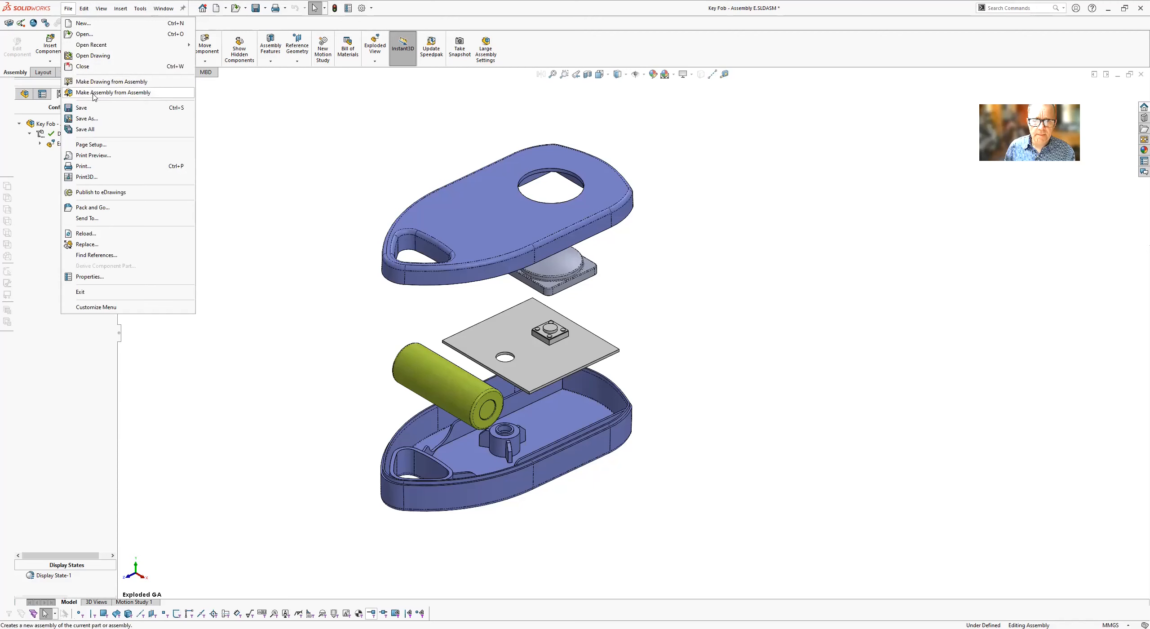
left_click(83, 23)
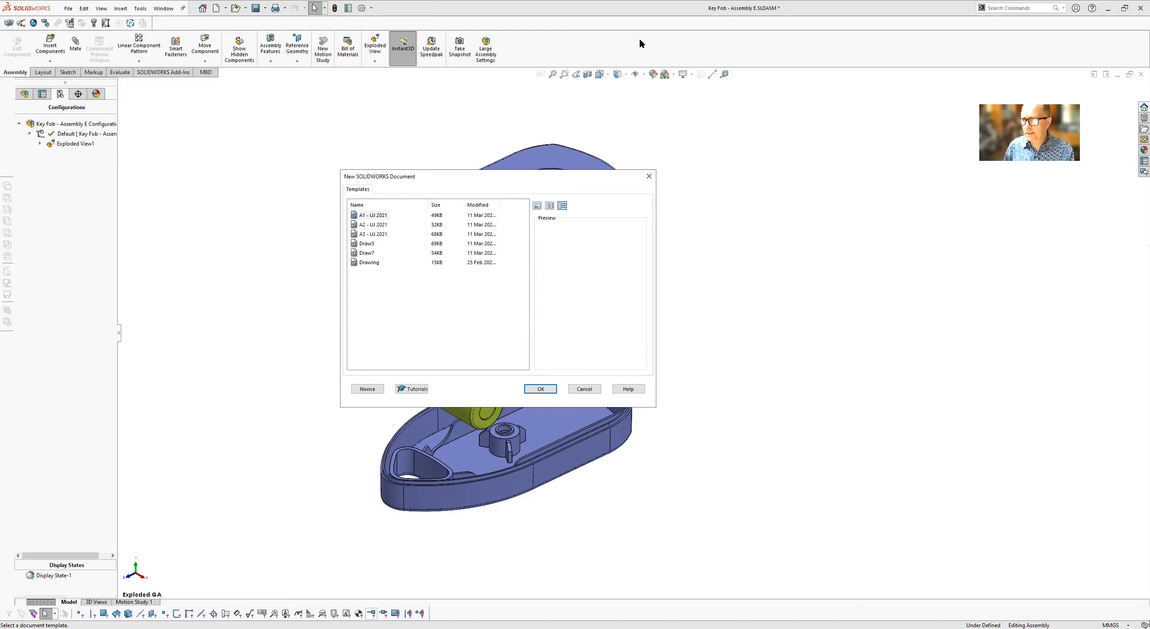
mouse_move(750, 201)
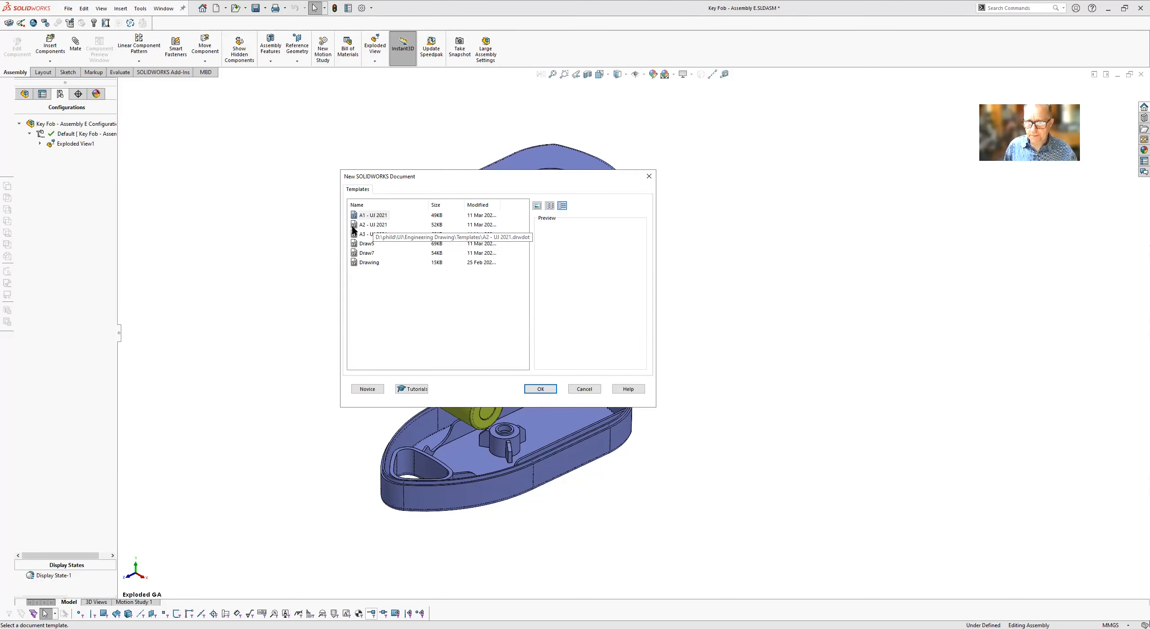
Create the drawing from the A2 - UI 2021 template.
left_click(373, 224)
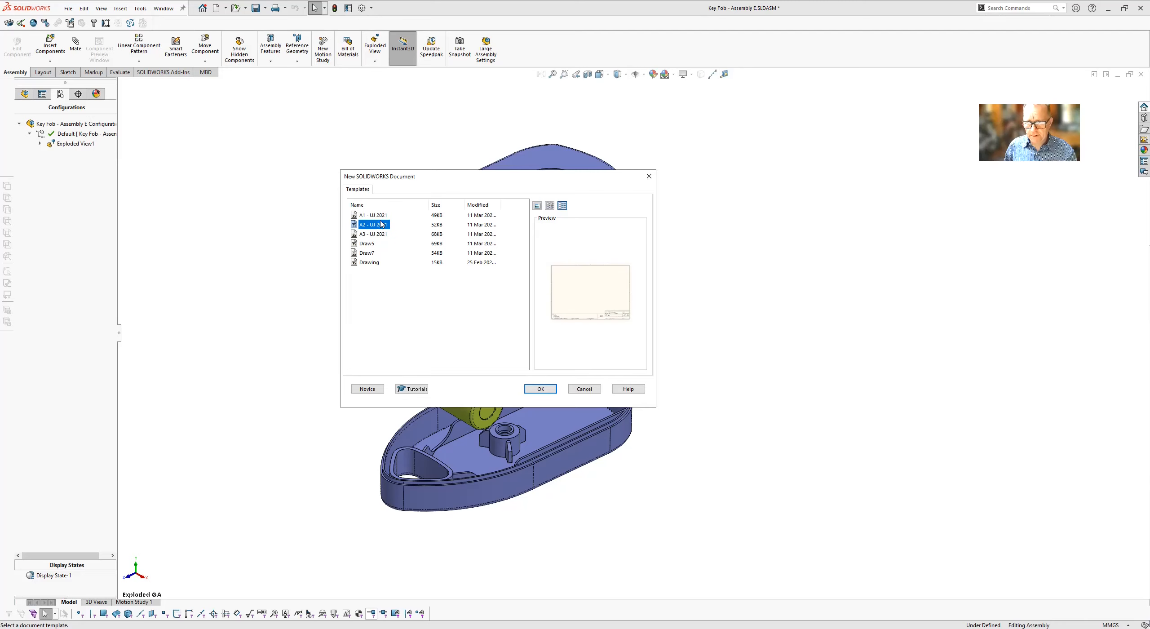
mouse_move(541, 388)
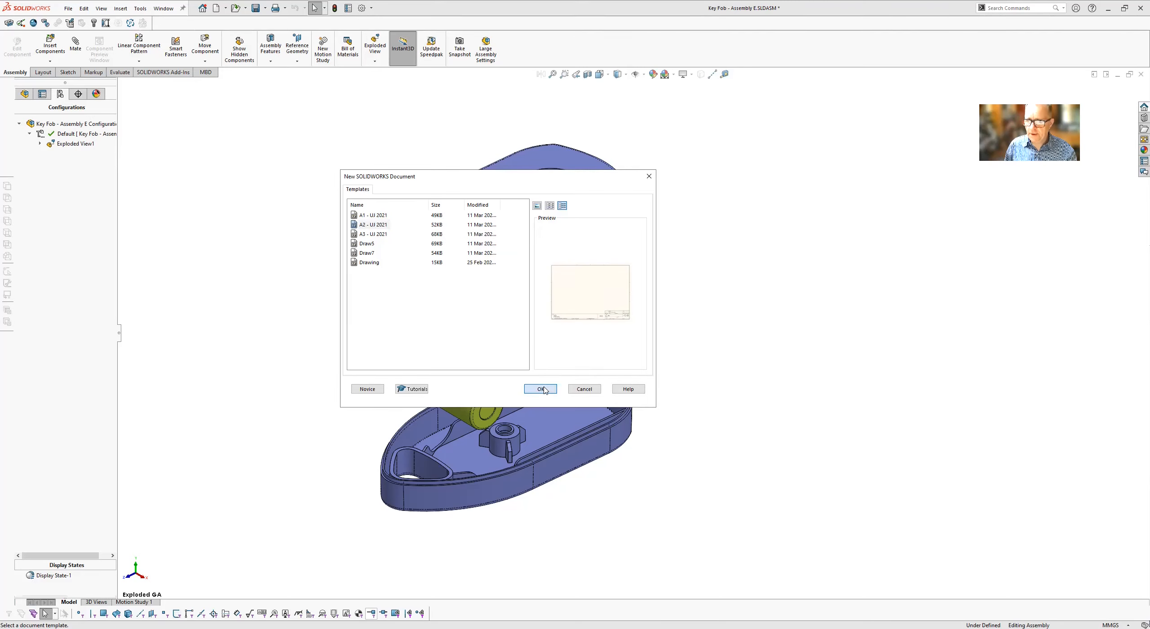
left_click(540, 388)
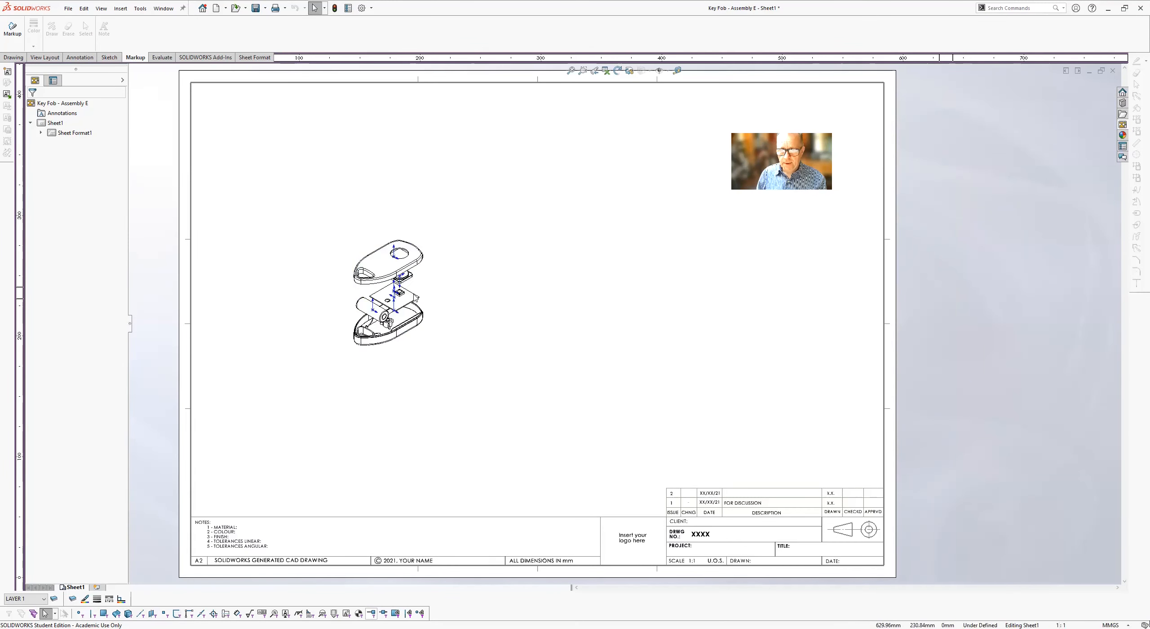
left_click(385, 293)
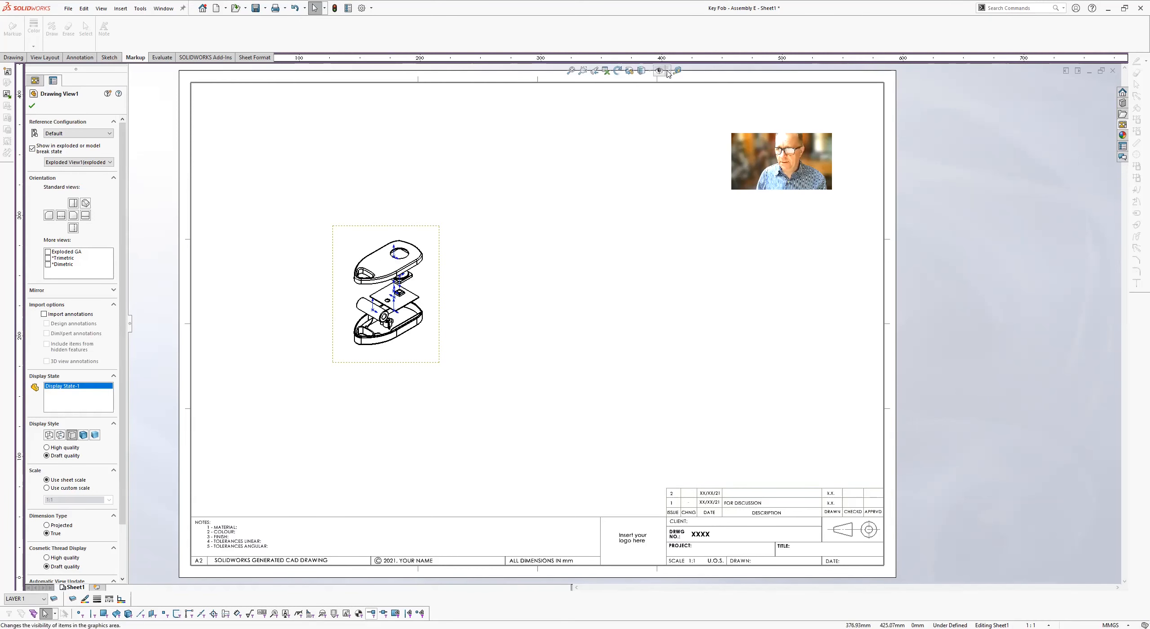
left_click(658, 71)
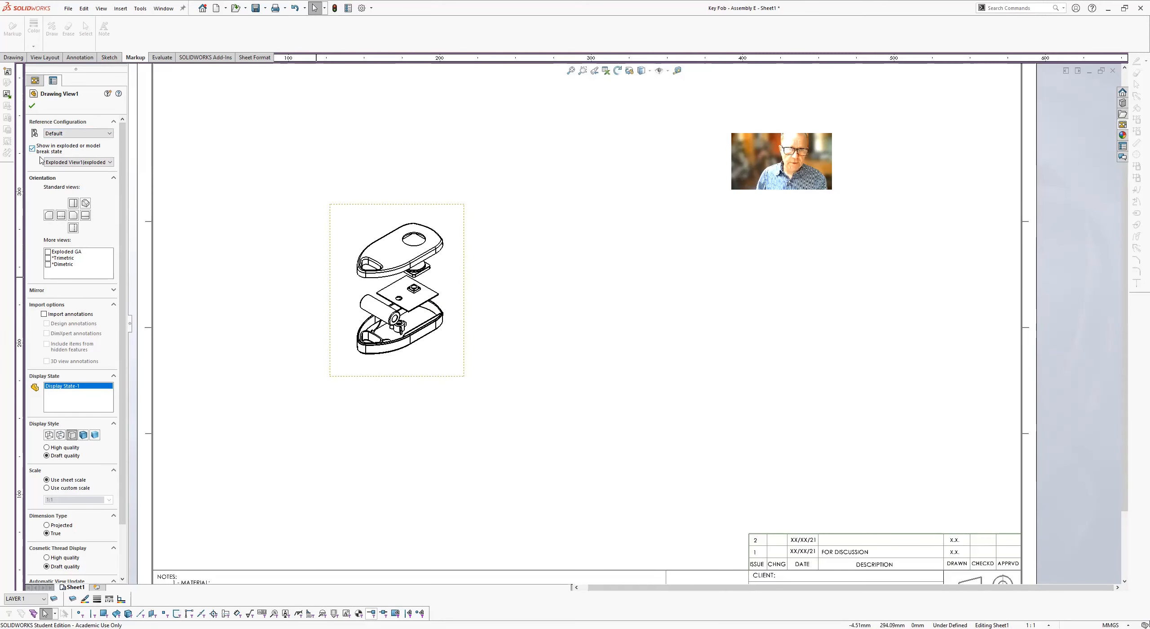
left_click(32, 148)
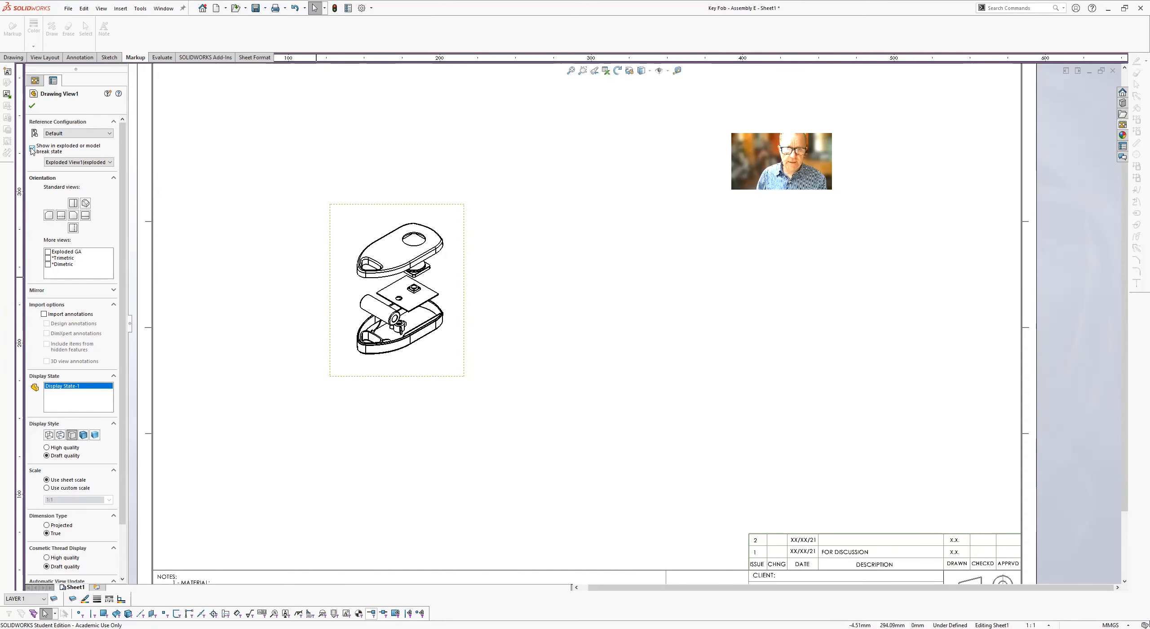
left_click(31, 149)
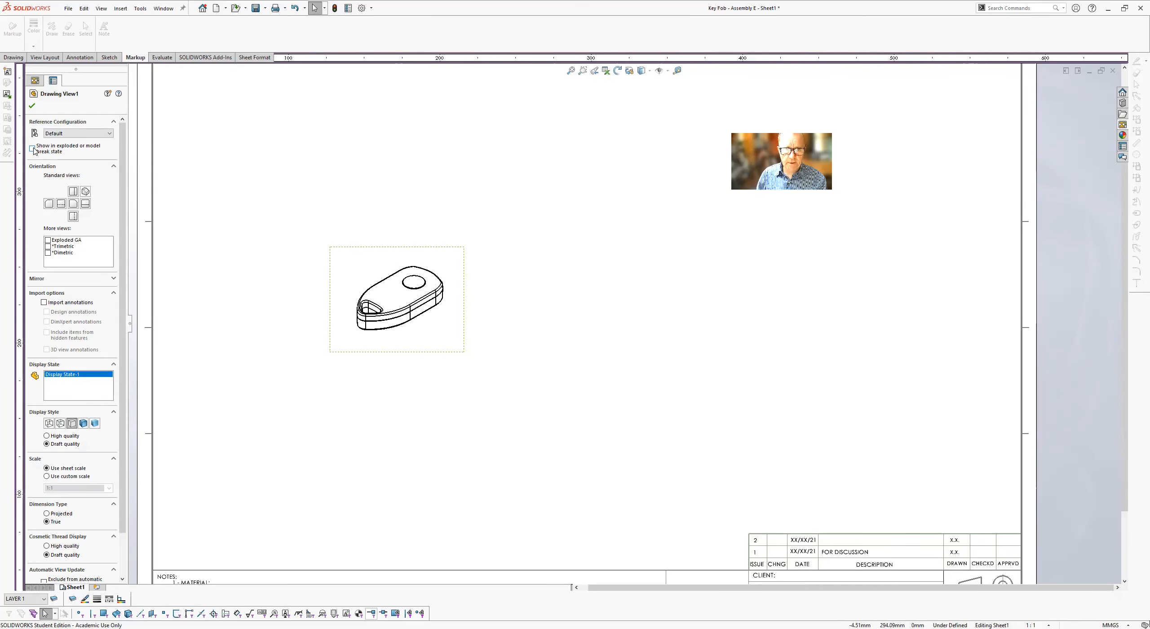
left_click(32, 148)
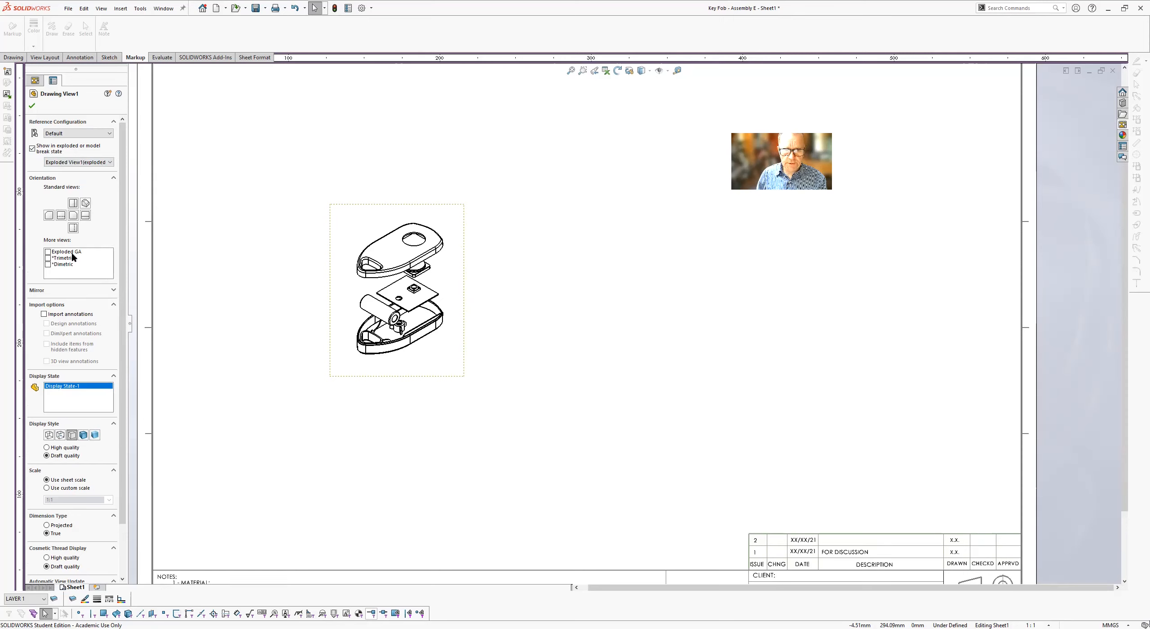
left_click(66, 251)
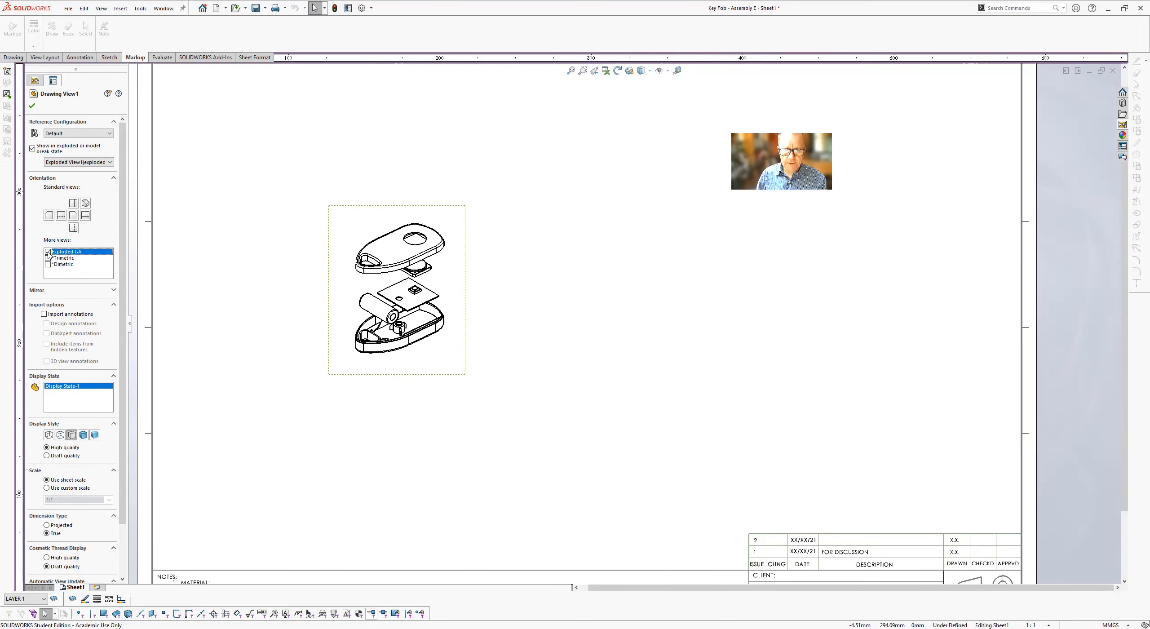
left_click(62, 258)
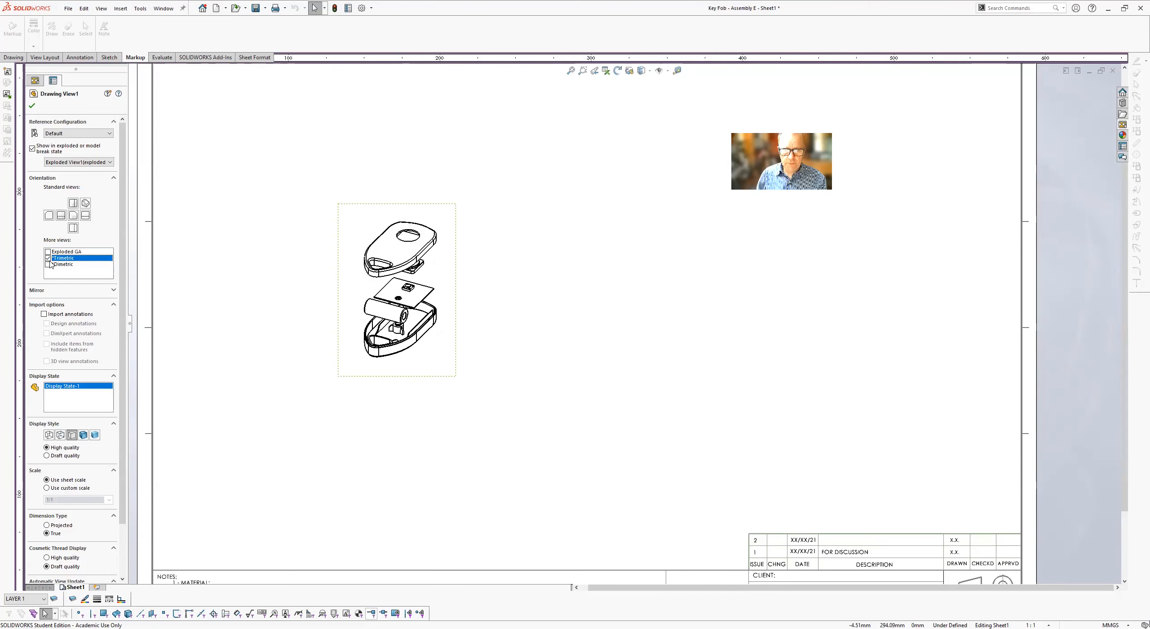
left_click(63, 263)
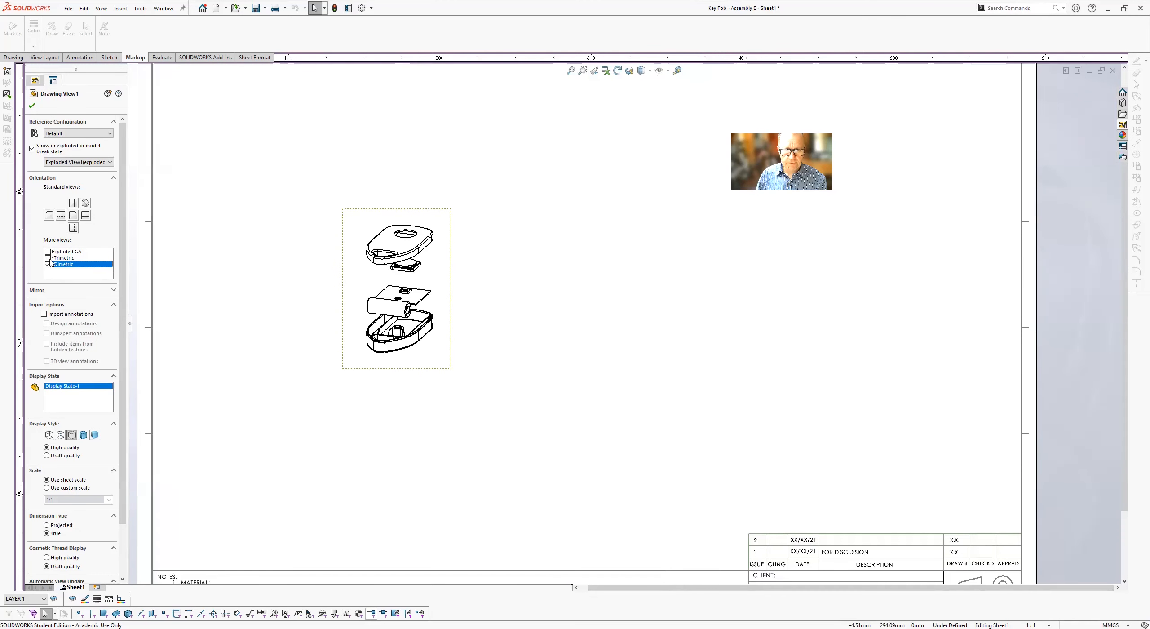
left_click(66, 251)
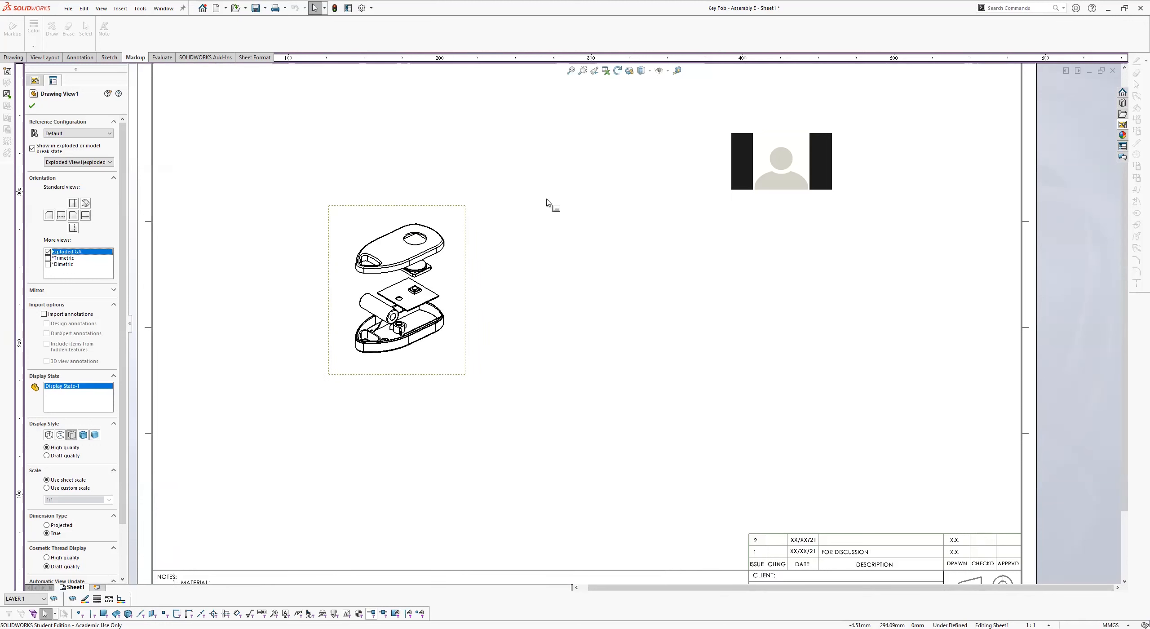
mouse_move(524, 206)
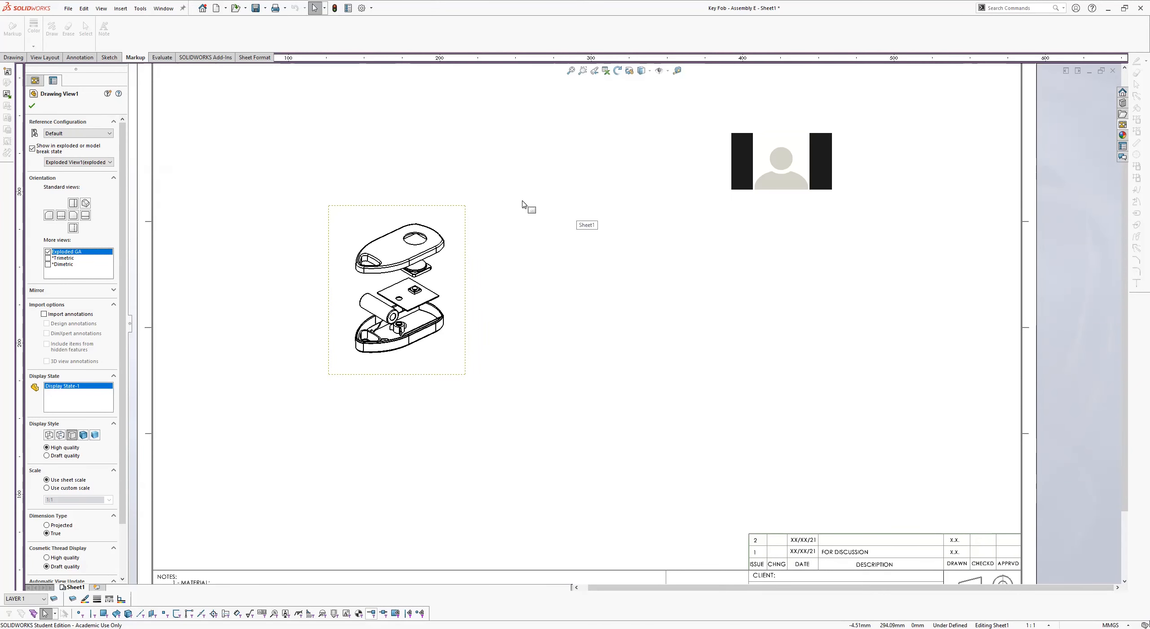
mouse_move(494, 238)
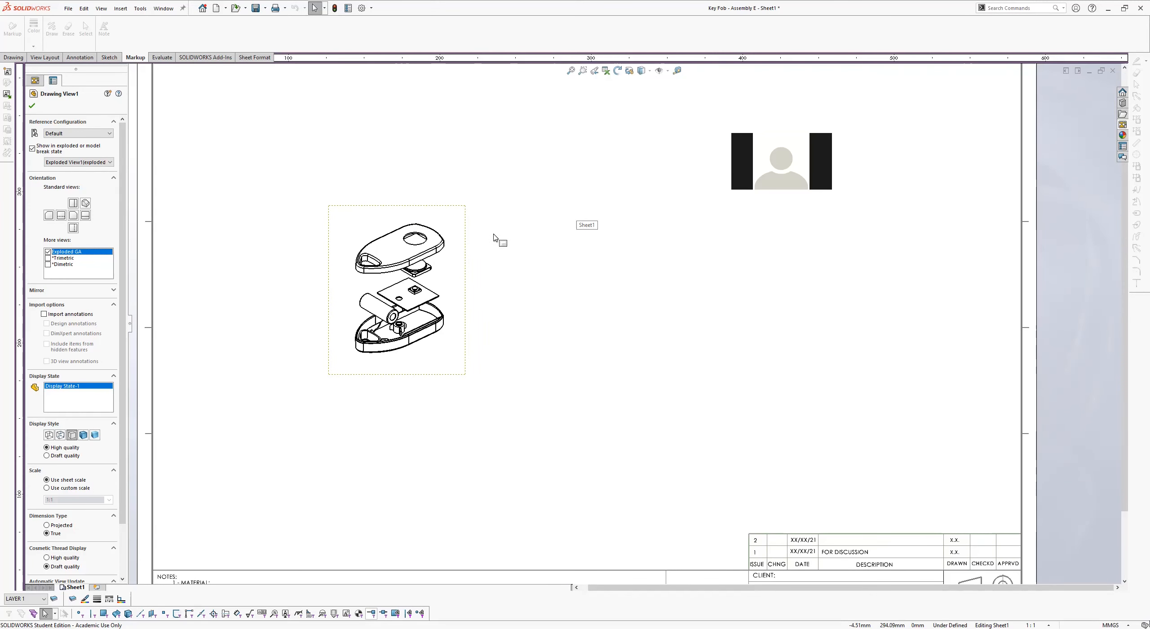
mouse_move(493, 252)
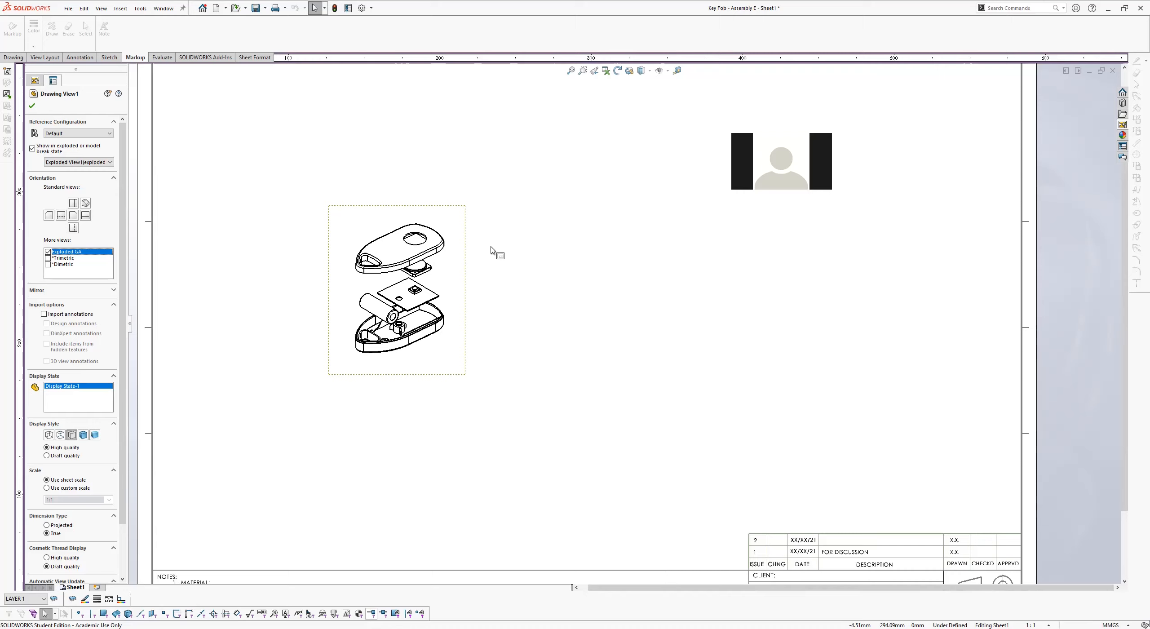
mouse_move(488, 269)
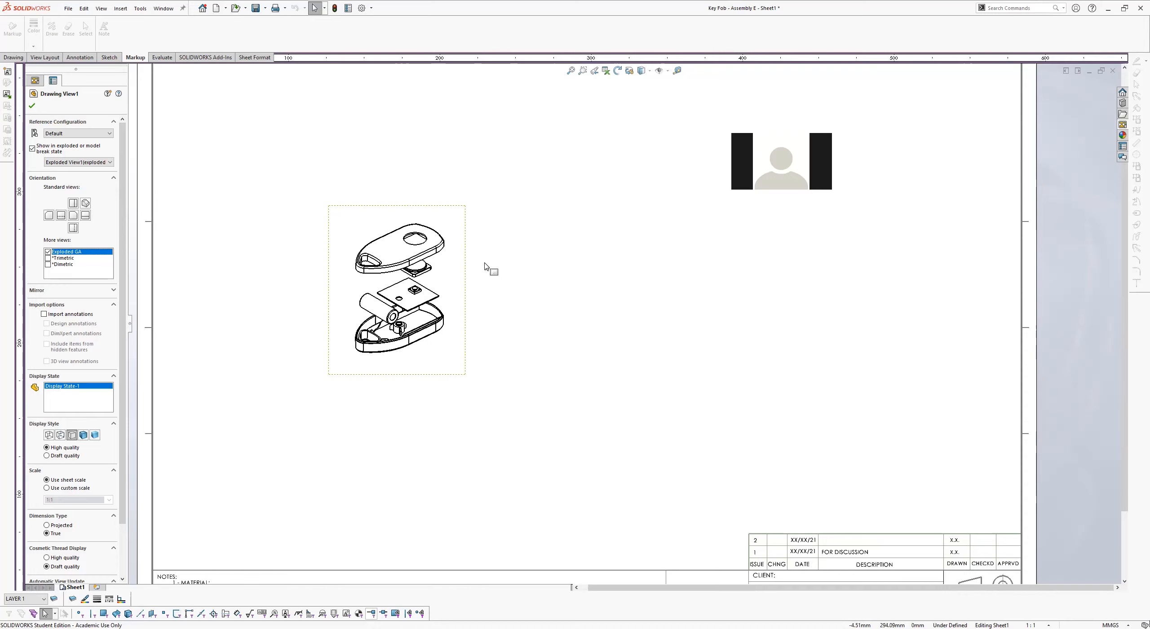
mouse_move(488, 271)
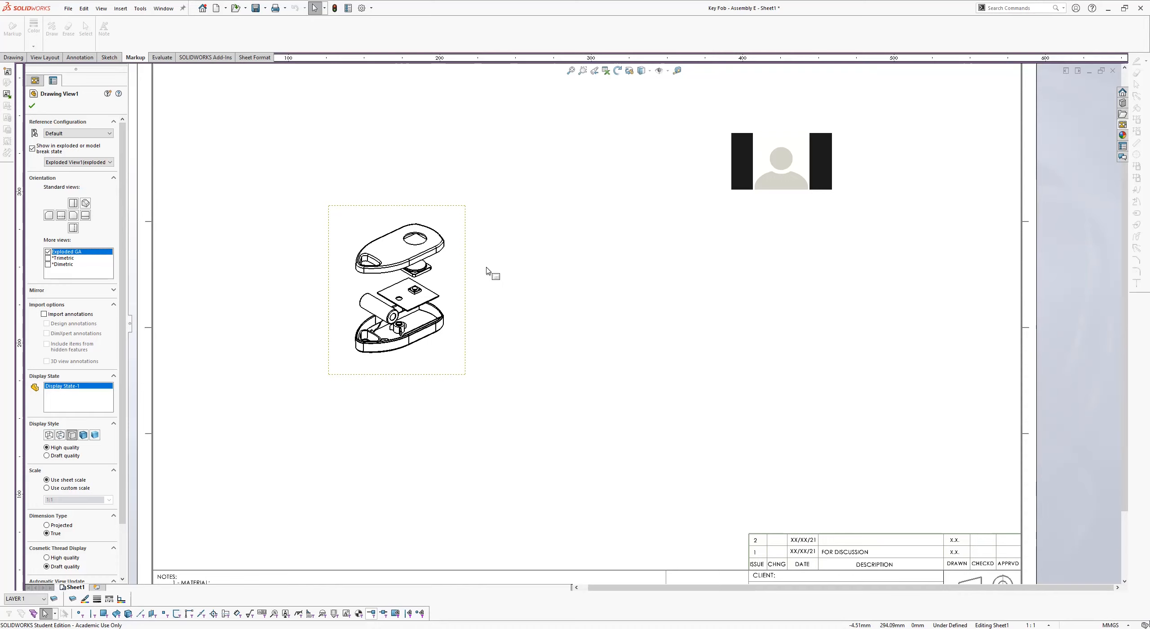
mouse_move(495, 272)
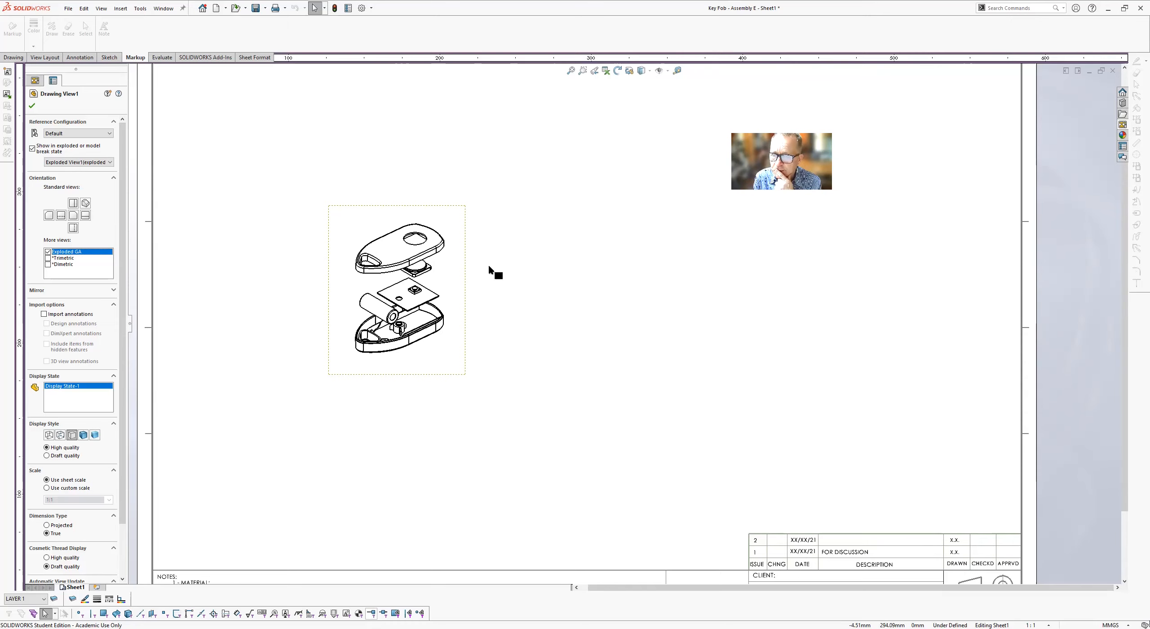
mouse_move(454, 288)
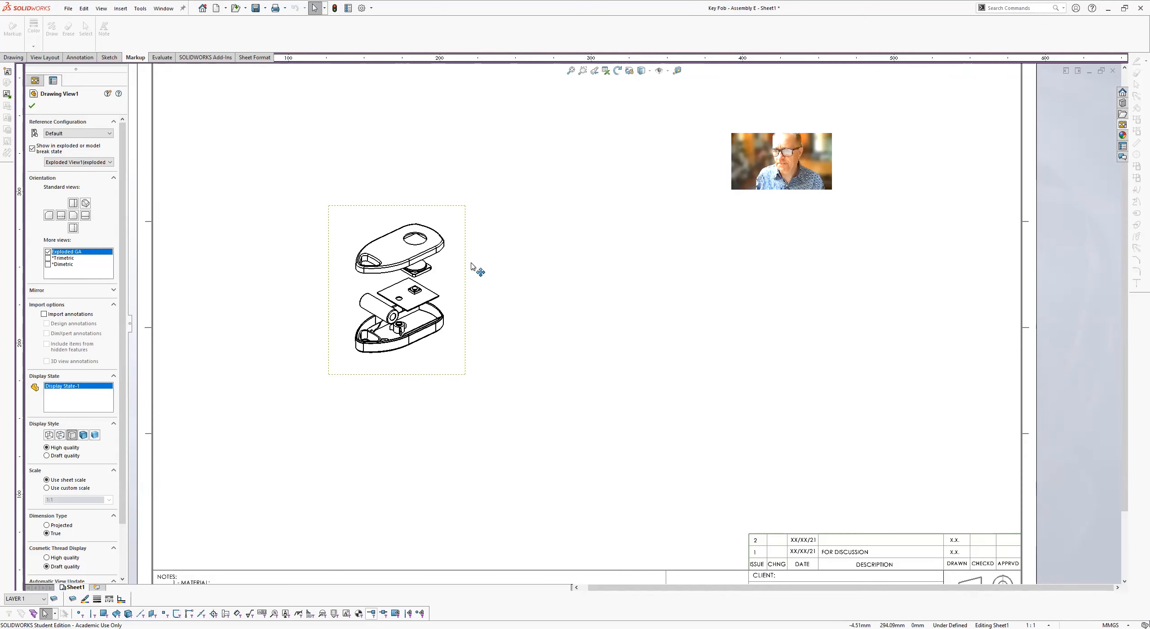
mouse_move(526, 222)
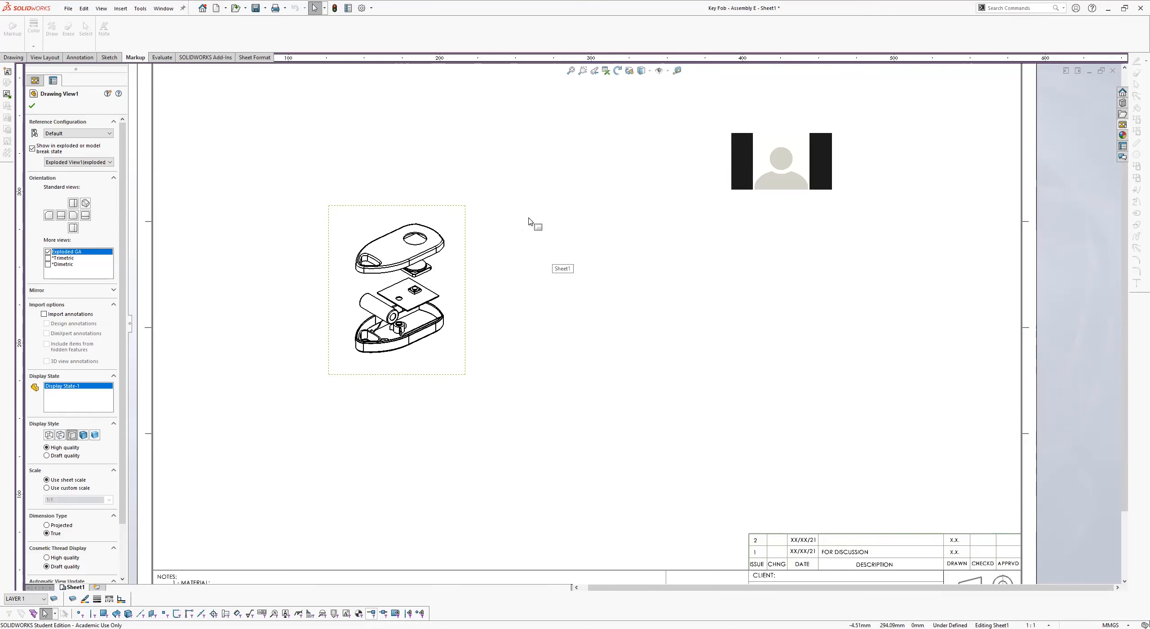
mouse_move(472, 292)
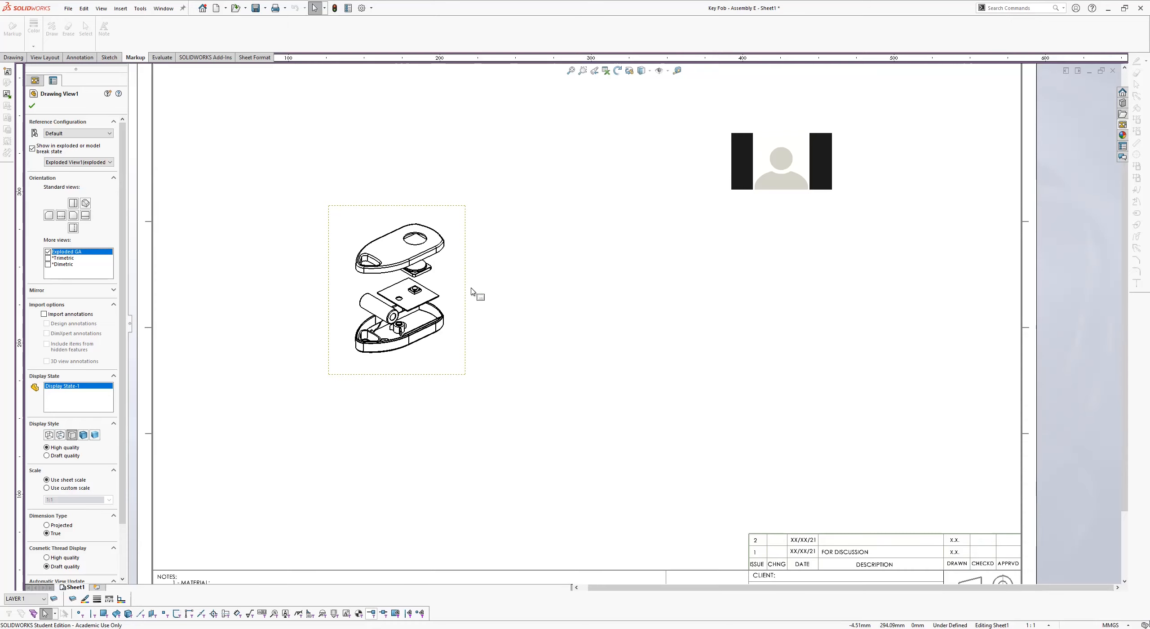
mouse_move(556, 245)
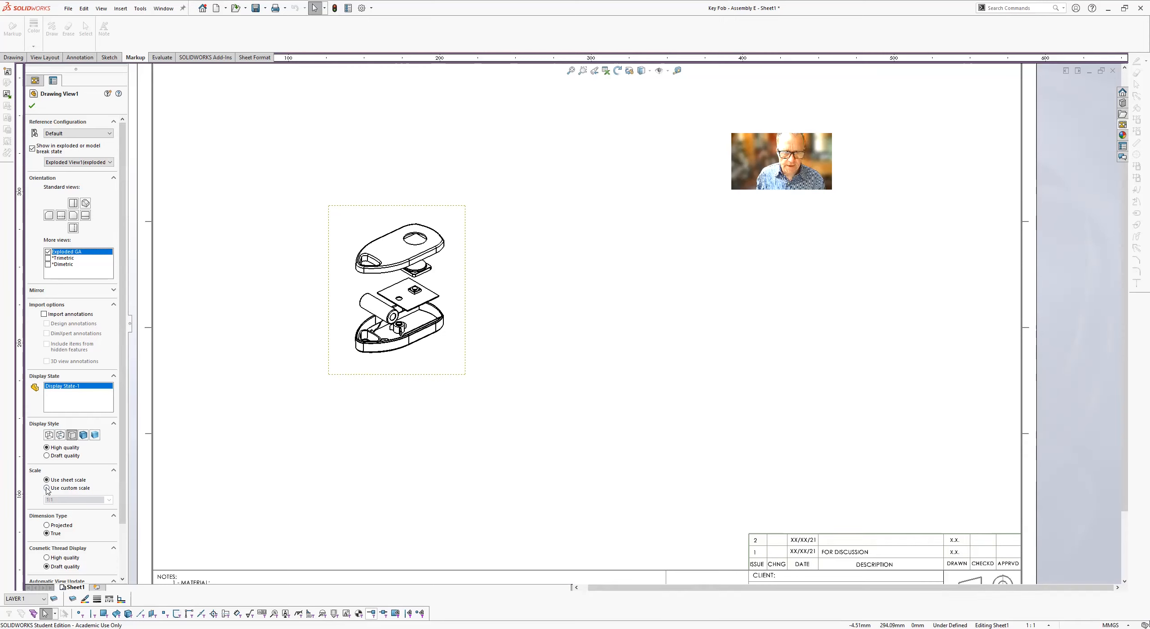
Give Drawing View1 a custom scale of 3.
left_click(47, 488)
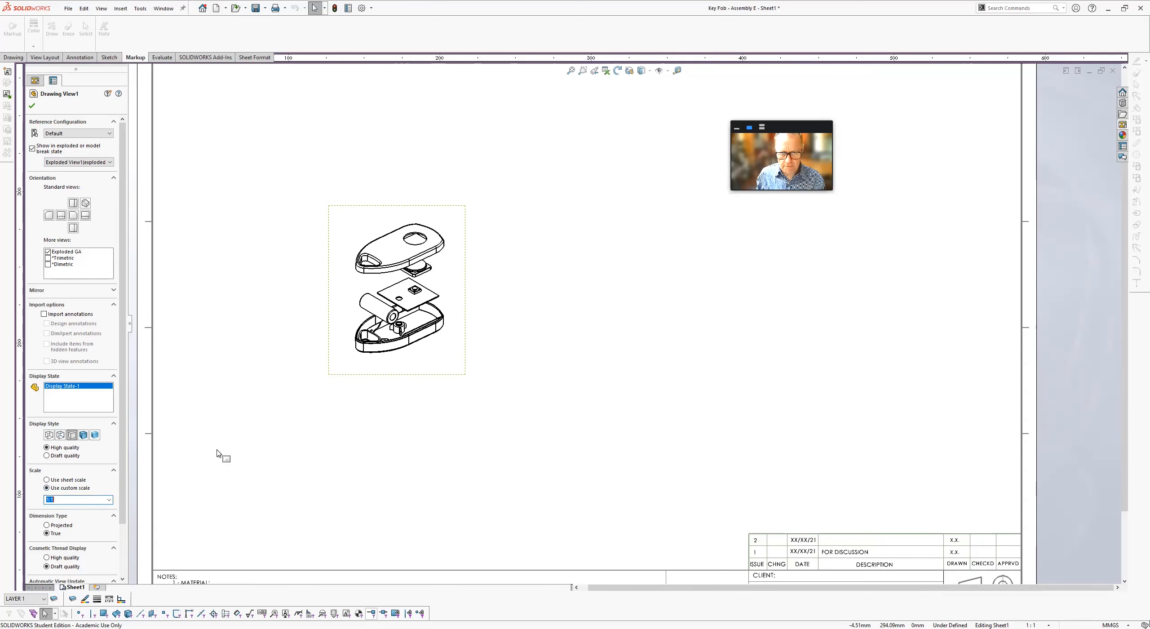
mouse_move(220, 453)
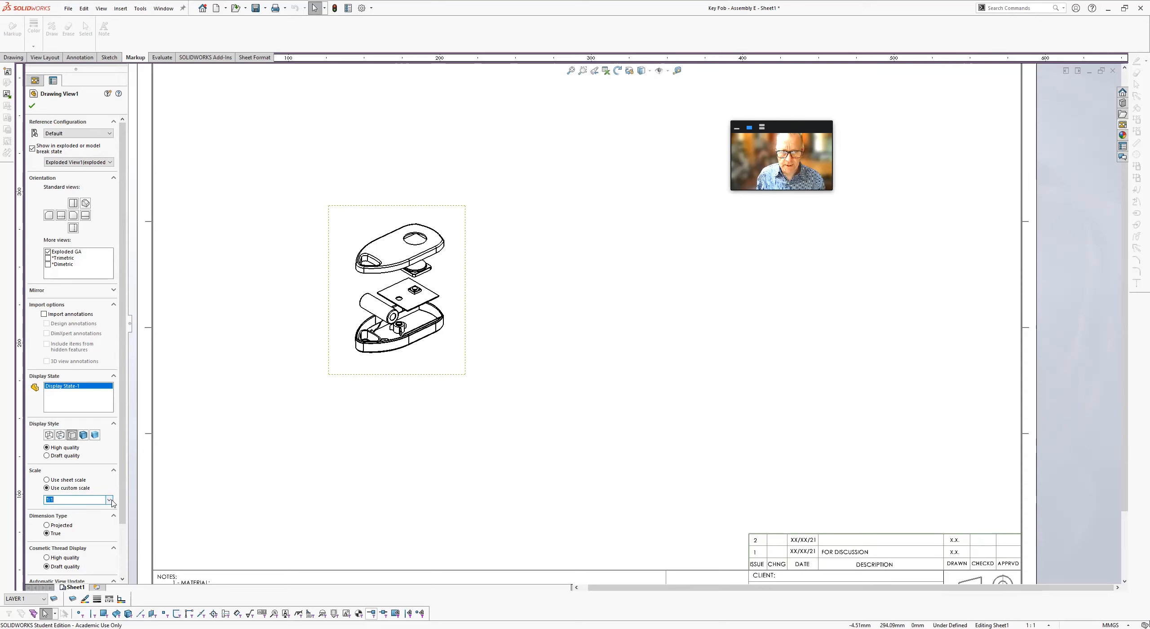
left_click(109, 500)
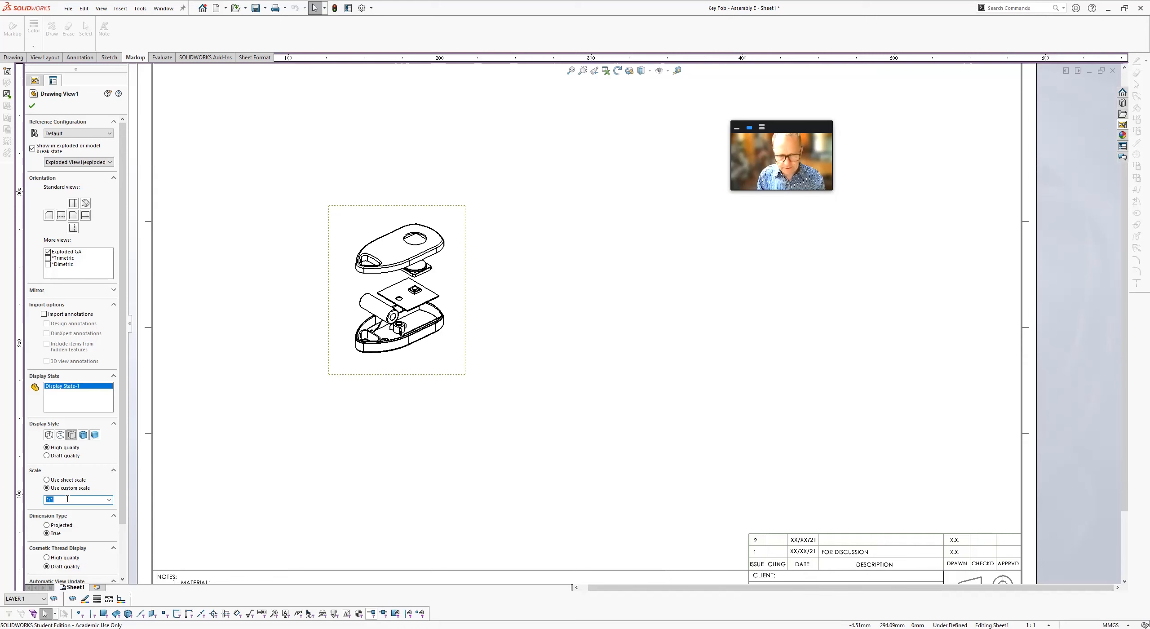
type("3")
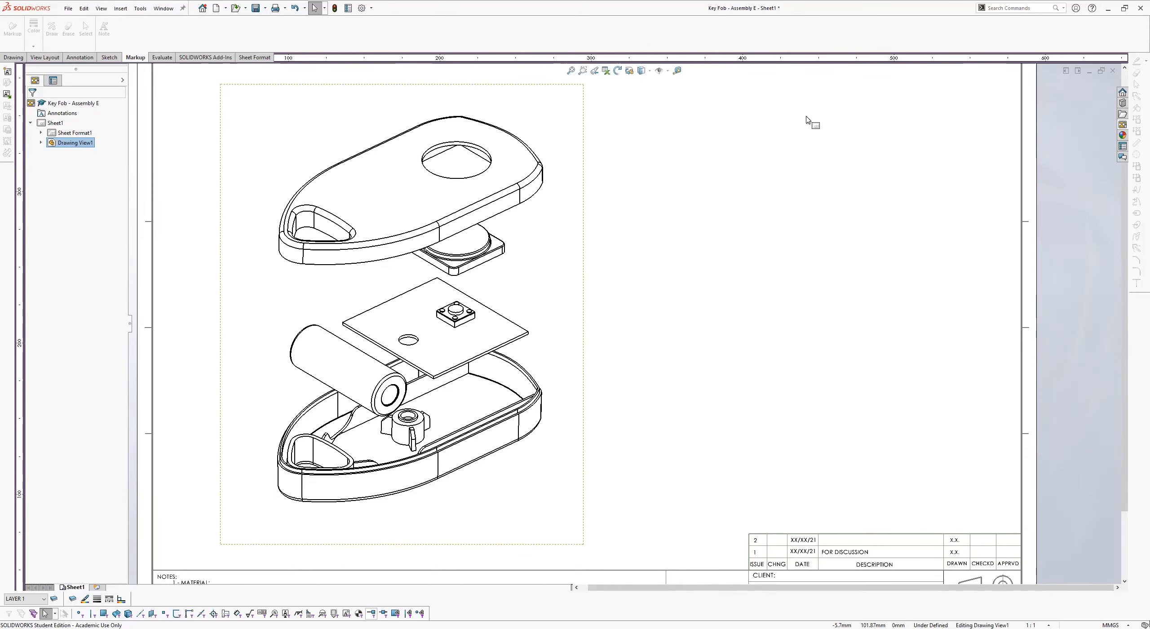
mouse_move(958, 419)
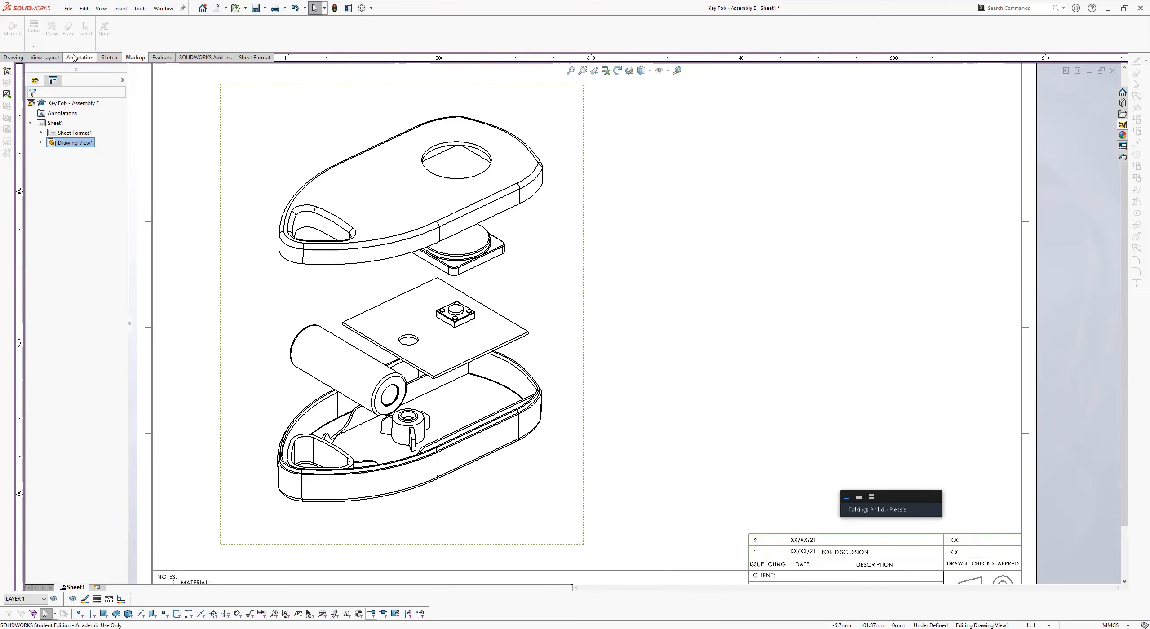
Insert a Parts only bill of materials with configurations grouped under one item number.
left_click(79, 57)
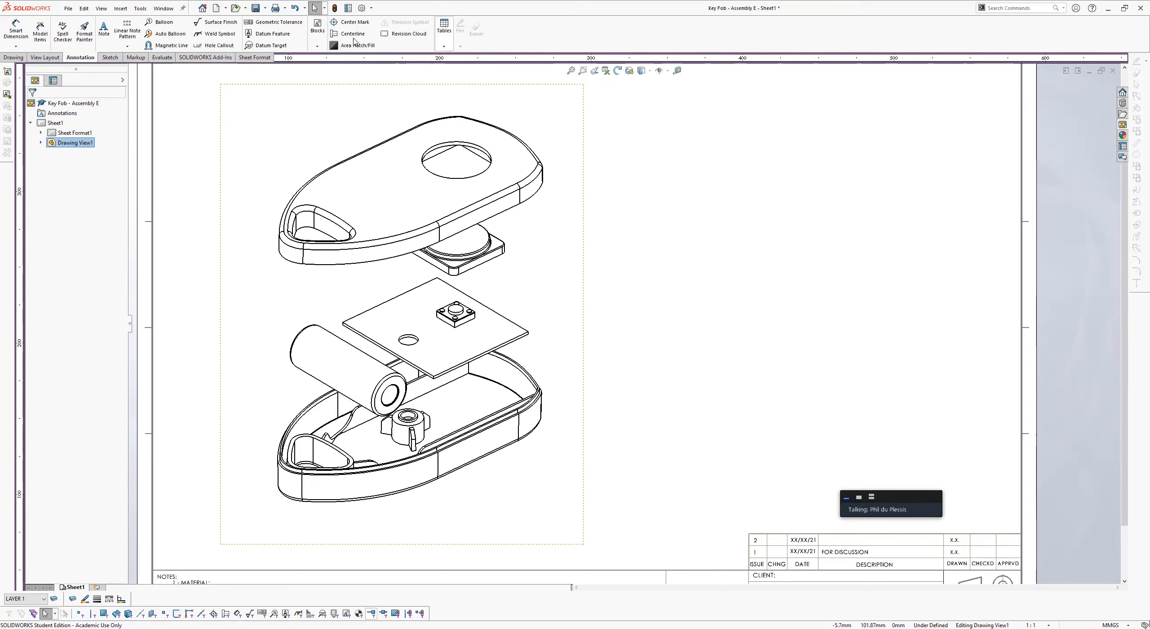
left_click(444, 29)
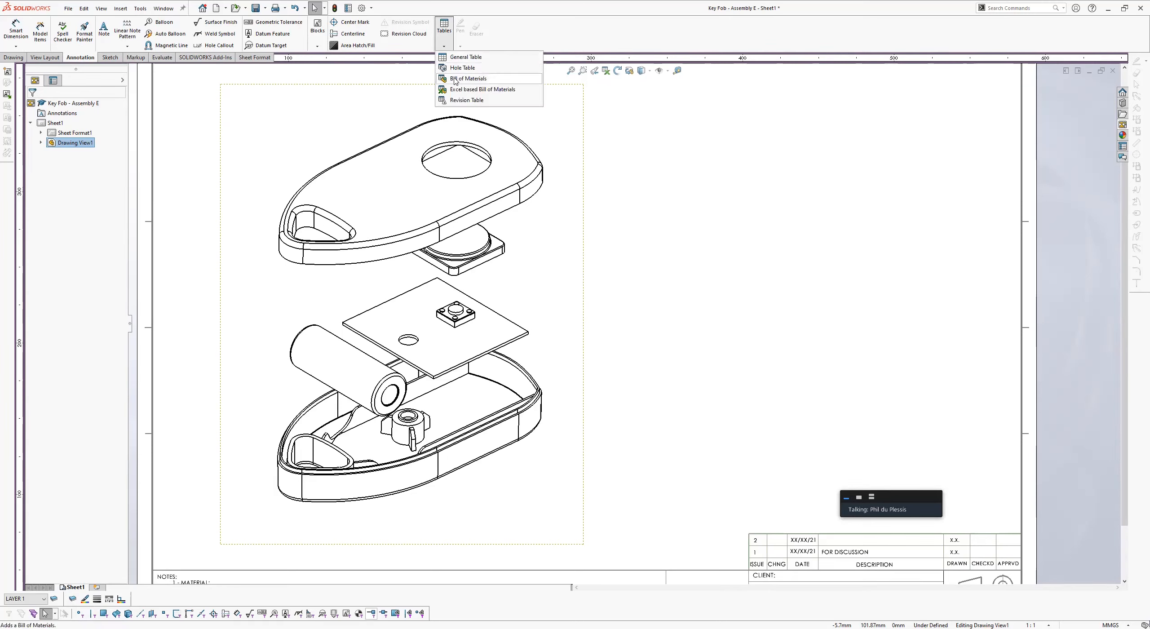
mouse_move(460, 81)
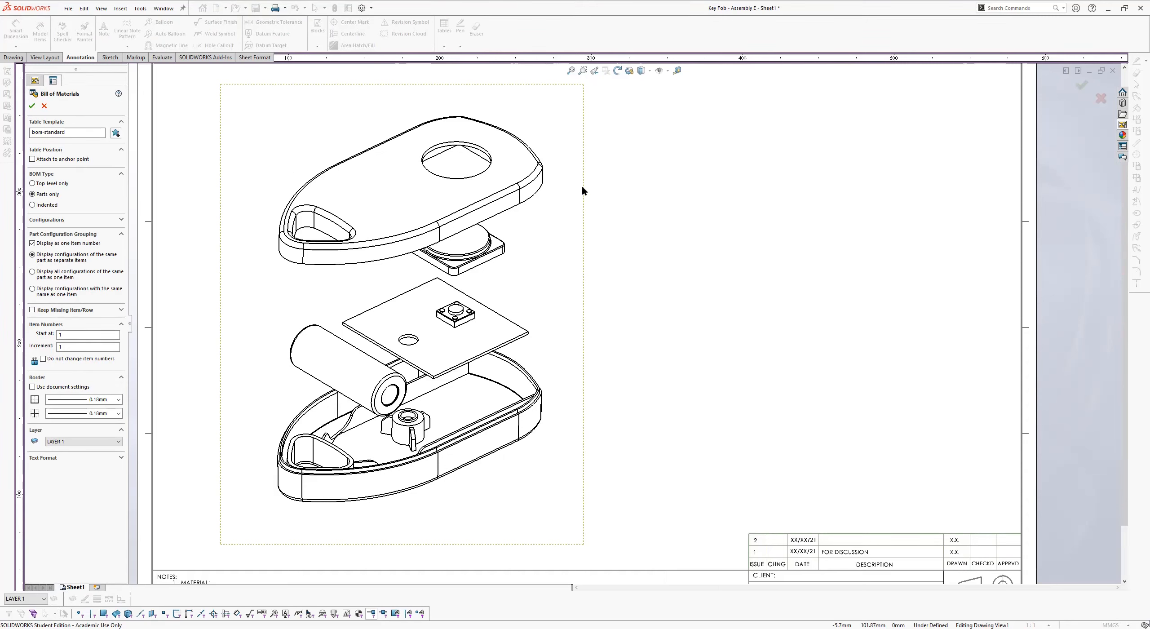
mouse_move(505, 164)
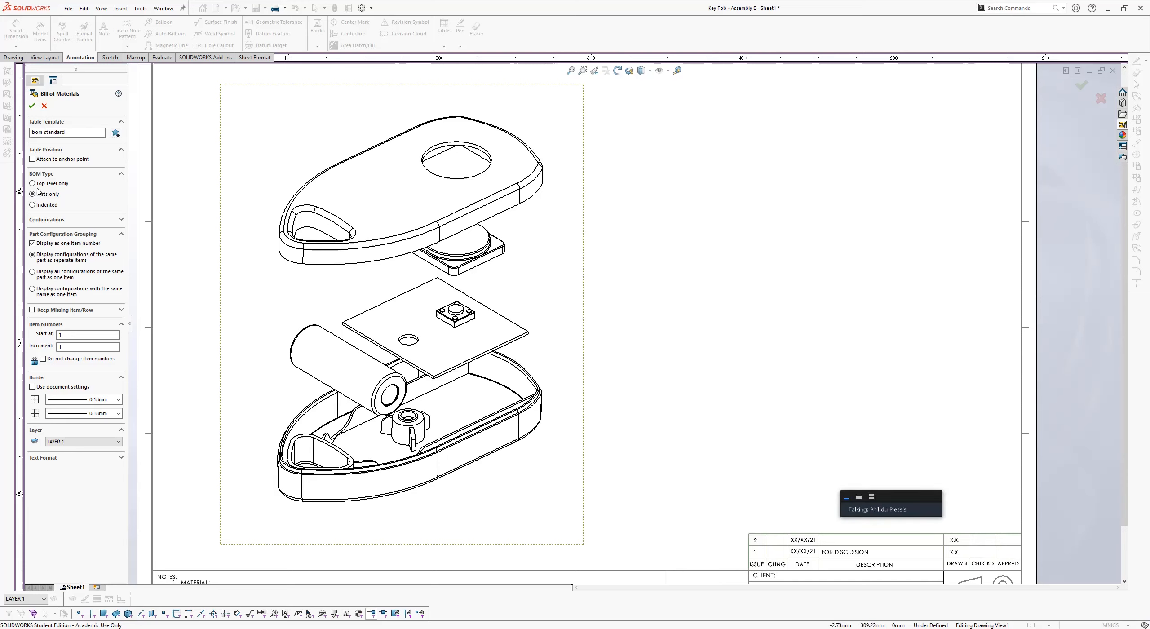
left_click(33, 193)
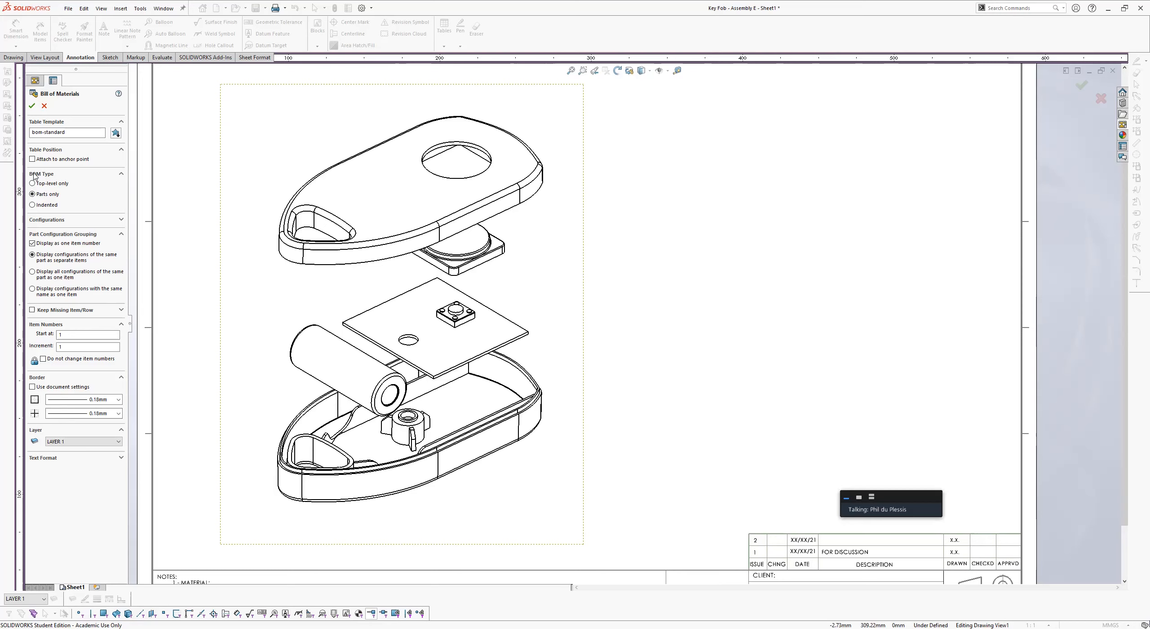
left_click(32, 193)
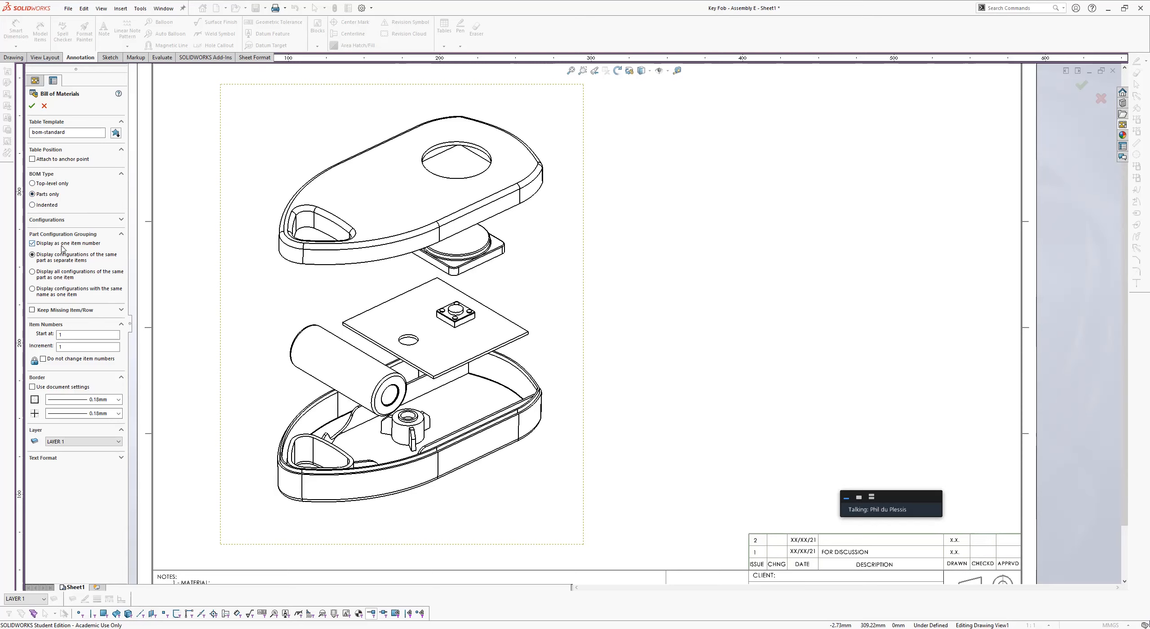
left_click(32, 243)
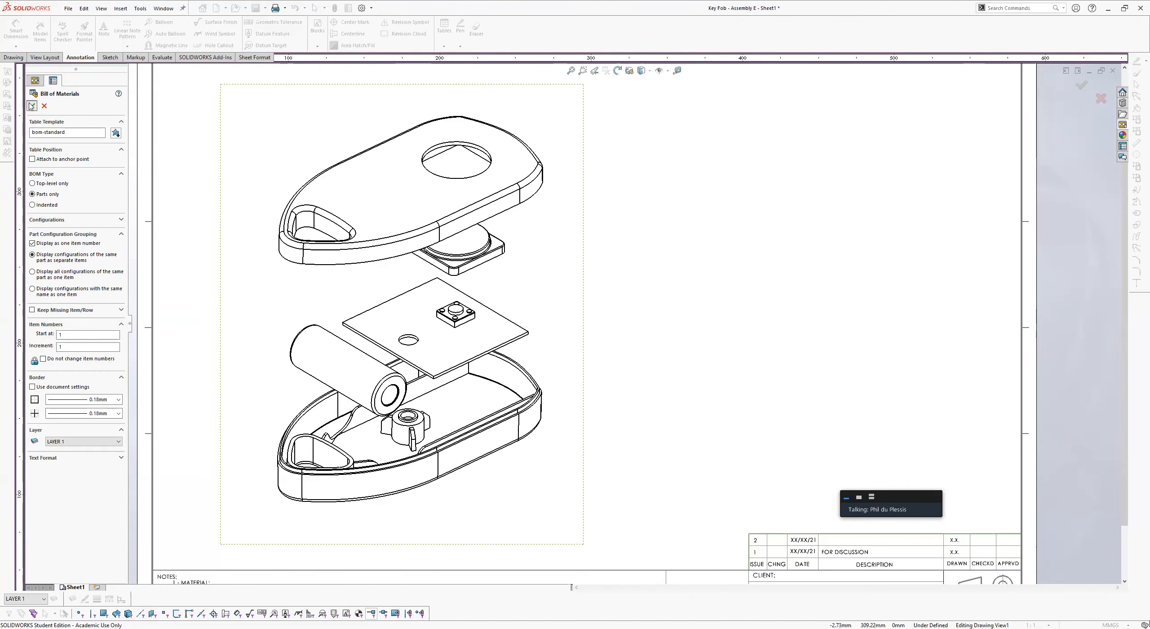
left_click(31, 107)
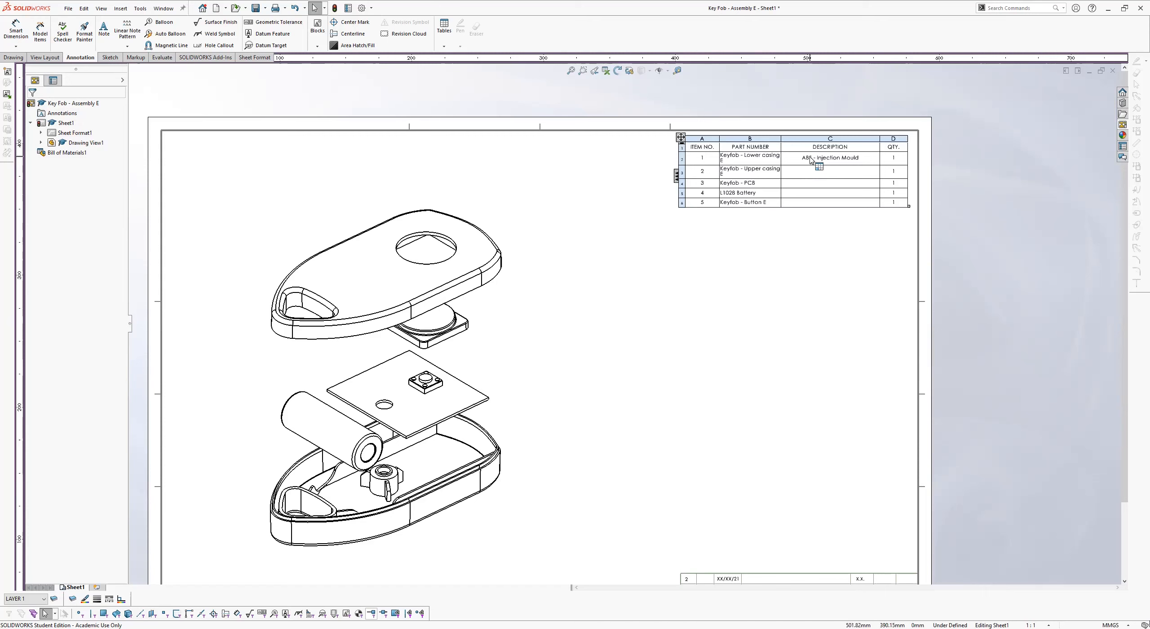
Describe the upper casing as ABS Injection Mould, keeping the link, and add a REF FILE column.
left_click(749, 168)
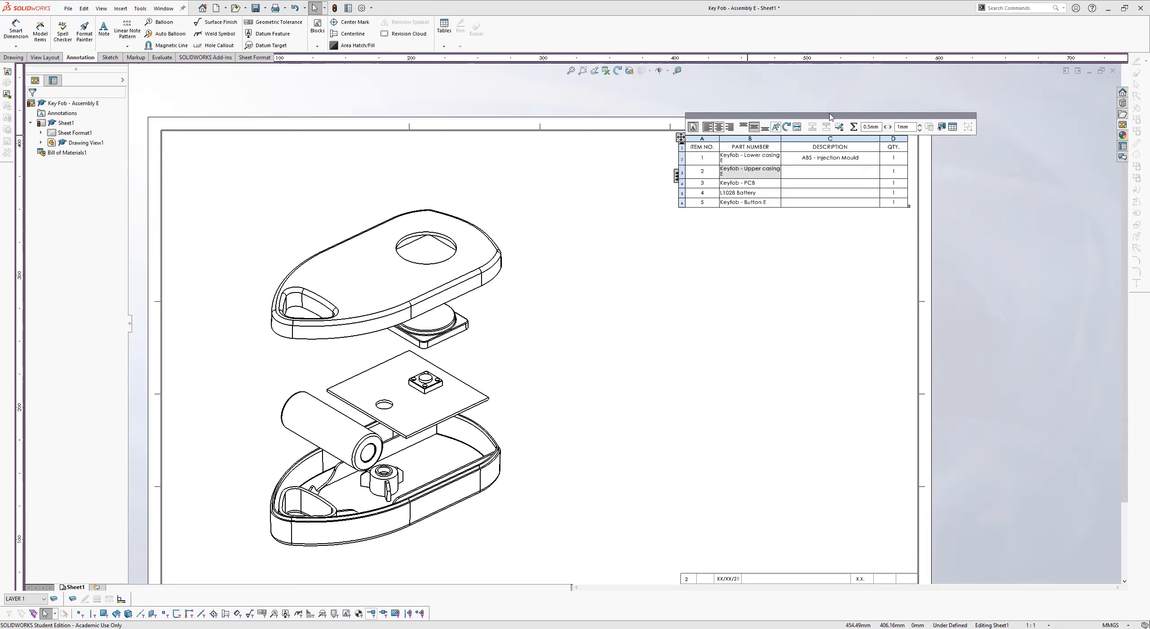
mouse_move(839, 127)
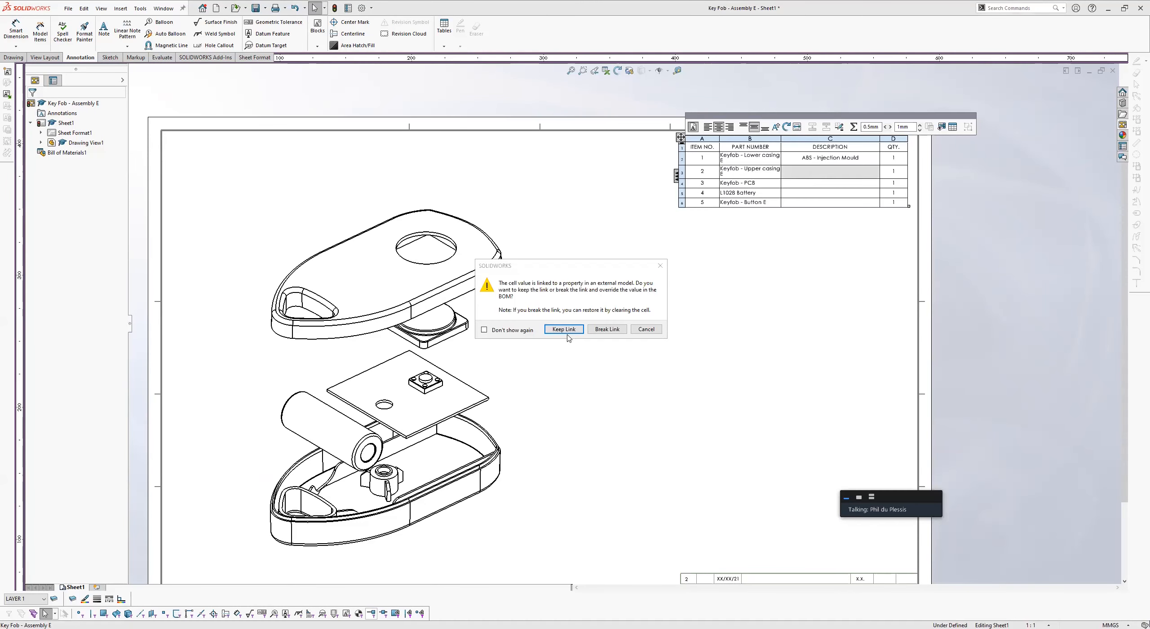
left_click(564, 328)
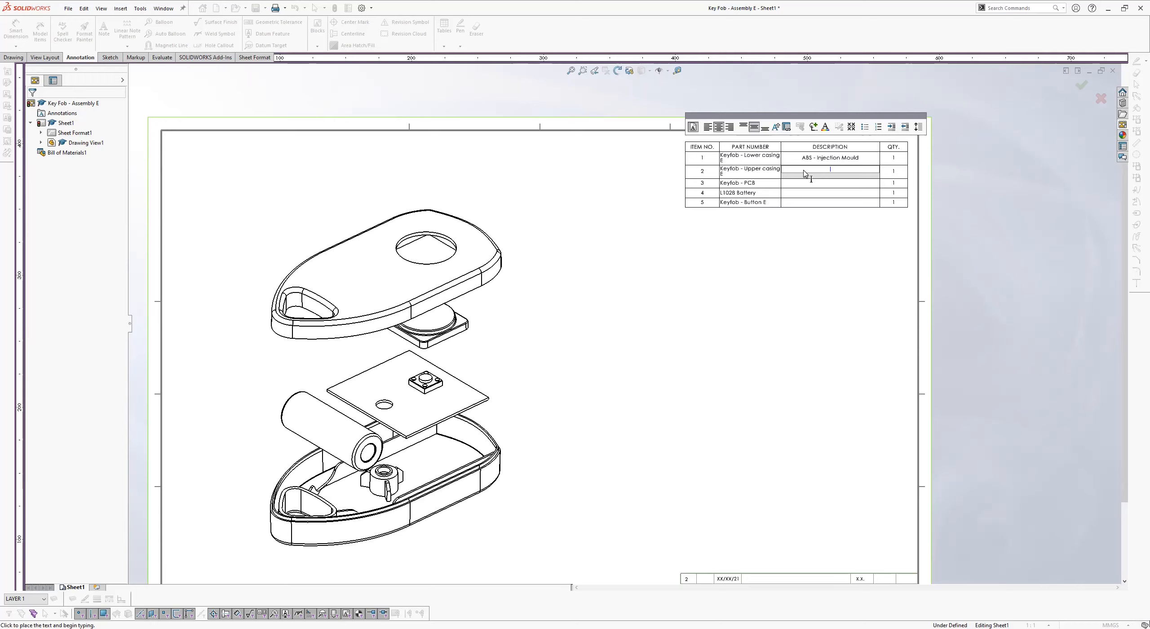
type("ABS -")
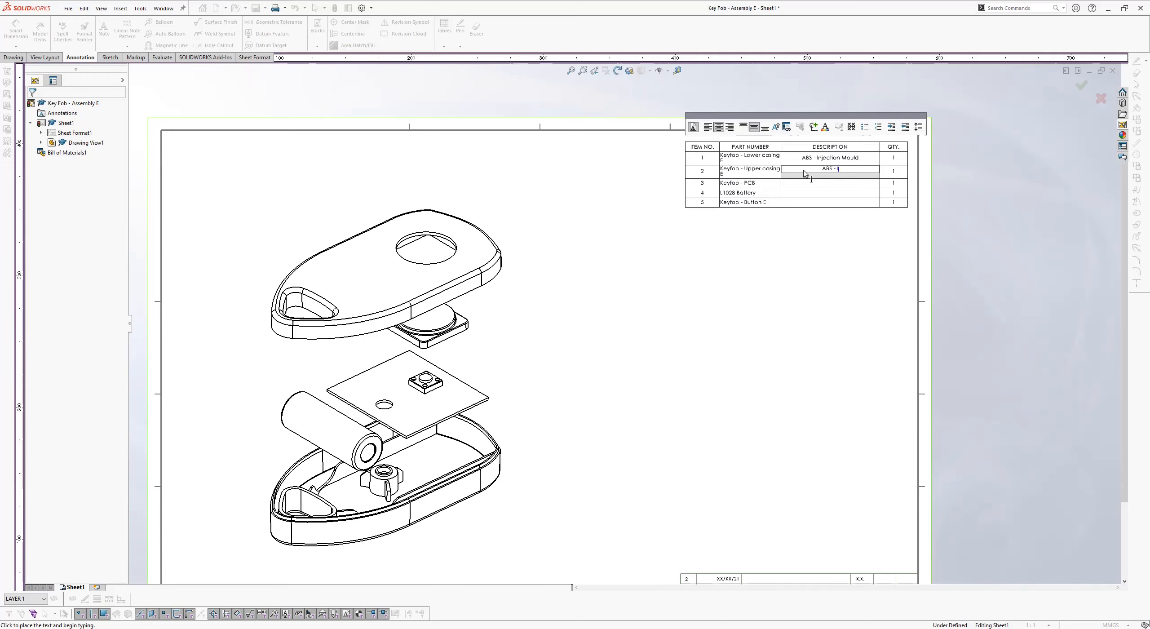
type("Injection Mould")
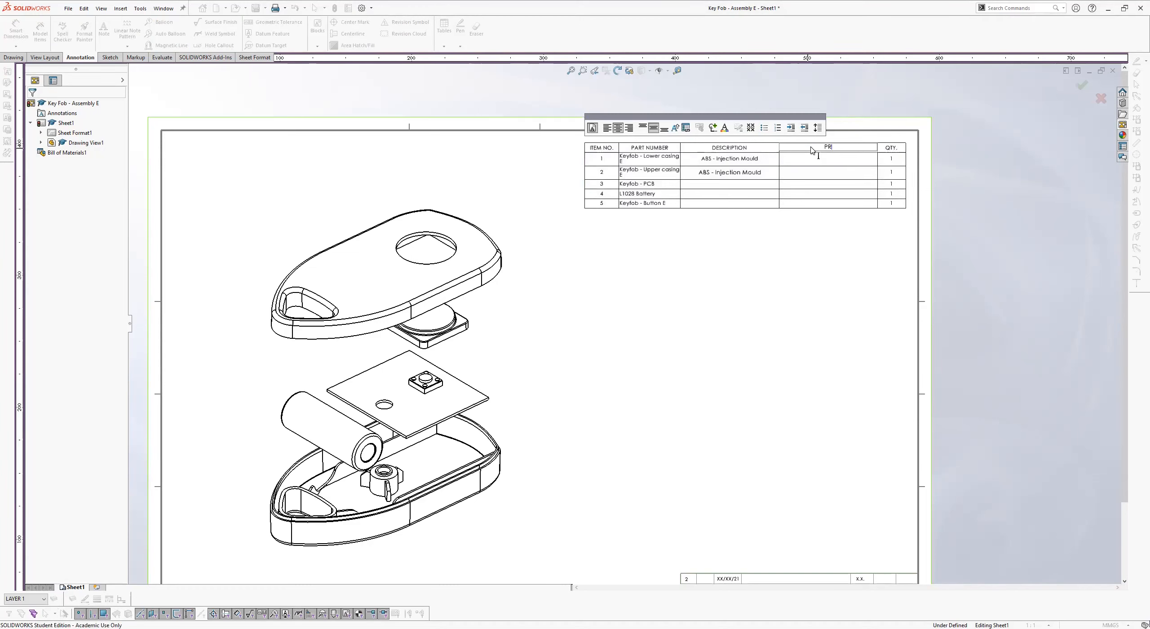
type("PROCESS")
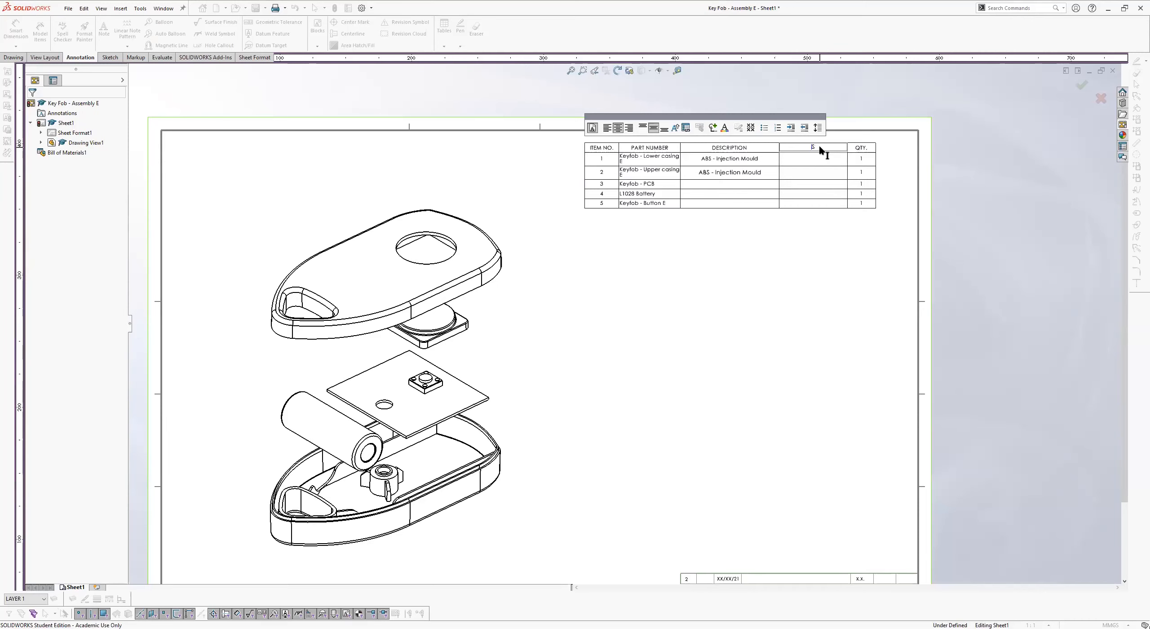
type("REF FILE")
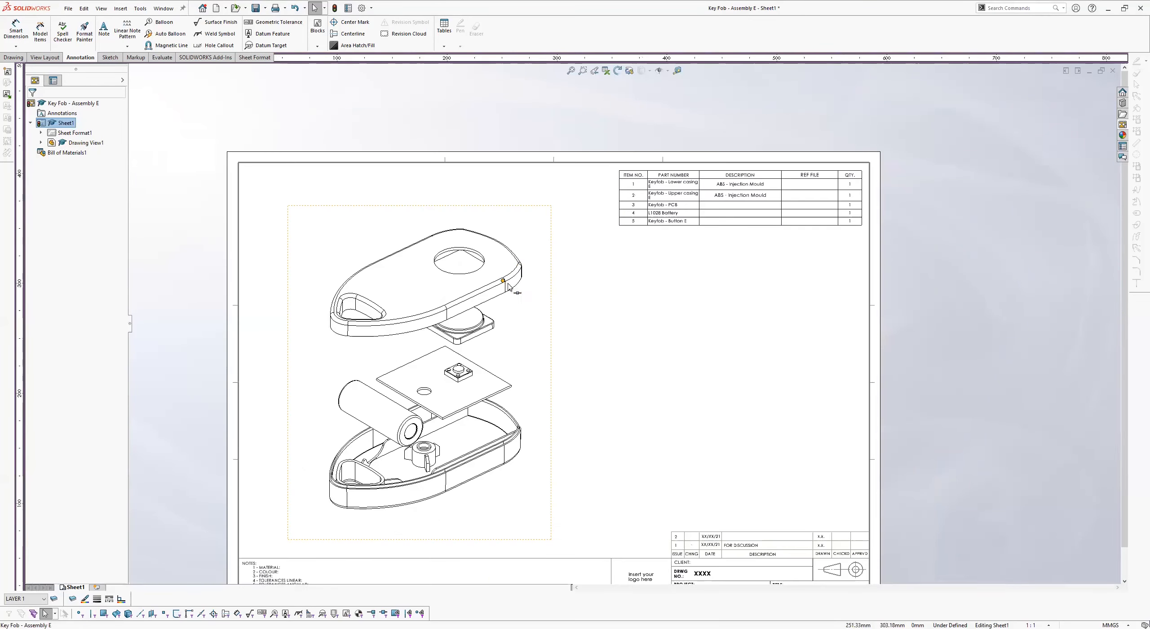
mouse_move(400, 240)
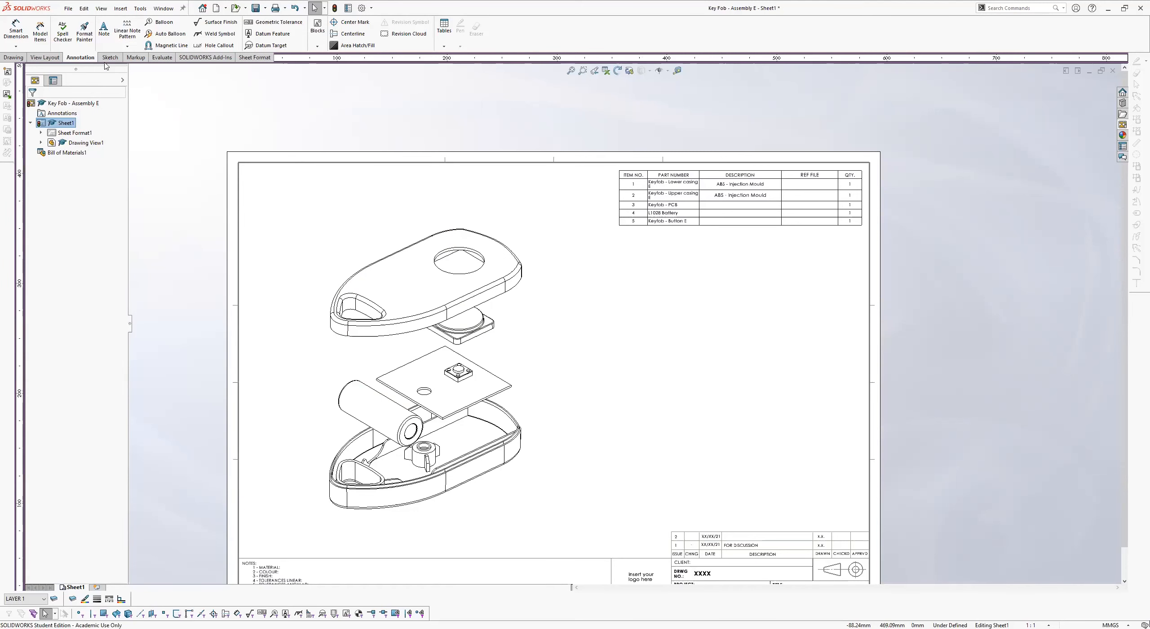
mouse_move(168, 33)
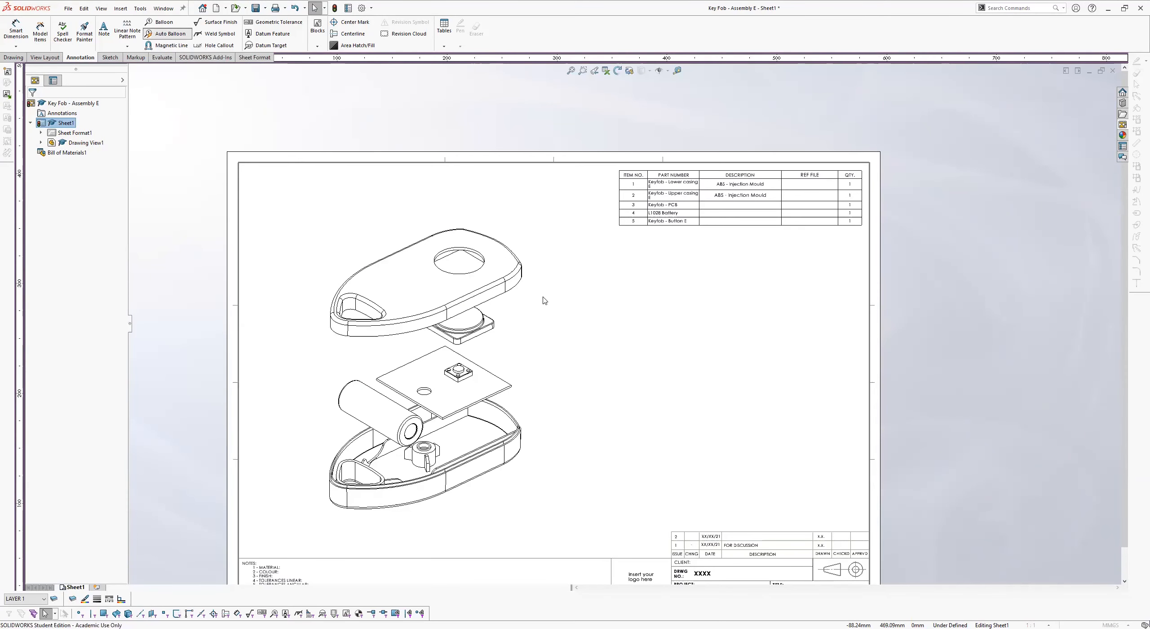
Preview auto balloons, trying Top and Left layouts, keeping Right with leaders attached to faces.
left_click(170, 33)
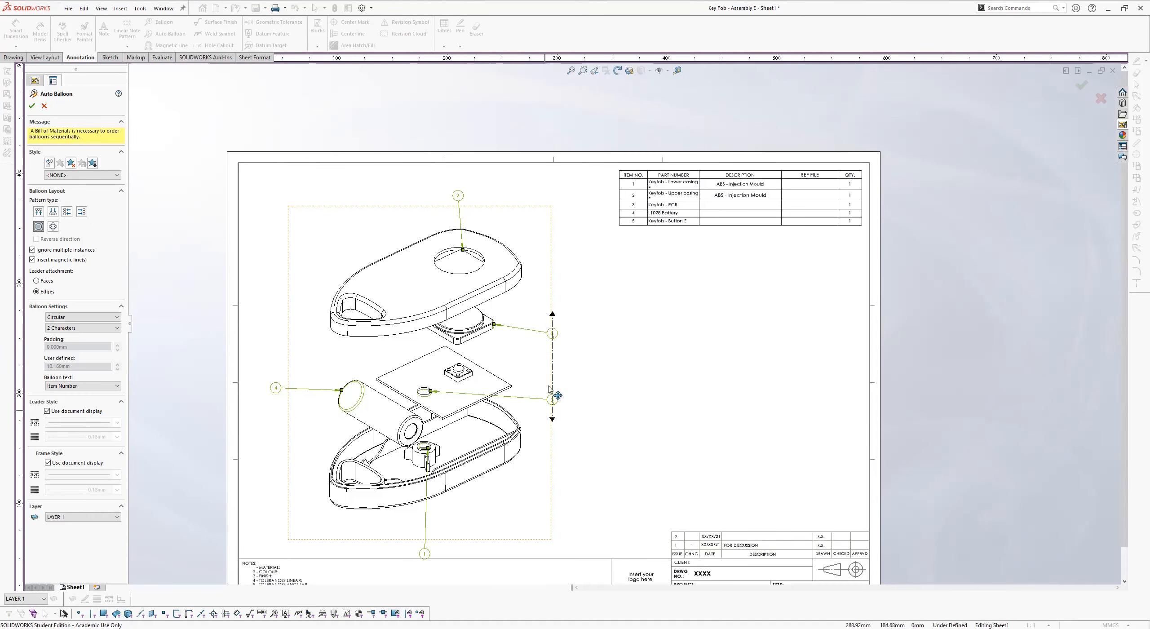
mouse_move(552, 392)
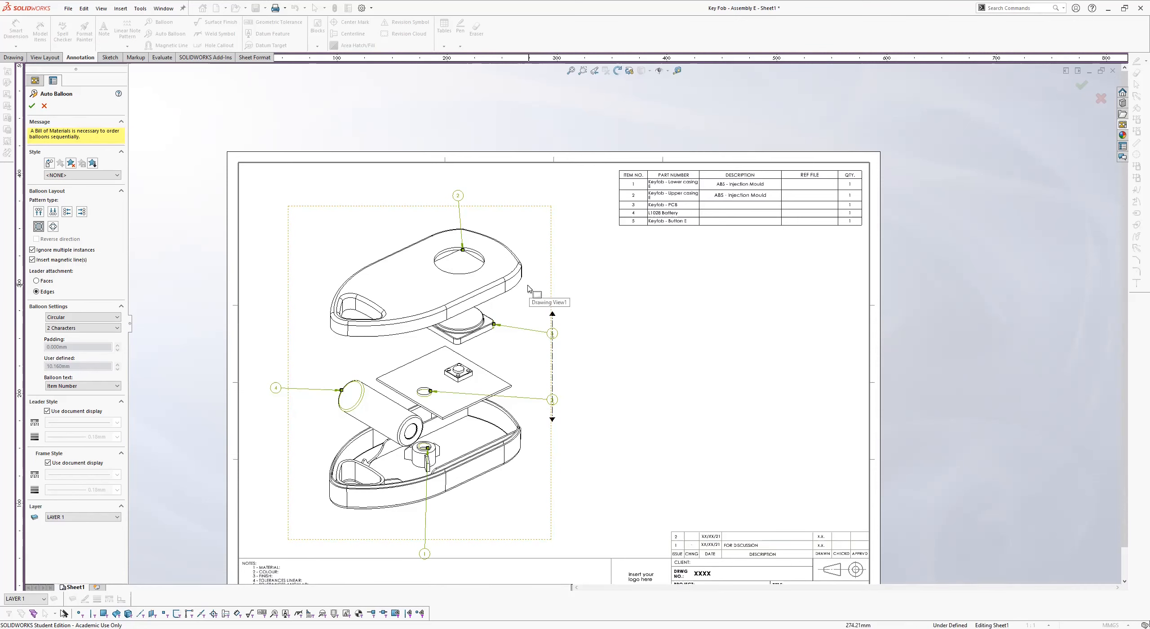
mouse_move(576, 314)
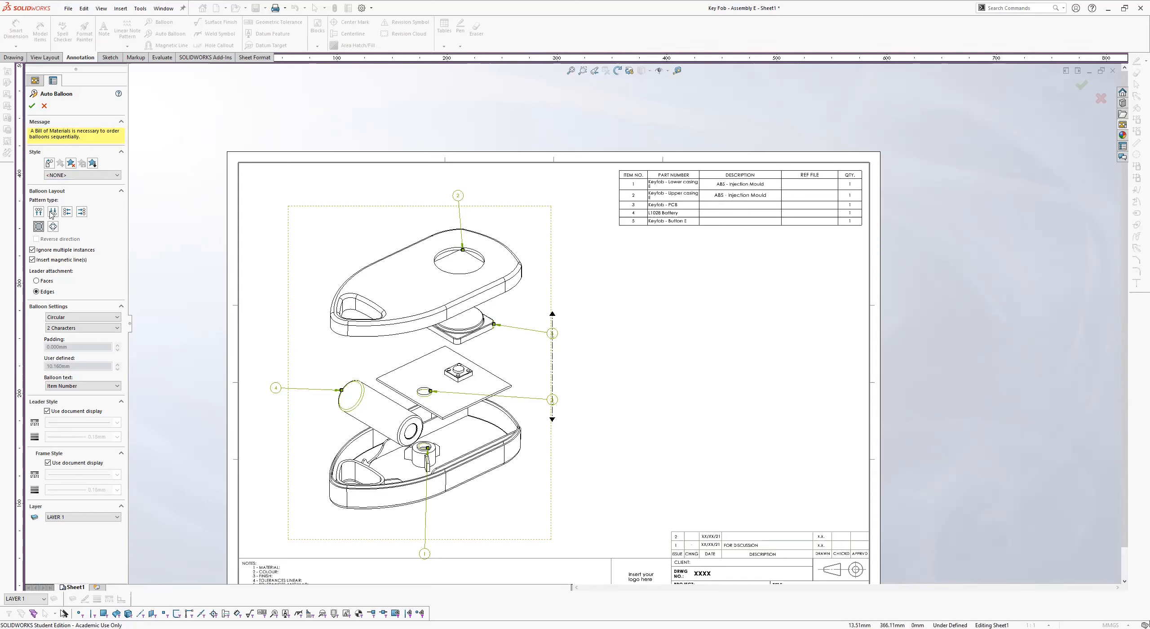
mouse_move(38, 212)
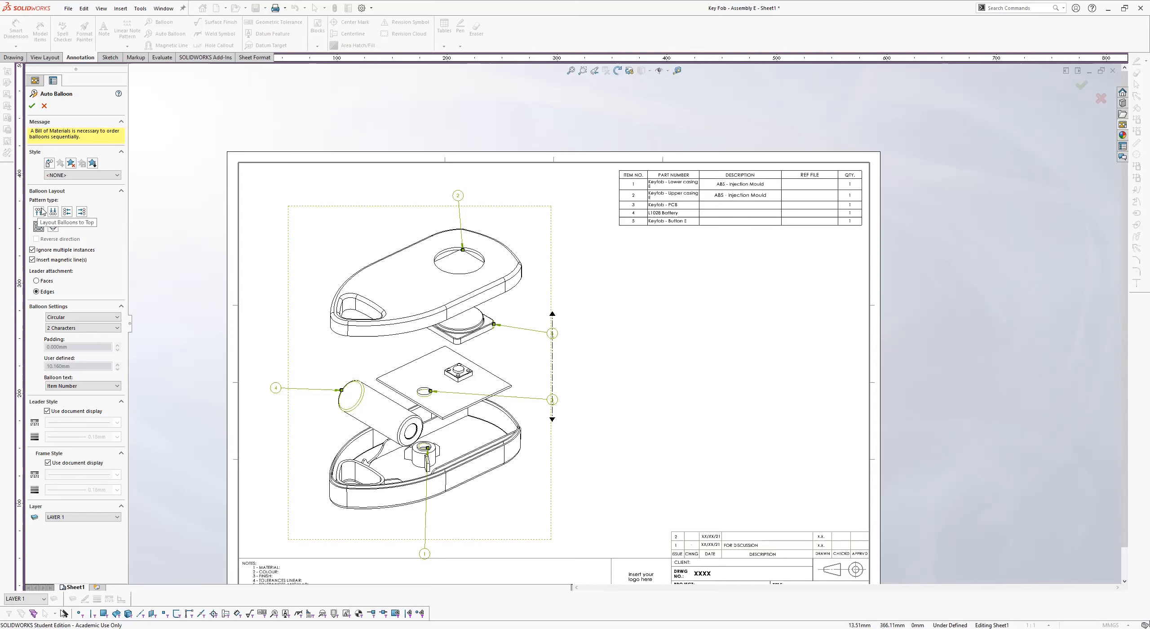
left_click(39, 213)
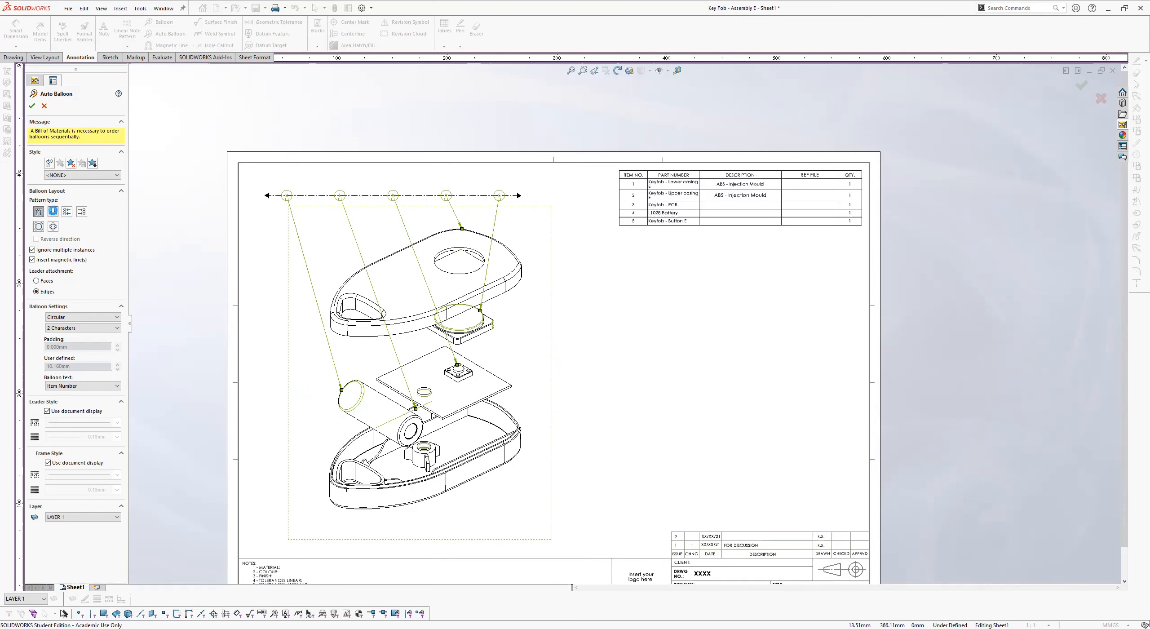
left_click(66, 212)
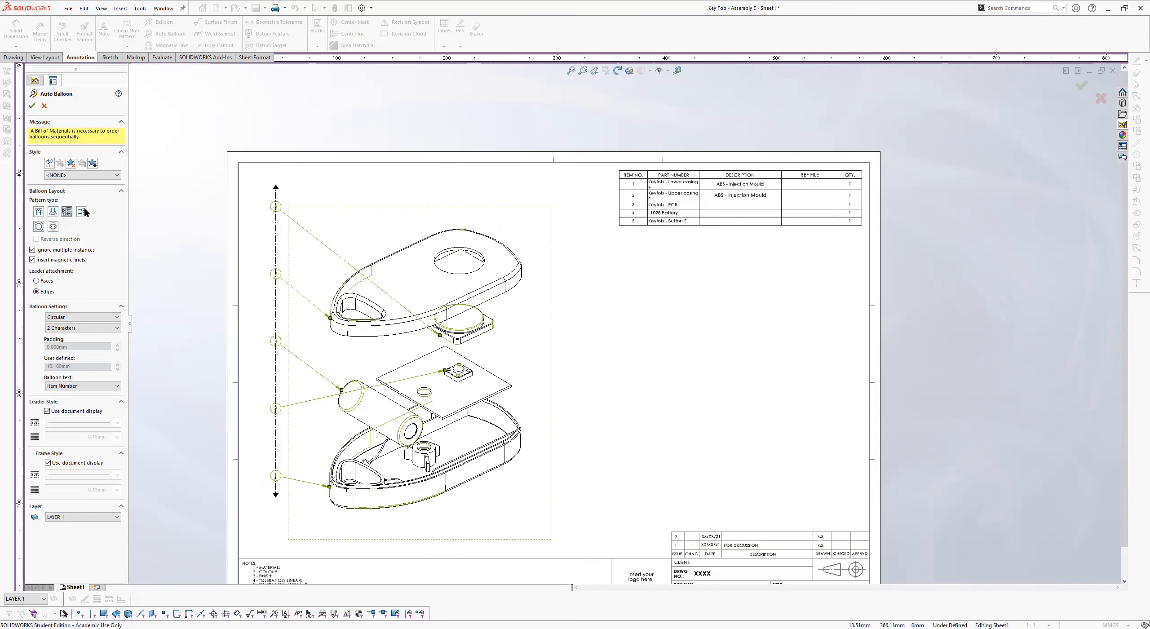
left_click(53, 227)
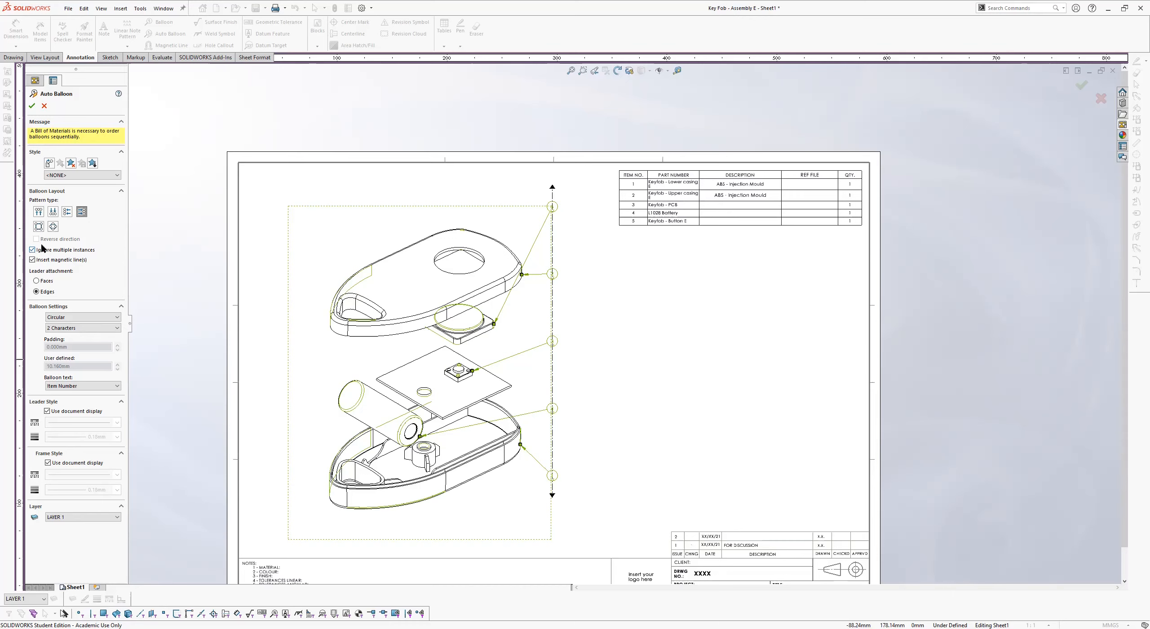
mouse_move(532, 322)
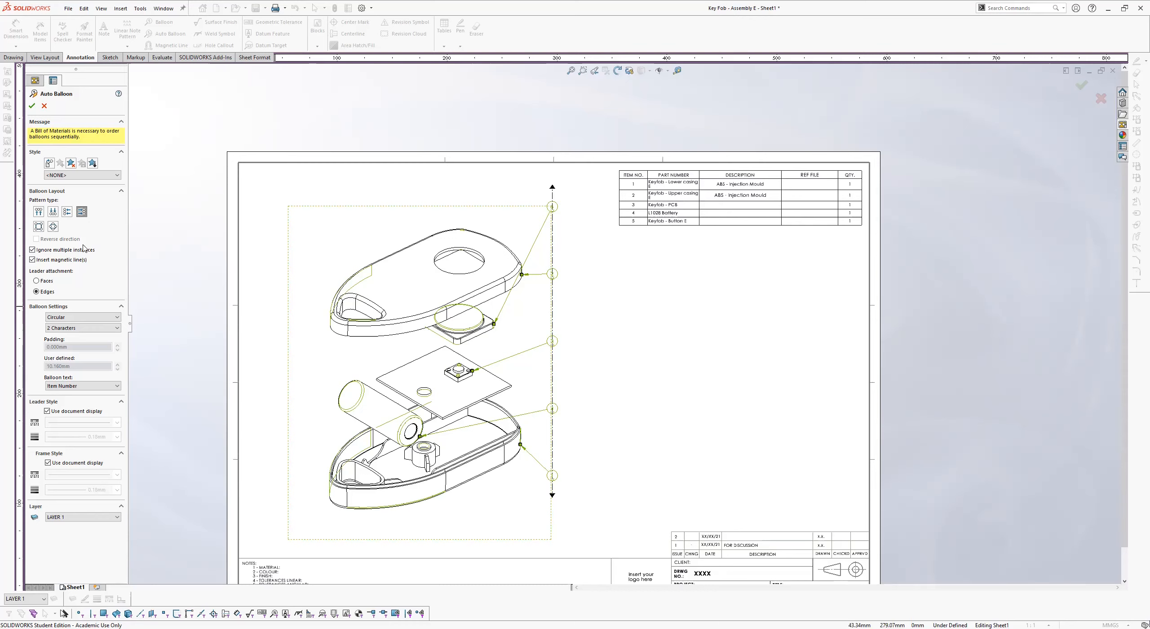
left_click(31, 260)
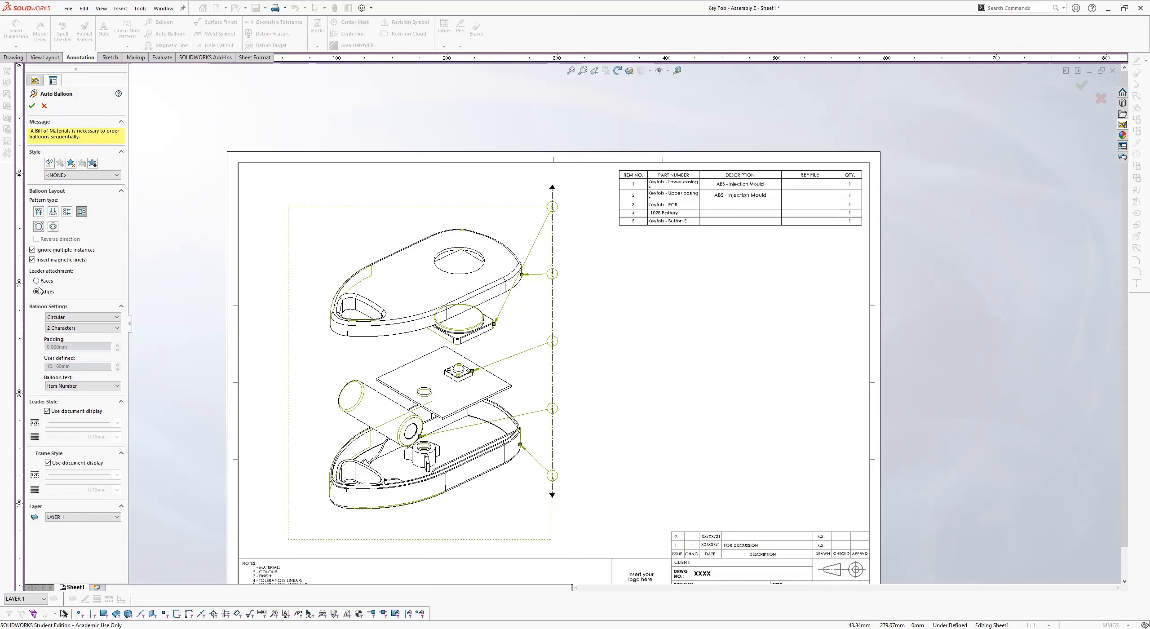
mouse_move(528, 278)
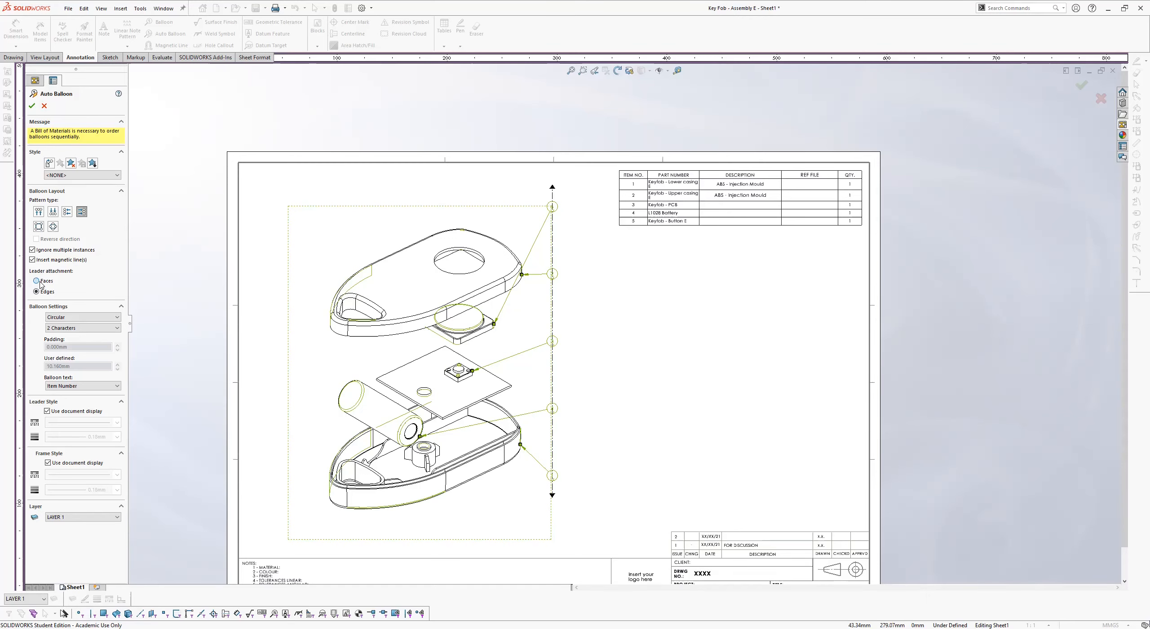
left_click(37, 280)
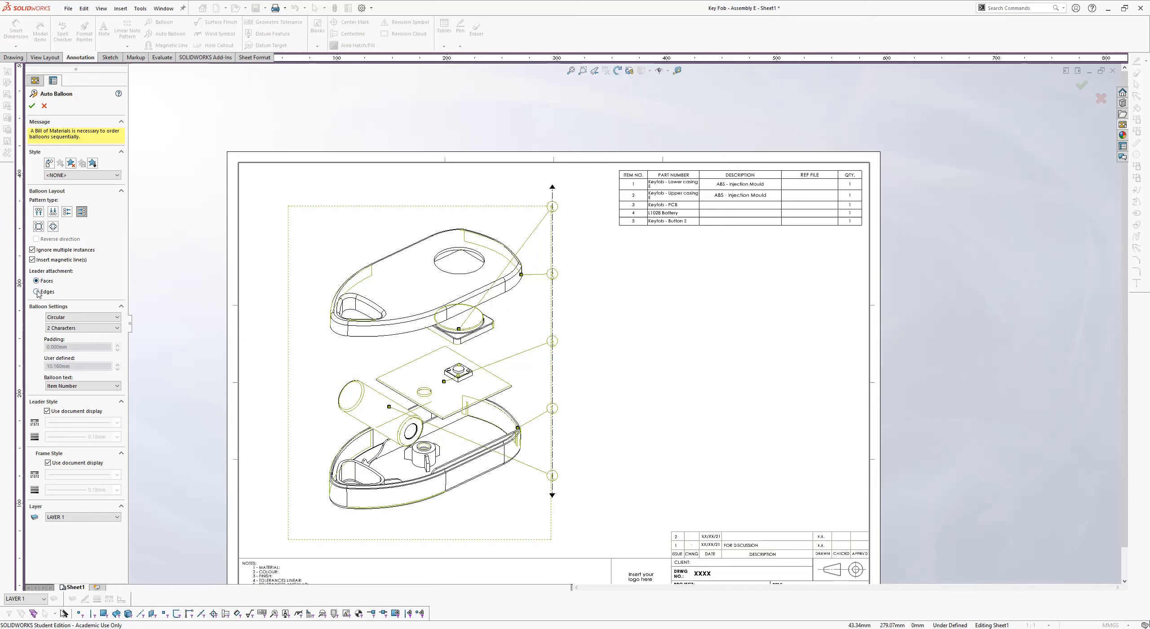
left_click(37, 291)
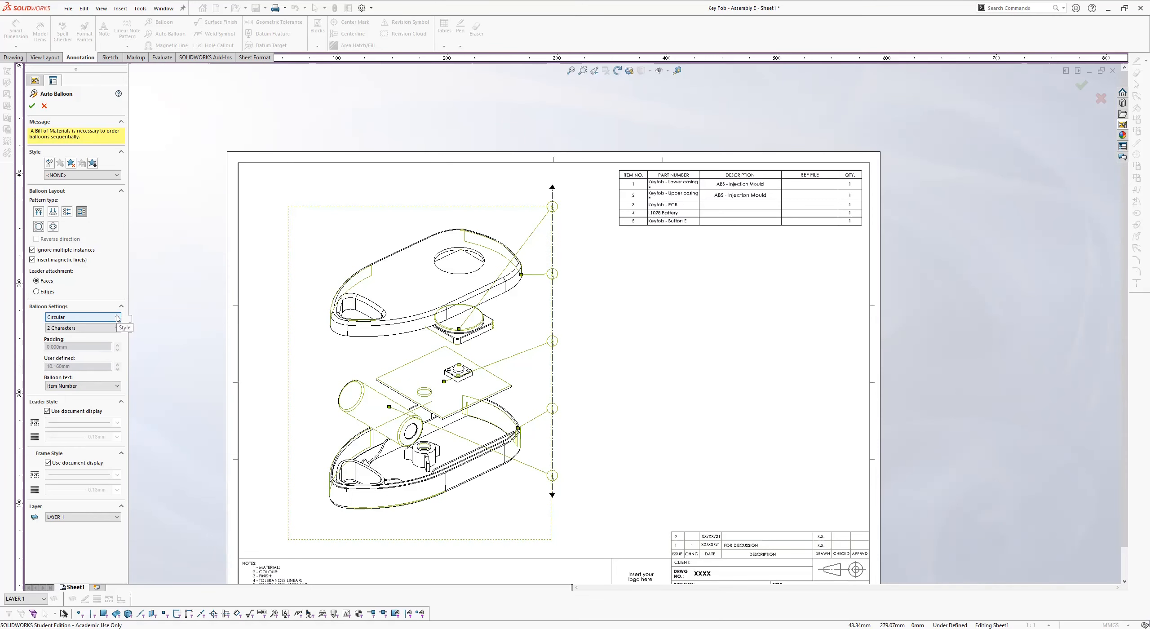
Try Triangle and Hexagon balloon styles, then return the balloons to Circular.
left_click(116, 316)
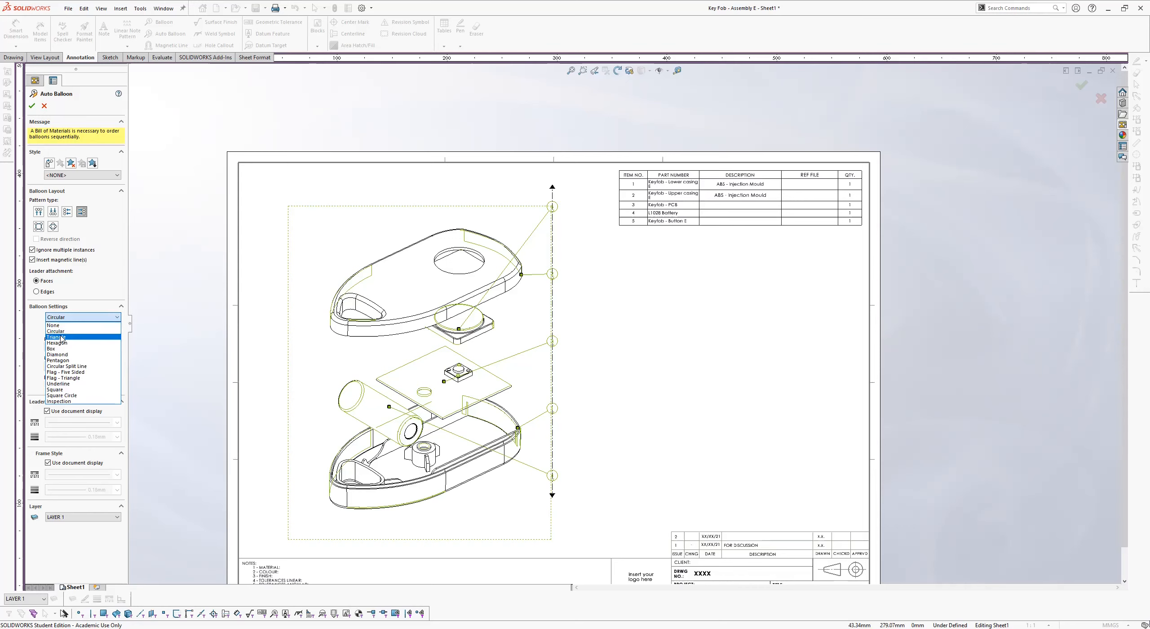
left_click(59, 337)
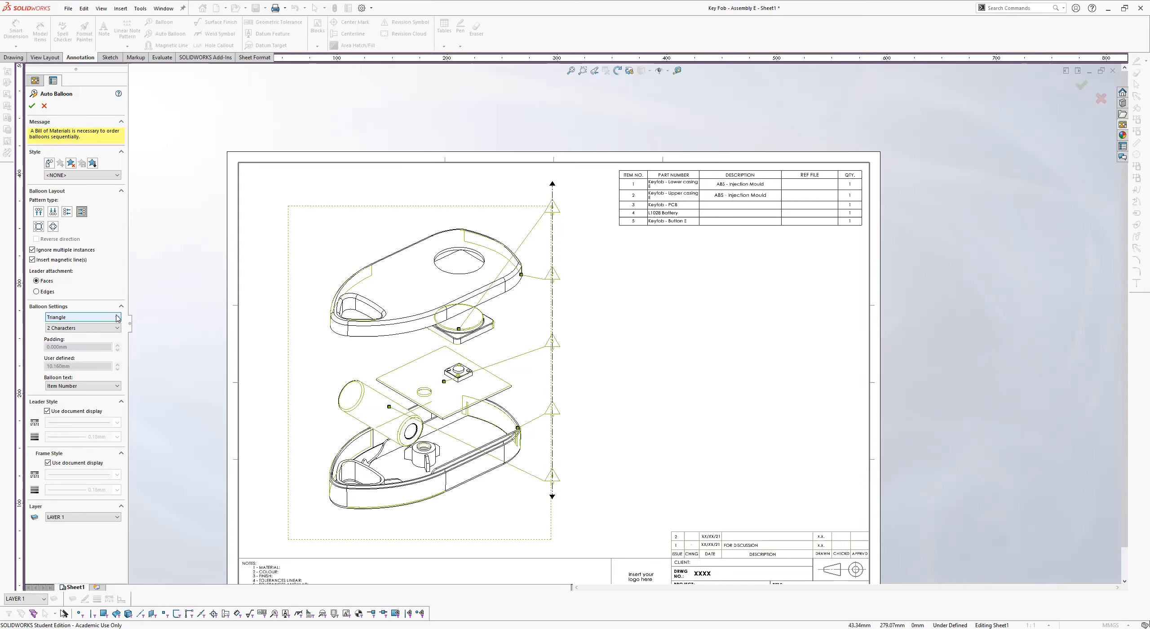
left_click(116, 317)
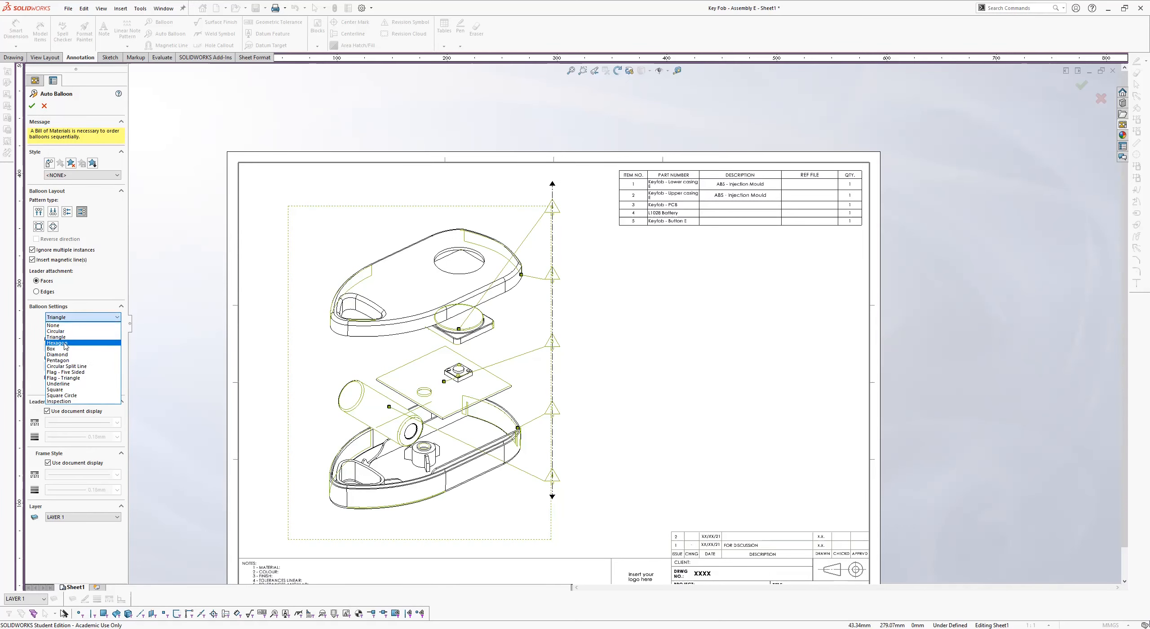
left_click(57, 343)
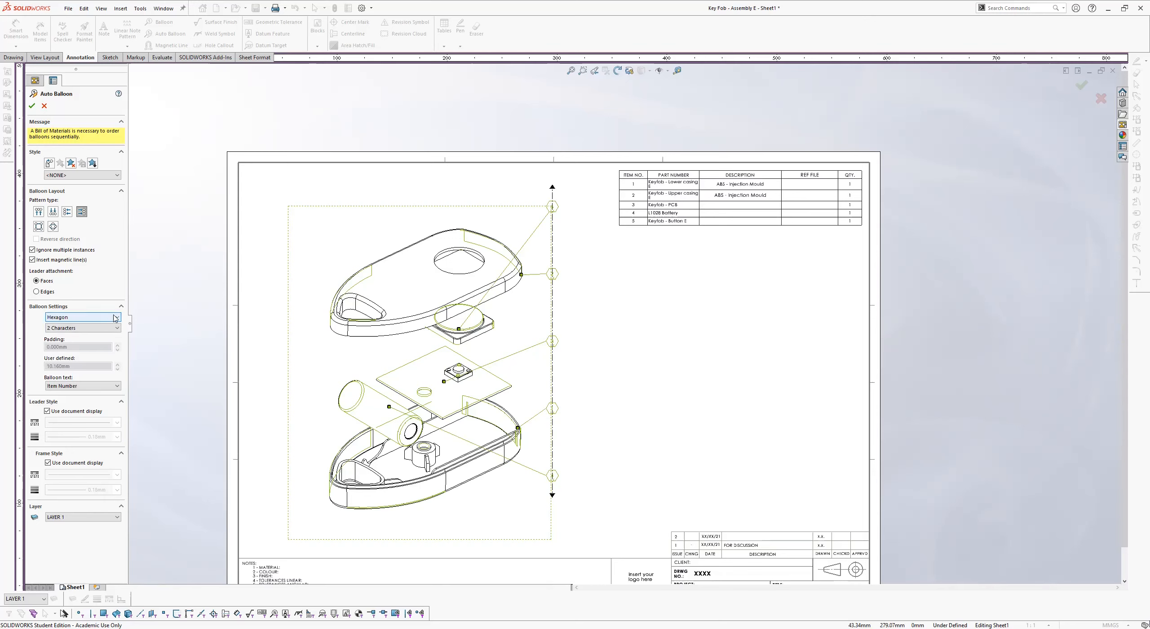
left_click(82, 317)
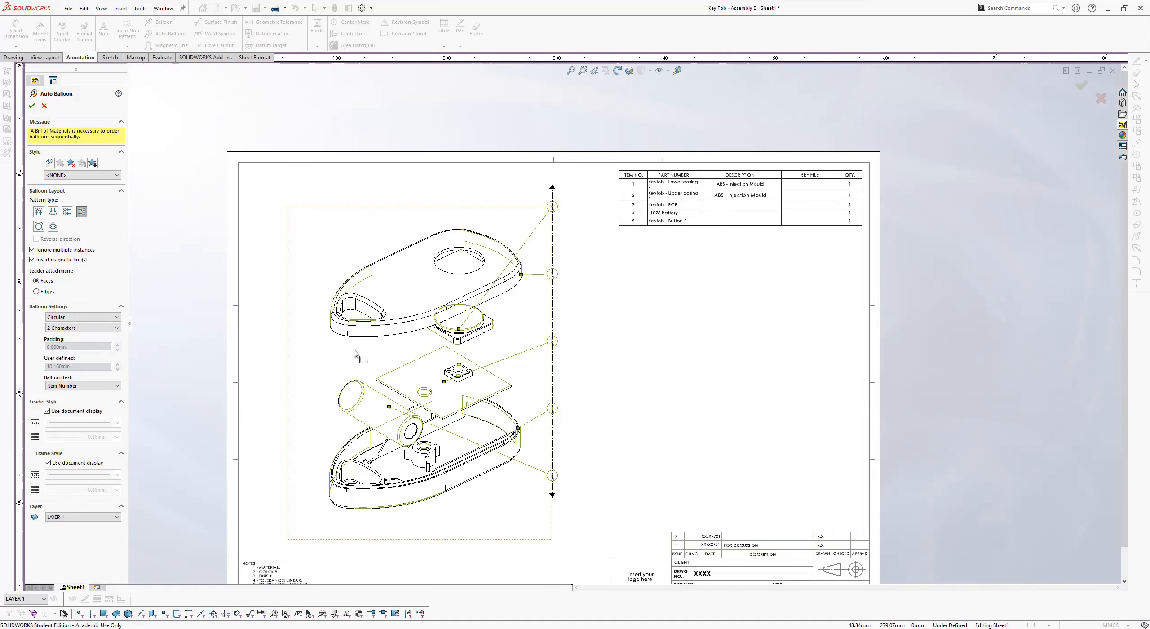
mouse_move(93, 341)
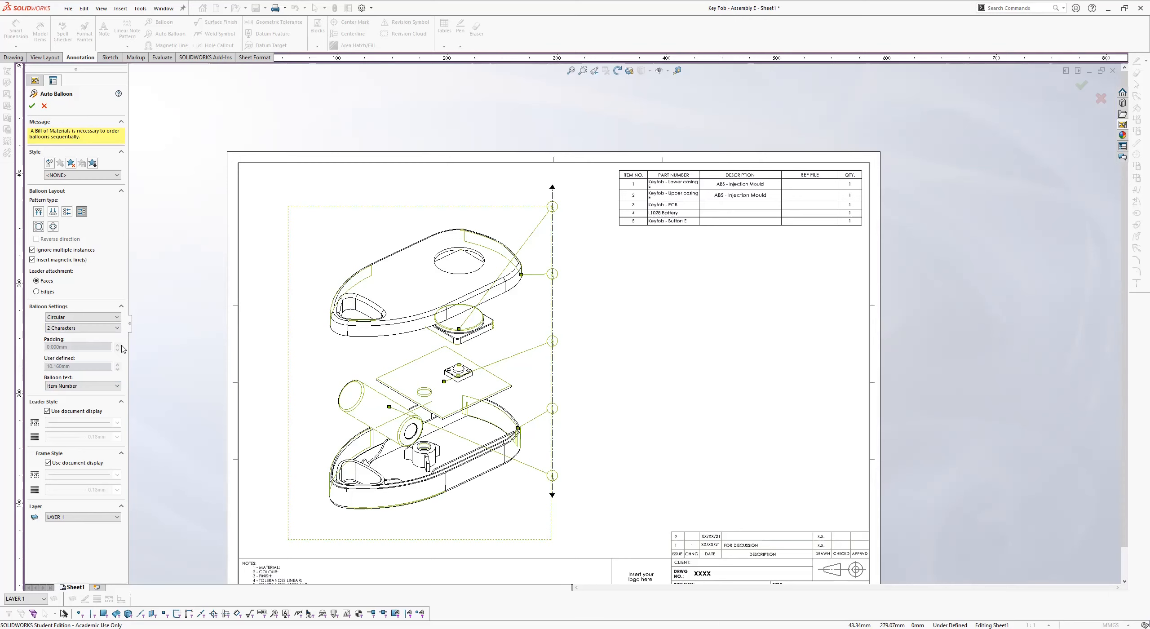
left_click(81, 327)
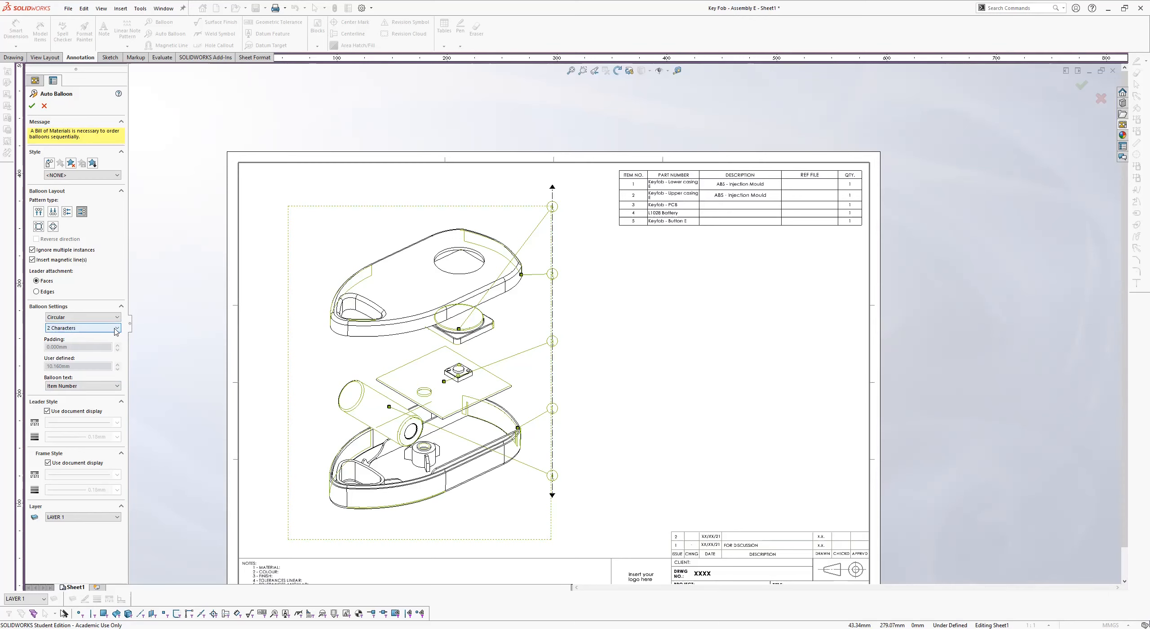
left_click(115, 328)
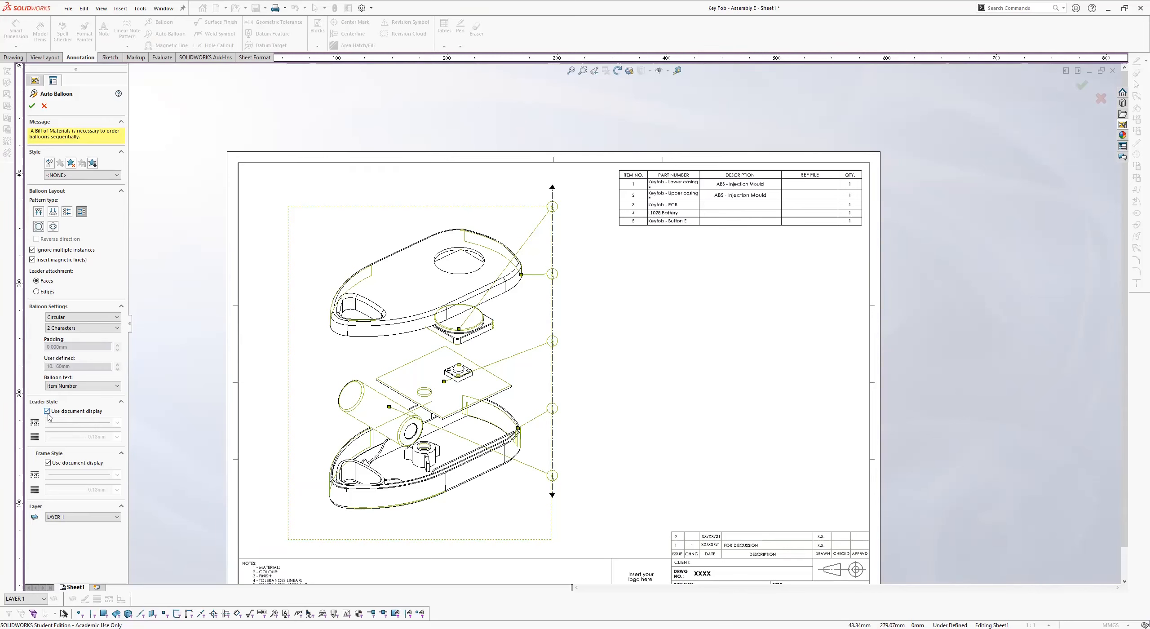
Turn off Use document display and give balloon leaders their own line style and thickness.
left_click(47, 410)
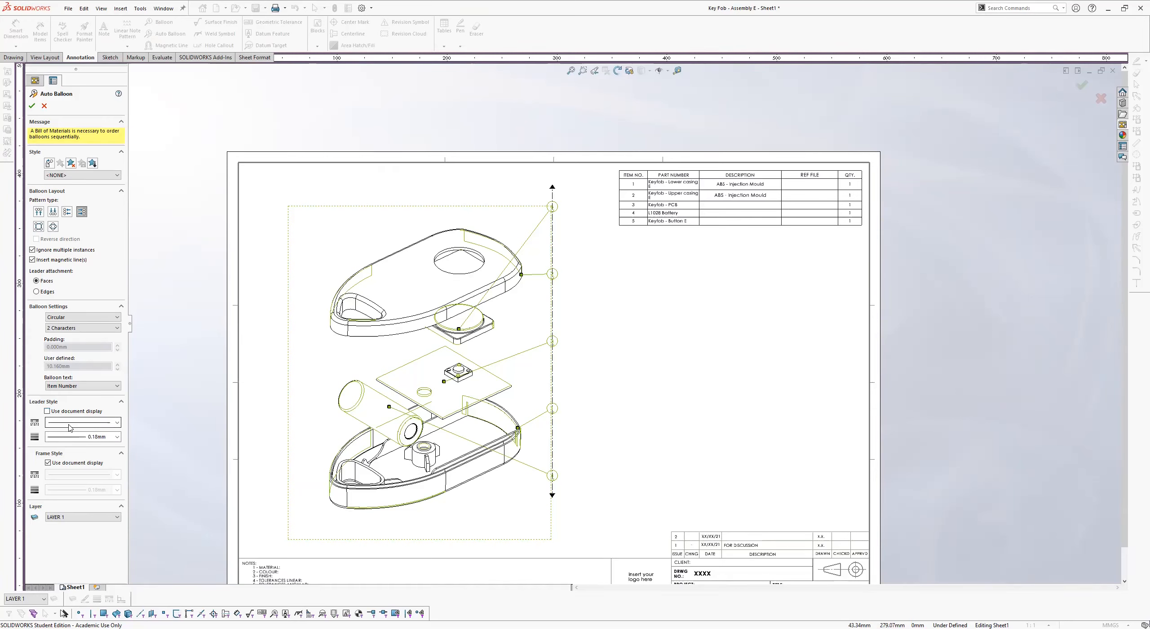
left_click(81, 422)
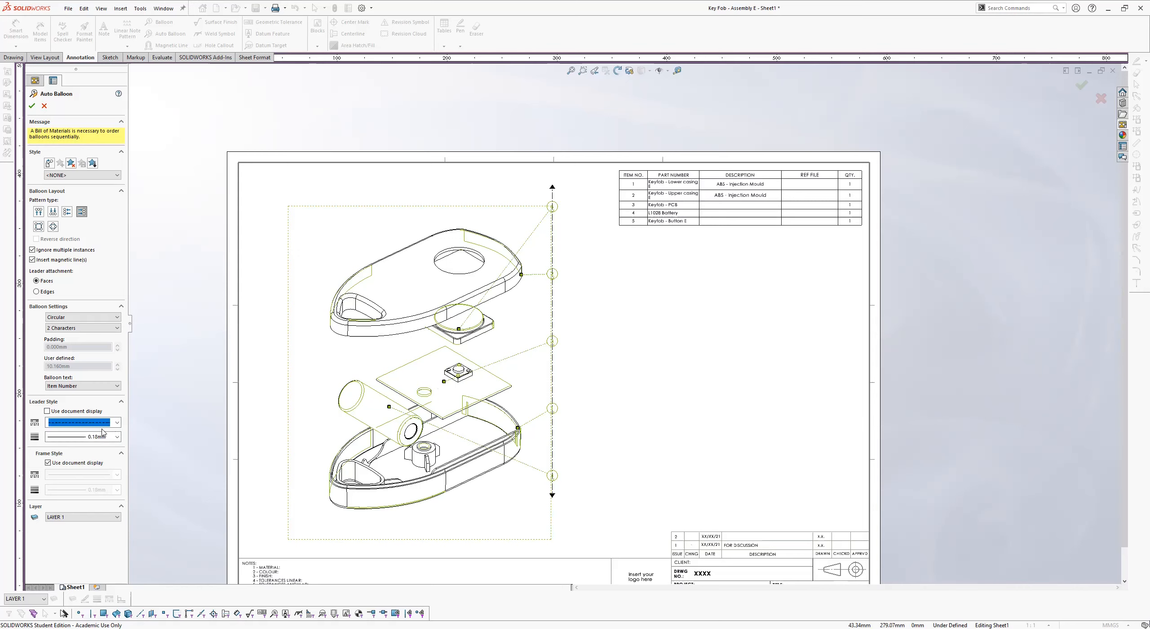
left_click(116, 436)
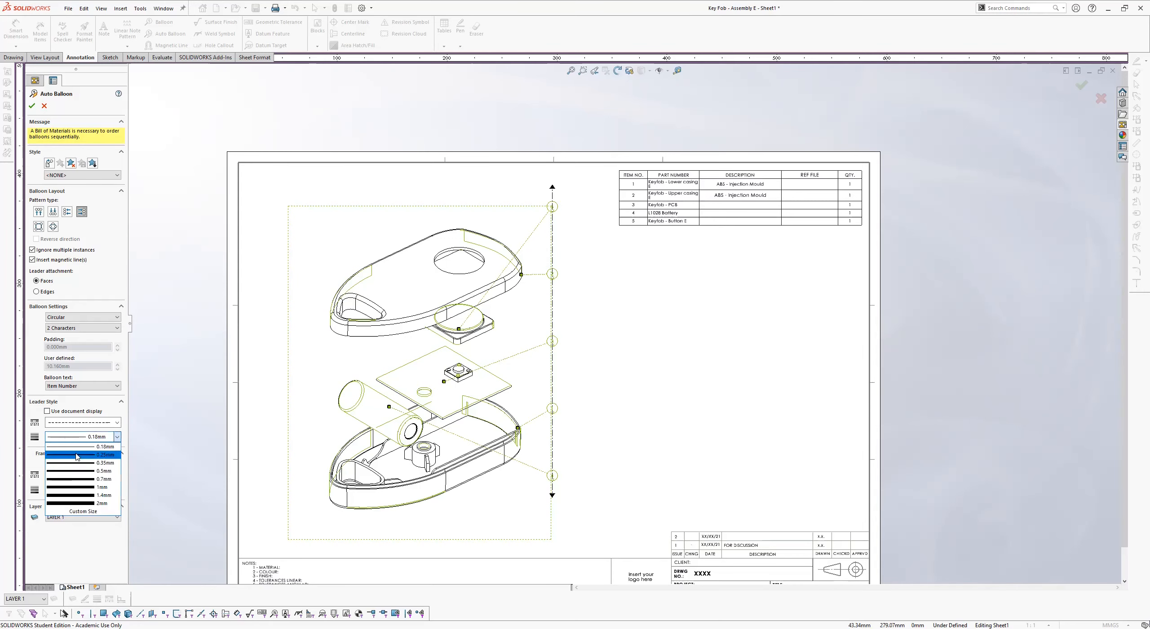
left_click(85, 478)
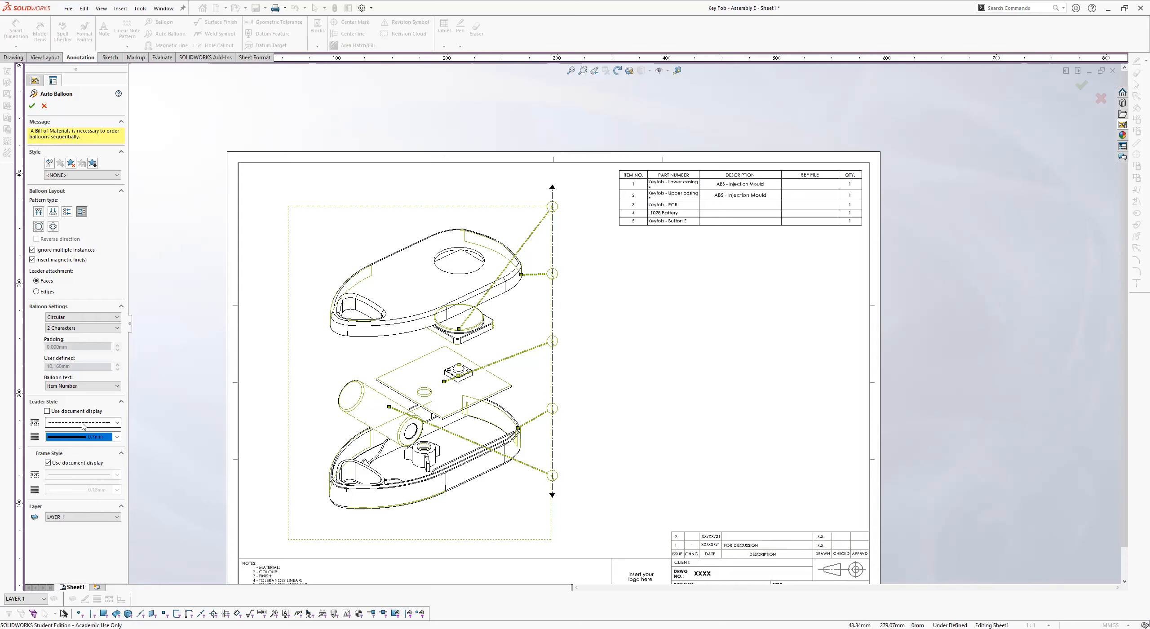
left_click(81, 422)
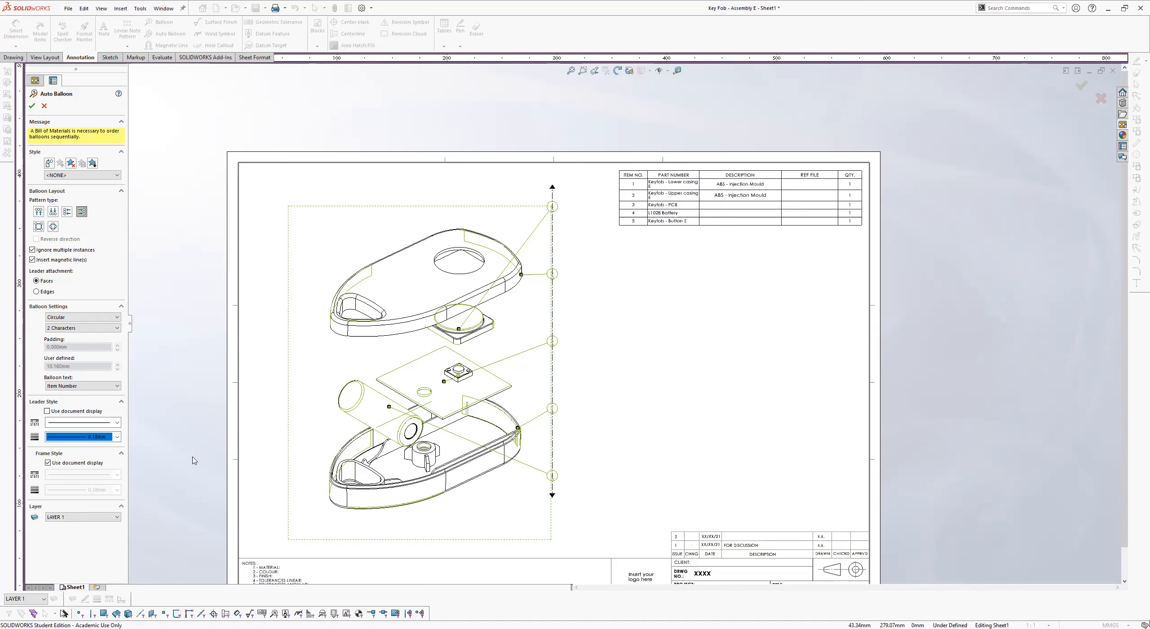
mouse_move(100, 238)
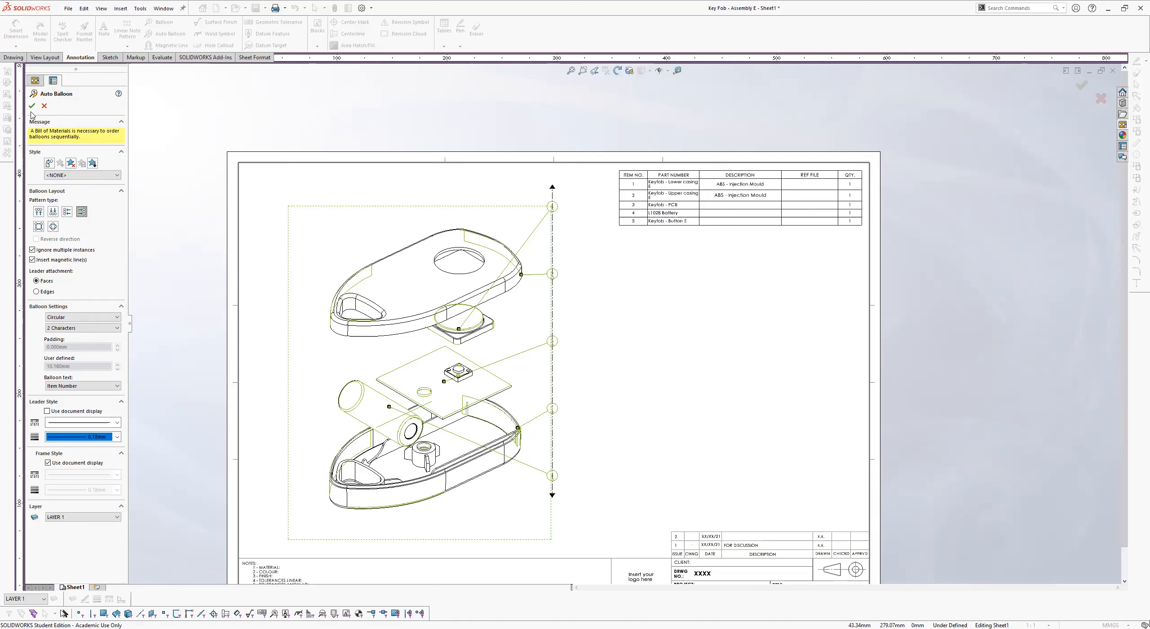
Place balloons 1–5, straighten their magnetic line to 90°, and reposition balloon 4.
left_click(31, 105)
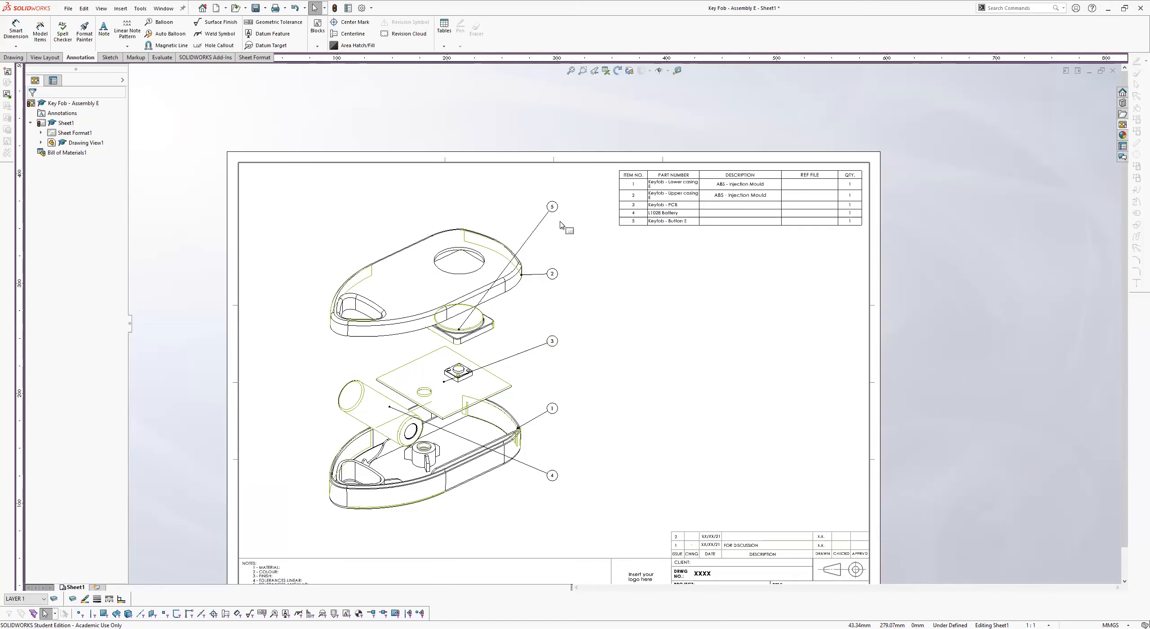
left_click(551, 206)
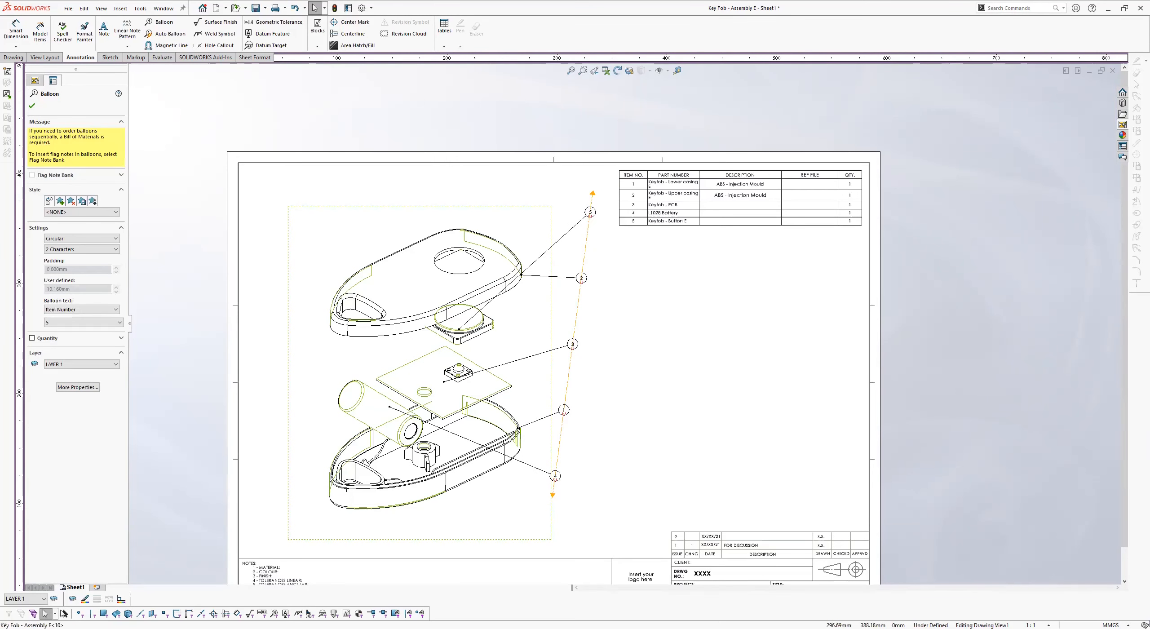
left_click(169, 45)
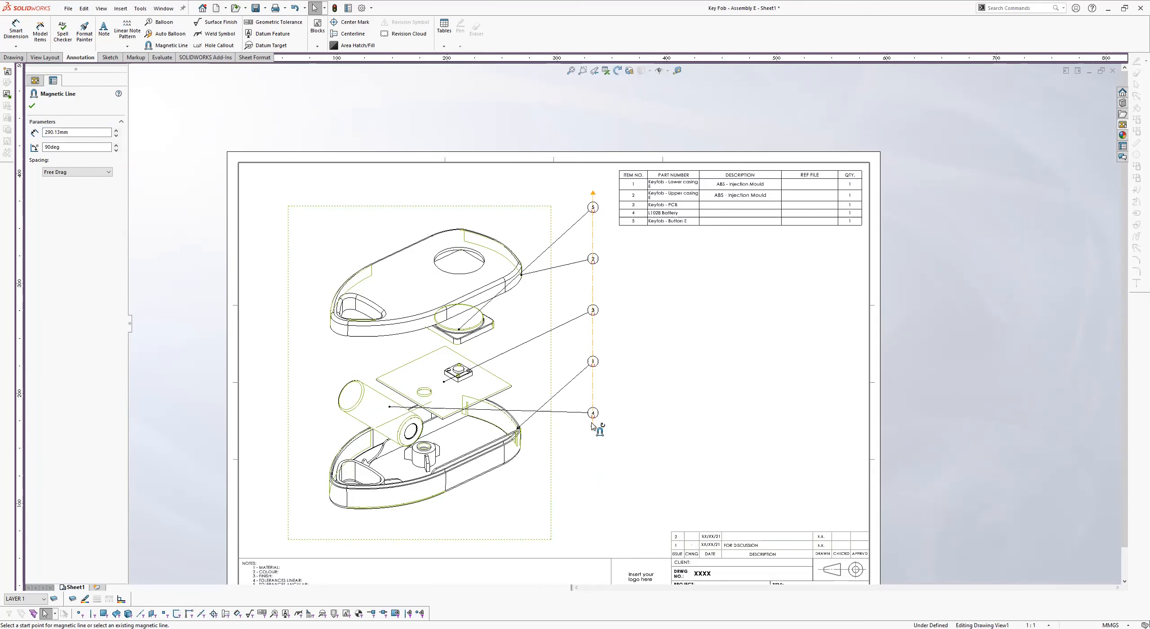
left_click_drag(592, 426, 583, 408)
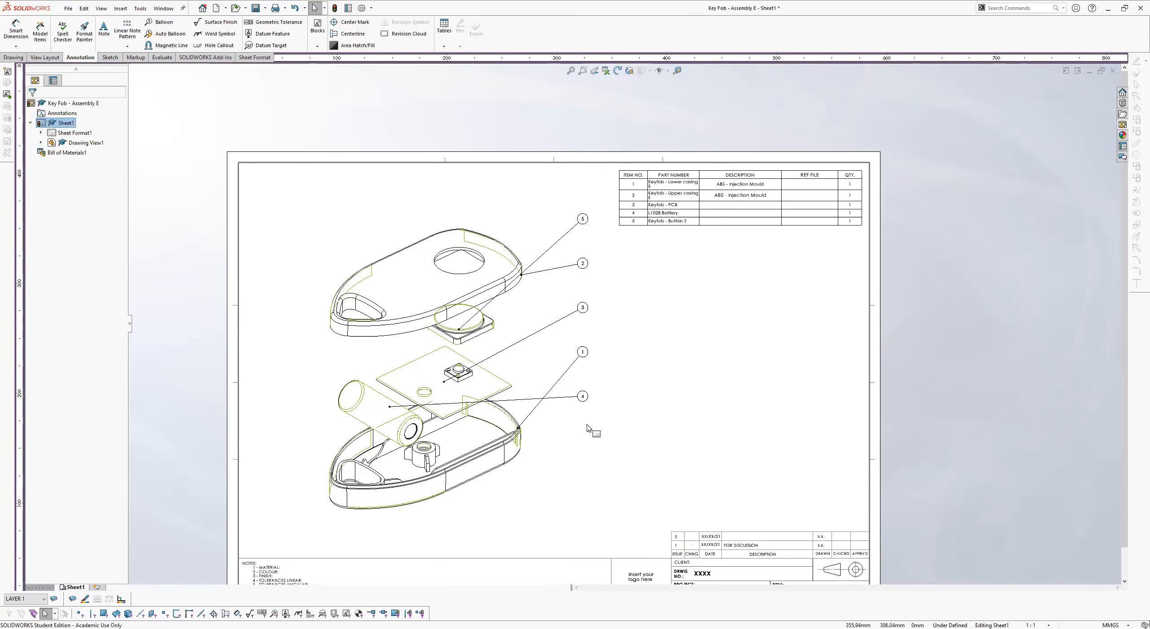
left_click(582, 396)
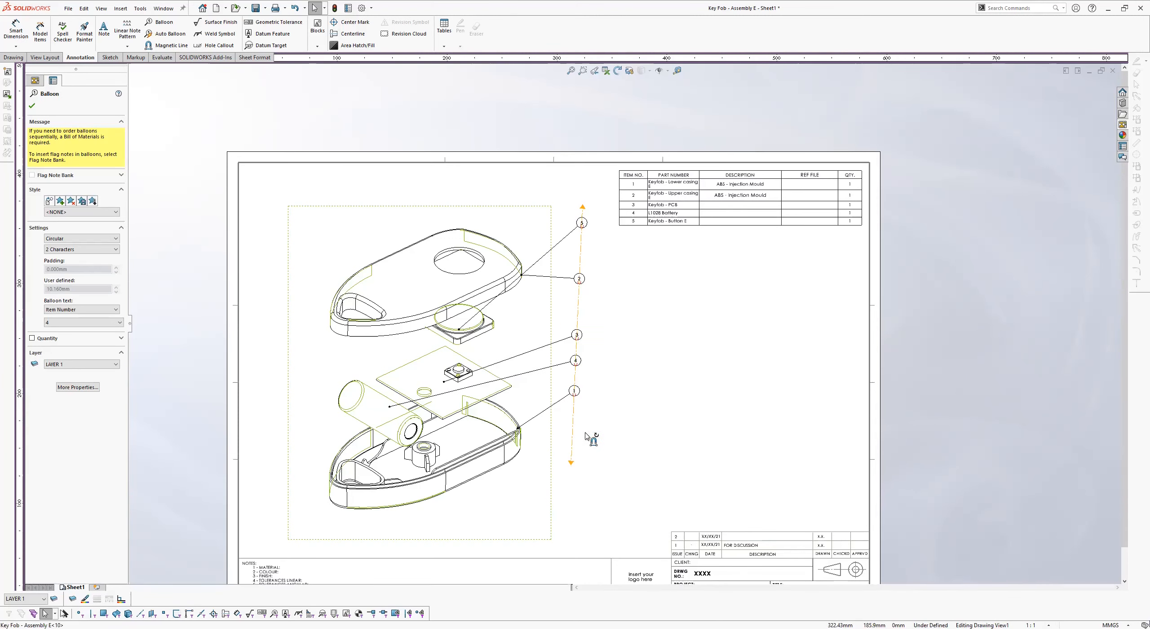
left_click(170, 45)
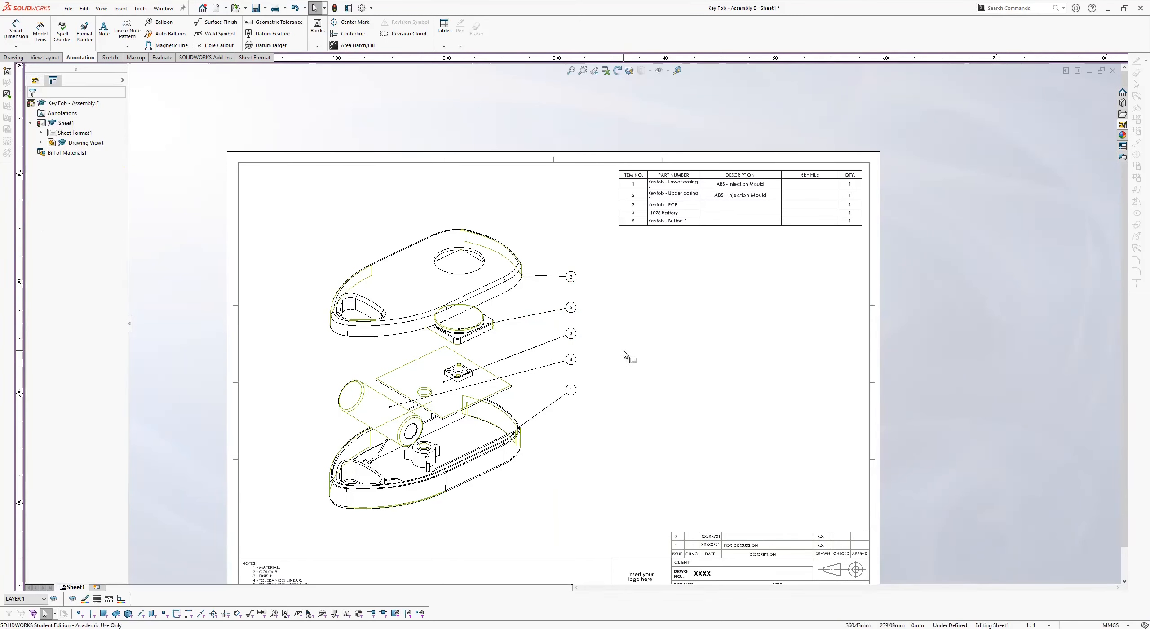
mouse_move(716, 325)
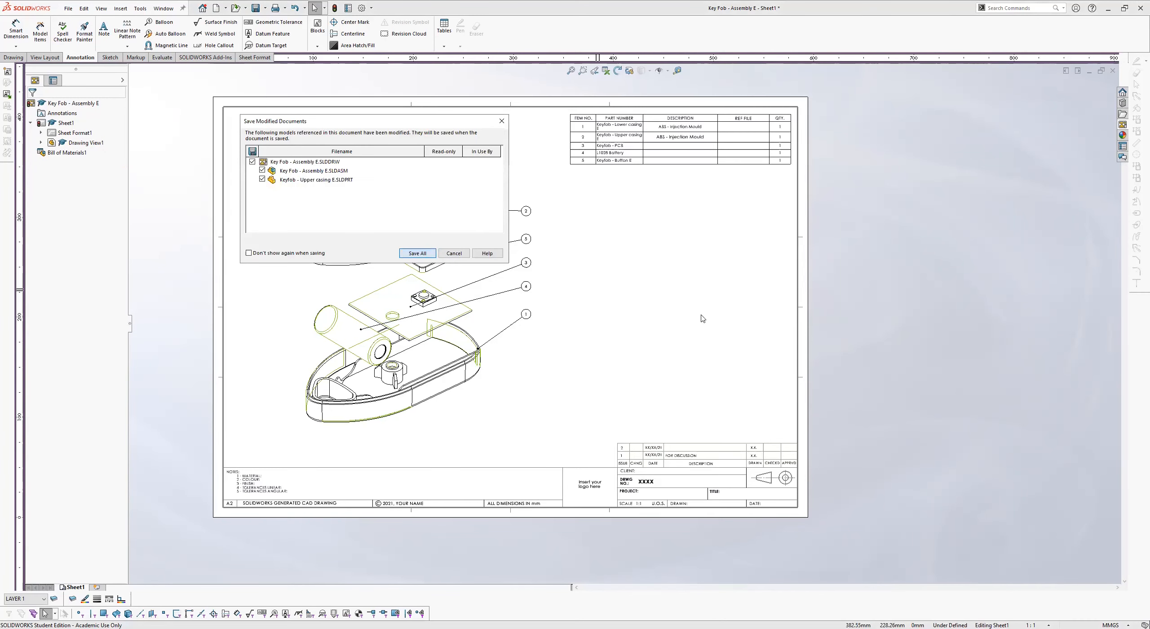
Save the drawing and its updated models into the Sheetviews\KeyFob folder.
left_click(416, 253)
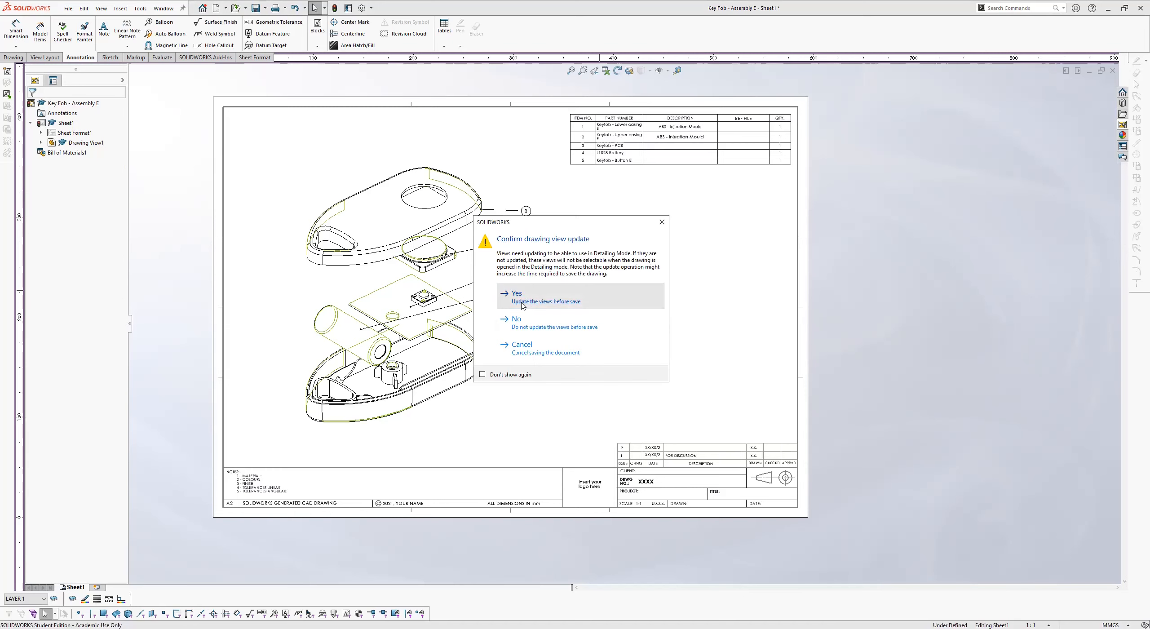
left_click(517, 293)
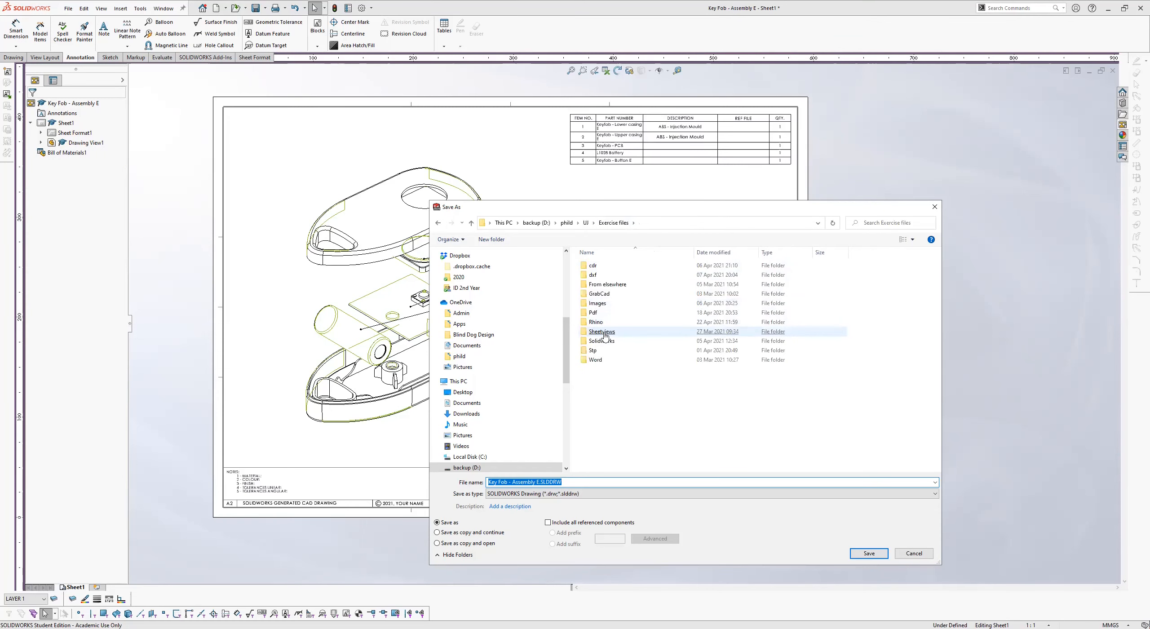
double_click(600, 332)
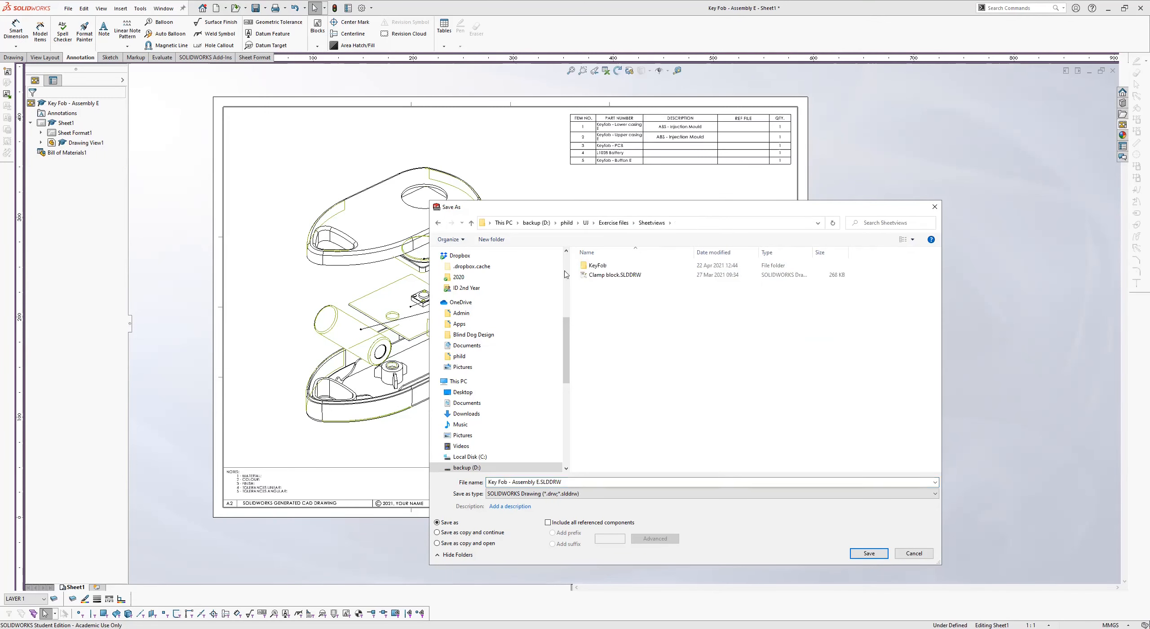
double_click(597, 265)
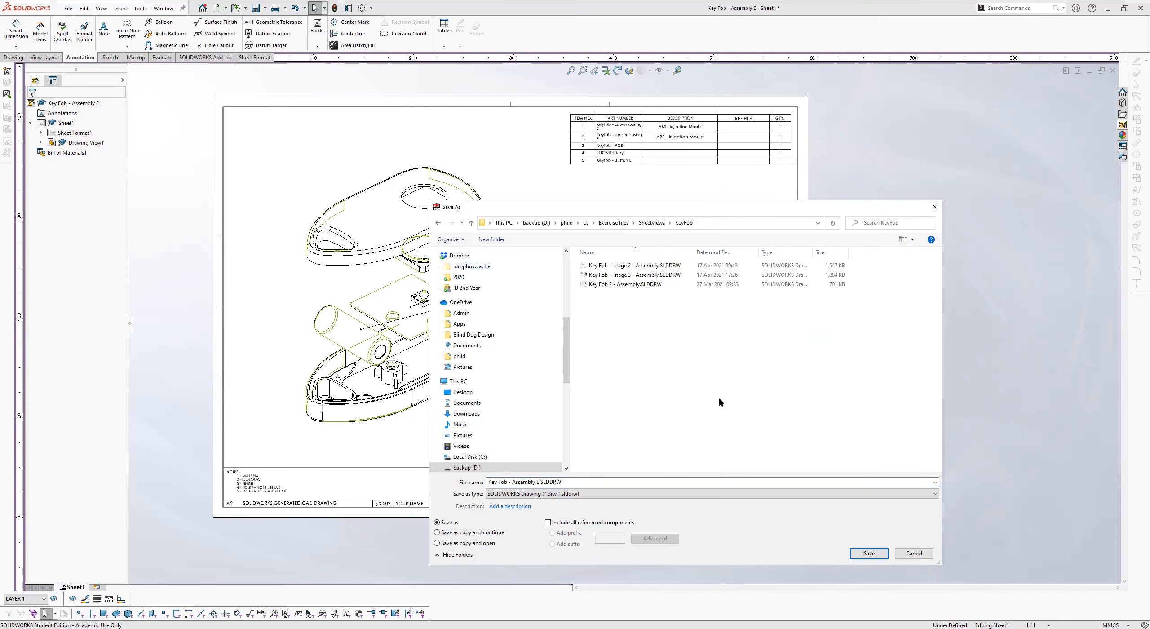
mouse_move(868, 552)
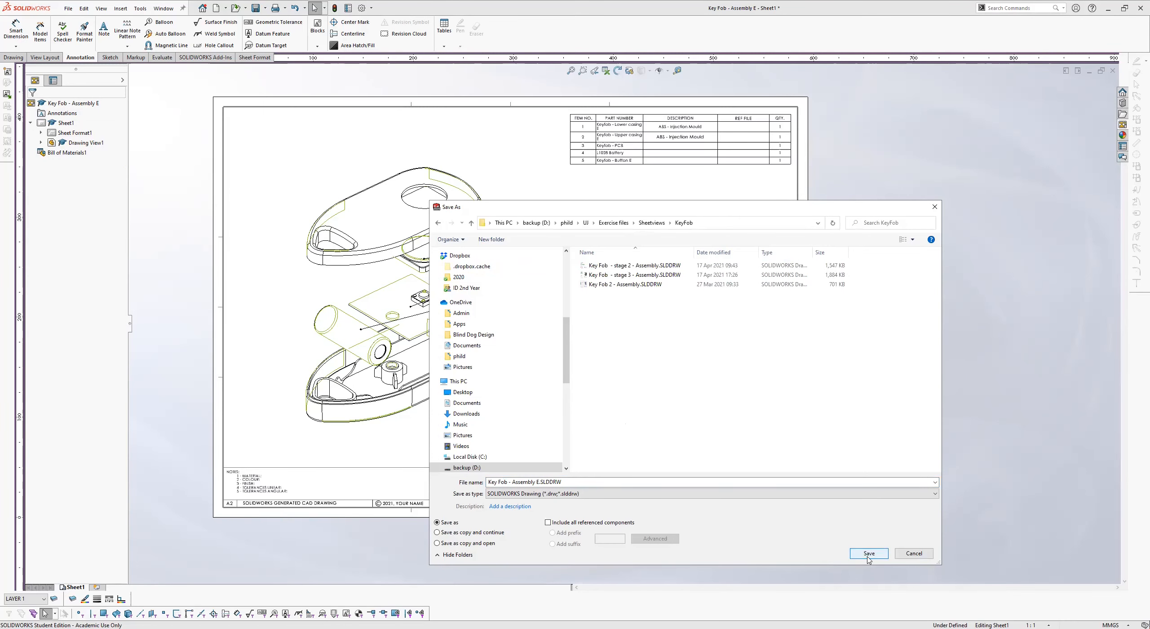
left_click(868, 554)
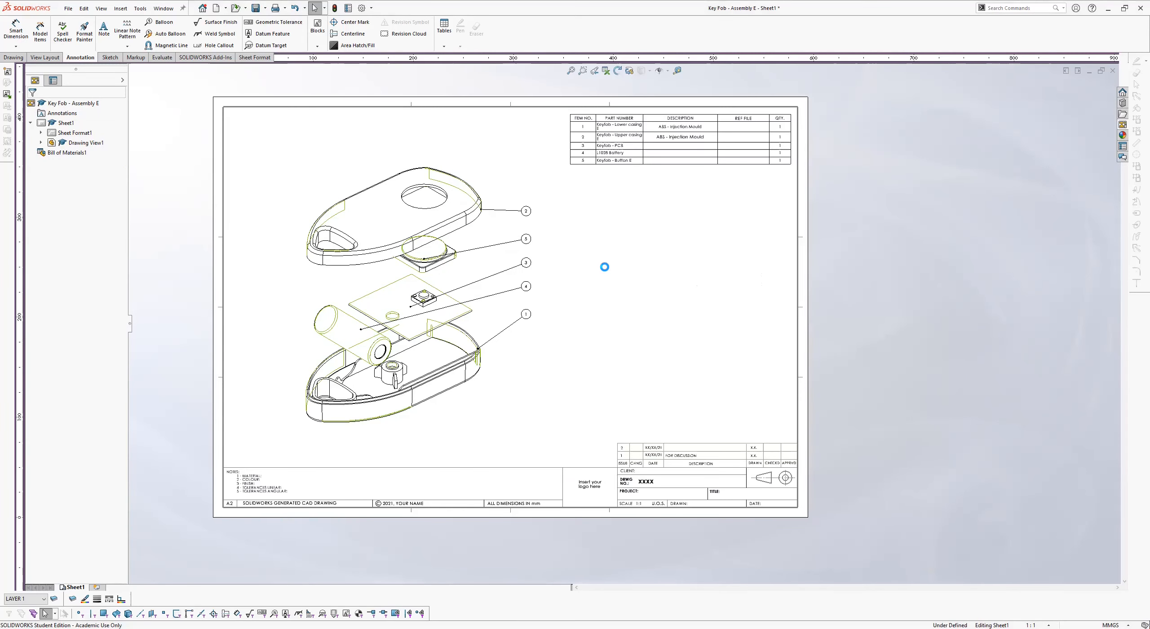
mouse_move(608, 273)
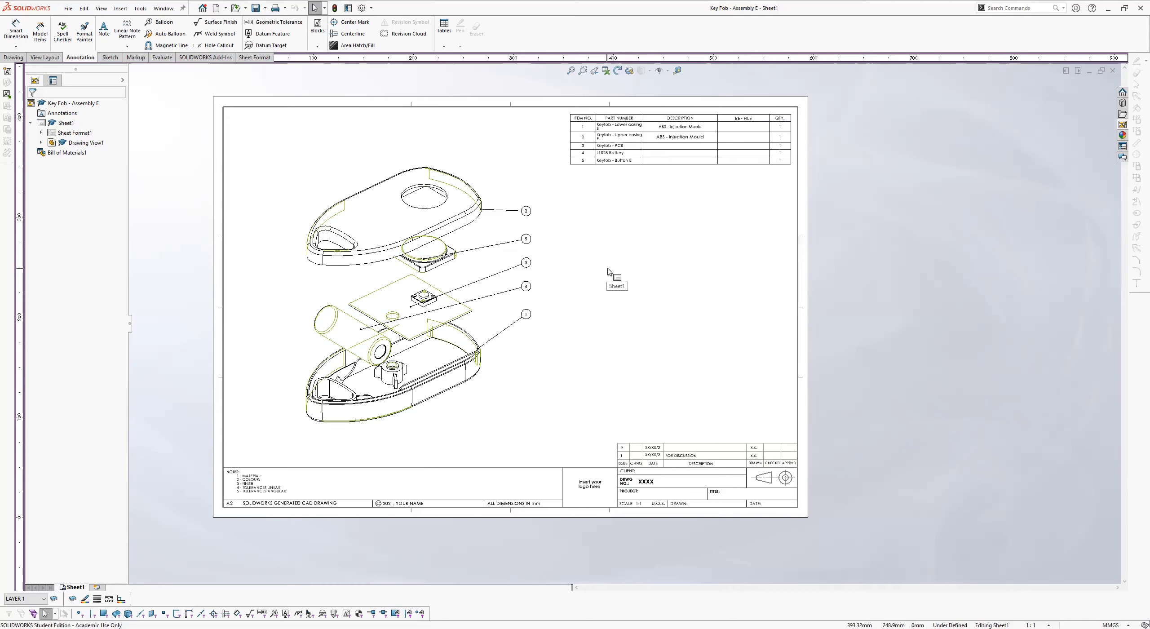
mouse_move(832, 147)
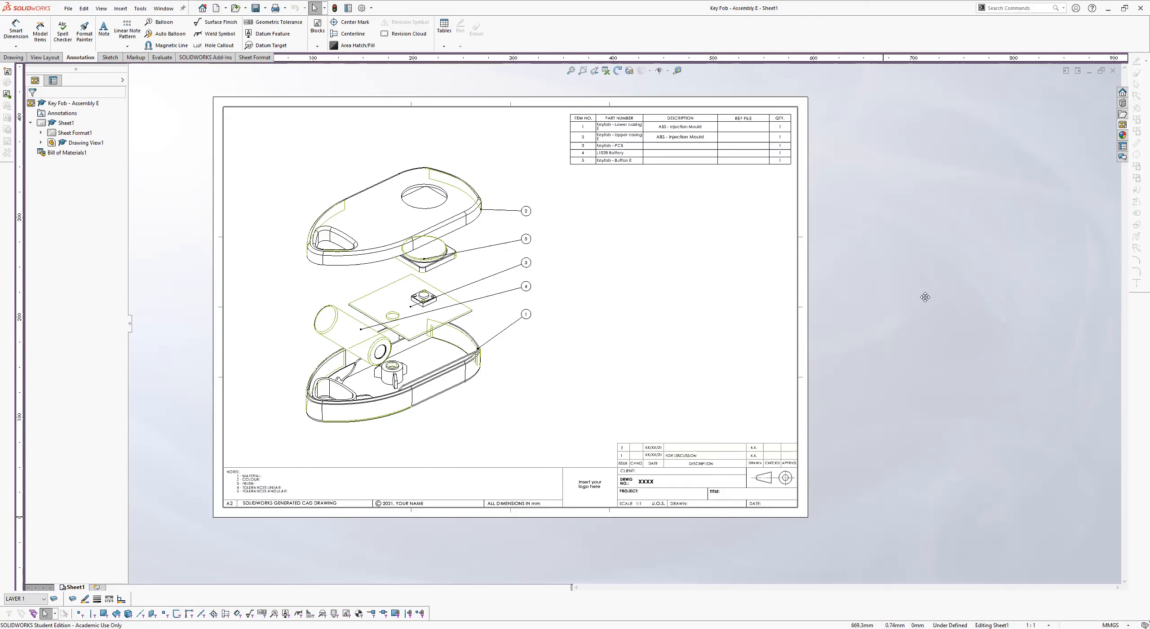
mouse_move(924, 297)
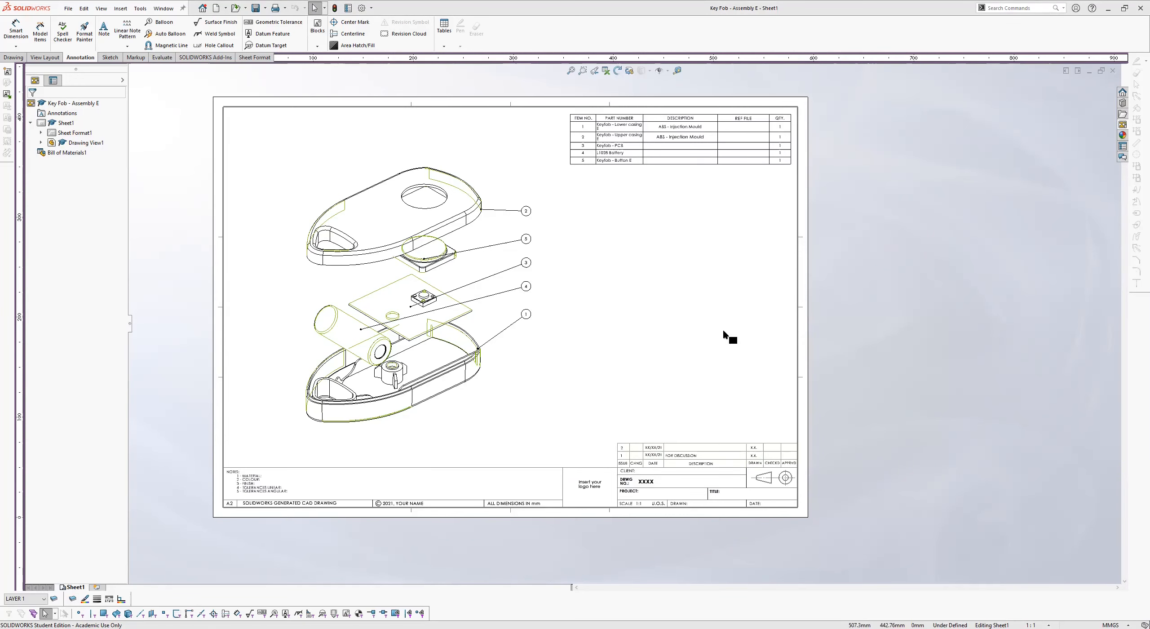
mouse_move(674, 366)
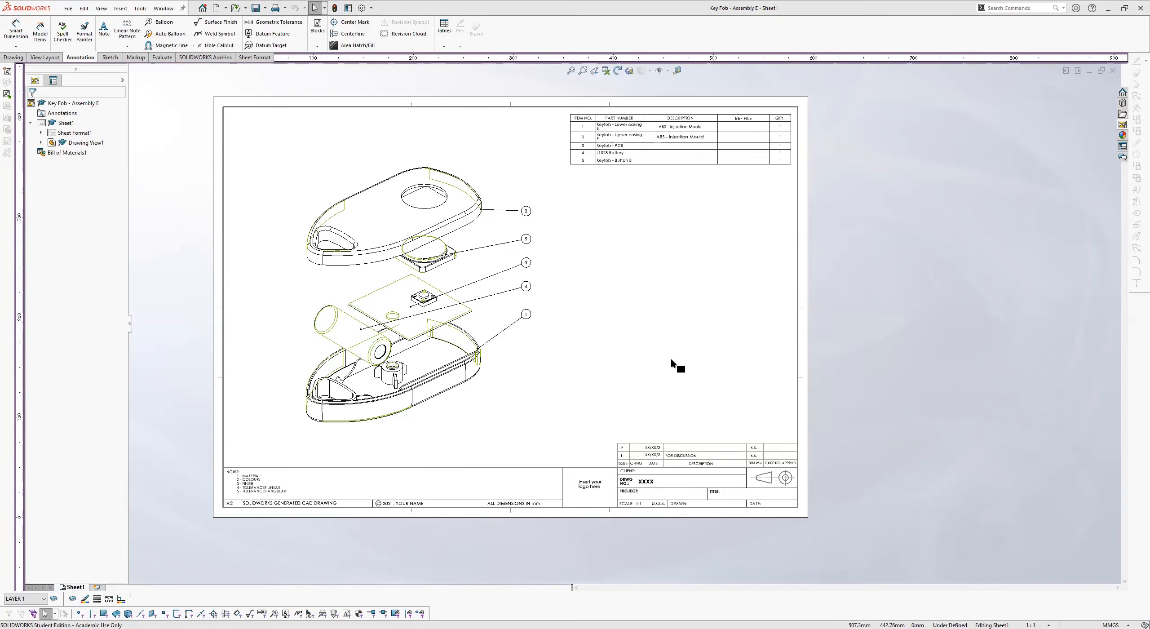
mouse_move(925, 279)
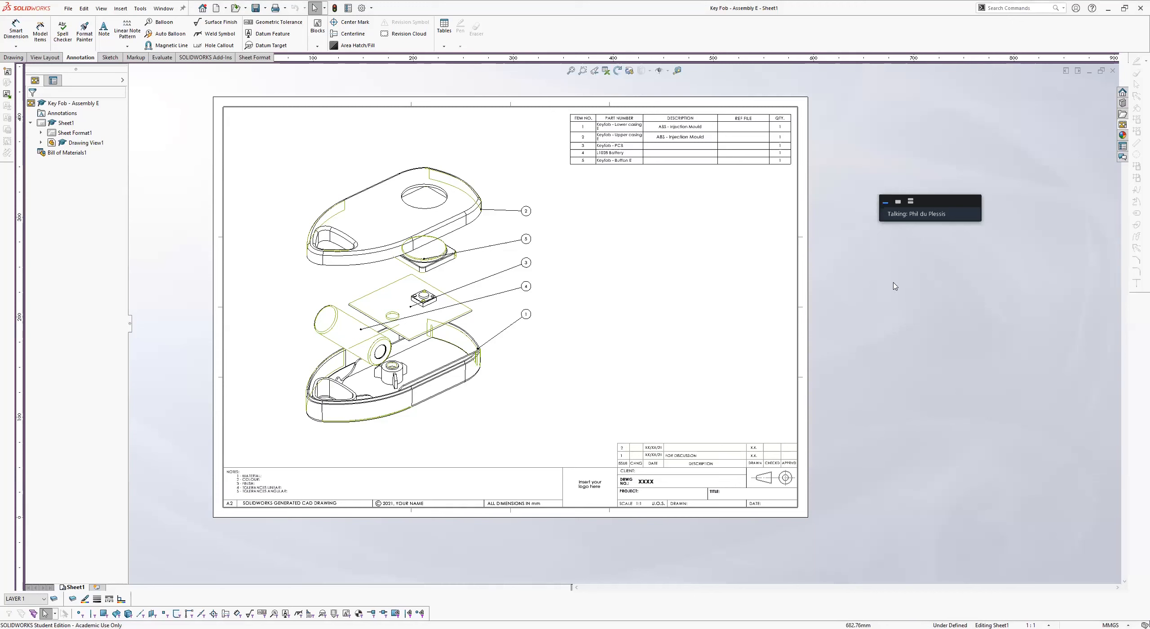
mouse_move(963, 266)
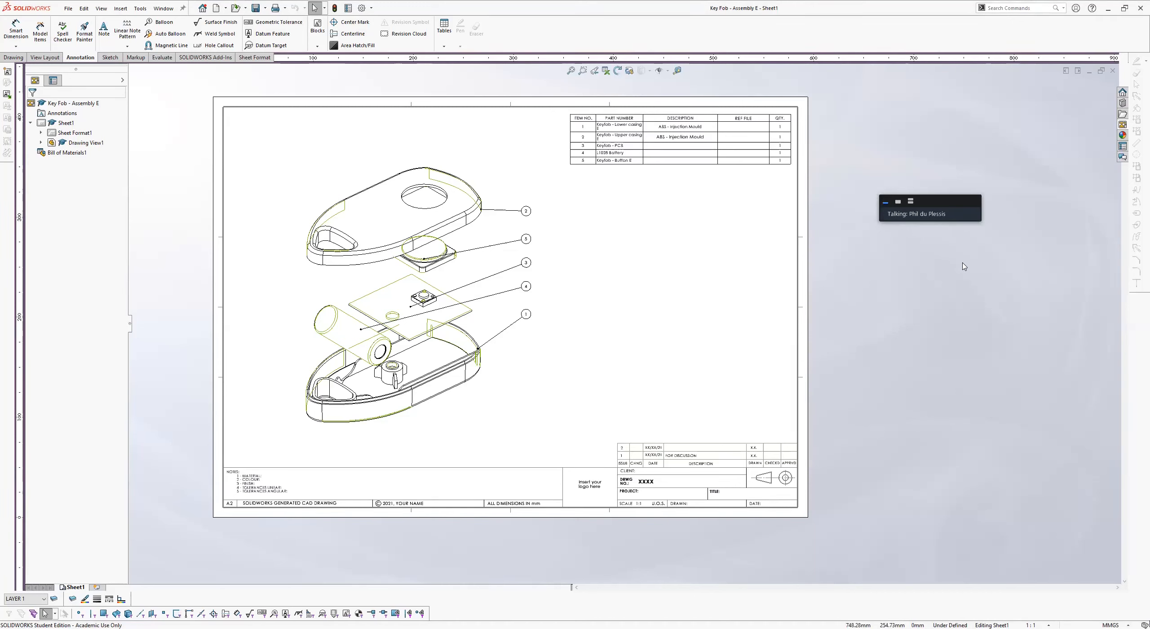
mouse_move(913, 278)
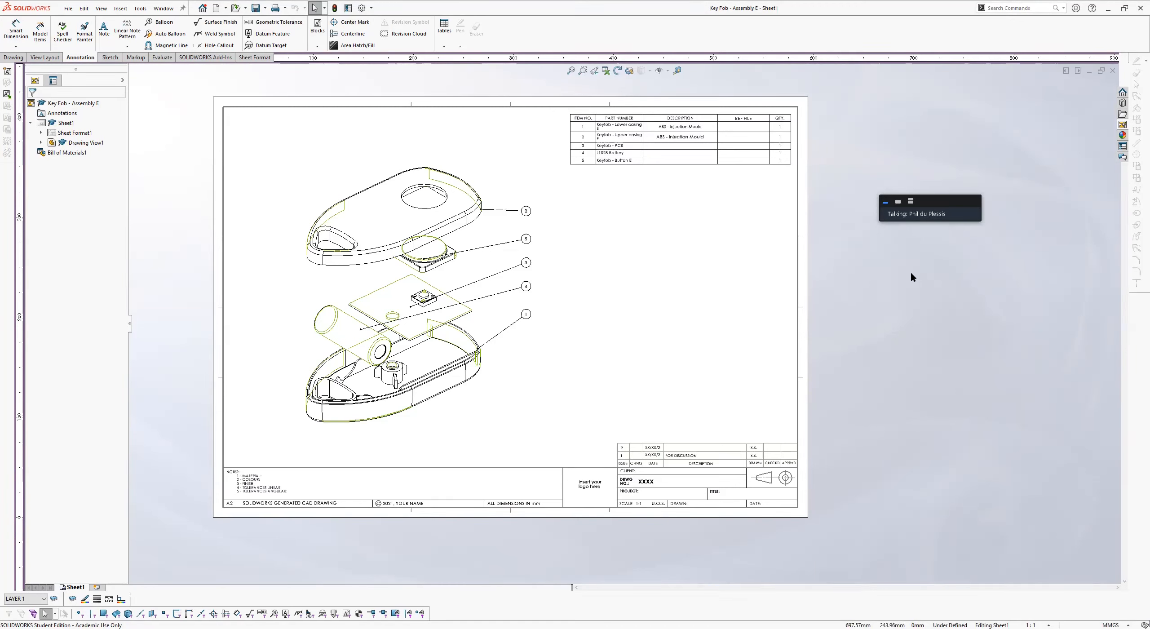
mouse_move(770, 307)
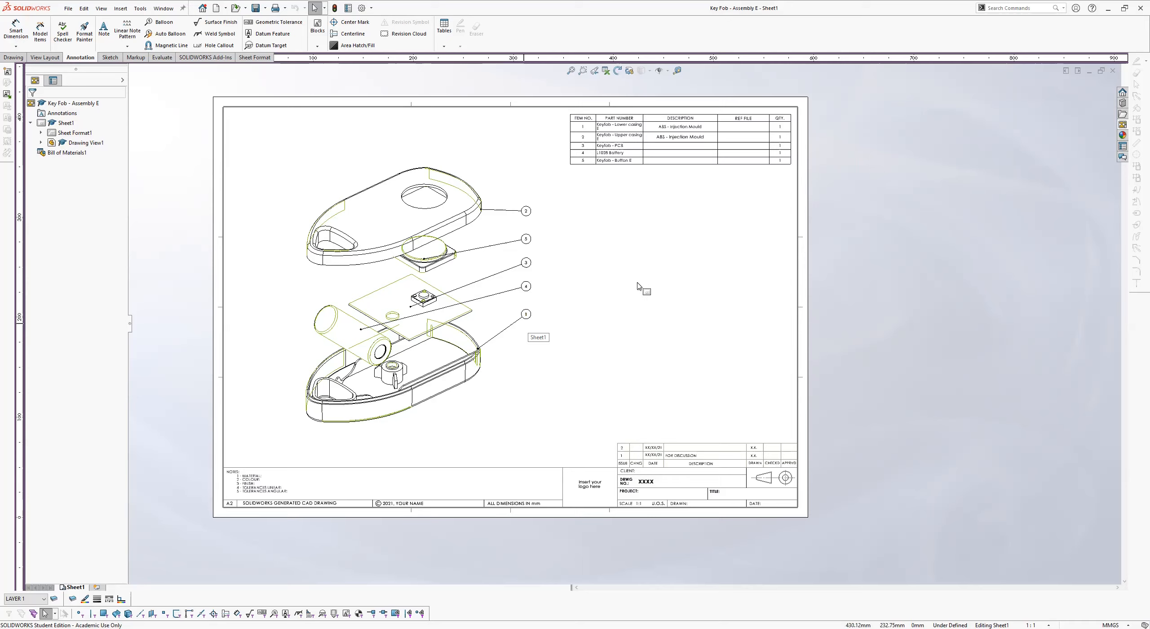
mouse_move(581, 299)
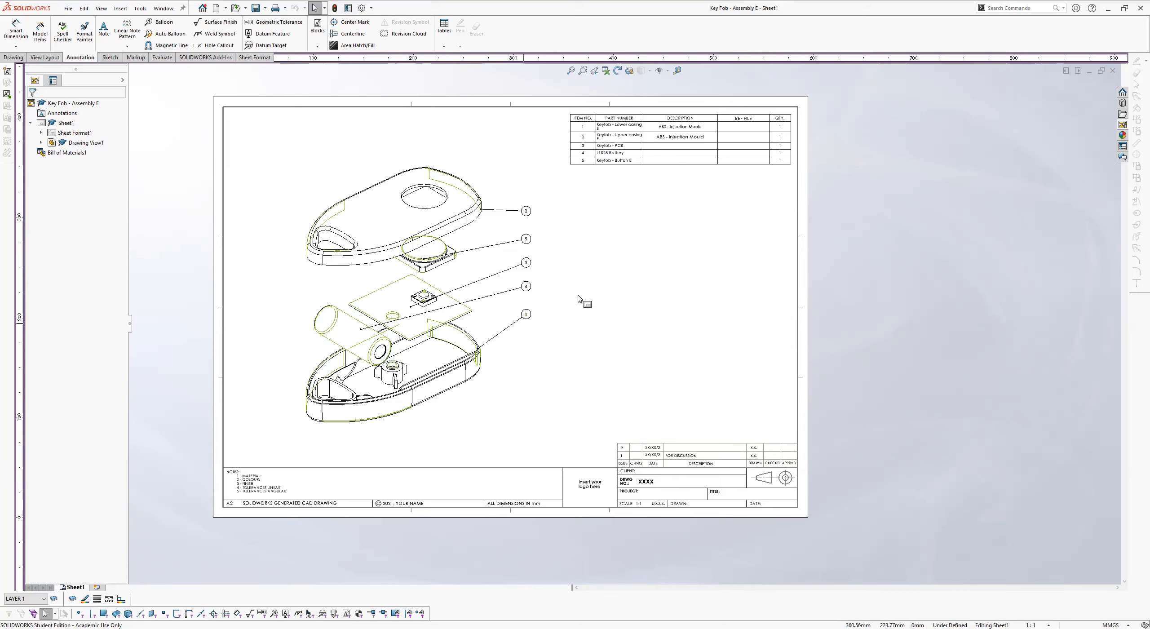
mouse_move(581, 300)
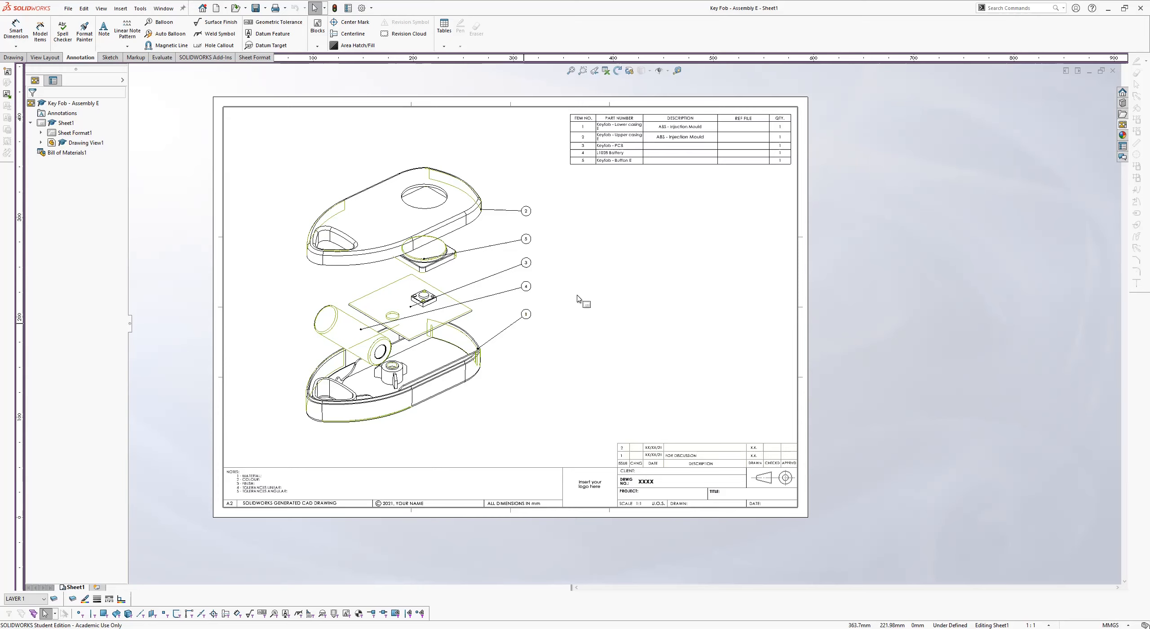
mouse_move(596, 244)
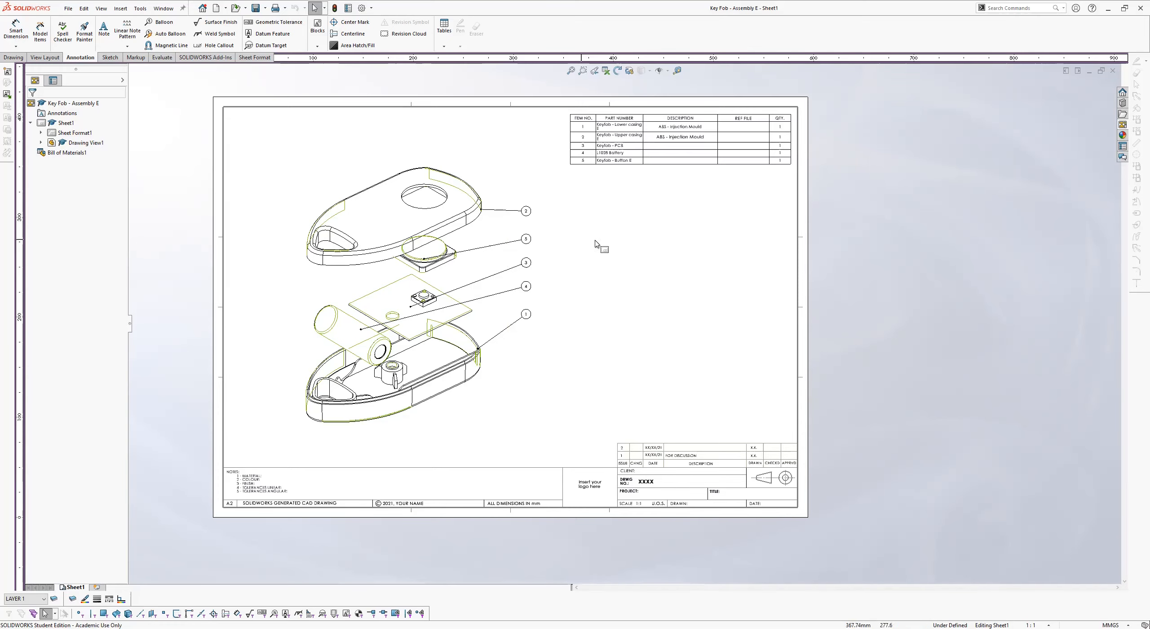
mouse_move(594, 245)
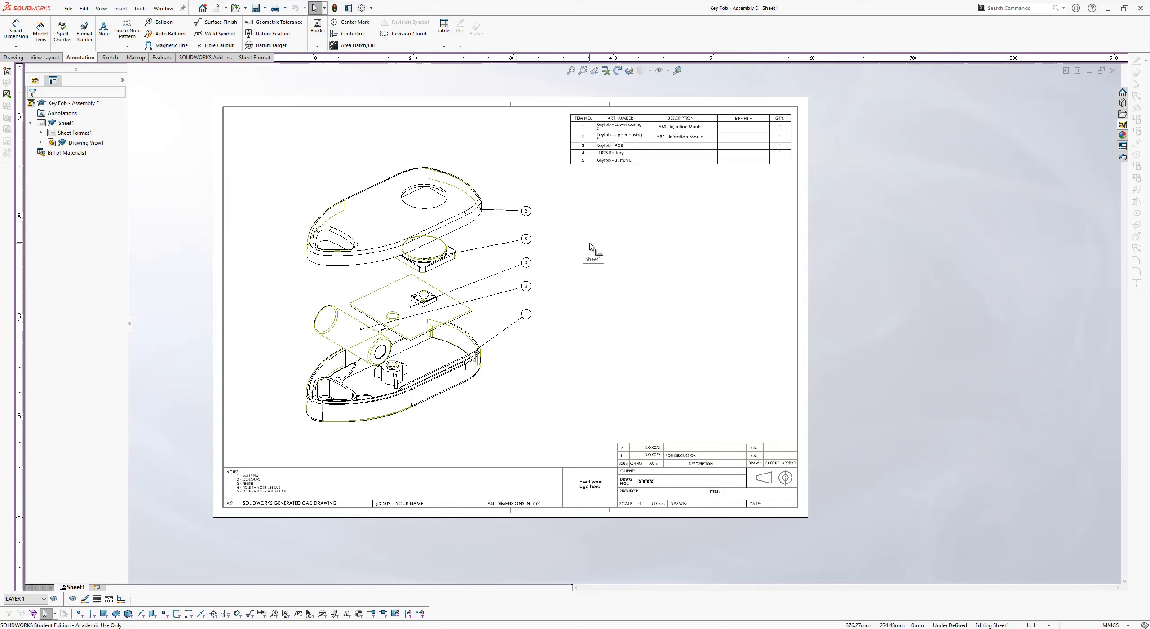
mouse_move(656, 233)
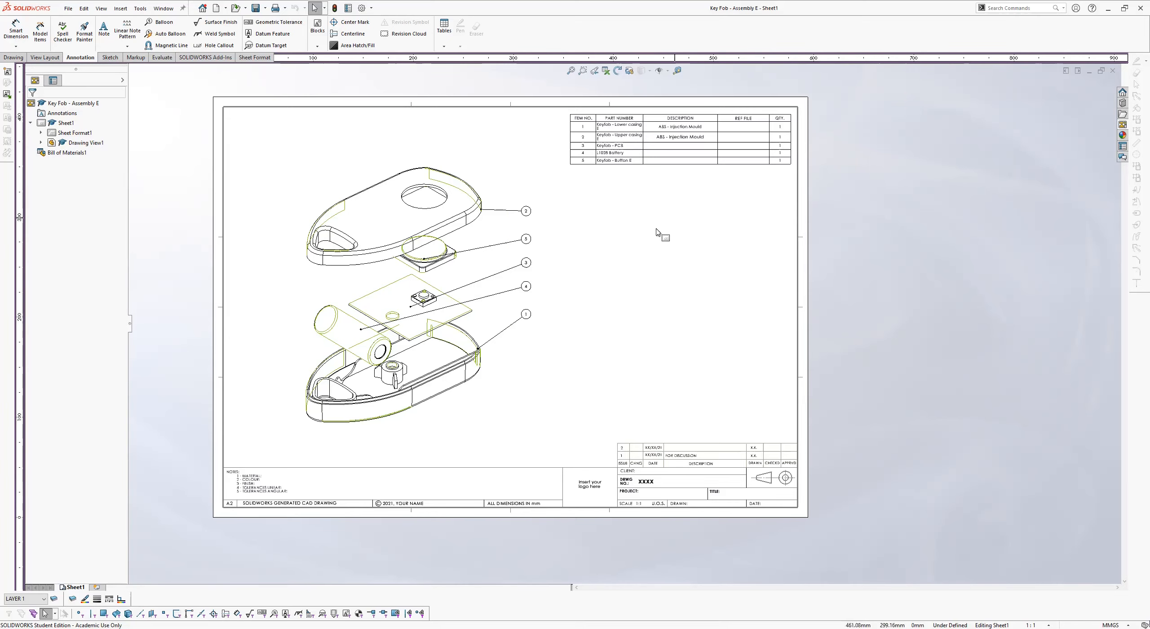
mouse_move(537, 213)
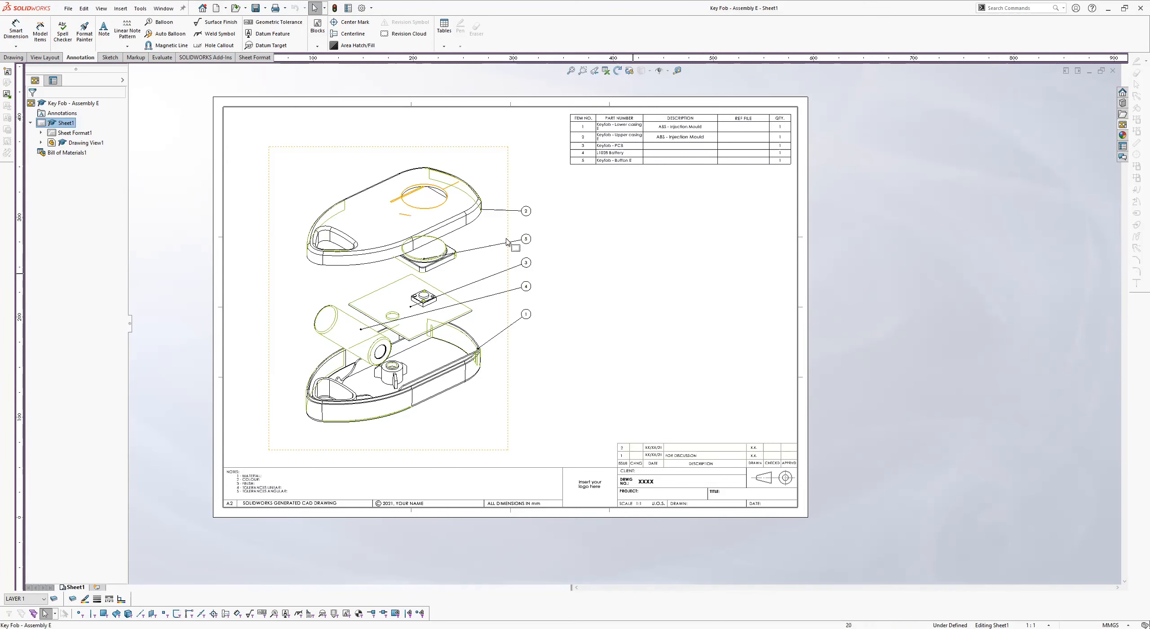
mouse_move(664, 249)
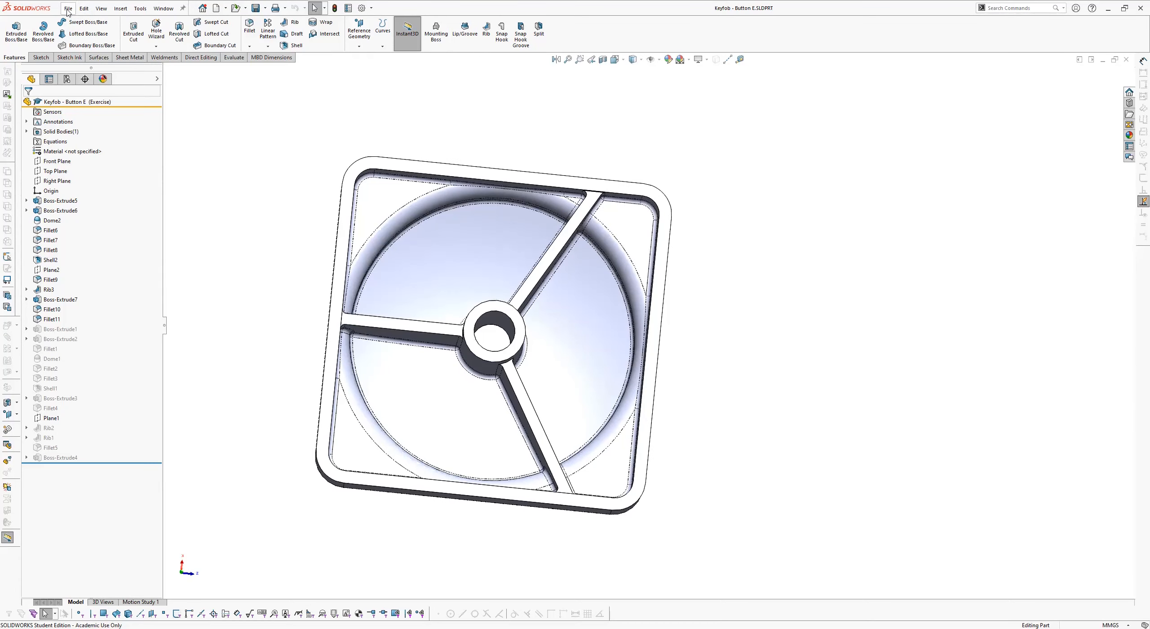
Open the File menu with the Keyfob - Button E part showing.
left_click(66, 8)
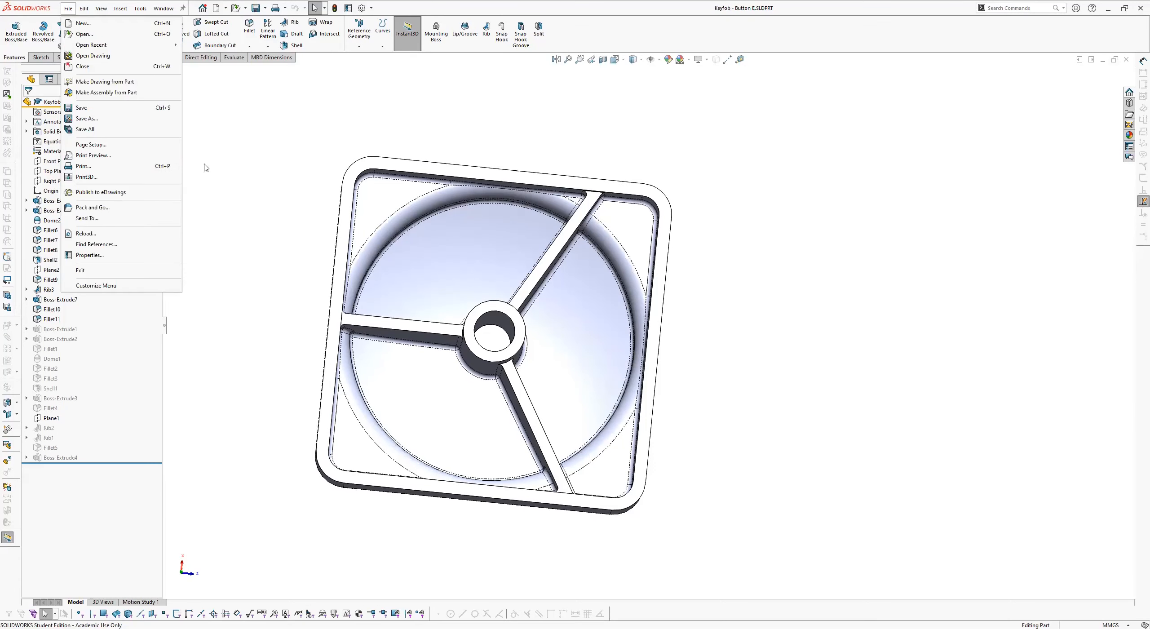
mouse_move(104, 81)
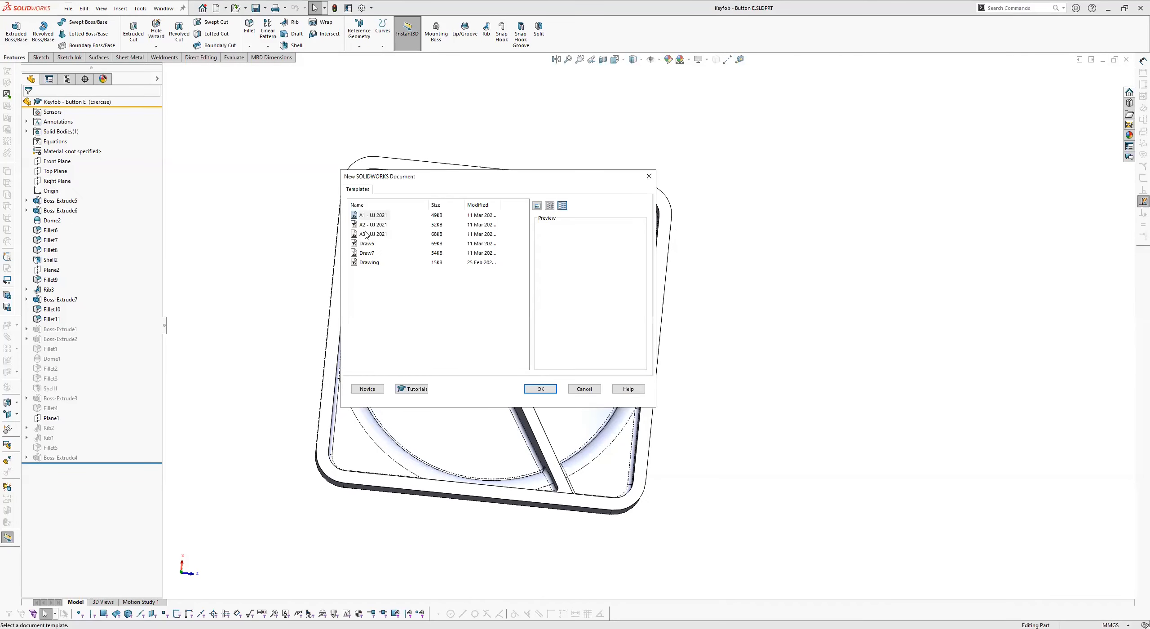
Create an A3 drawing and place Annotation View 5 near the sheet's upper left.
left_click(373, 213)
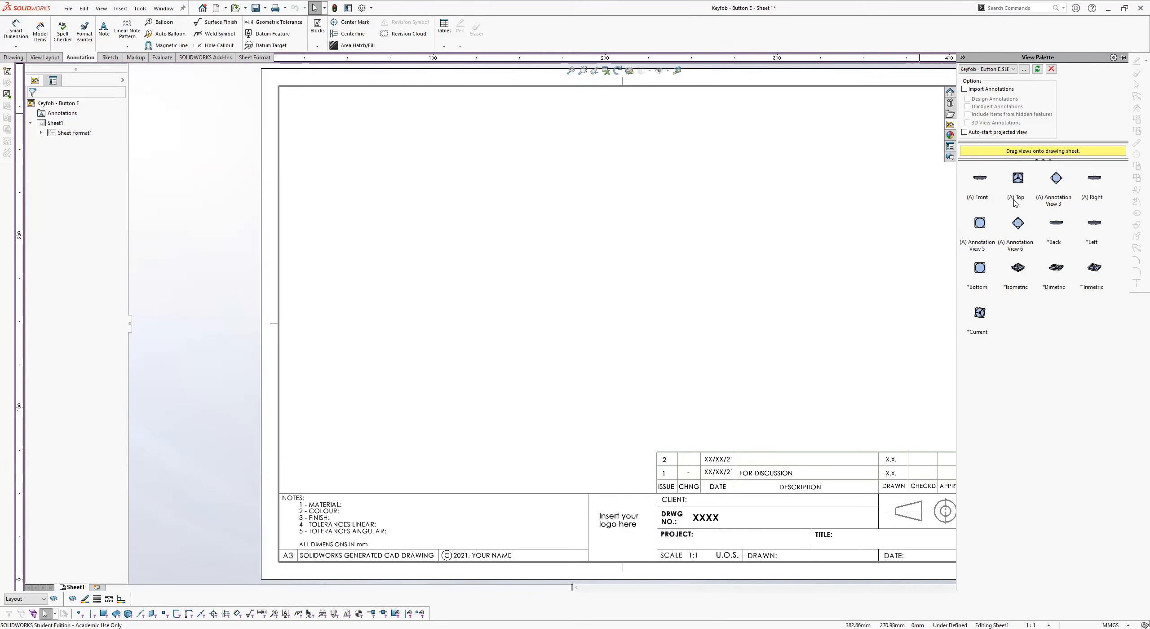
mouse_move(996, 204)
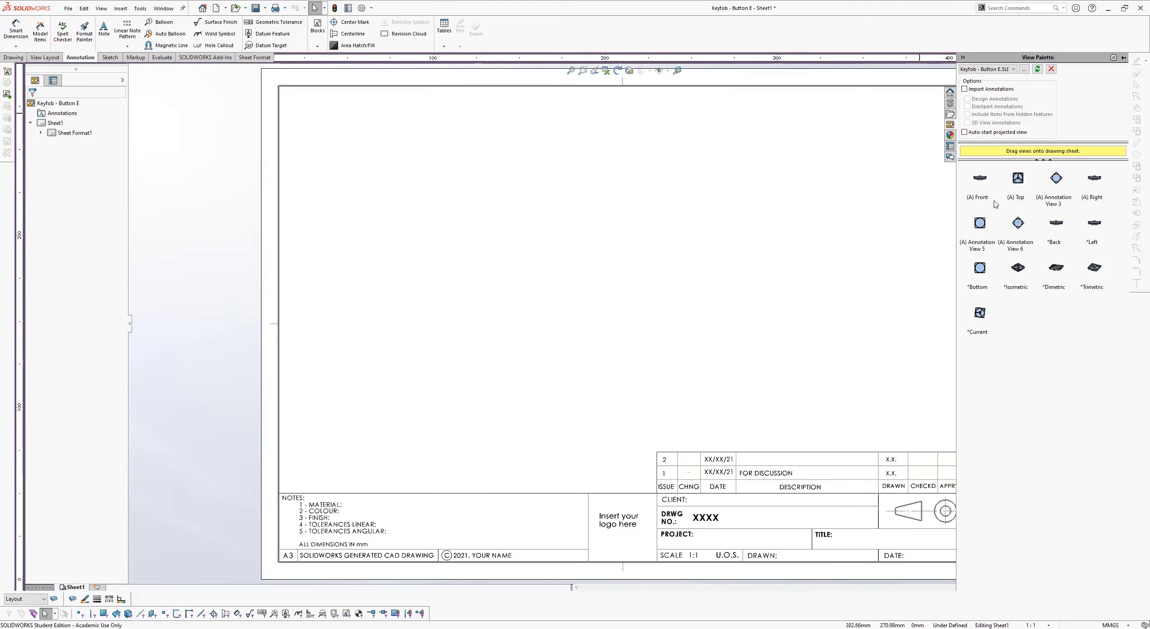
mouse_move(985, 233)
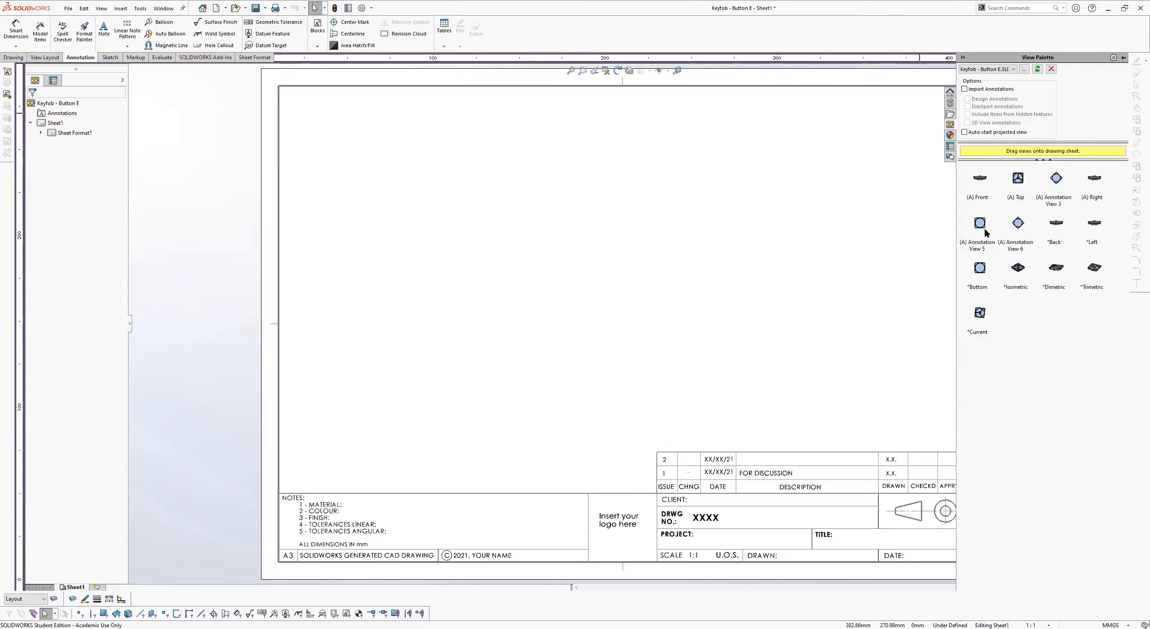
mouse_move(983, 252)
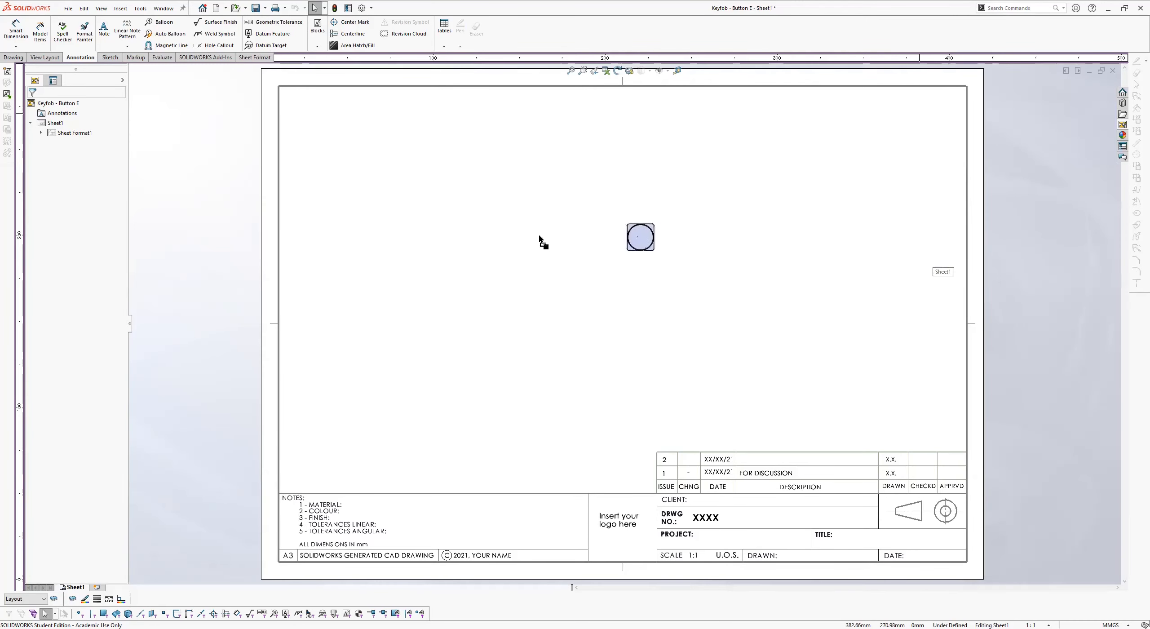
left_click_drag(640, 236, 410, 198)
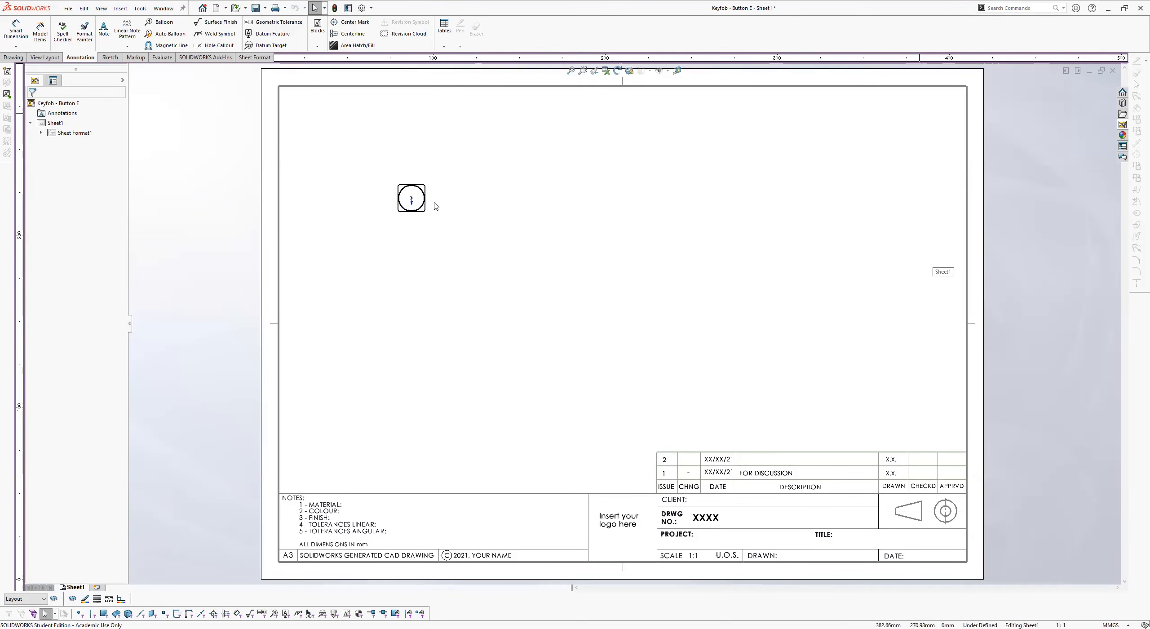
left_click(412, 198)
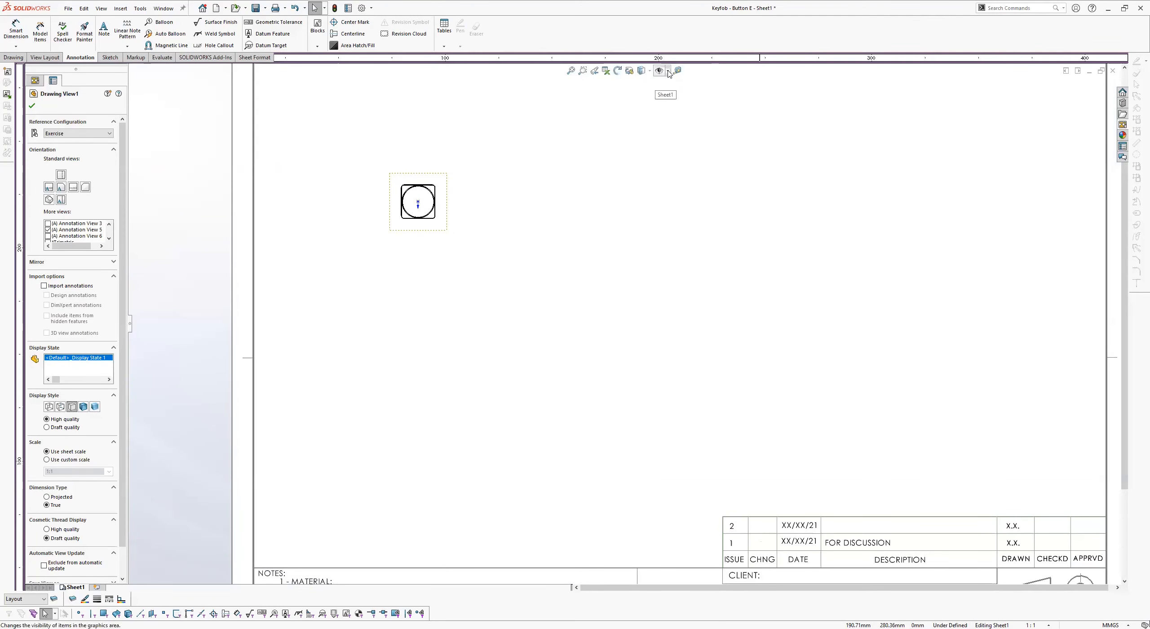
Hide the front view's orientation arrow and give it a preset custom scale.
left_click(658, 70)
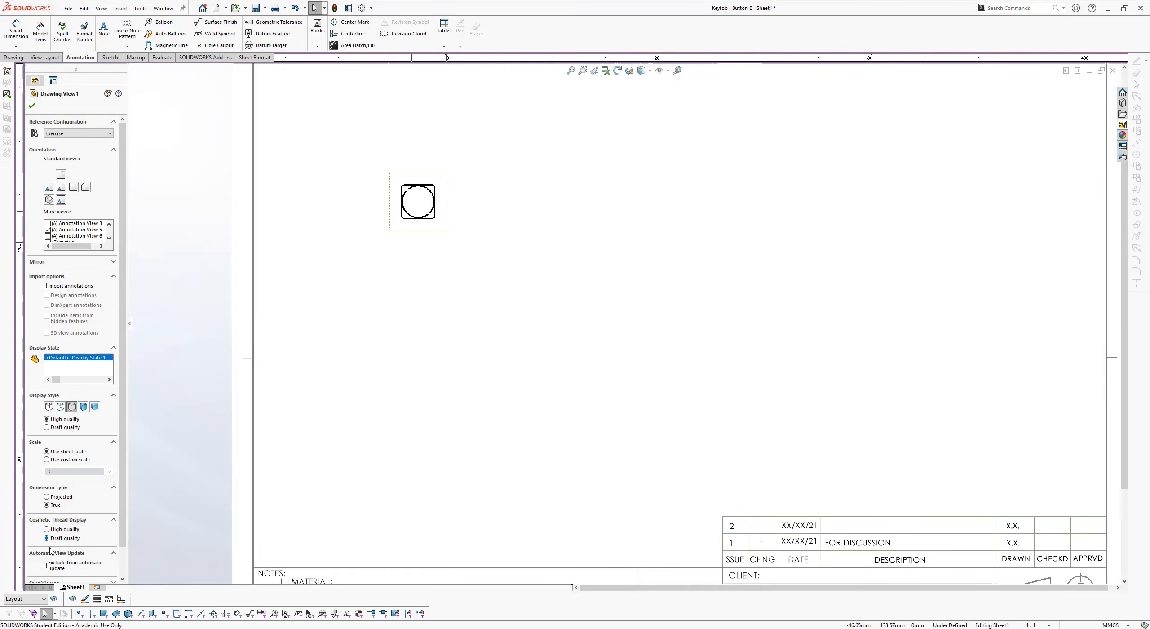
left_click(47, 460)
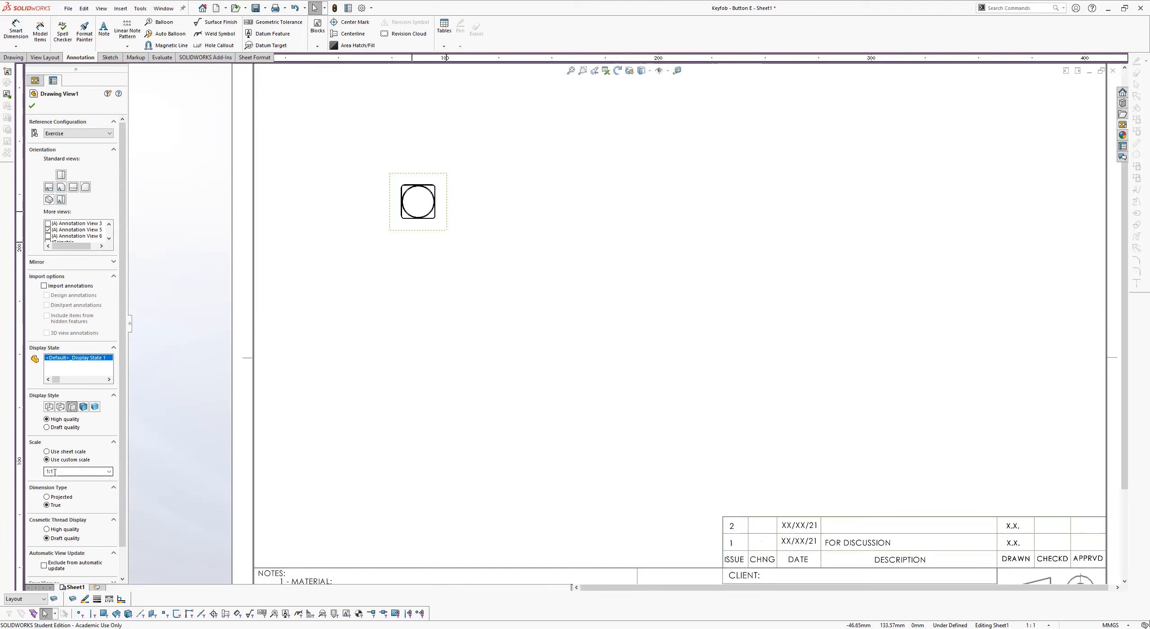
left_click(109, 471)
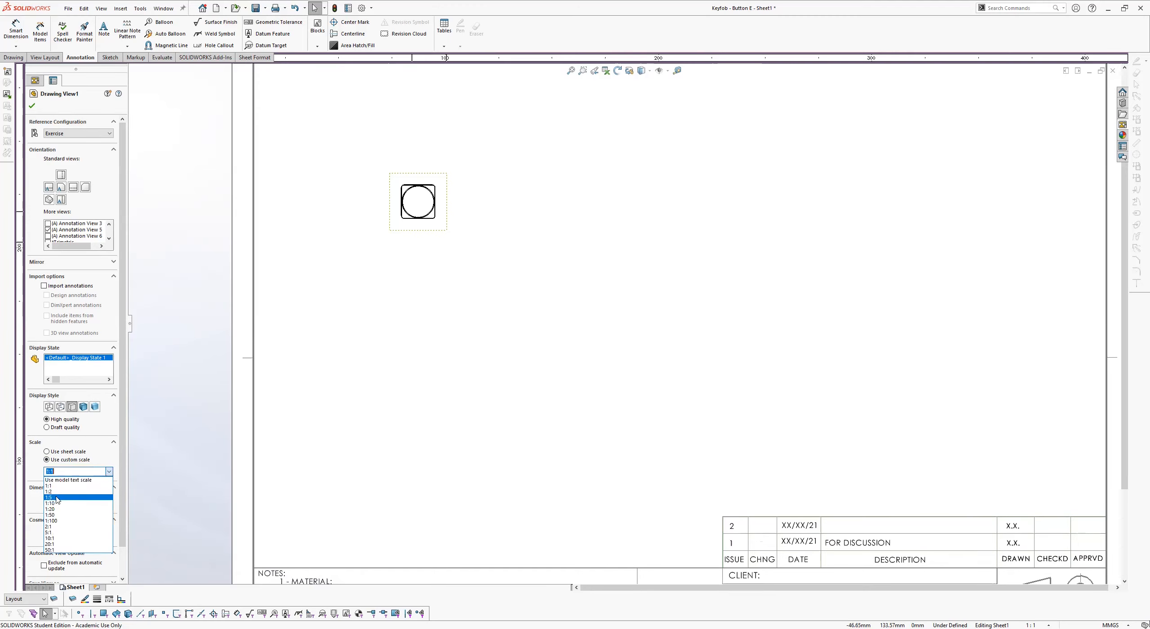
left_click(49, 531)
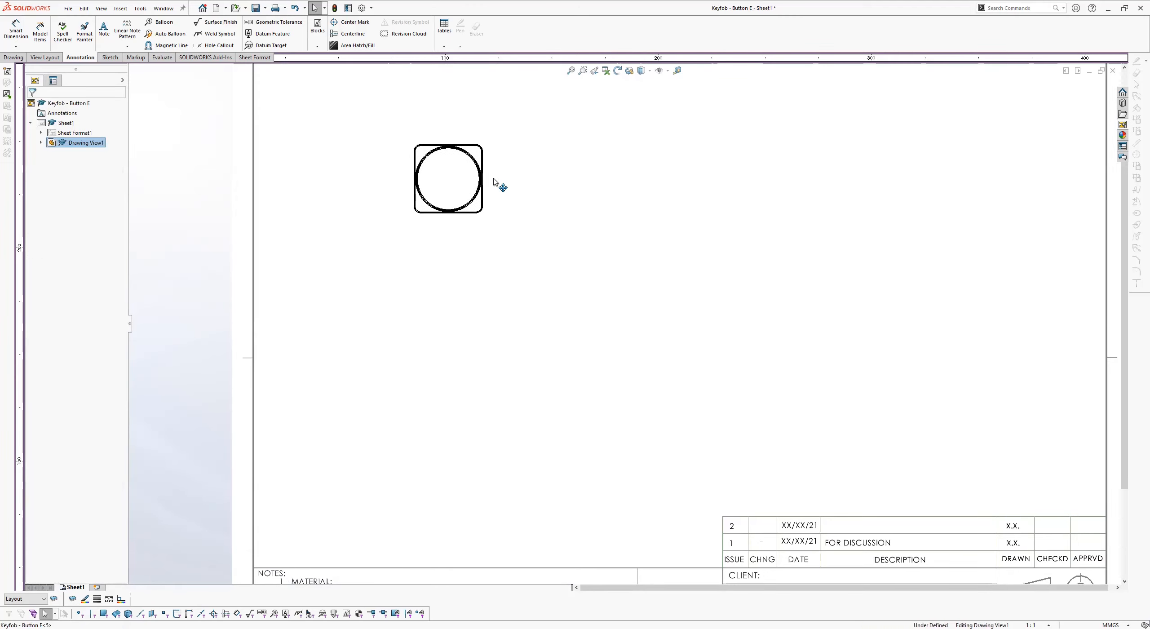
Add a projected side view right of the front view and a rear view below it.
left_click(448, 178)
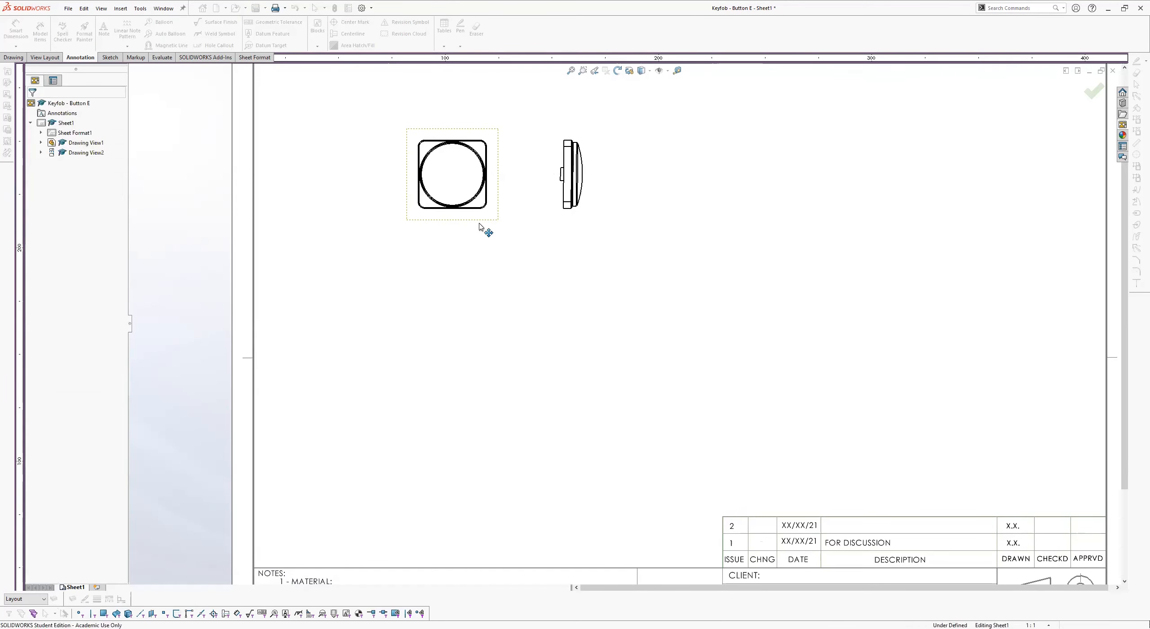
left_click(452, 174)
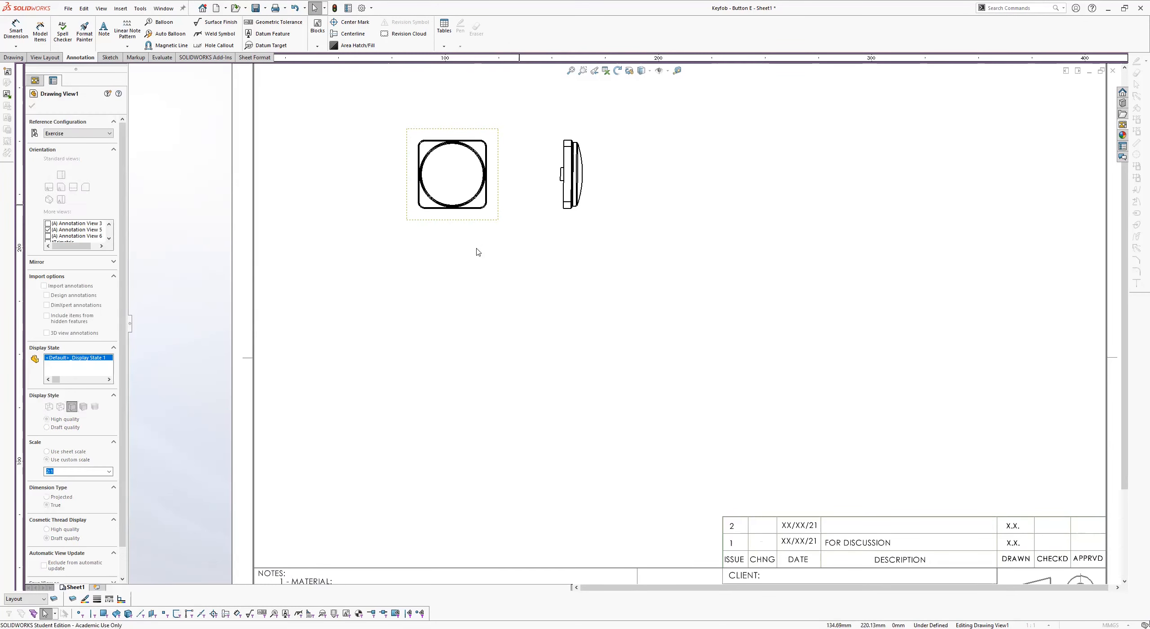
left_click(452, 282)
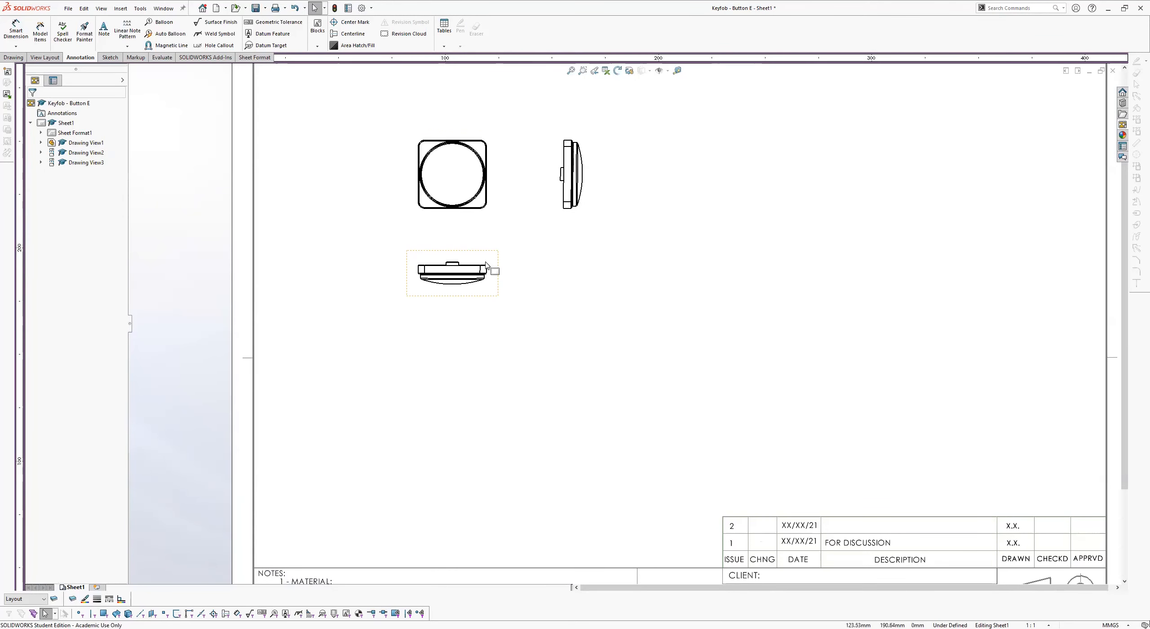
left_click(452, 271)
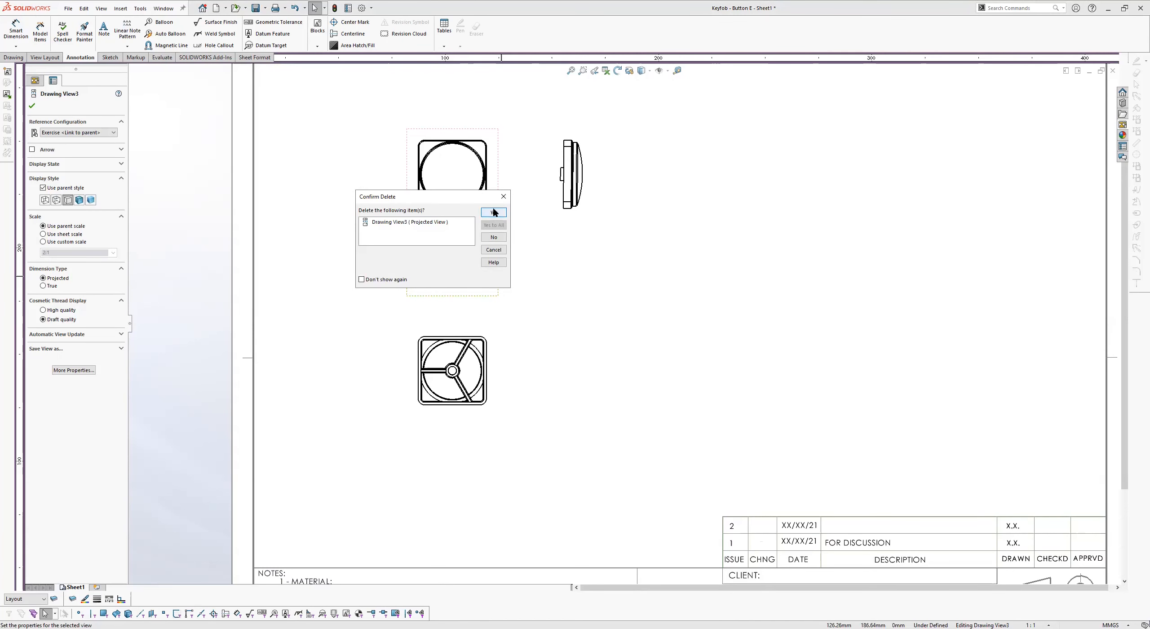
Delete the projected view, shift the side view right, and rescale front and rear views to 3:1.
left_click(492, 212)
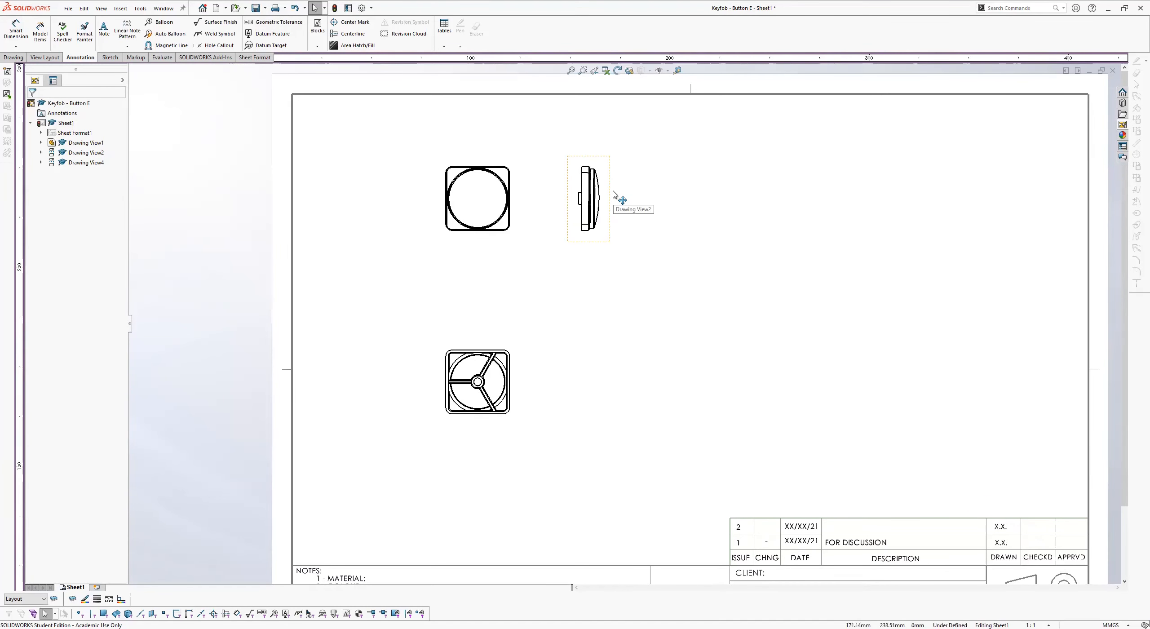
left_click_drag(587, 198, 631, 198)
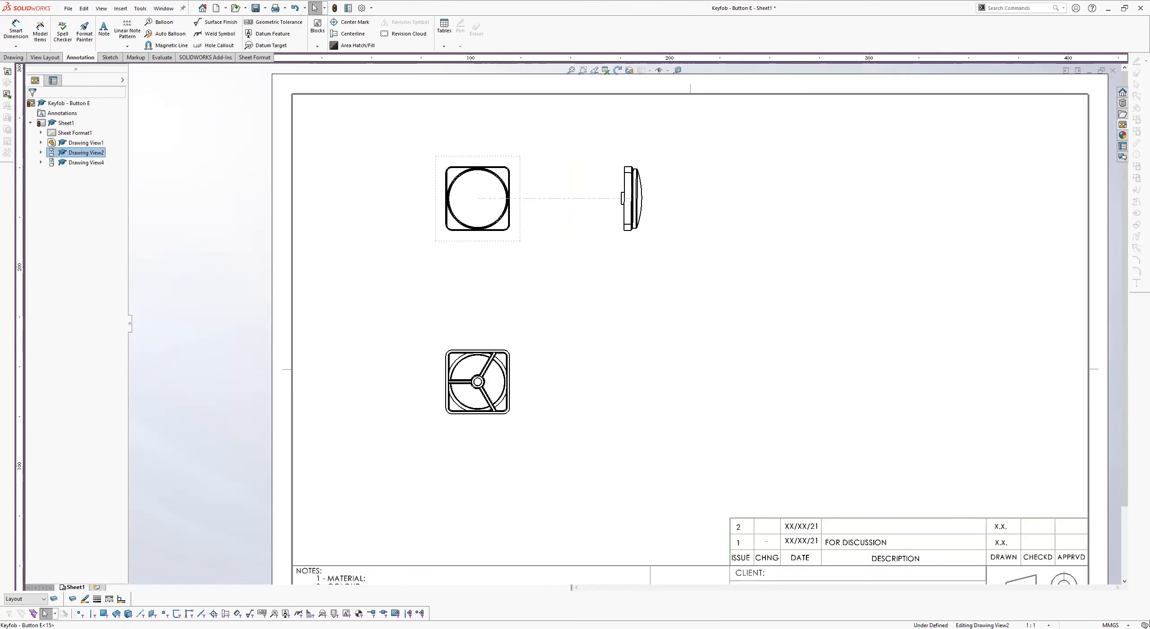
left_click(477, 198)
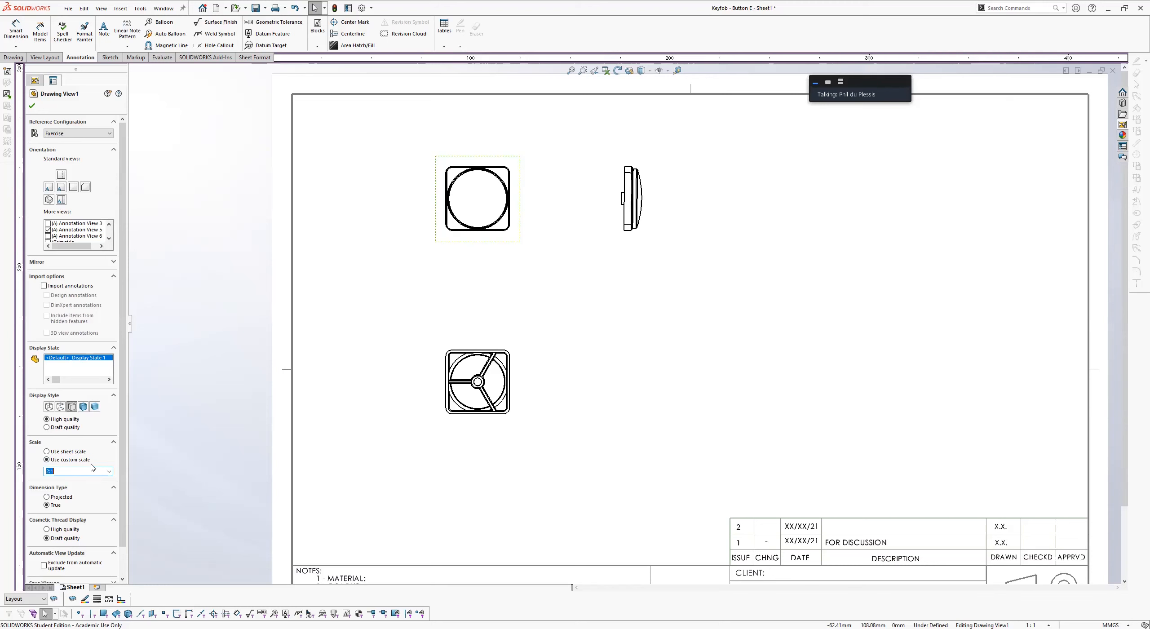
type("3:1")
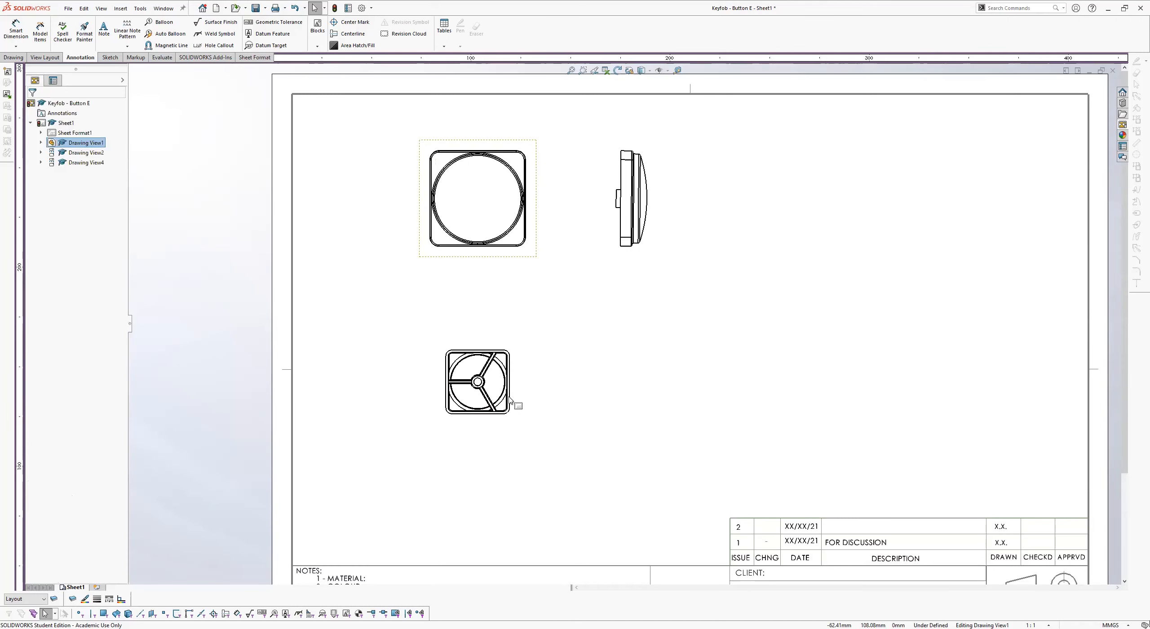
left_click(477, 380)
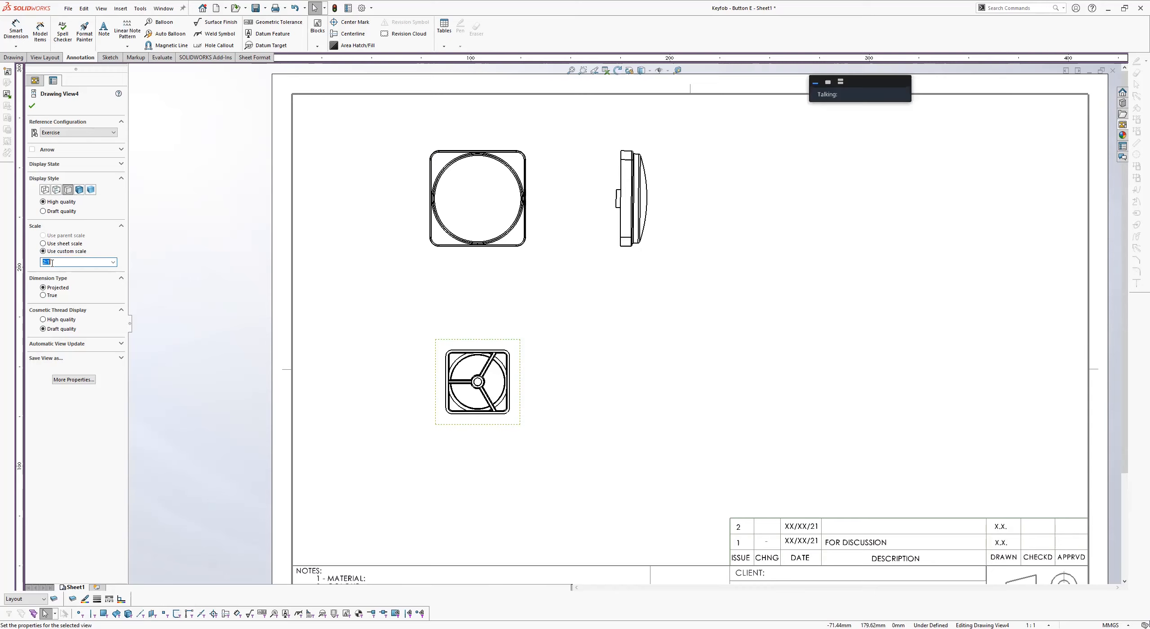
type("3")
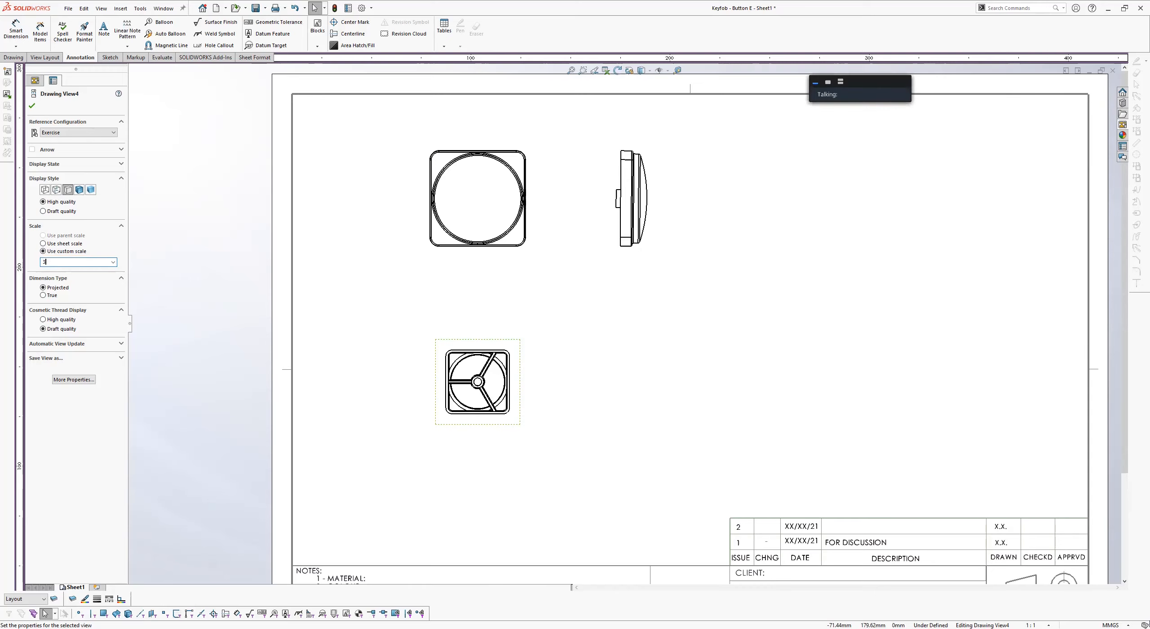
type(":1")
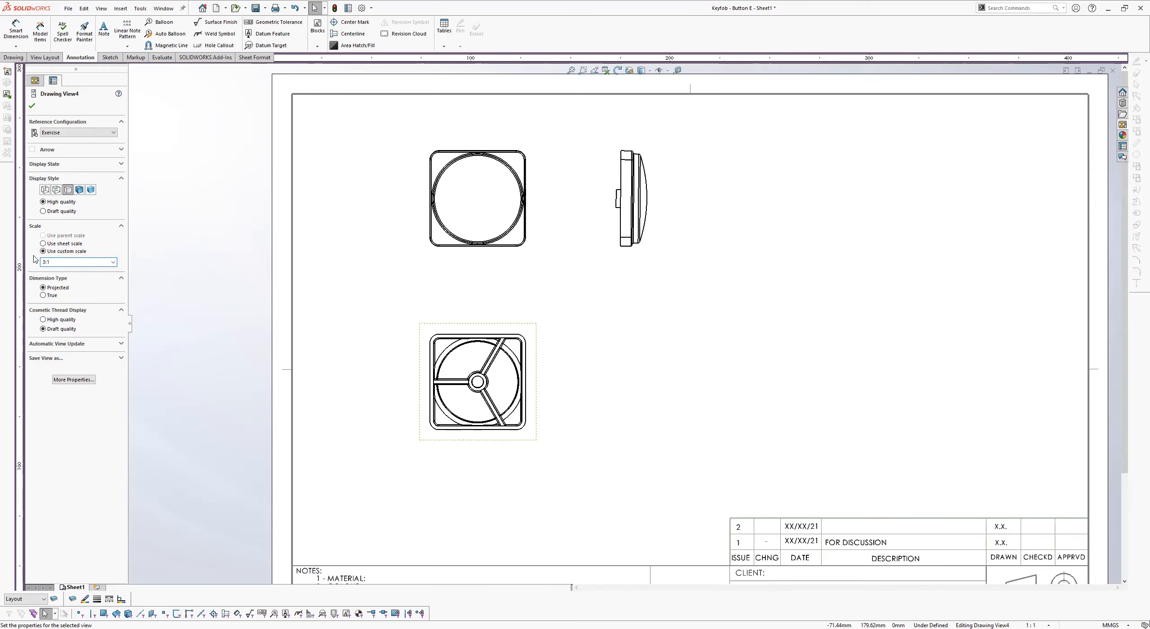
left_click(33, 80)
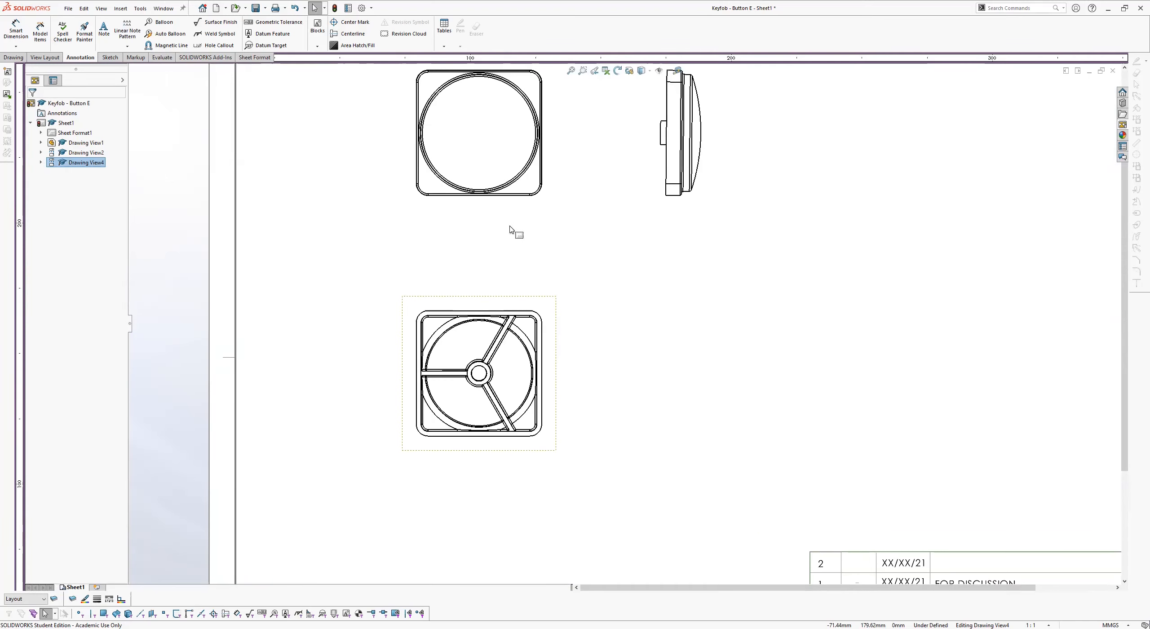
mouse_move(353, 34)
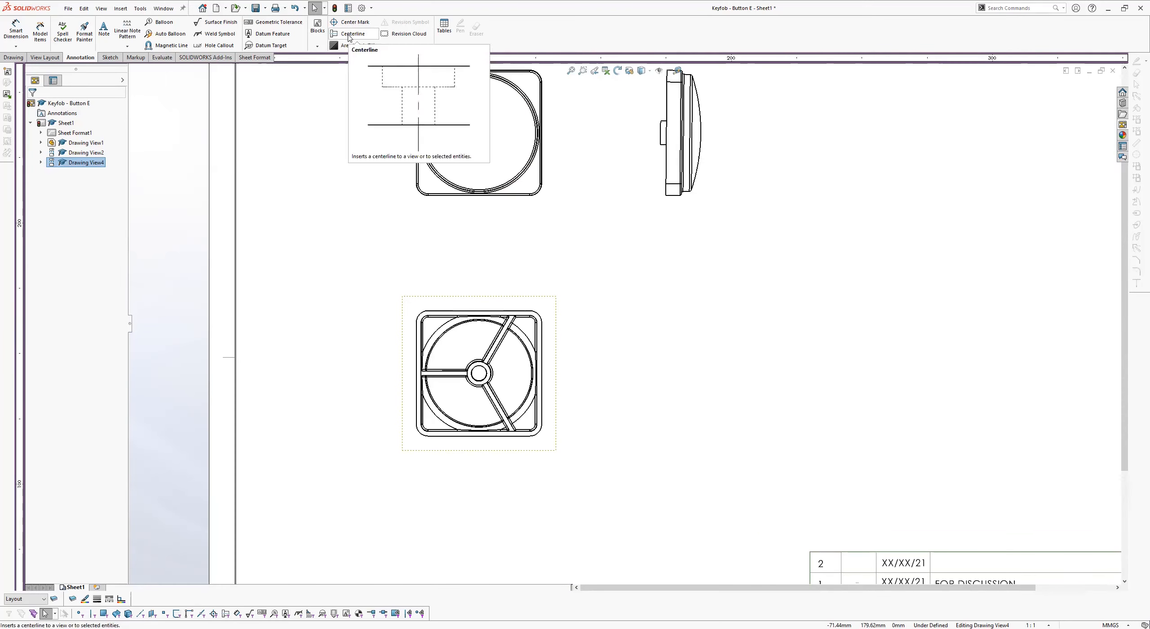
Auto-insert centerlines on the Button E views and extend the vertical one to the rear view.
left_click(352, 34)
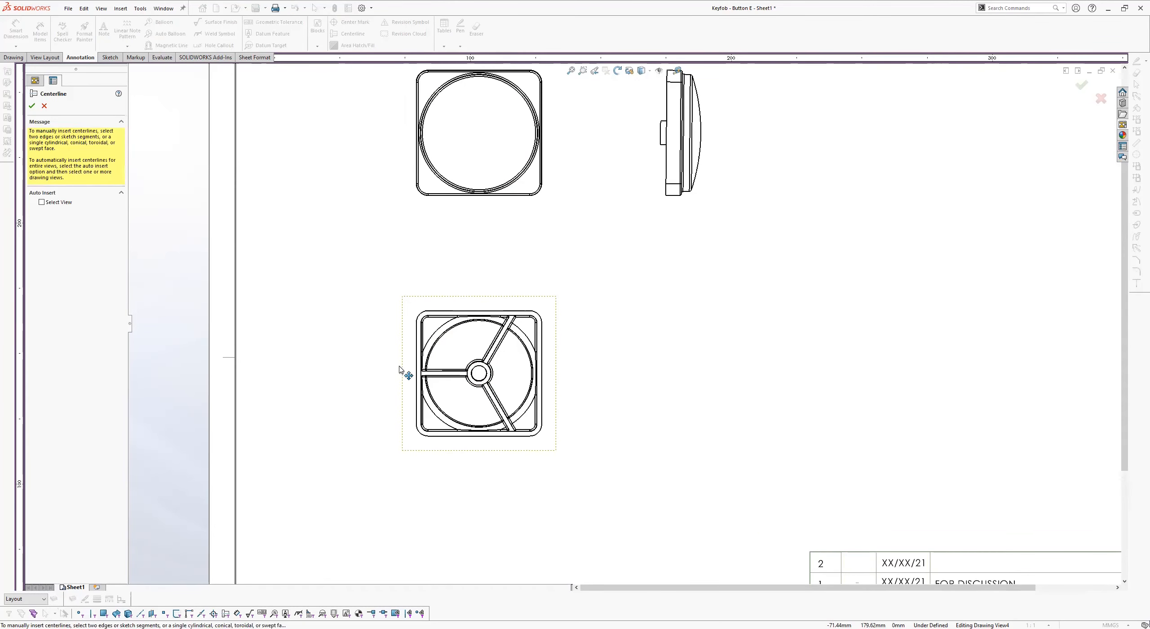
mouse_move(50, 188)
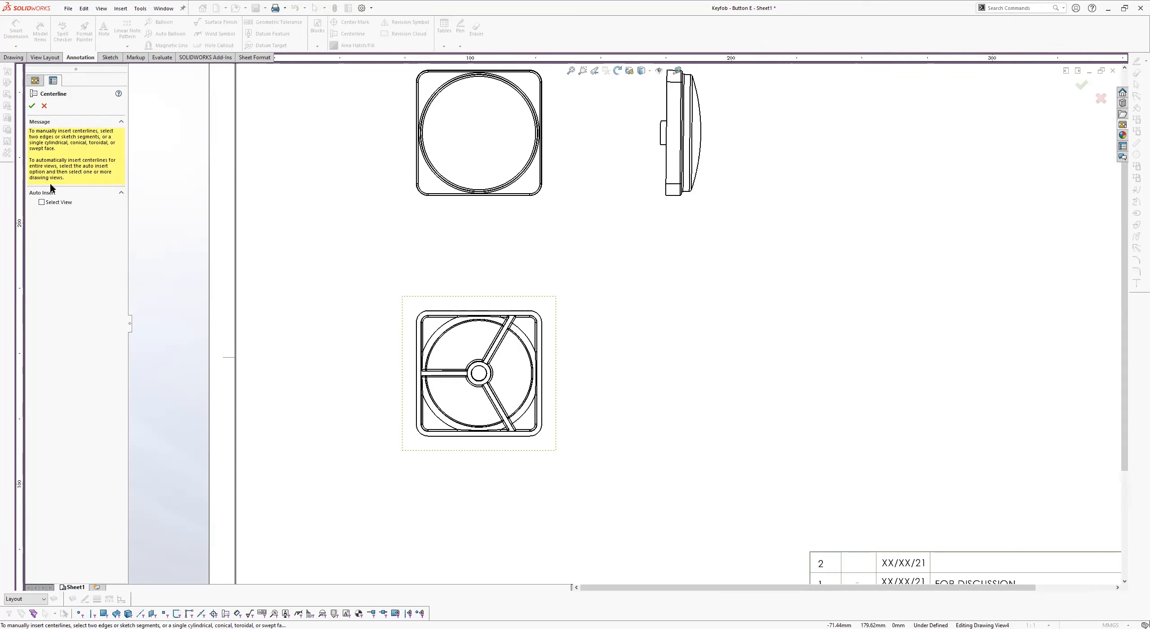
left_click(42, 202)
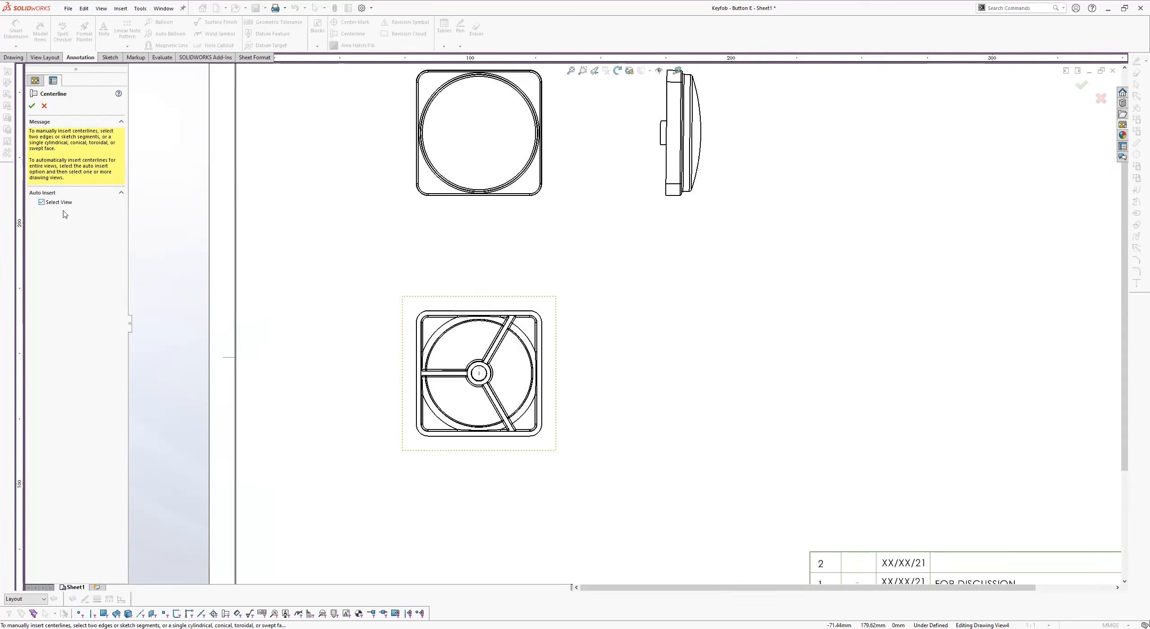
left_click(479, 132)
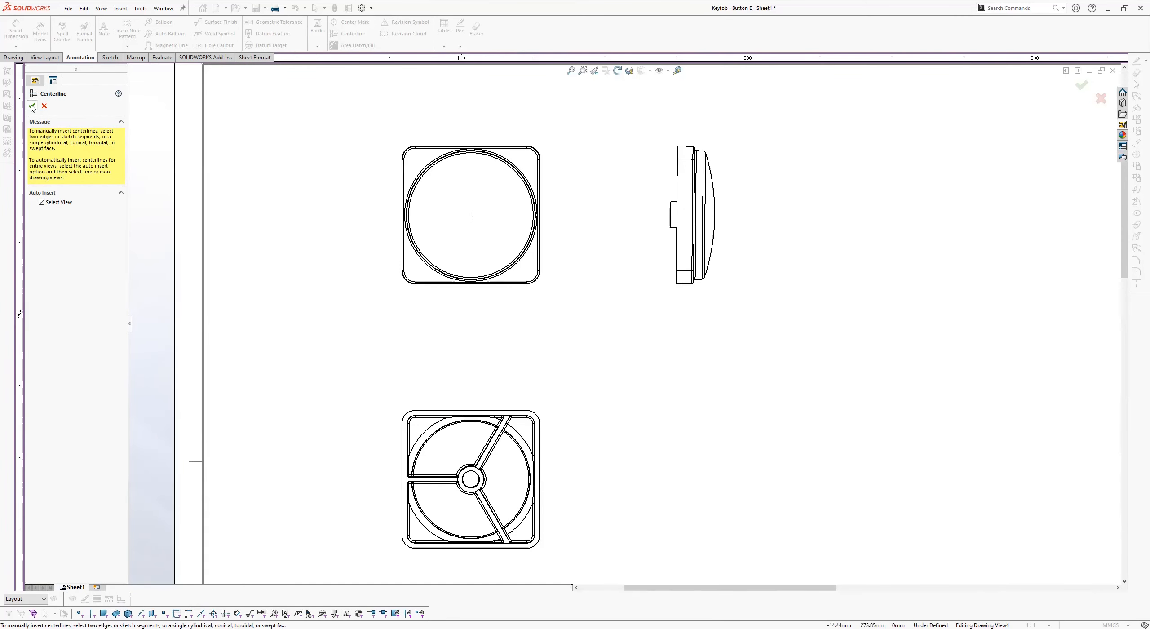
left_click(692, 215)
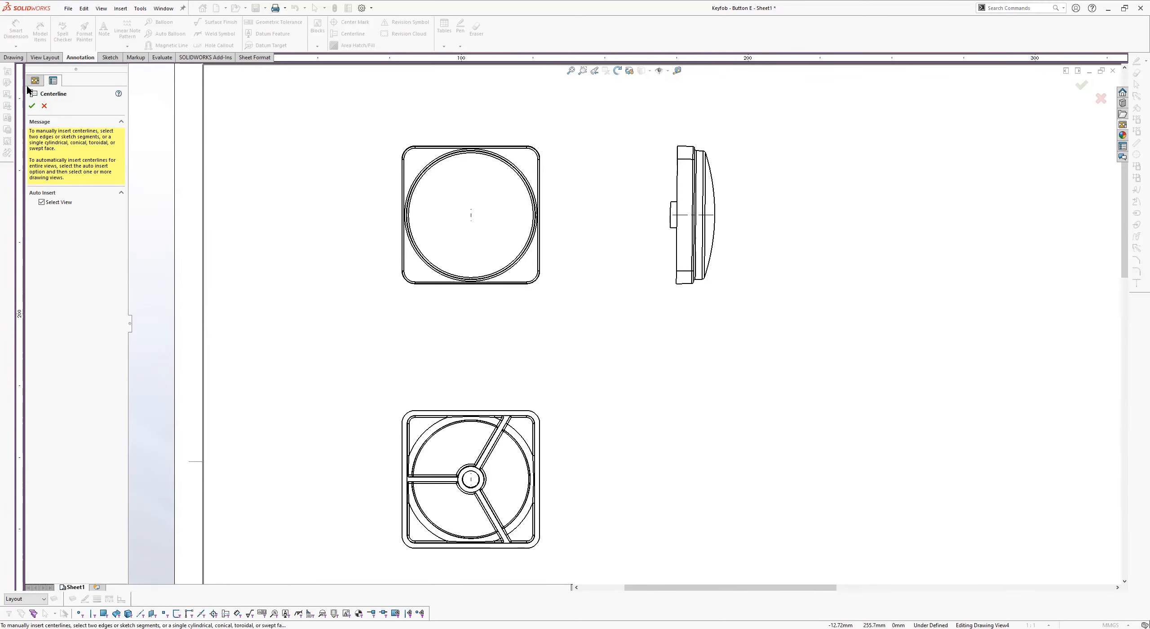
left_click(471, 214)
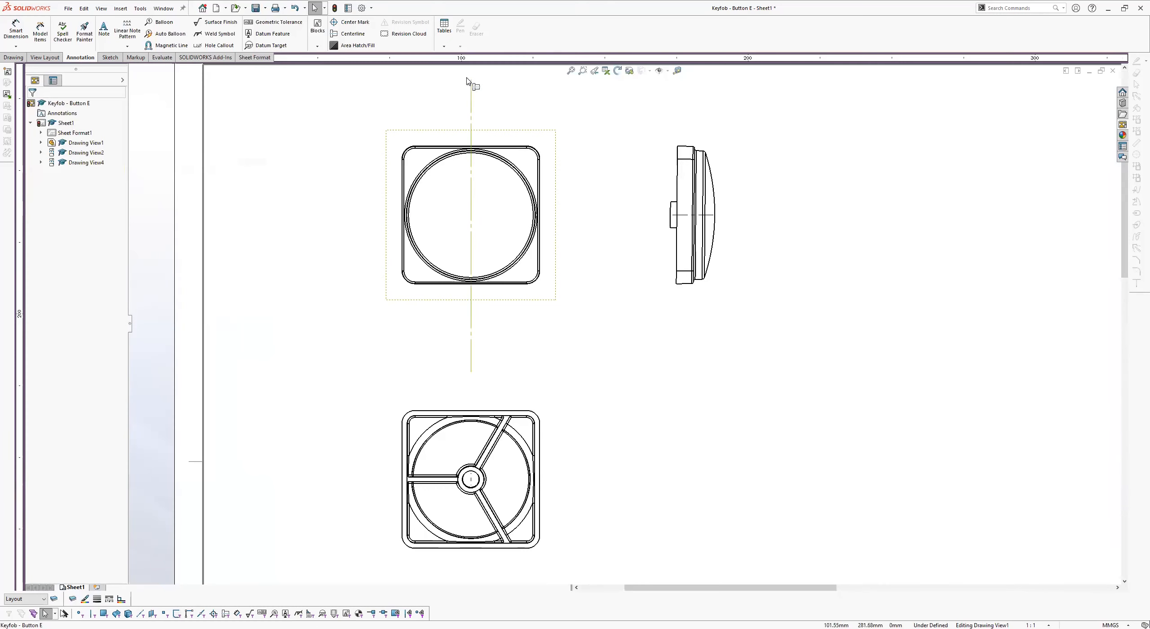
left_click(469, 479)
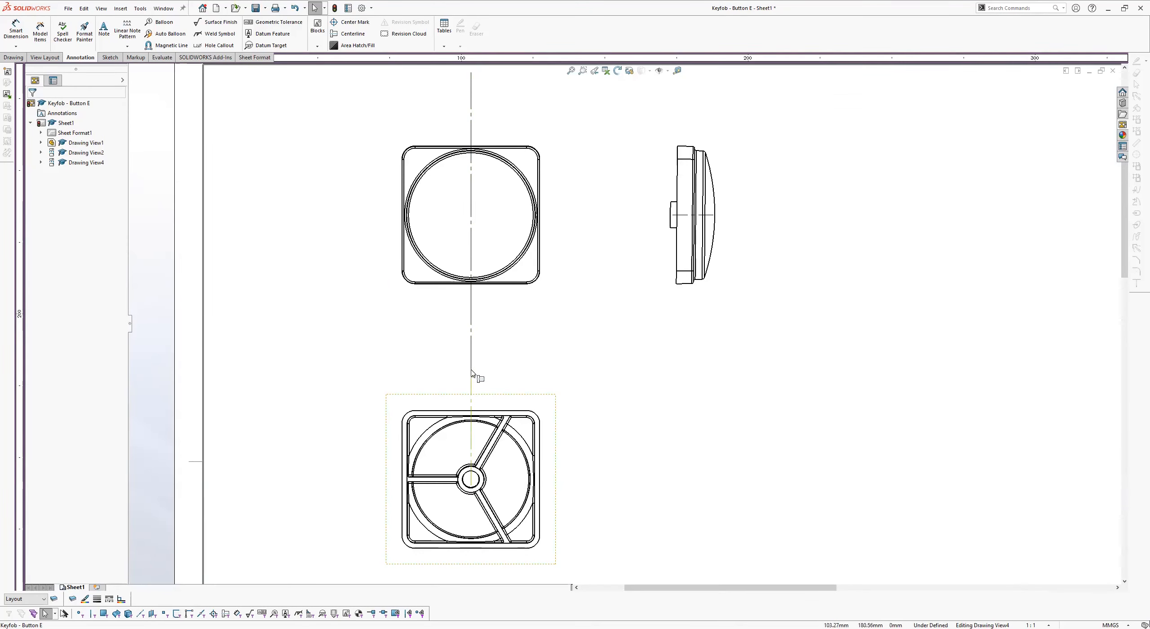
mouse_move(471, 480)
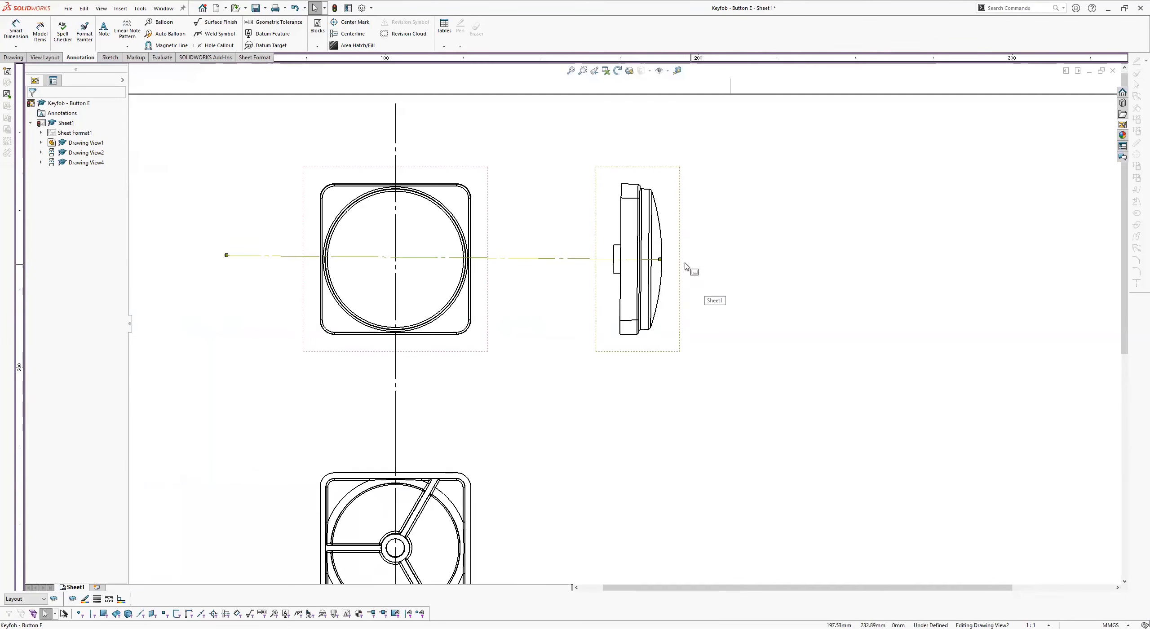
mouse_move(687, 250)
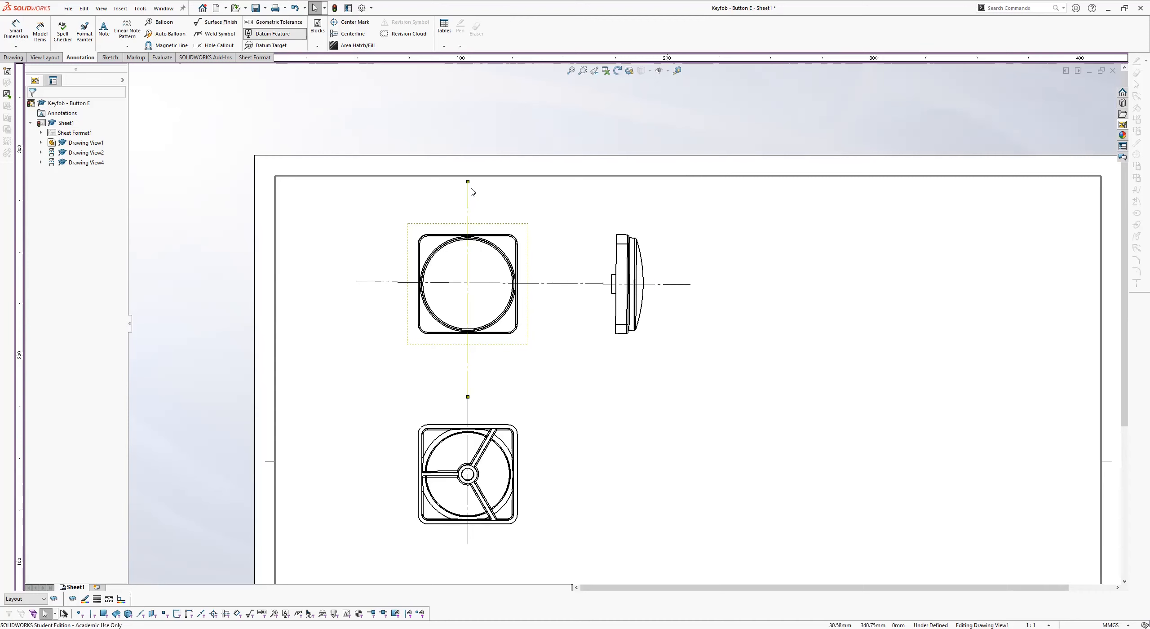
Attach datum A to the side view, B to the horizontal centerline, C to the vertical centerline.
left_click(275, 33)
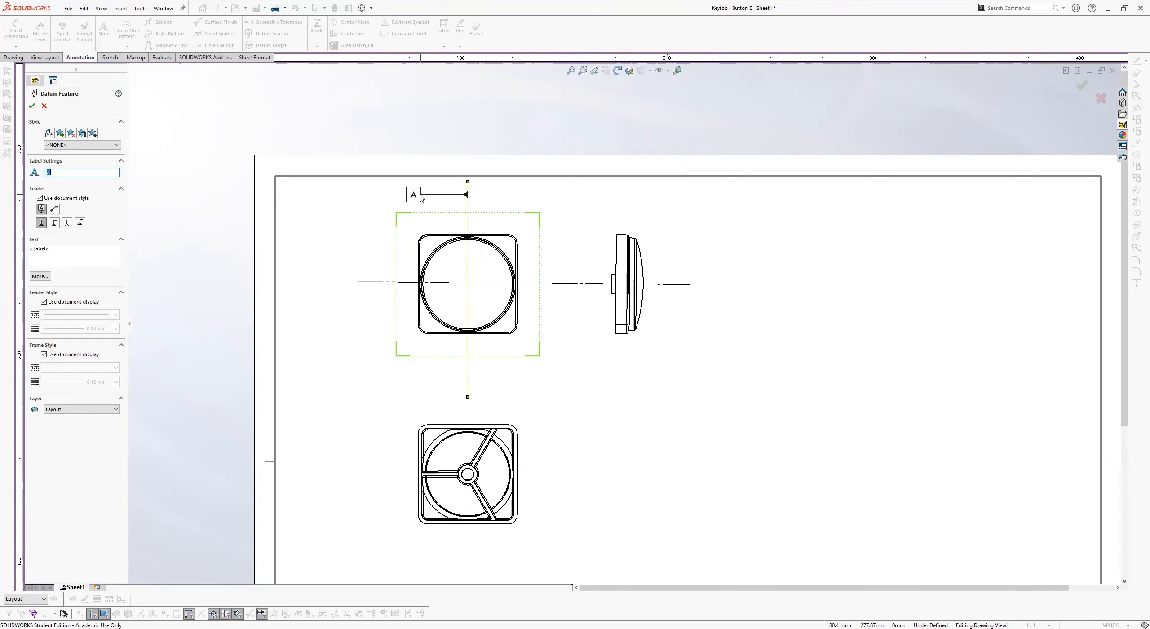
left_click(682, 282)
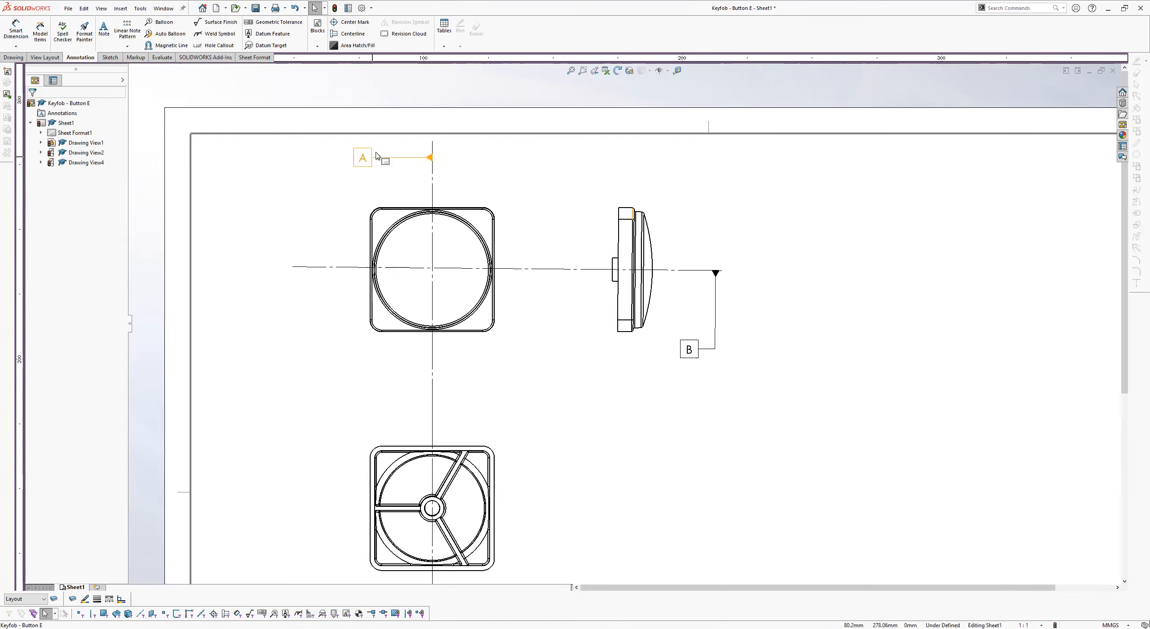
left_click_drag(360, 157, 630, 215)
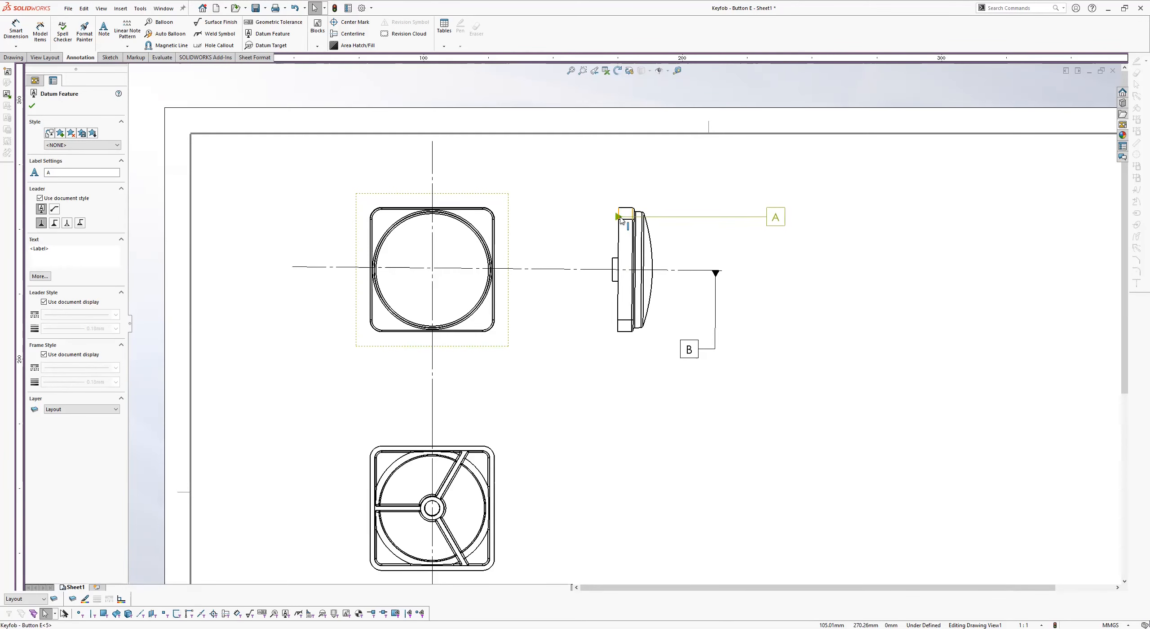
left_click_drag(775, 217, 557, 198)
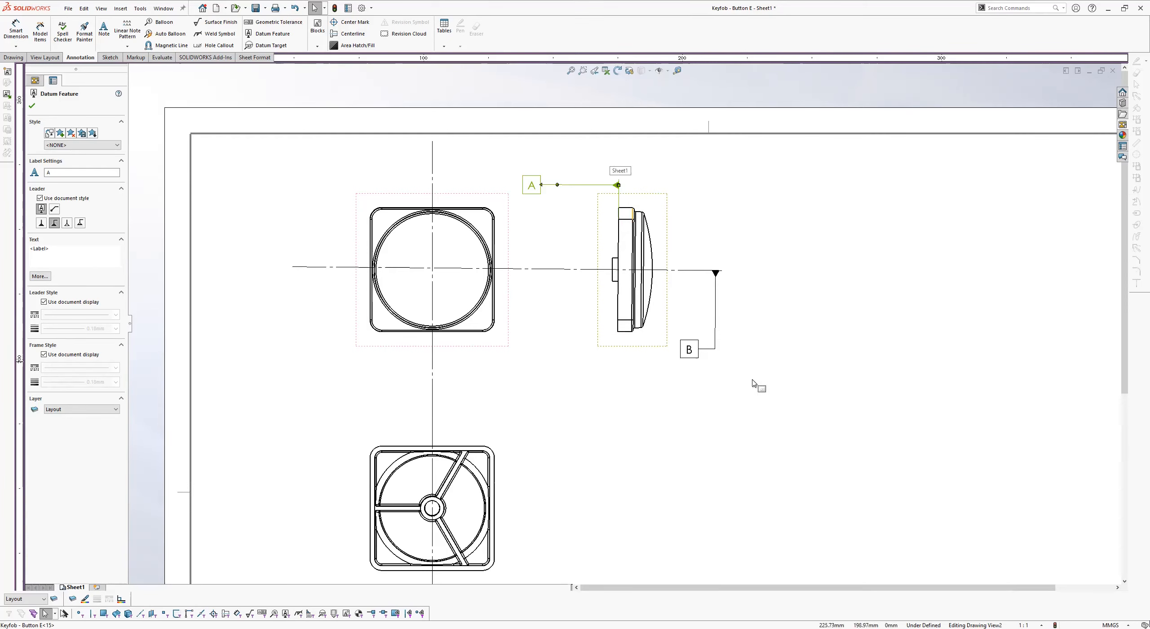
mouse_move(622, 150)
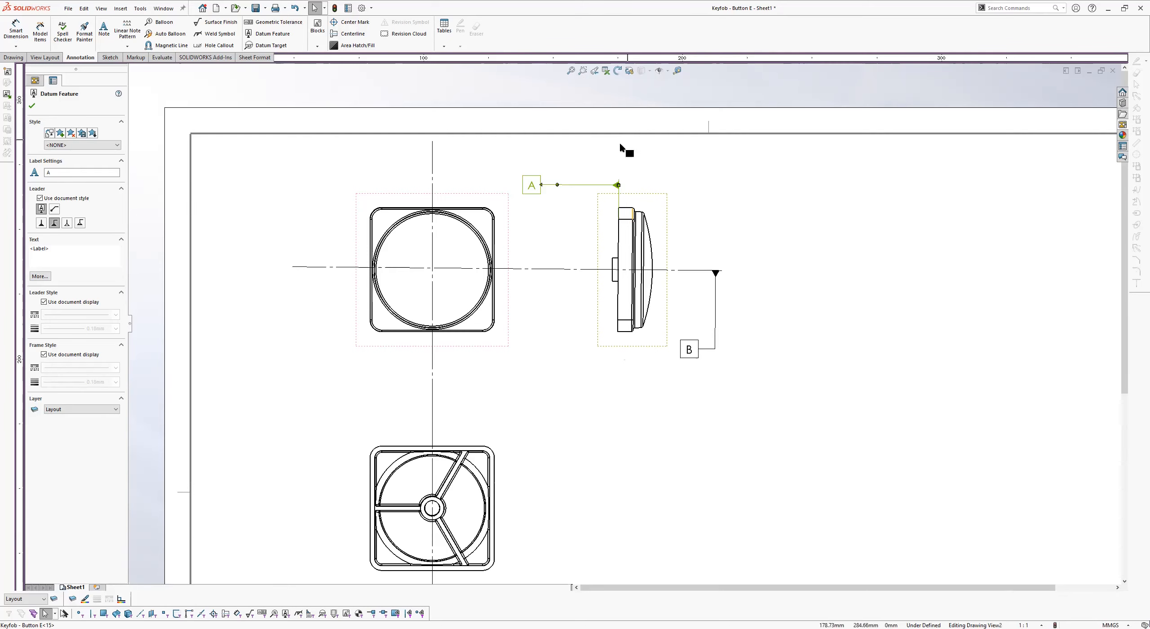
mouse_move(693, 341)
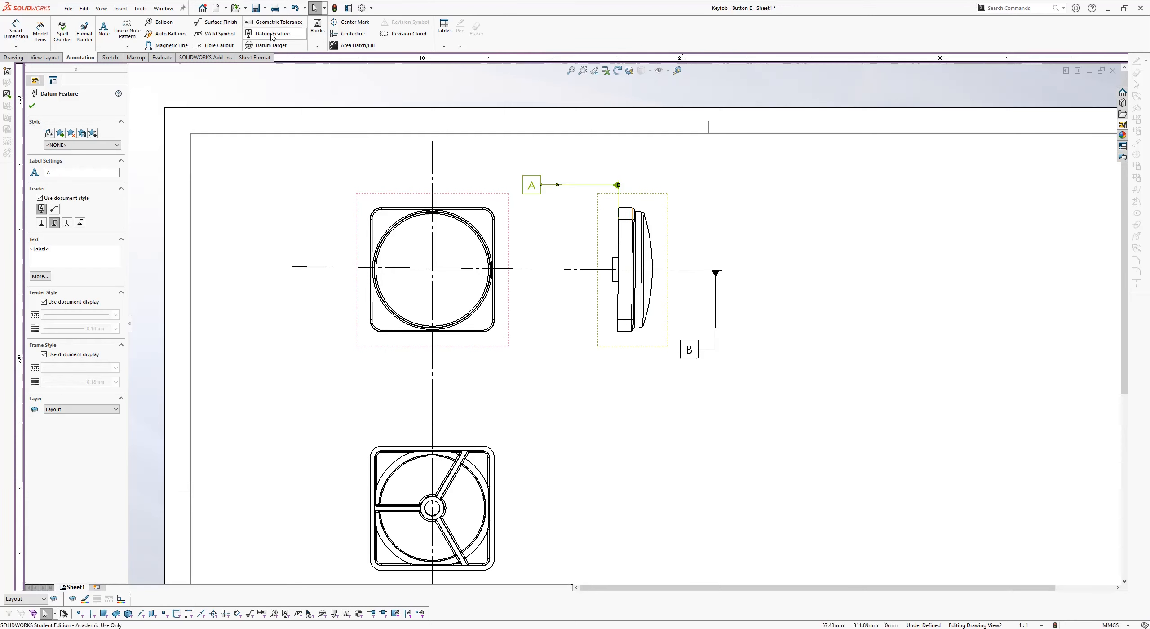
left_click(429, 150)
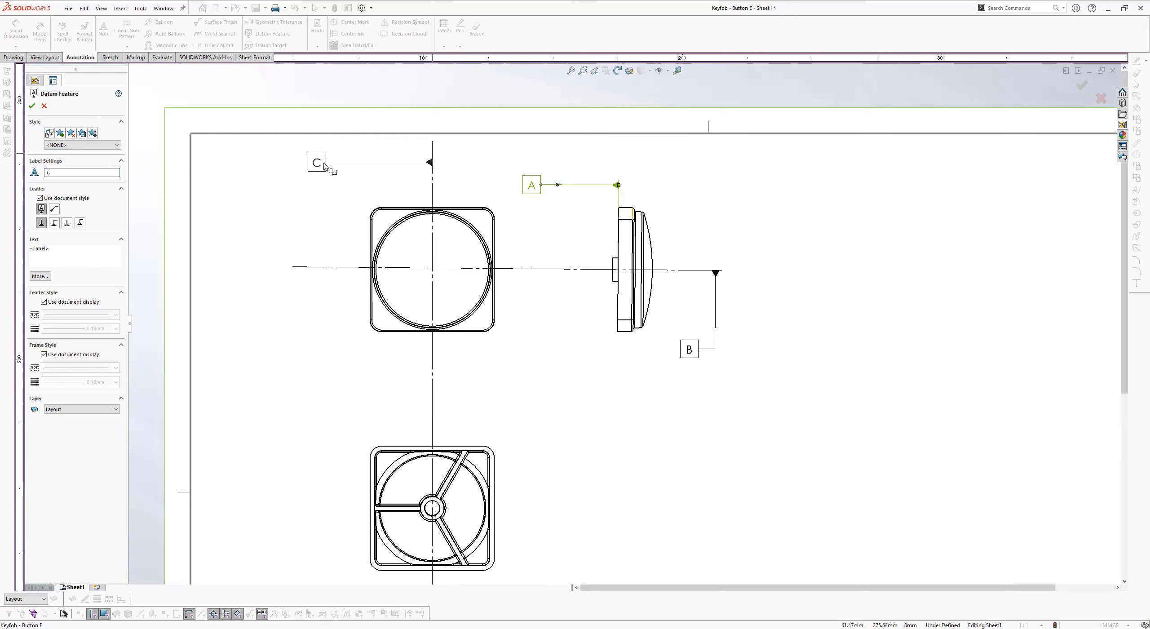
left_click(787, 294)
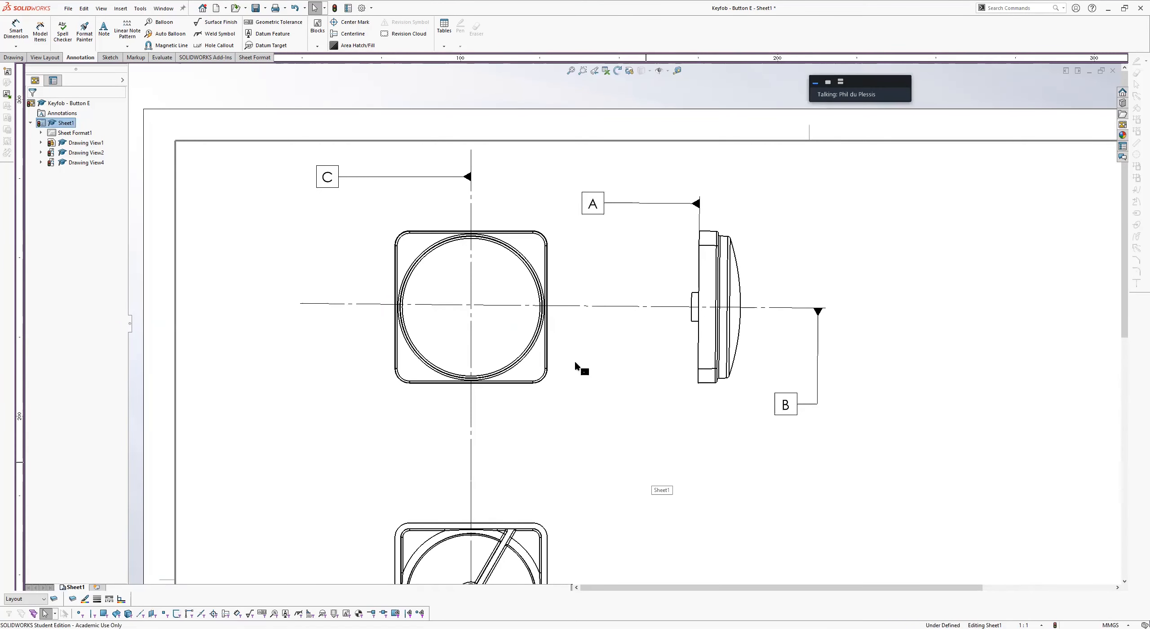
left_click(15, 29)
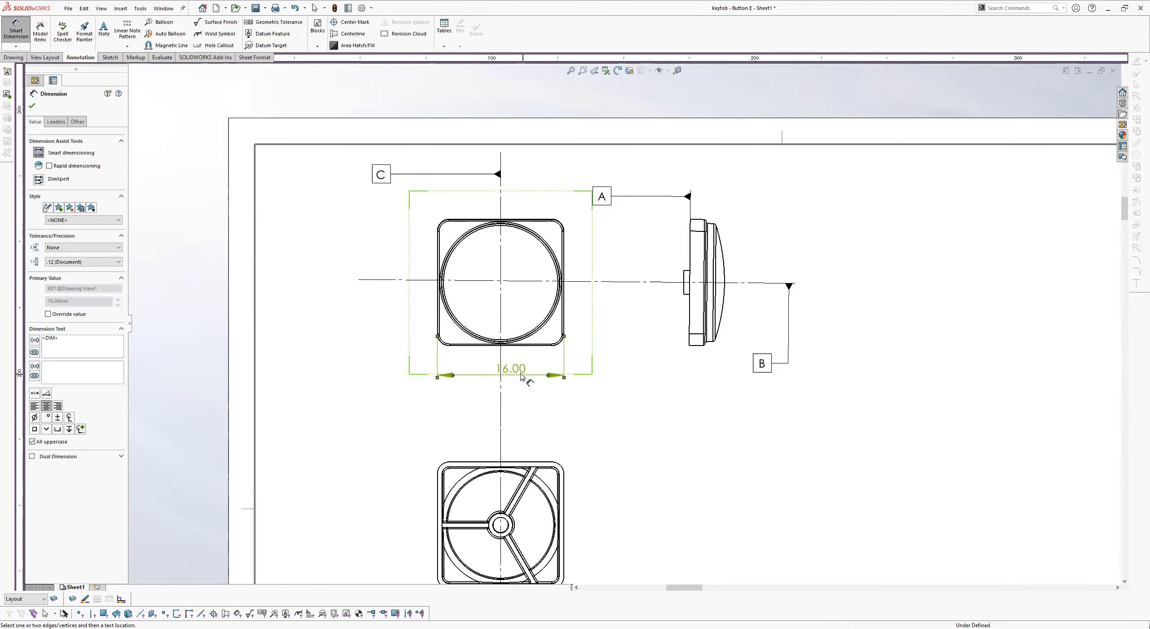
mouse_move(546, 253)
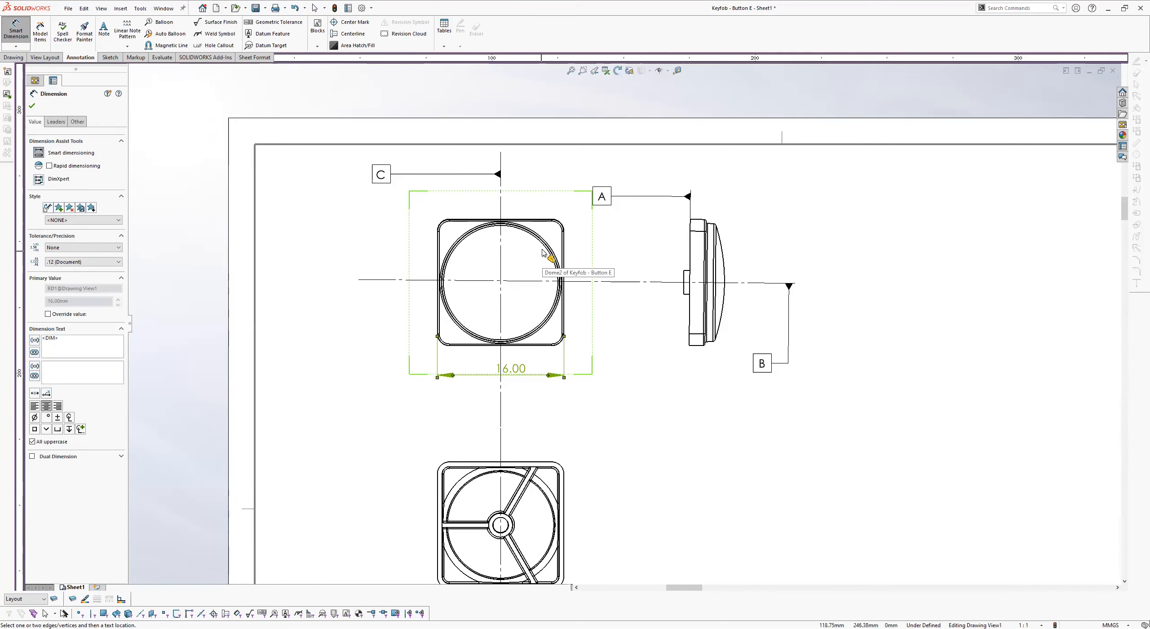
mouse_move(529, 363)
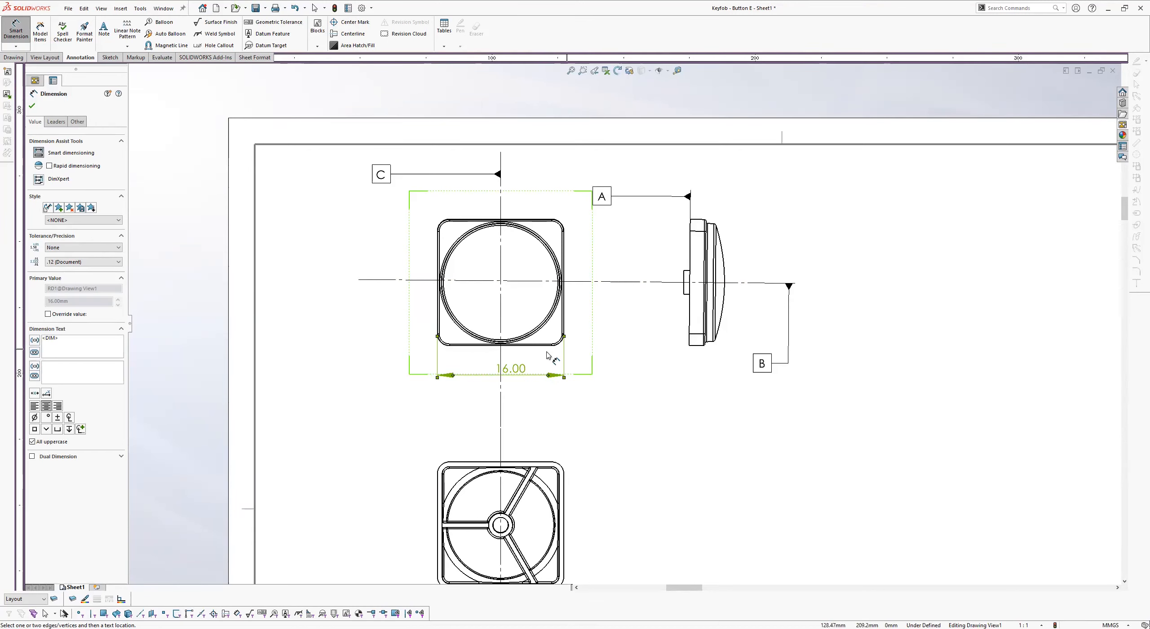
mouse_move(538, 352)
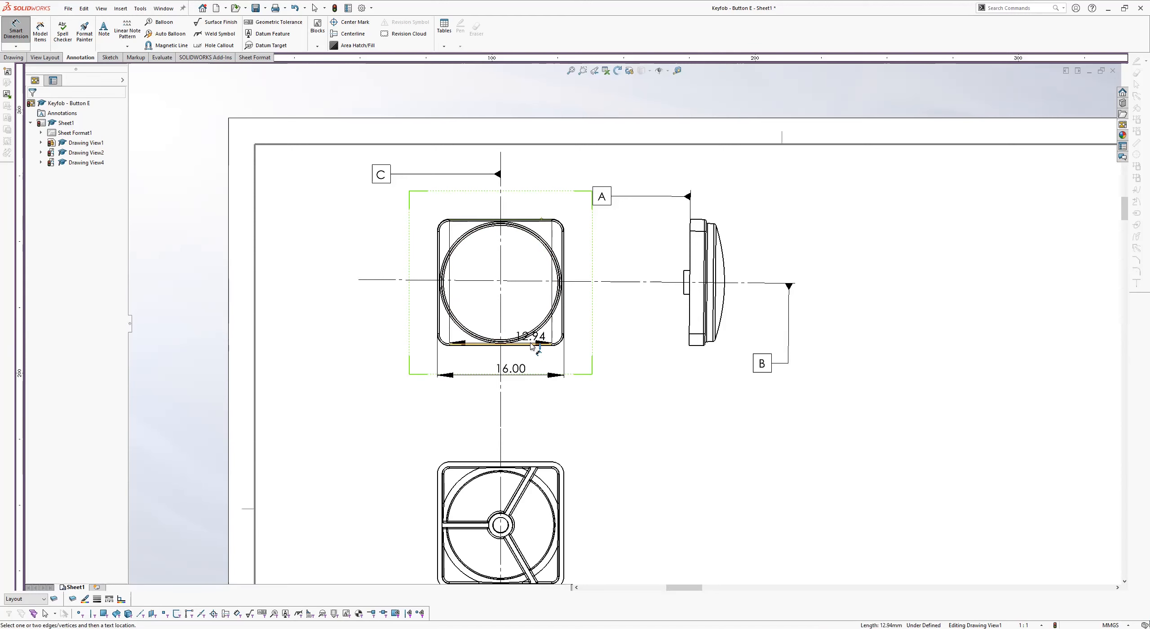
Add a trial 15.94 height dimension to the top view, then remove it, keeping 16.00 width.
left_click(598, 300)
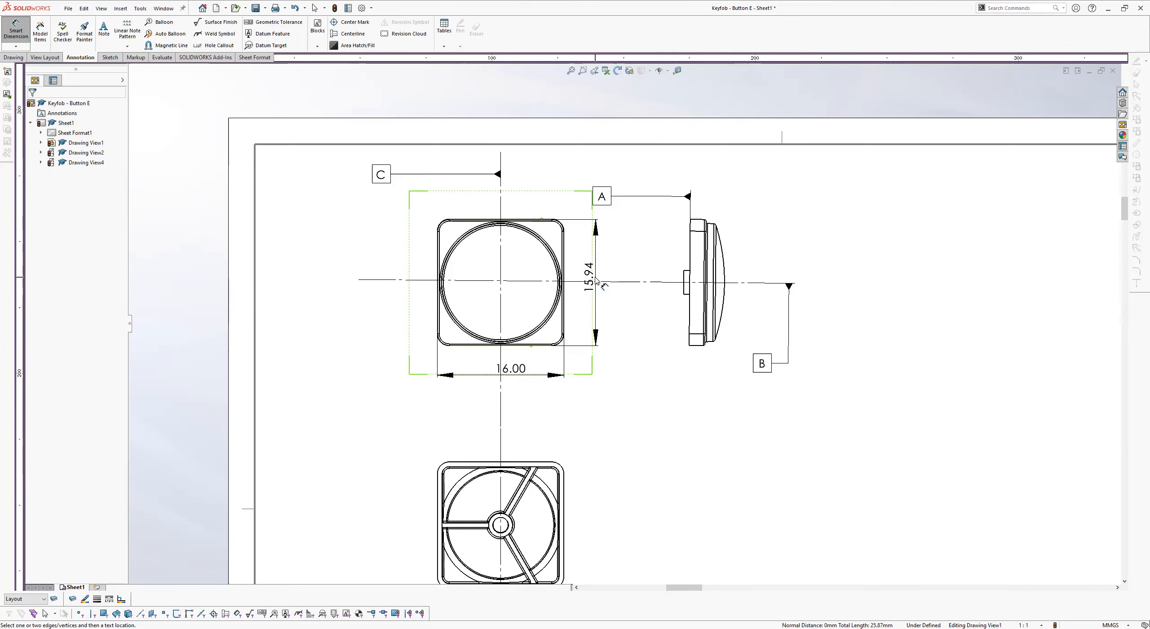
left_click(584, 286)
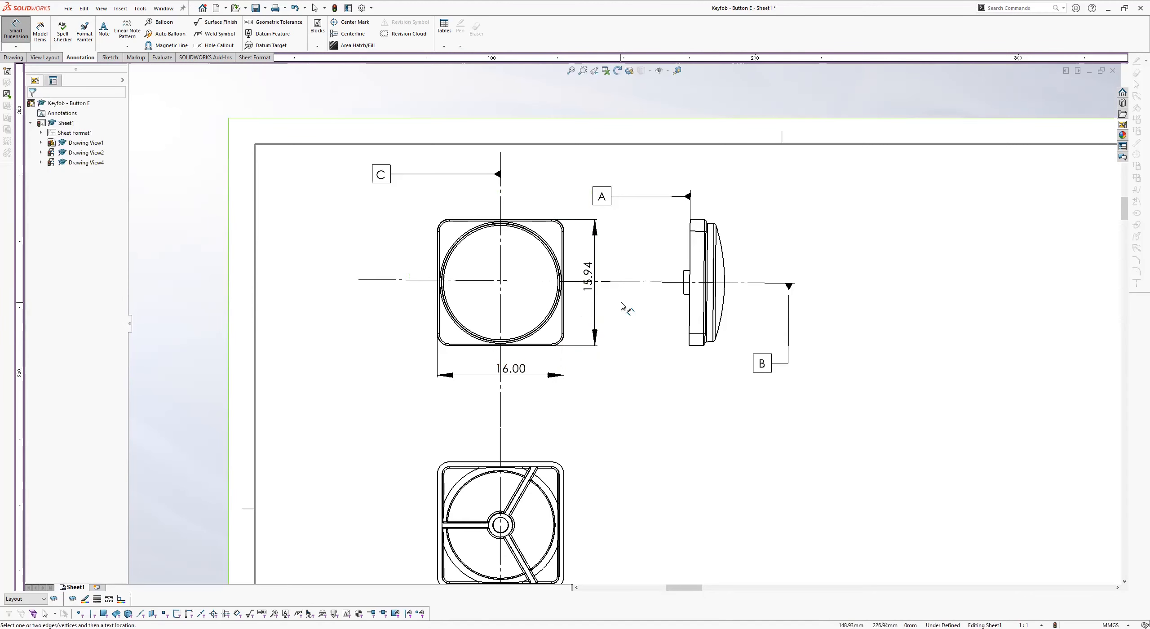
left_click(584, 282)
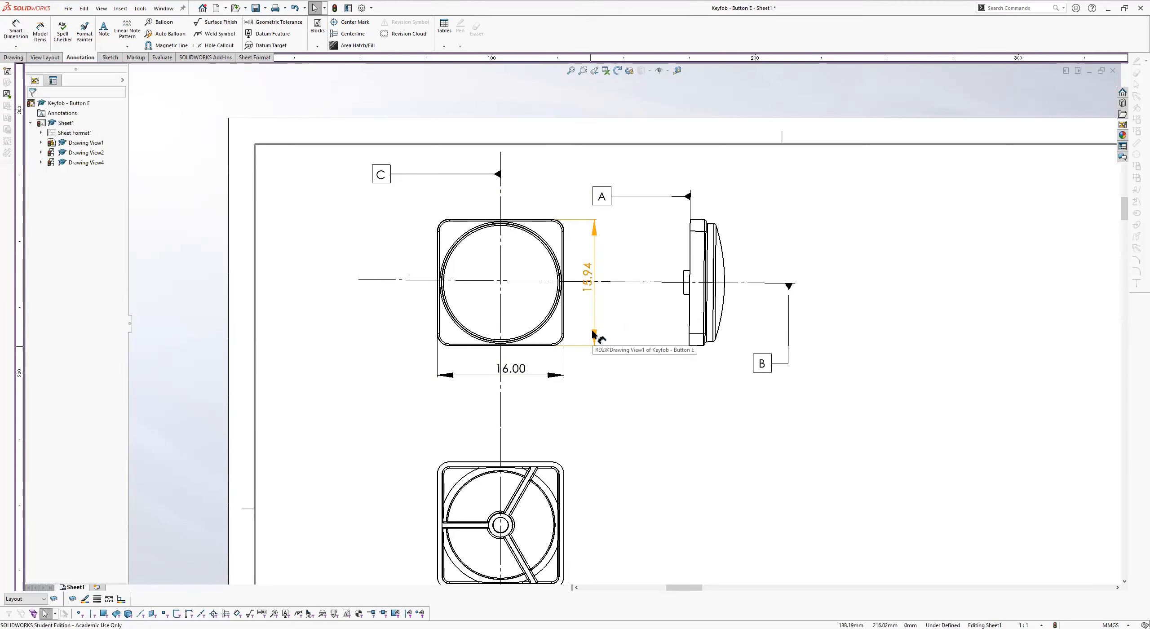
left_click(584, 283)
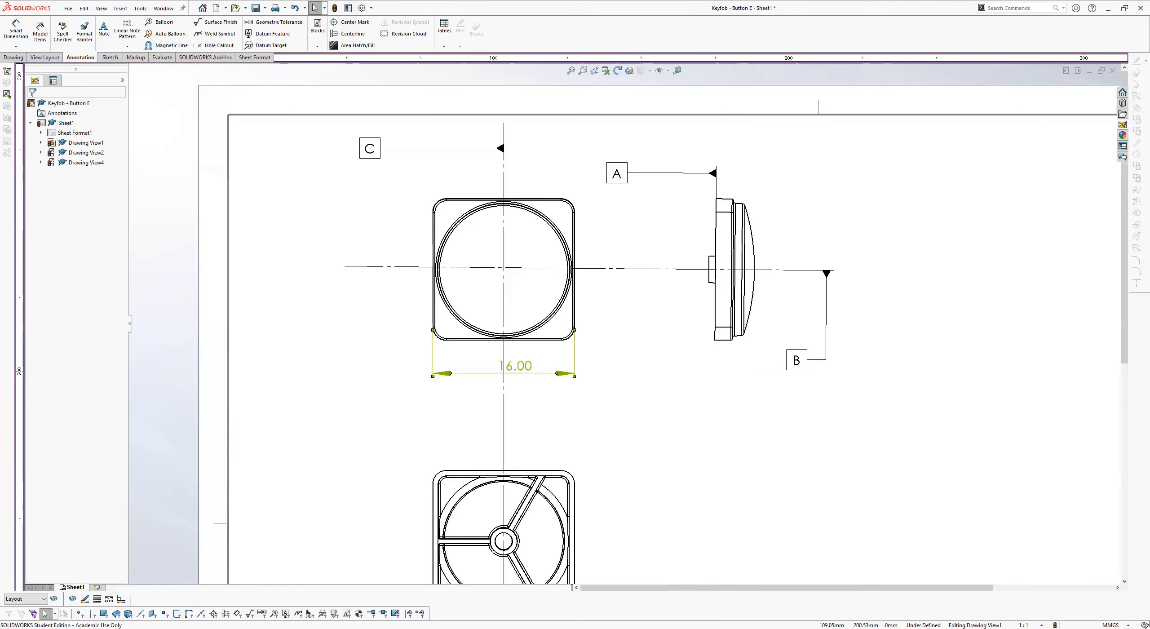
left_click(516, 365)
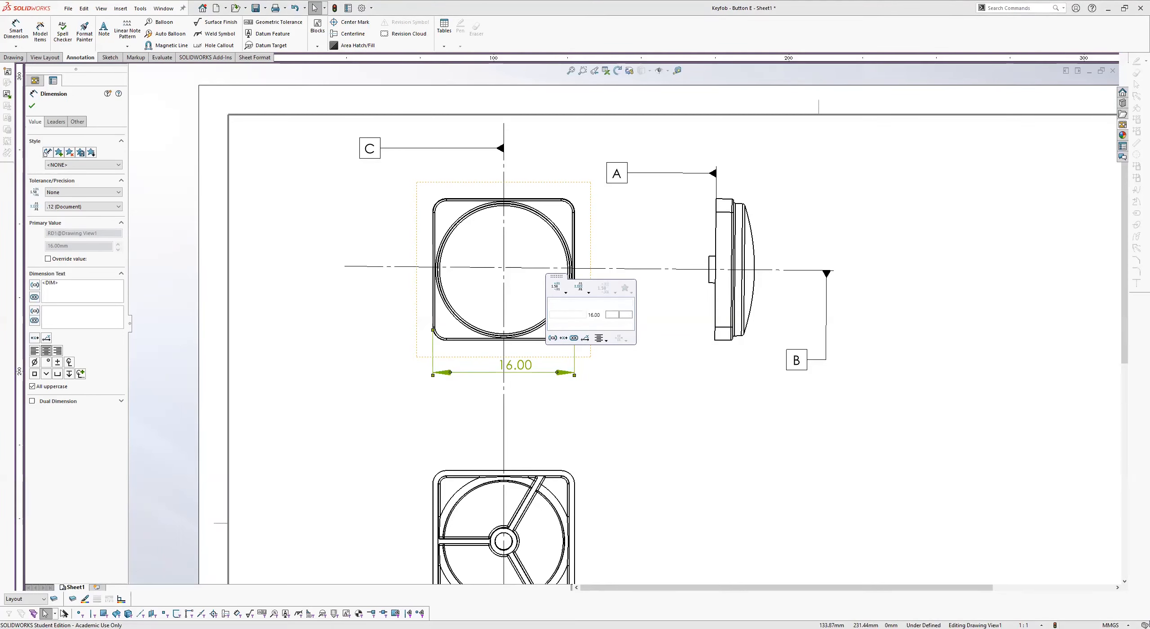
Append SQ to the width dimension text so it reads 16.00 SQ.
type("sq")
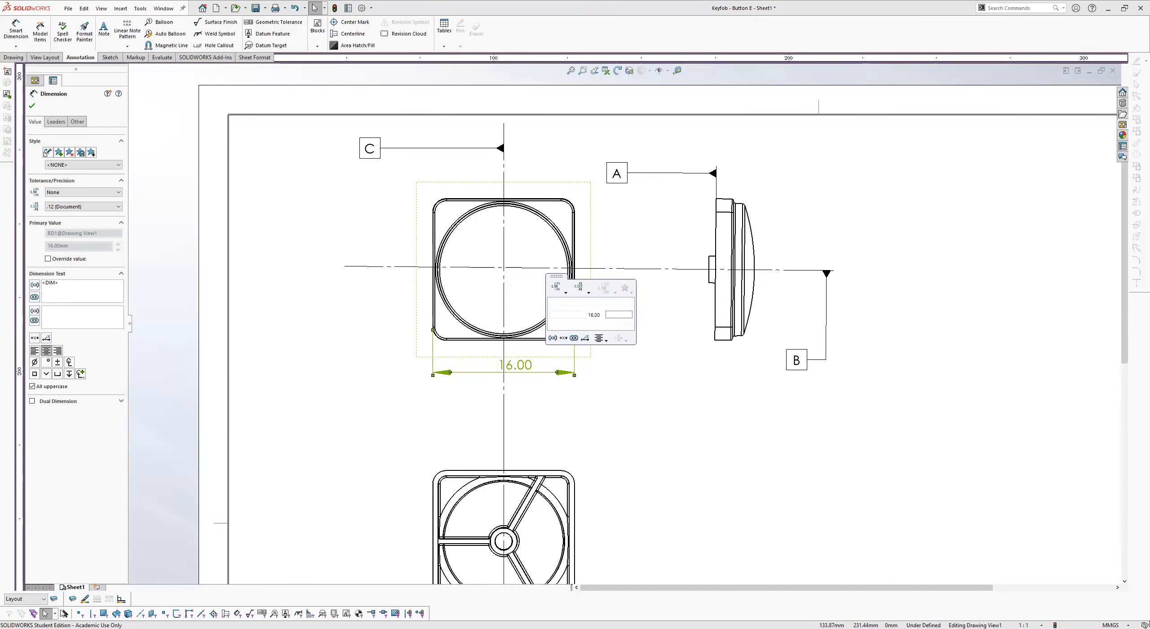
type("S")
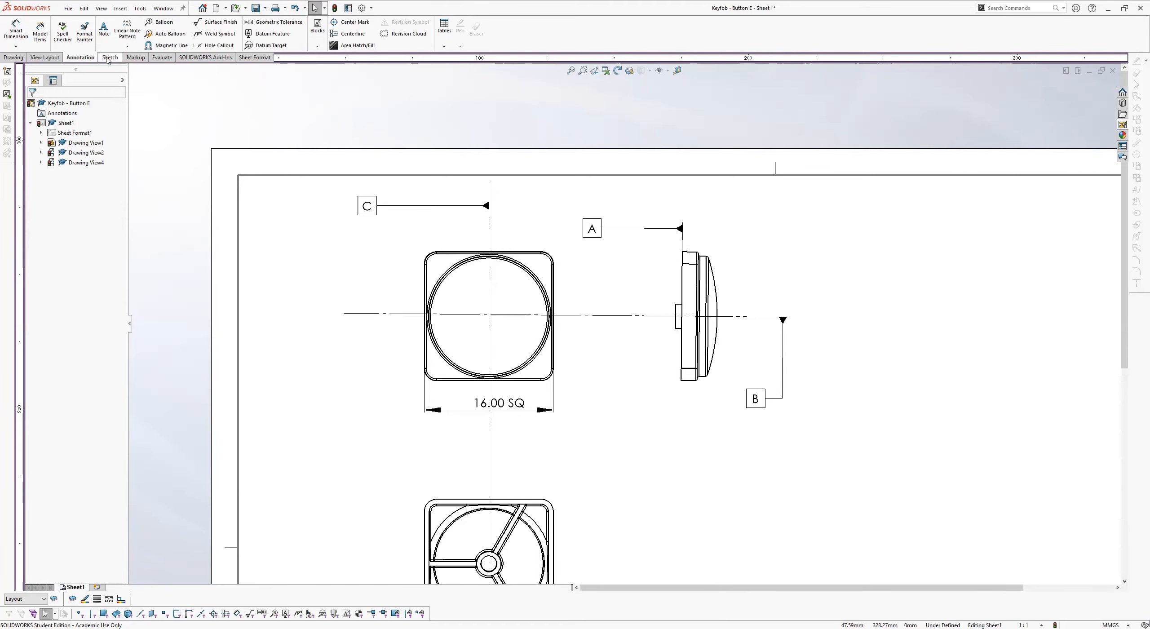
left_click(45, 57)
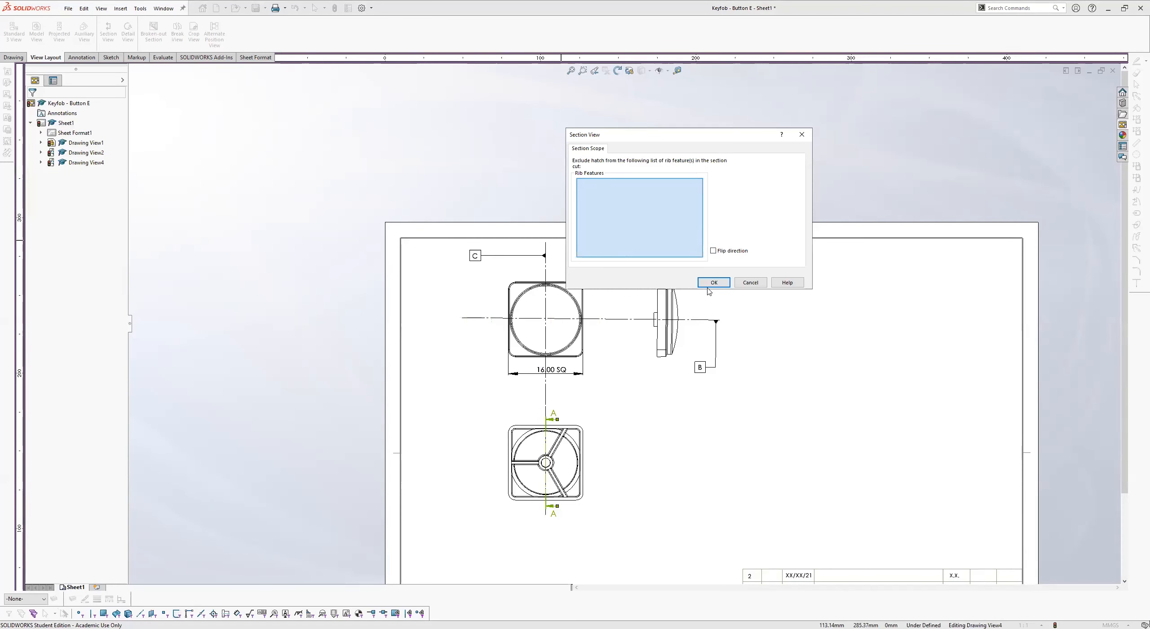
mouse_move(590, 162)
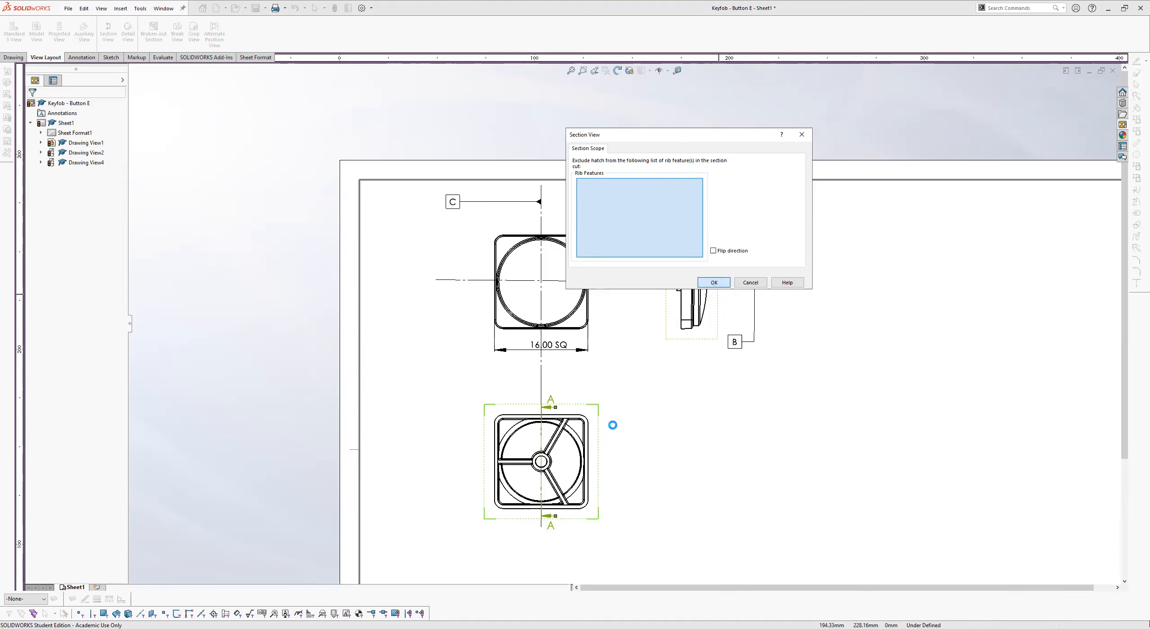
Place Section A-A at scale 3:1 to the right of Drawing View4.
left_click(711, 282)
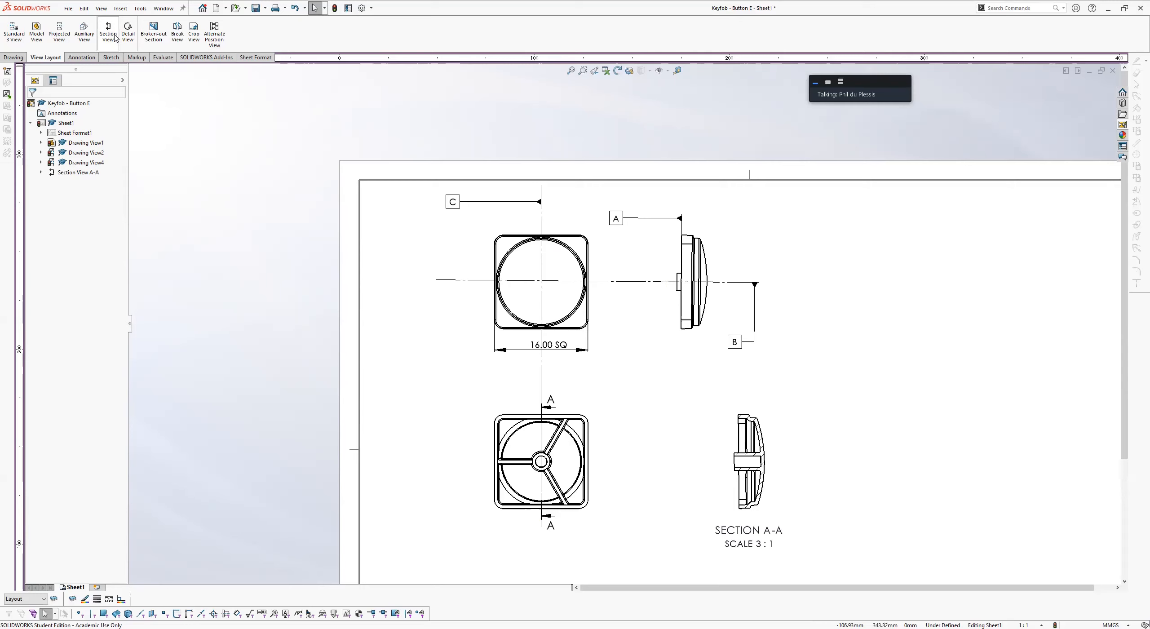
Cut a horizontal Section B-B through the bottom view's centre and place it between the views.
left_click(108, 31)
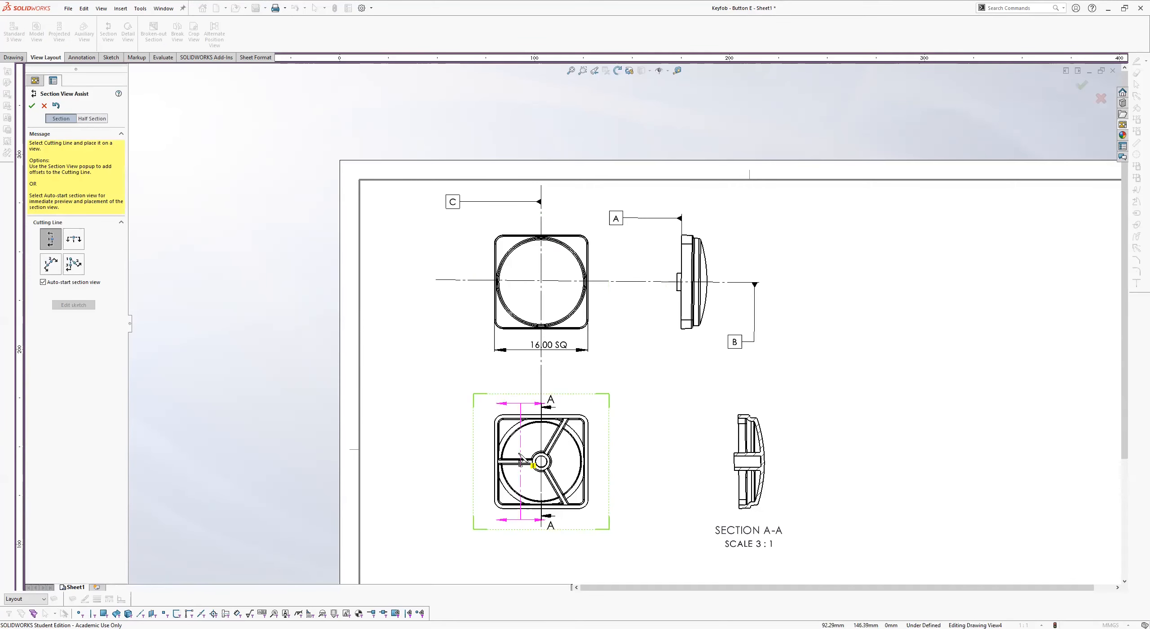
left_click(73, 238)
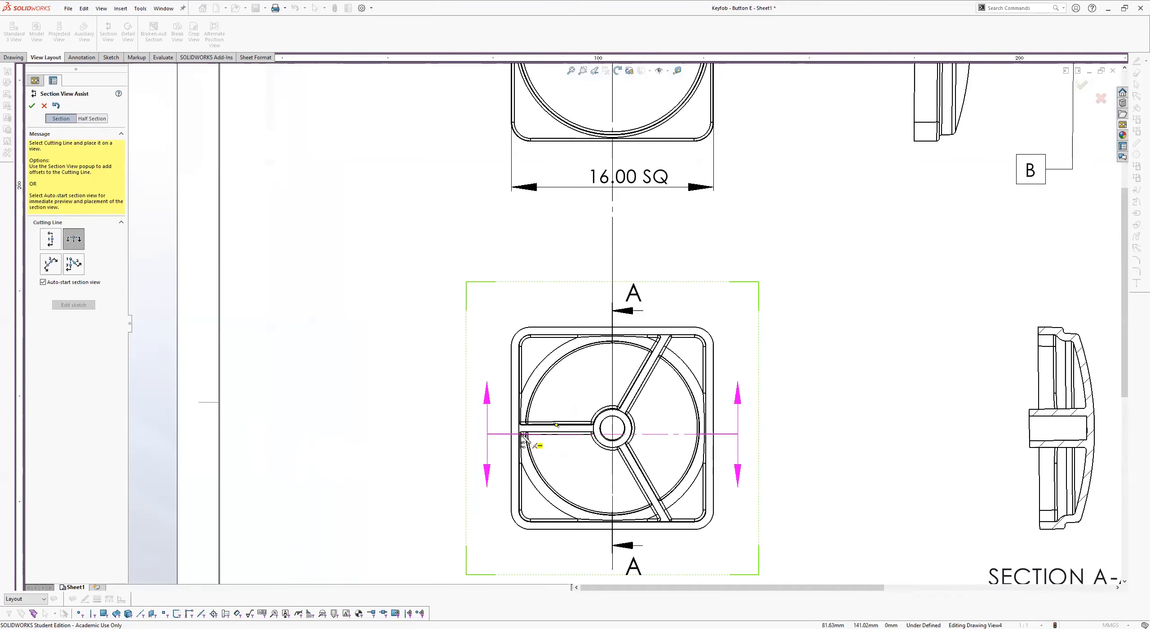
left_click(612, 427)
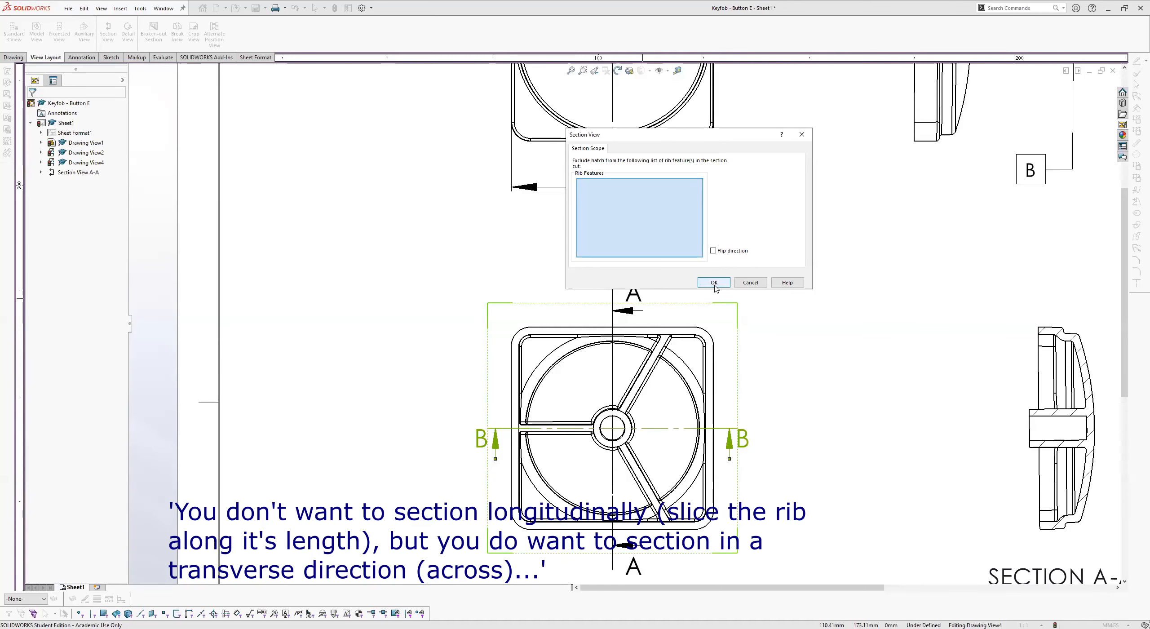
left_click(712, 283)
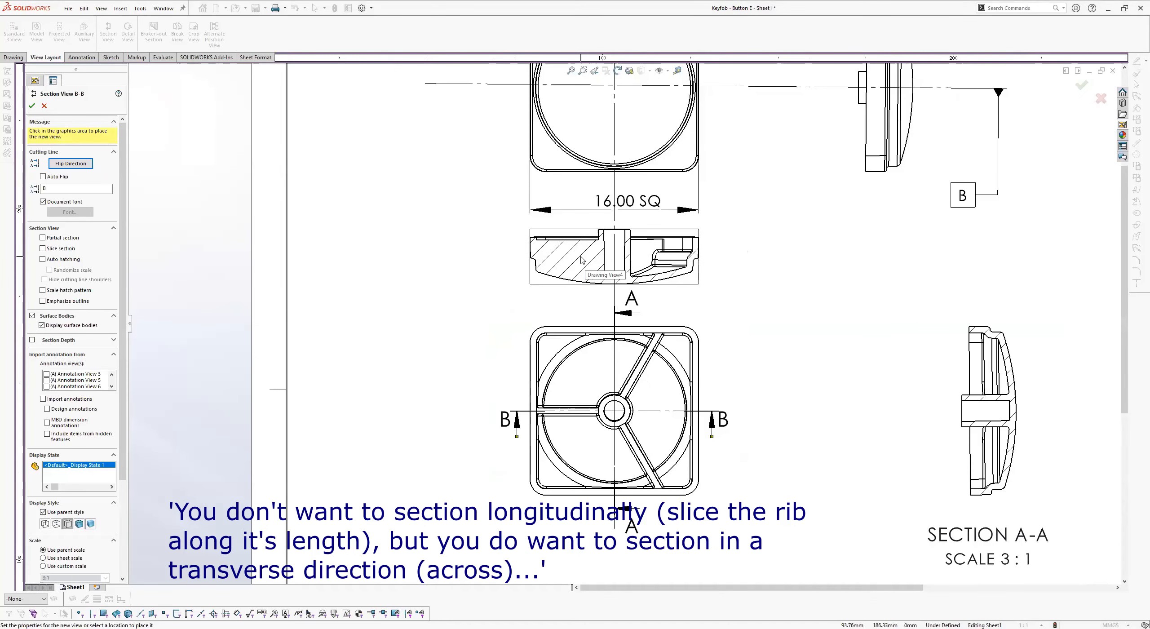
left_click(614, 257)
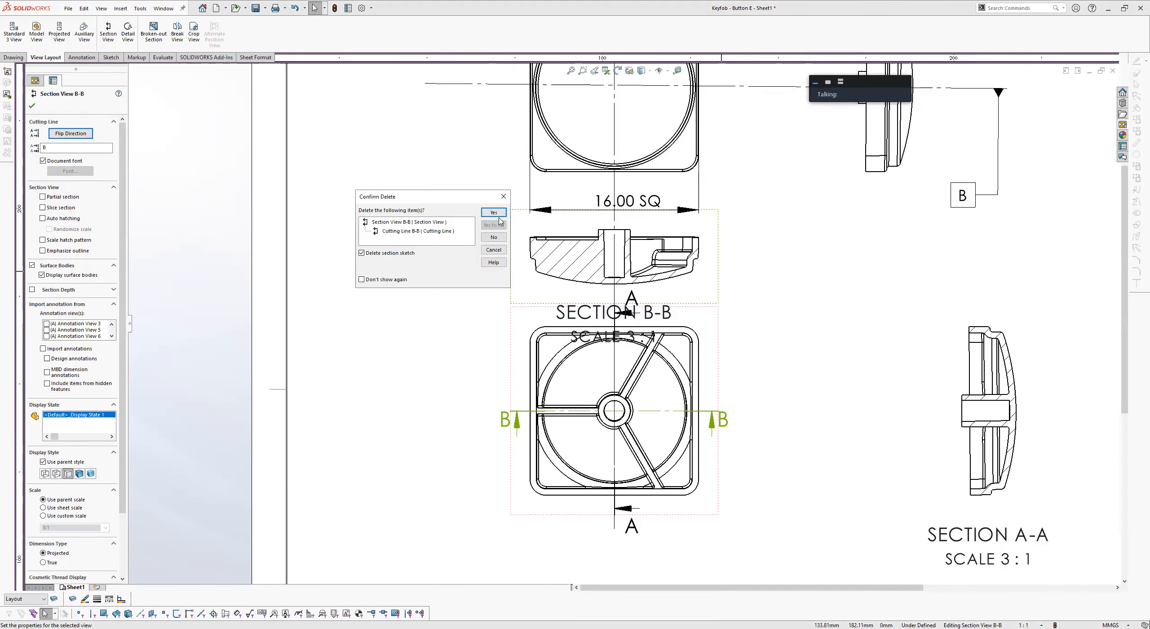
Delete the old Section B-B and pick a rib to exclude from the new section's hatching.
left_click(493, 212)
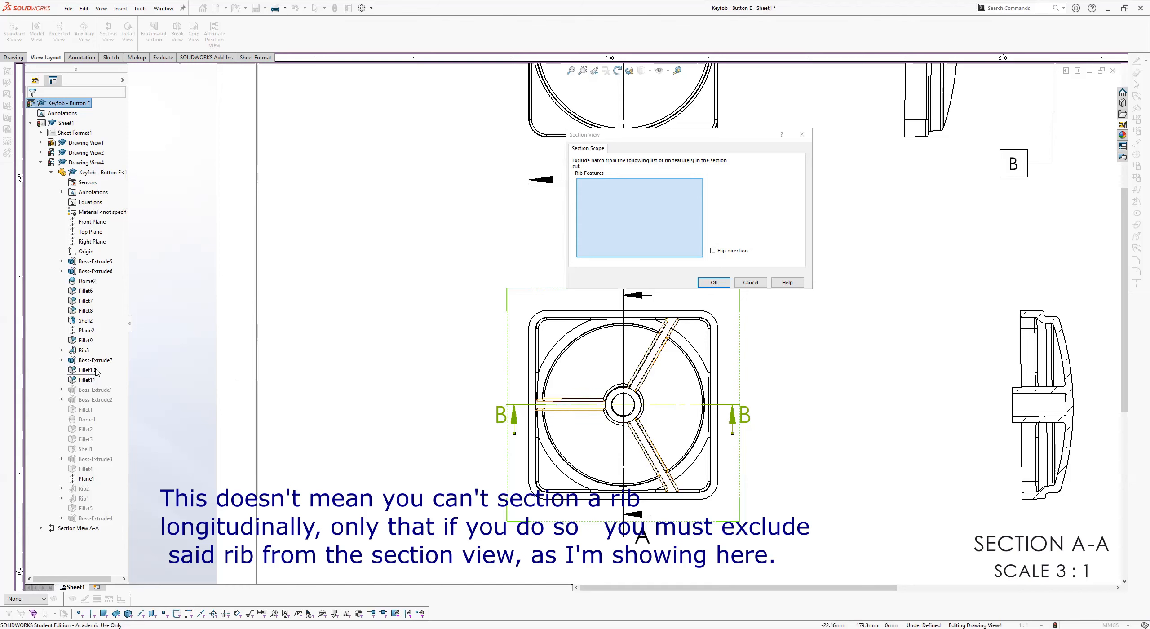
left_click(83, 349)
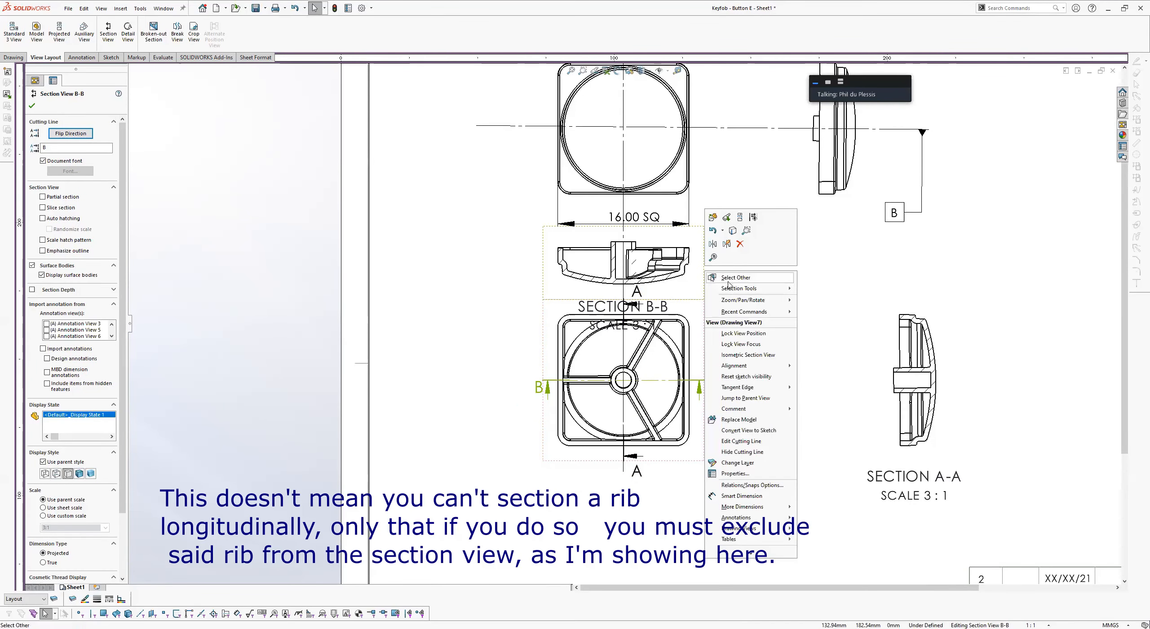
mouse_move(738, 420)
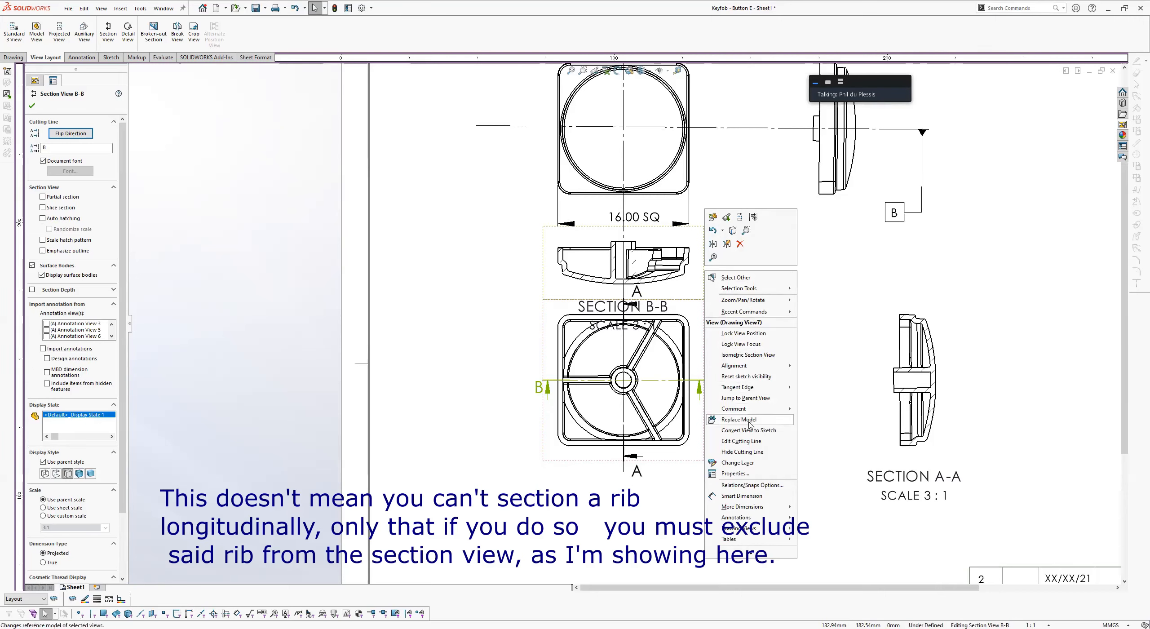
mouse_move(748, 430)
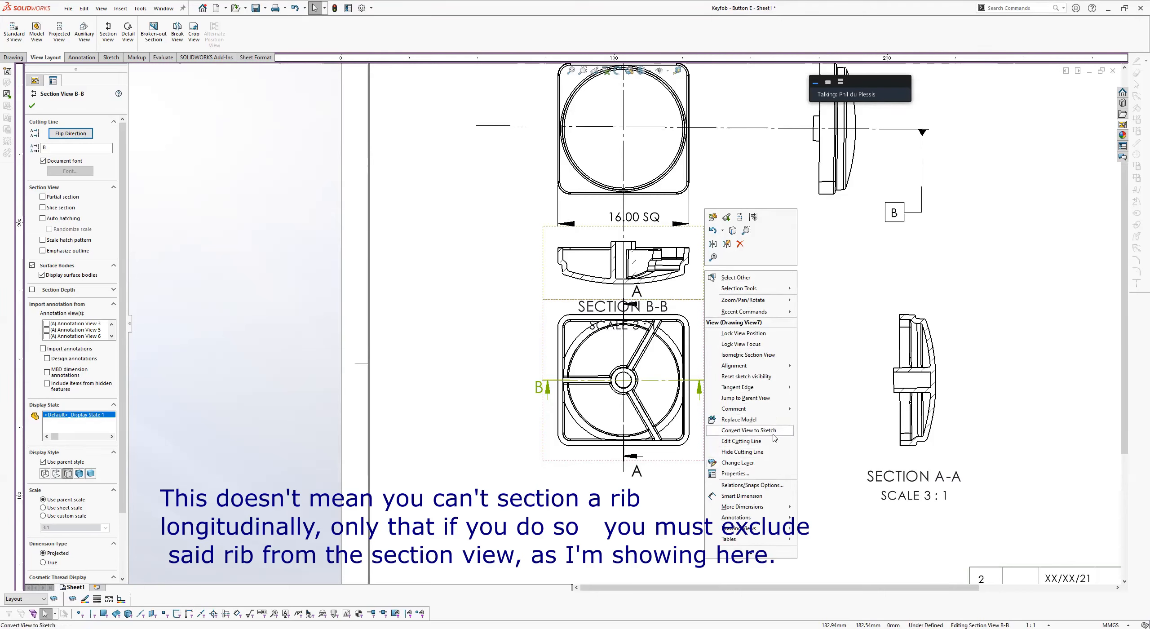
mouse_move(746, 365)
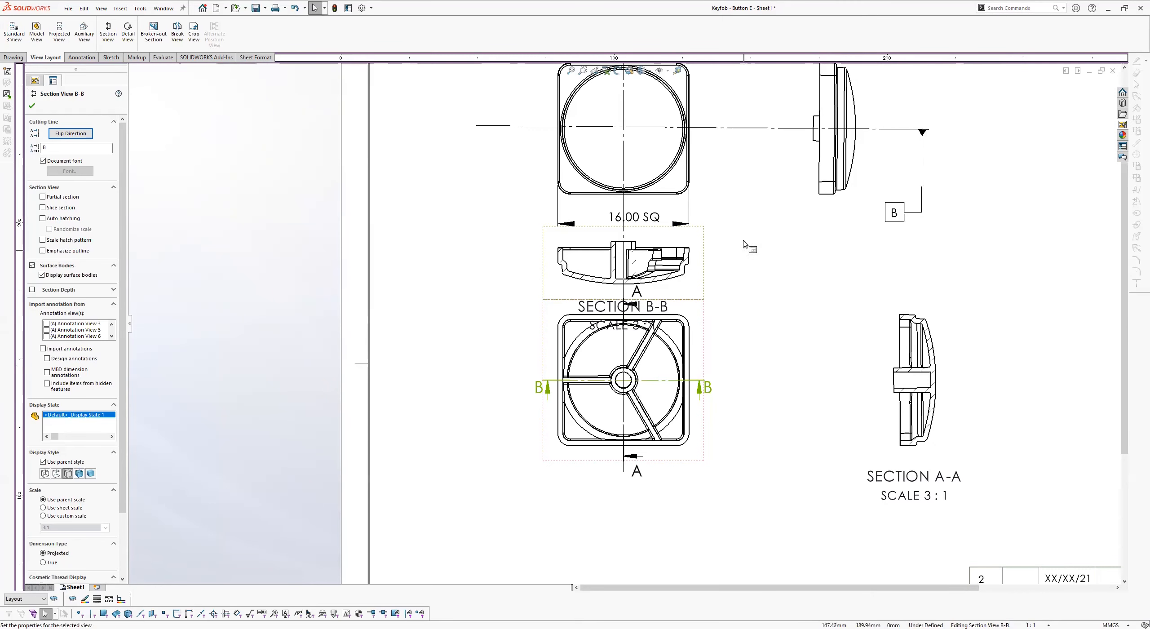
mouse_move(704, 262)
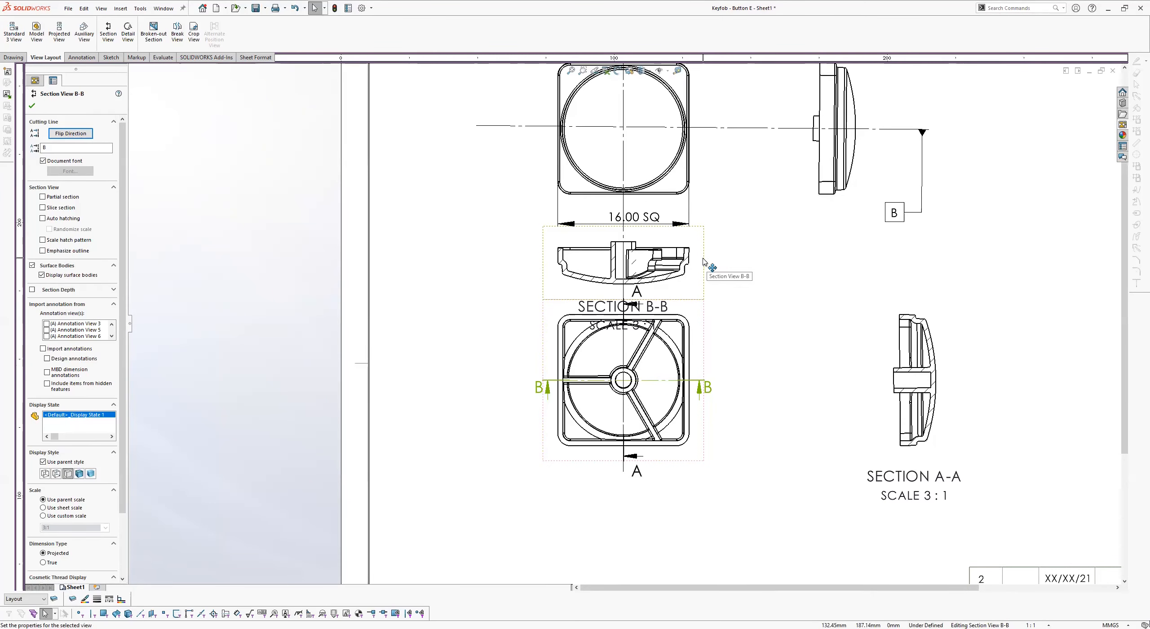
Drag Section B-B to its spot right of Section A-A.
left_click_drag(624, 264, 1041, 359)
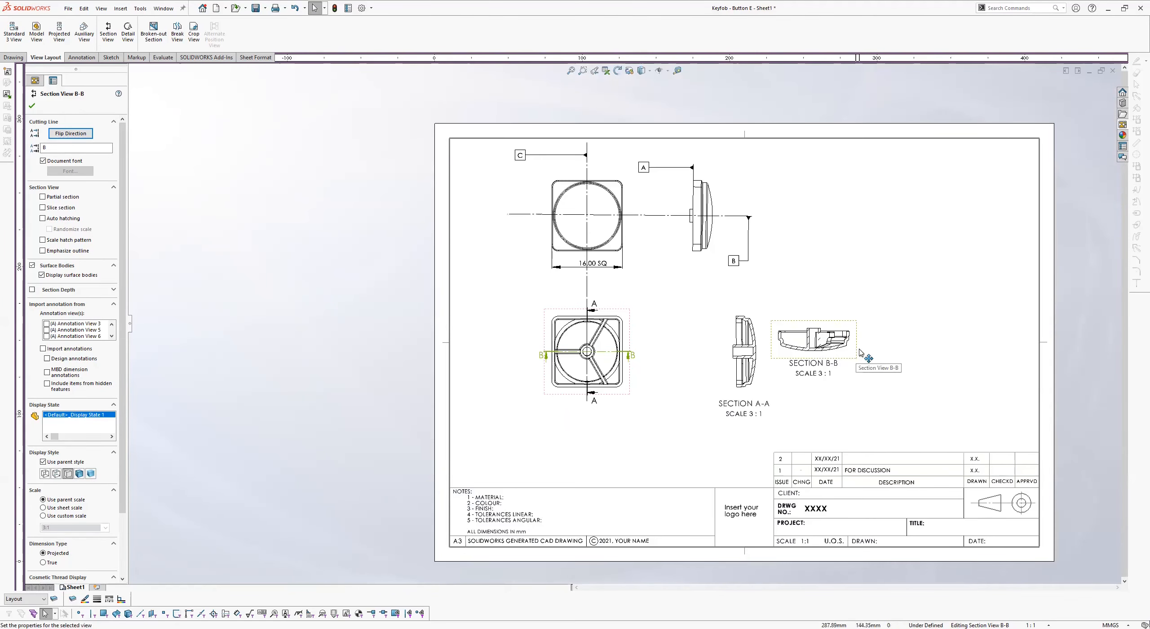
left_click_drag(814, 345, 875, 351)
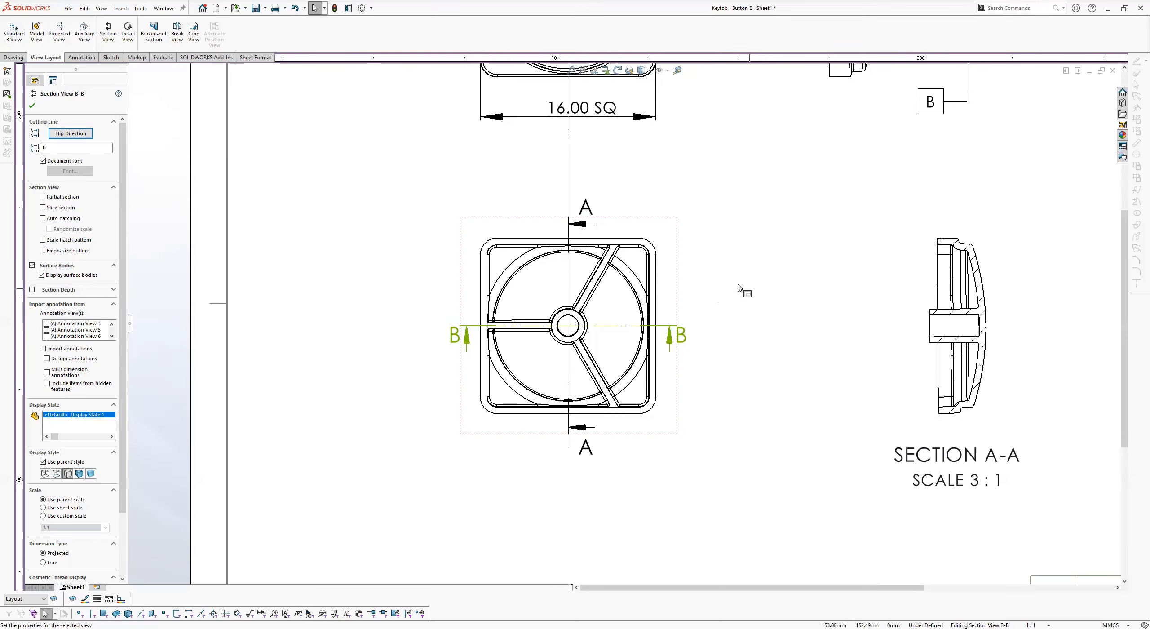
mouse_move(742, 286)
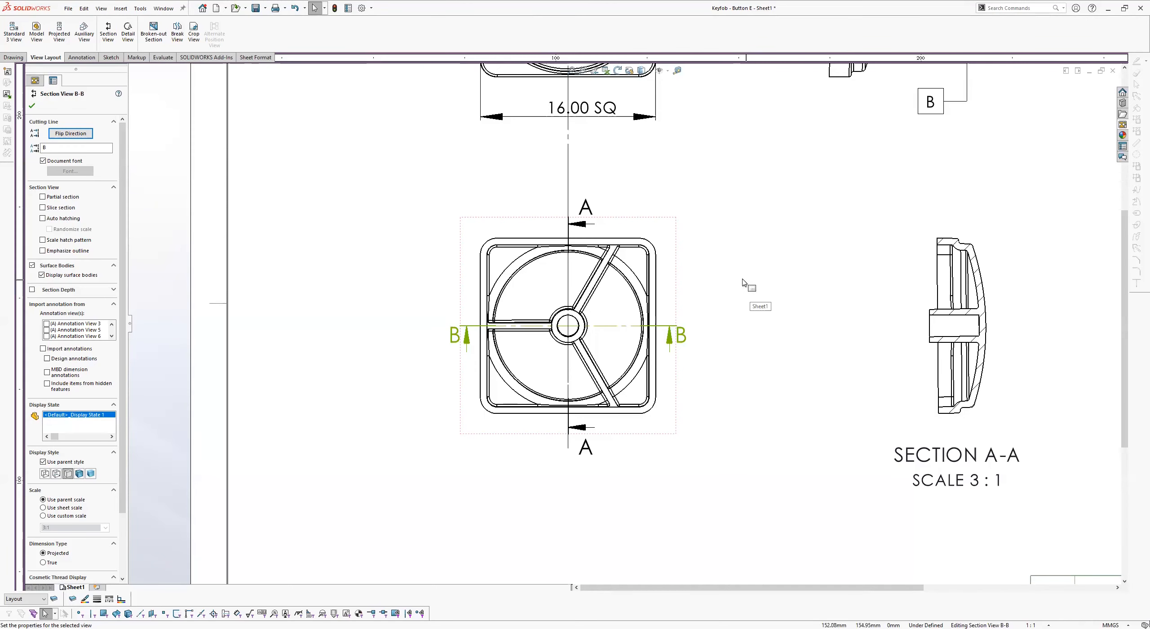
mouse_move(318, 182)
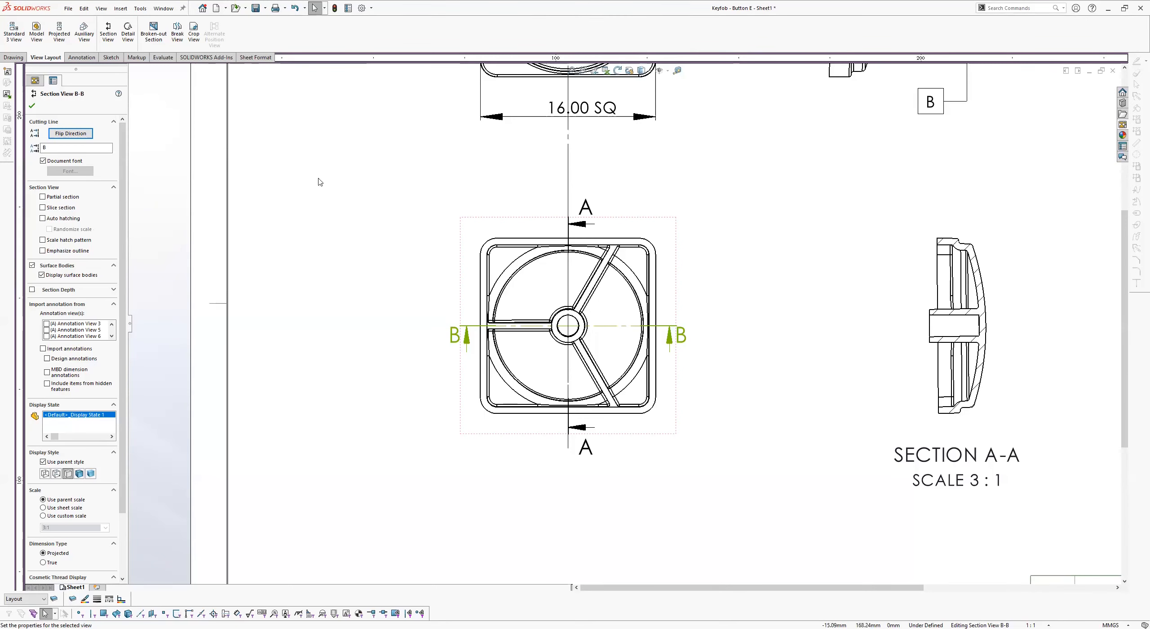
mouse_move(681, 337)
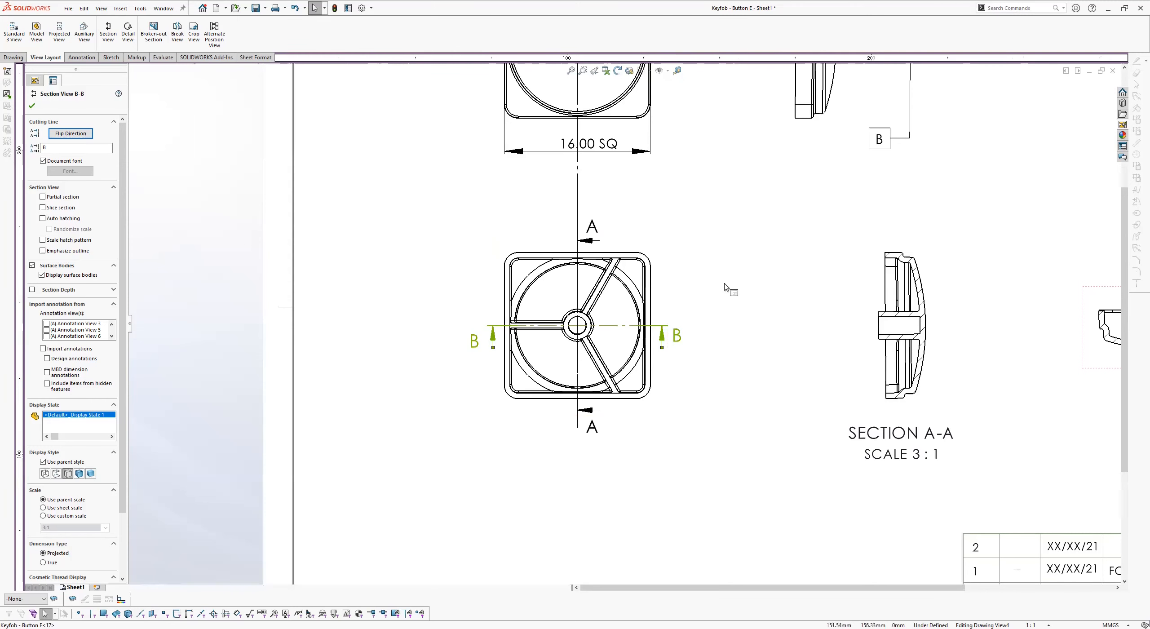
mouse_move(741, 268)
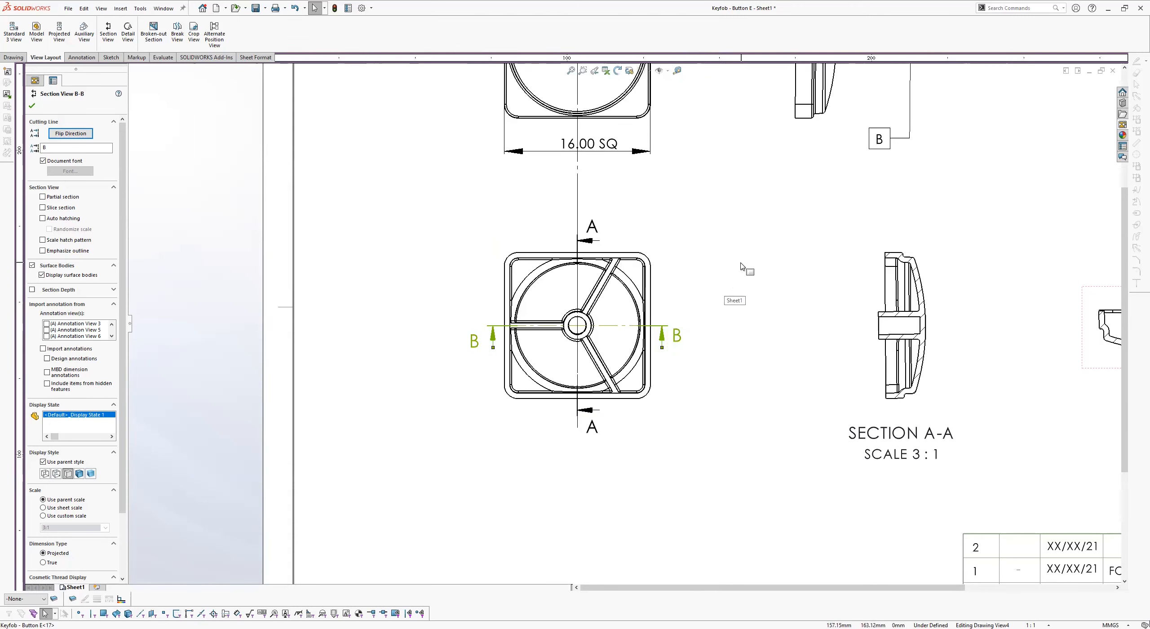
mouse_move(692, 297)
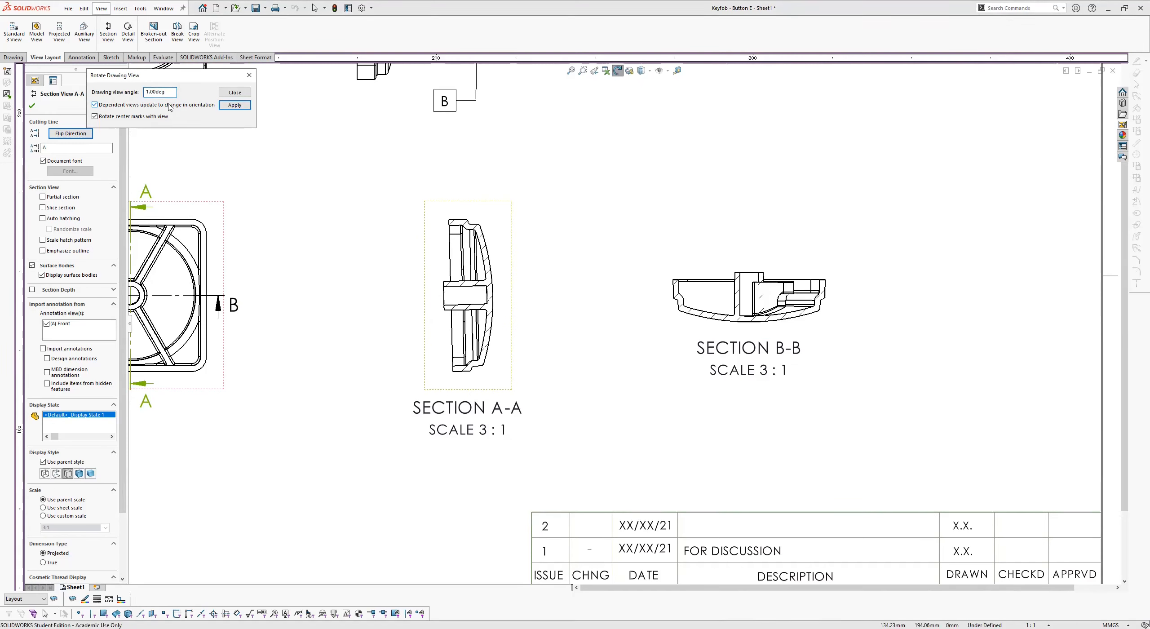
Enter a rotation angle for Section A-A, then close without rotating.
left_click(159, 92)
type("180")
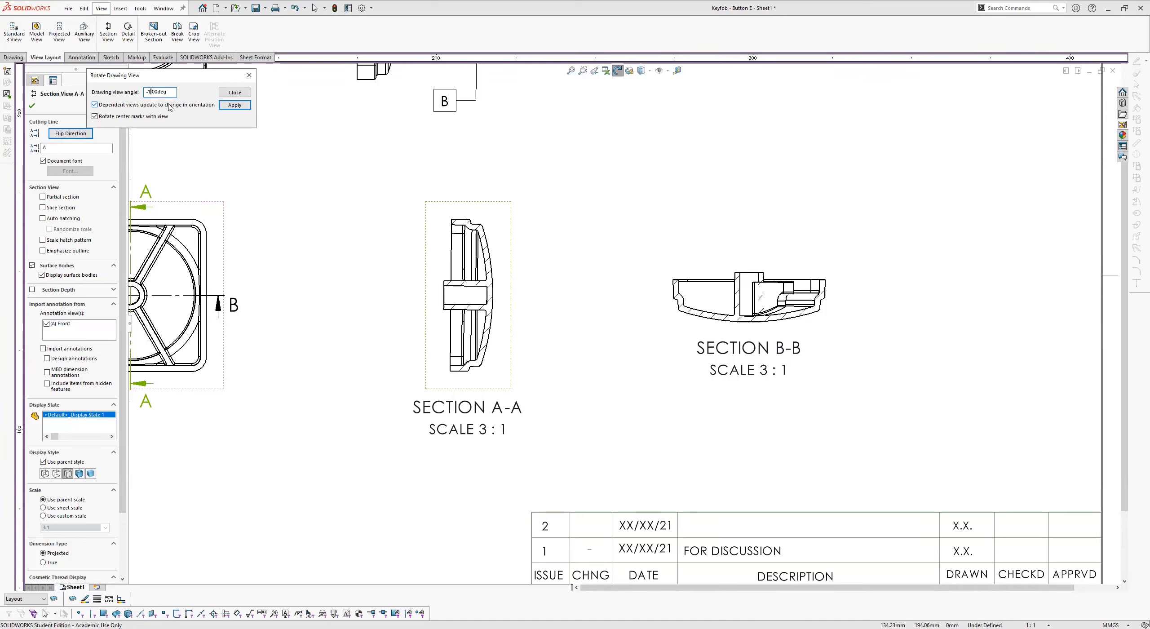
left_click(234, 104)
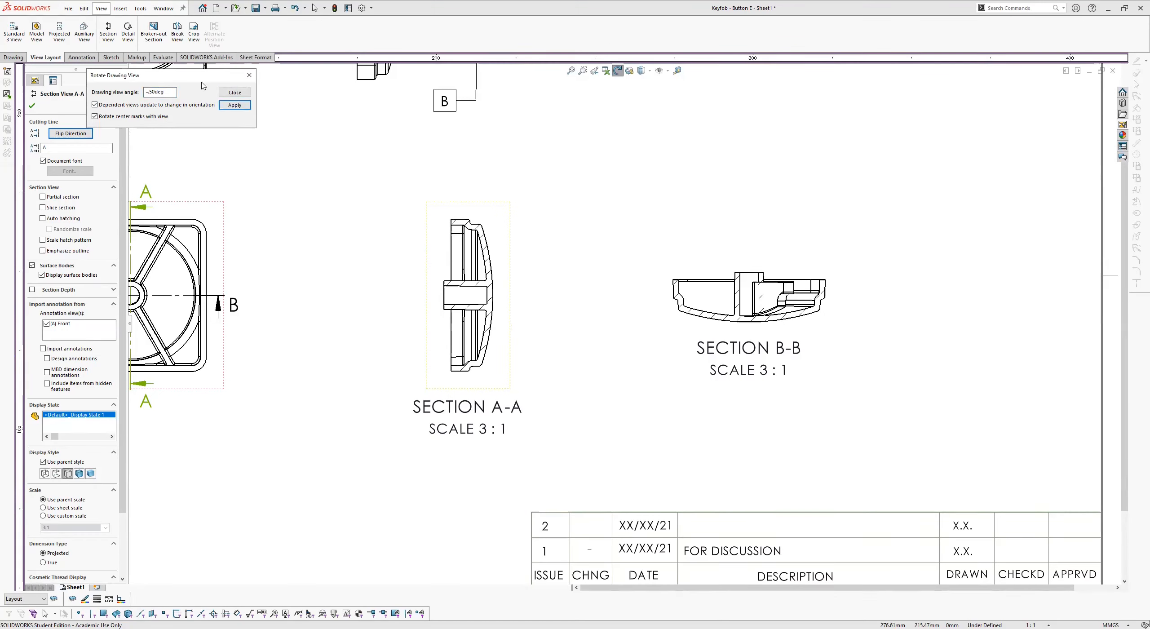
mouse_move(234, 92)
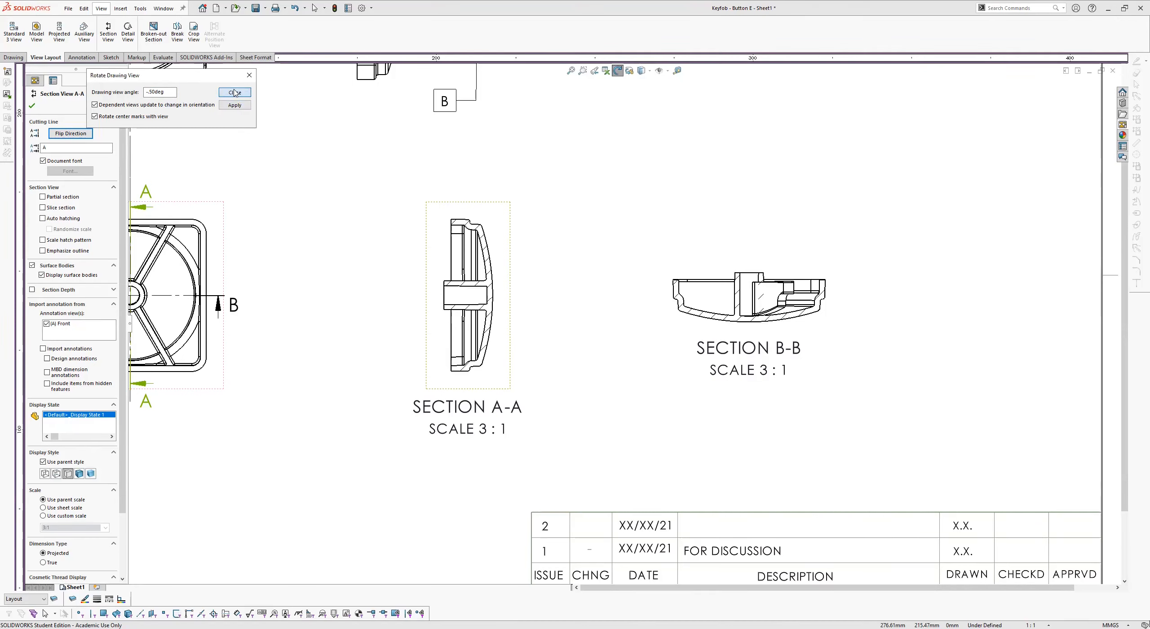
left_click(234, 92)
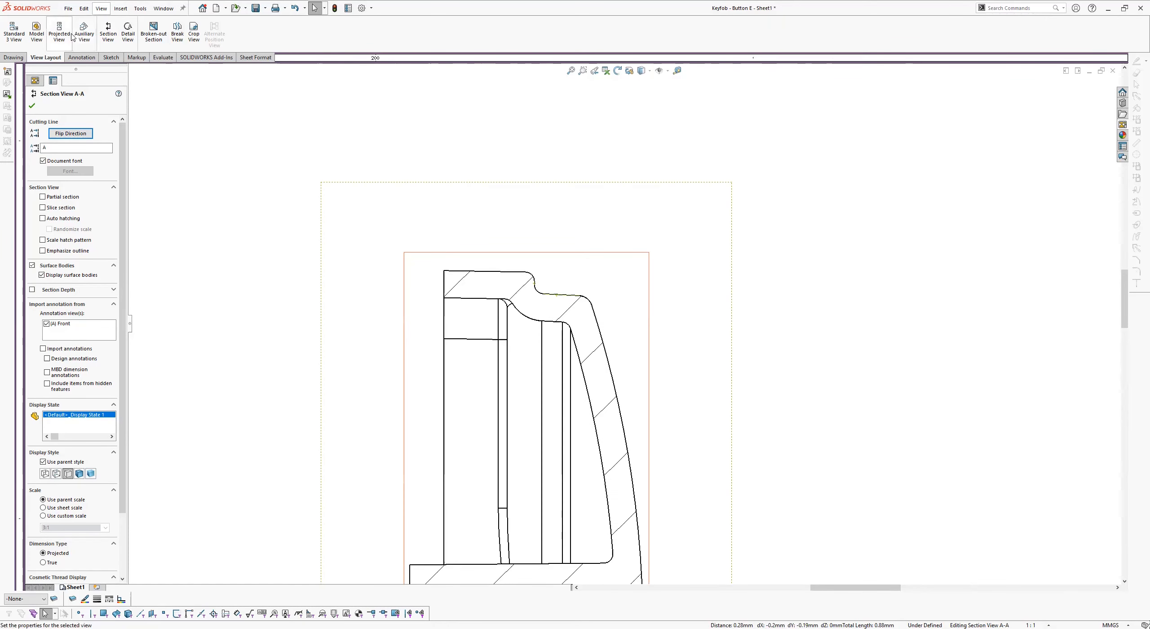
left_click(110, 57)
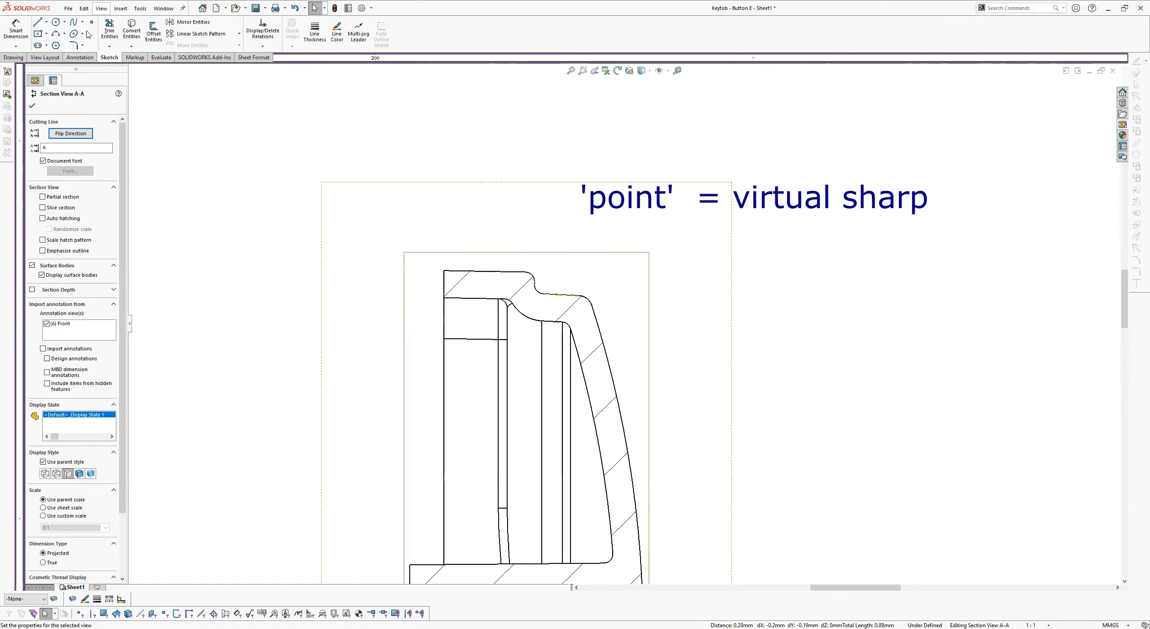
mouse_move(90, 25)
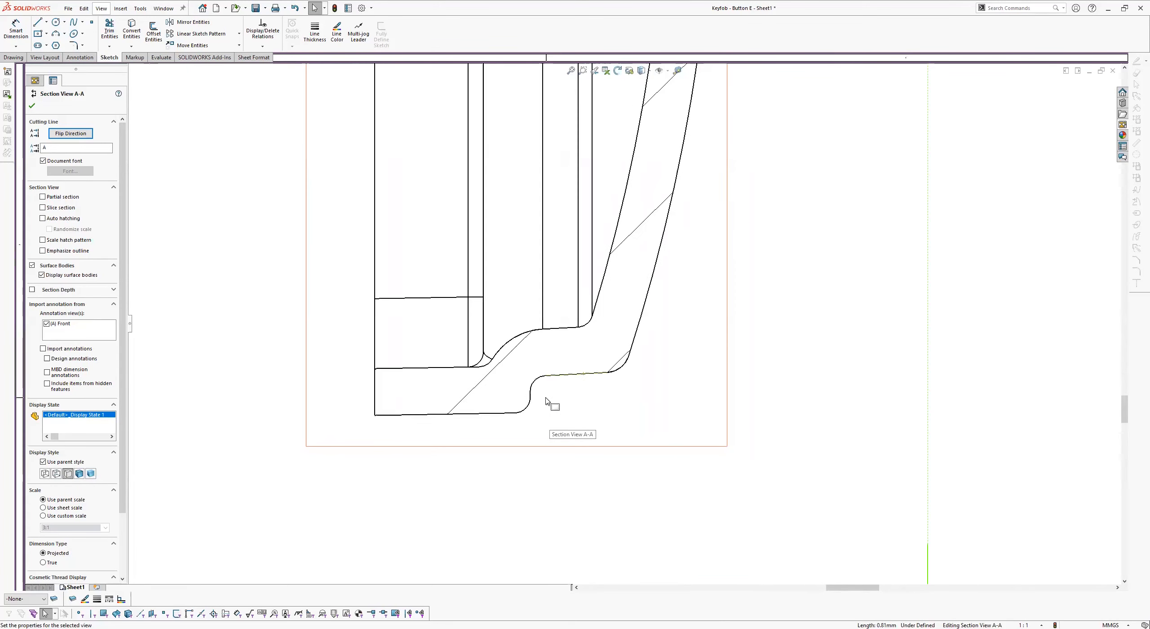
mouse_move(530, 398)
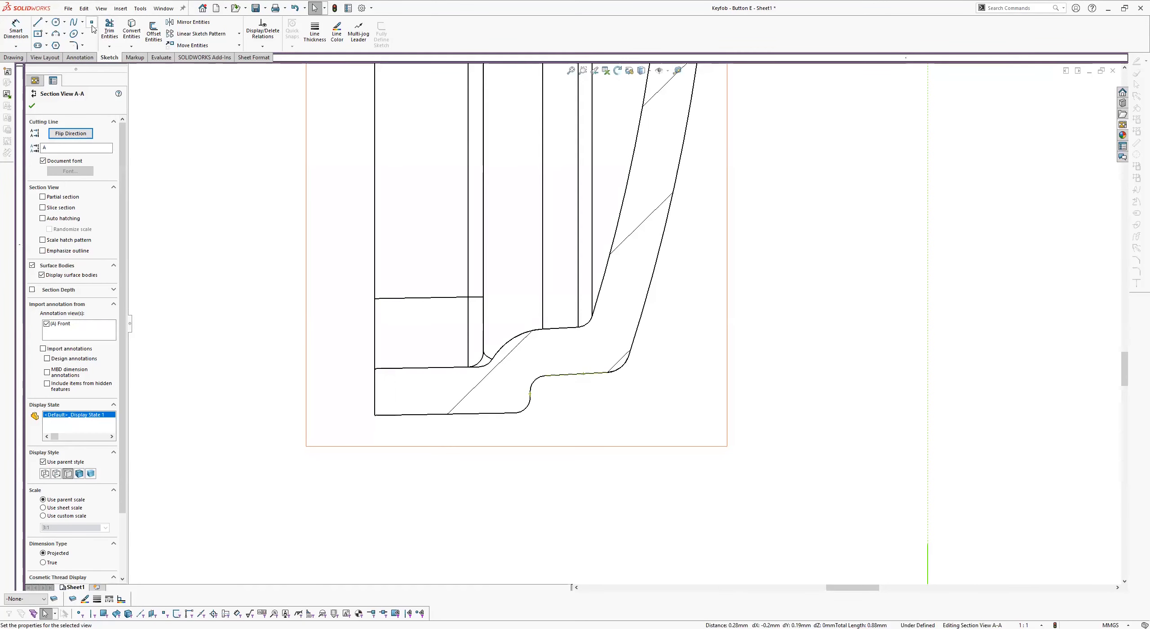
mouse_move(92, 24)
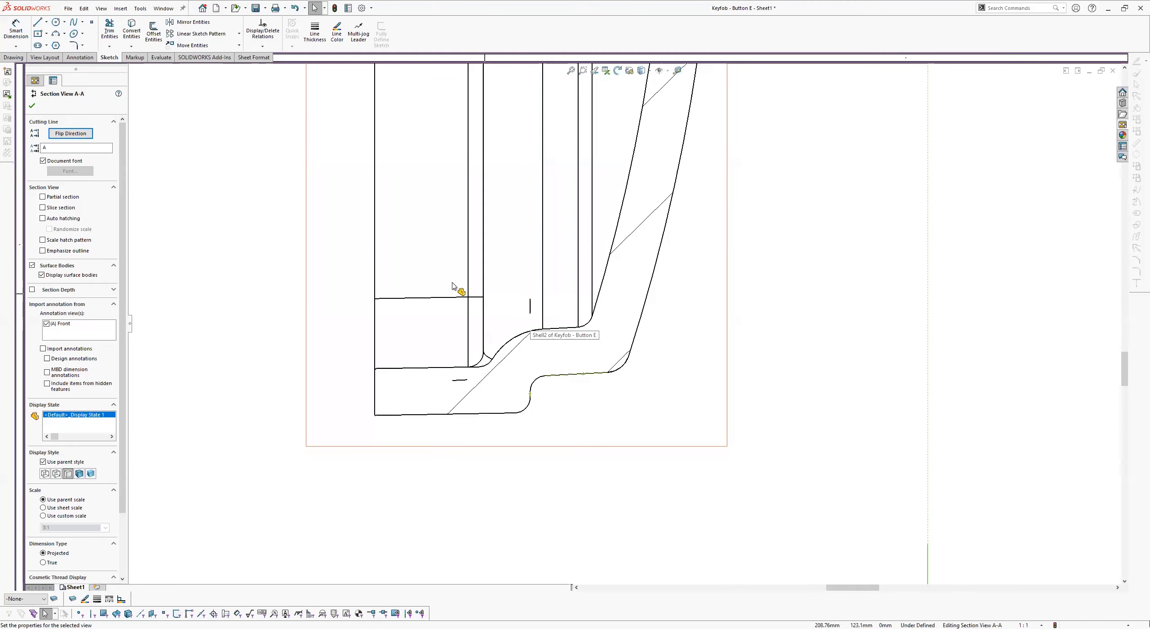
left_click(32, 106)
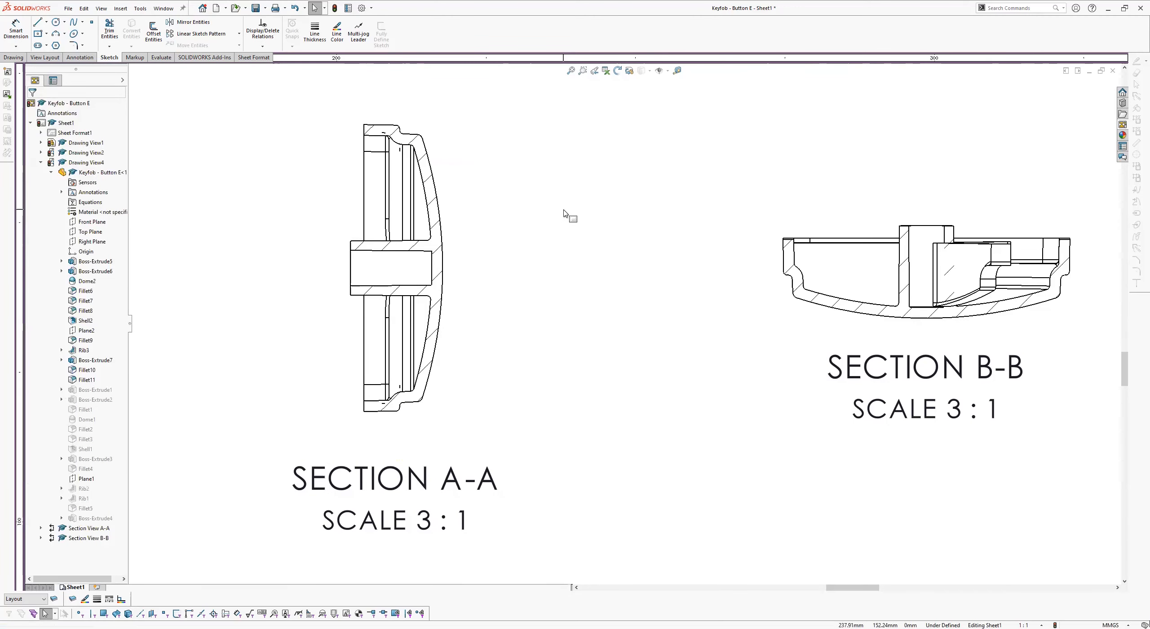
Dimension Section A-A with a Ø15.00 diameter spanning the button face.
left_click(15, 31)
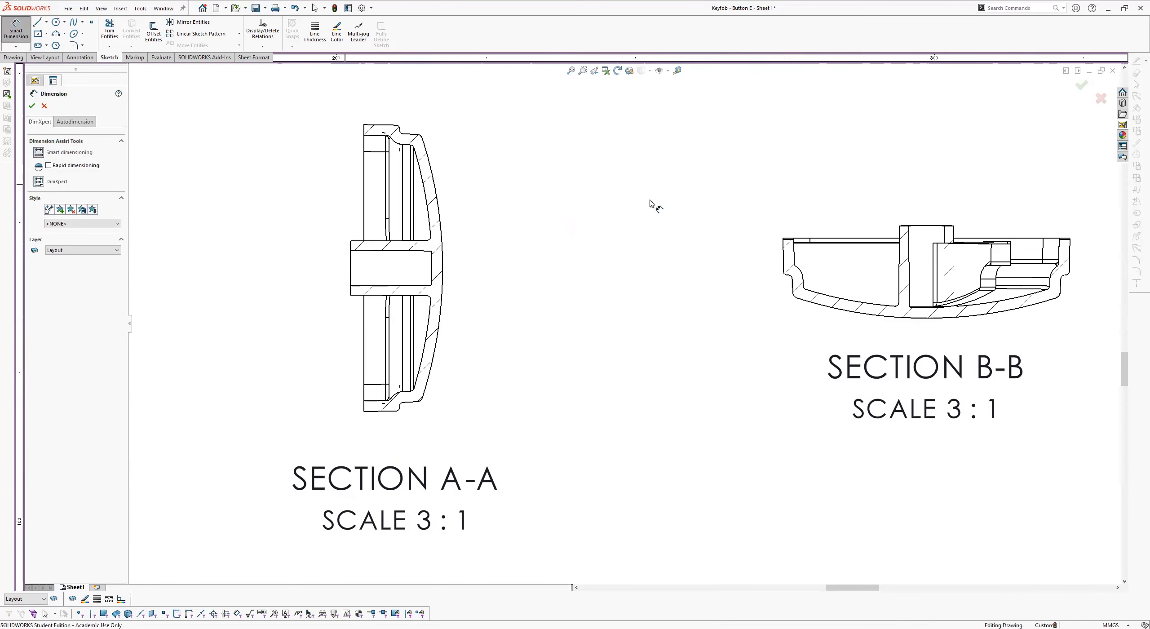
mouse_move(388, 115)
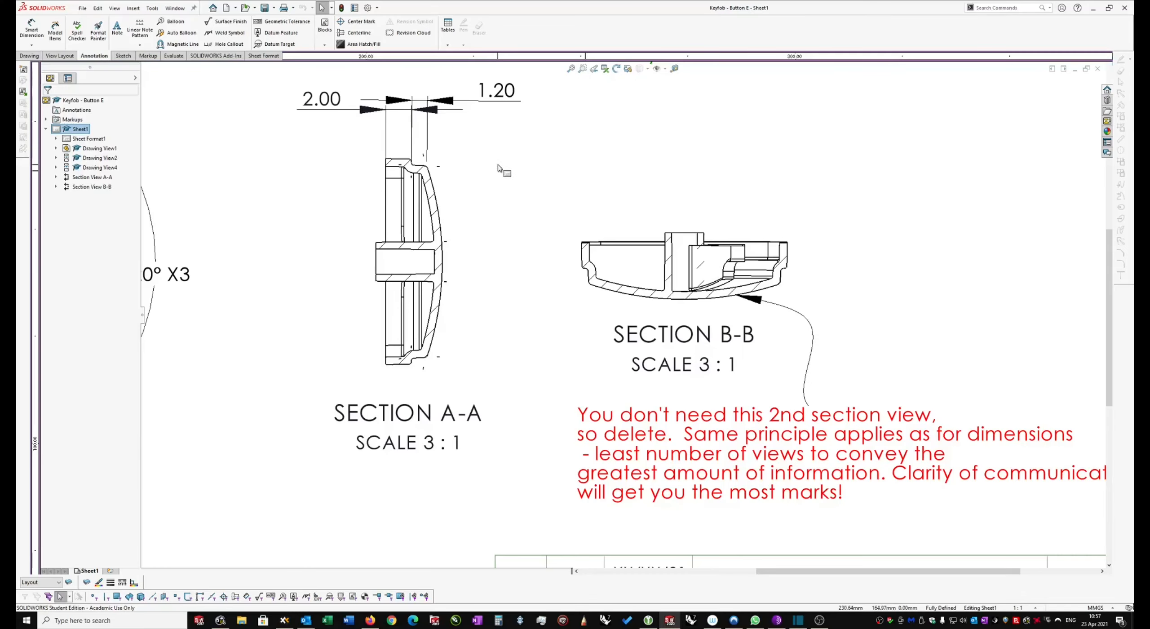
mouse_move(518, 174)
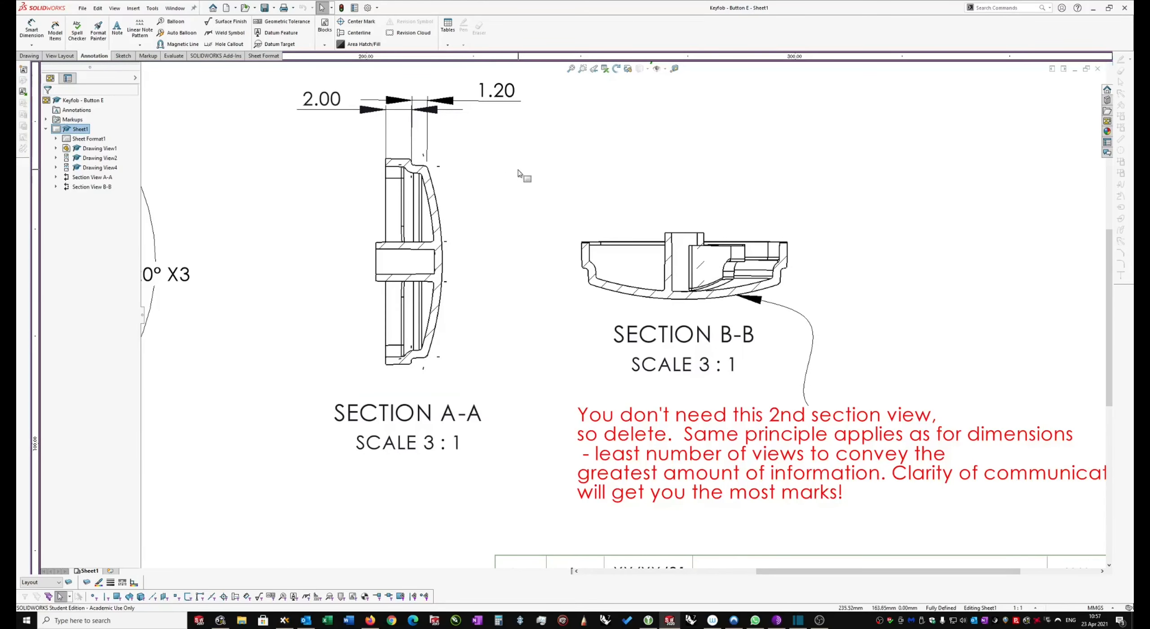
mouse_move(437, 170)
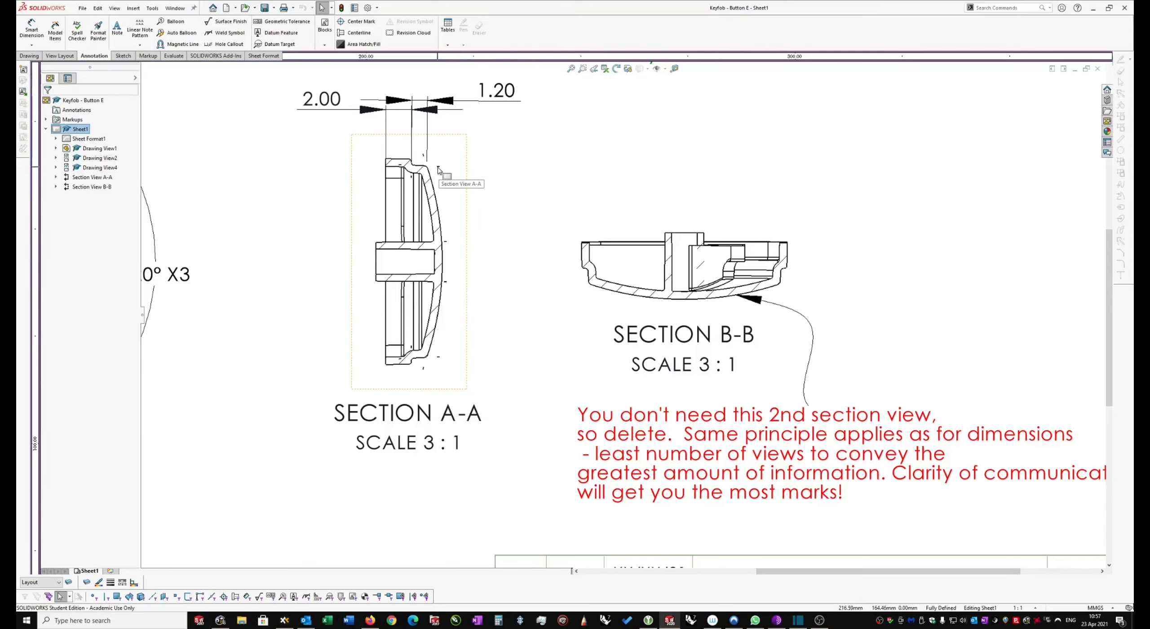
left_click(31, 31)
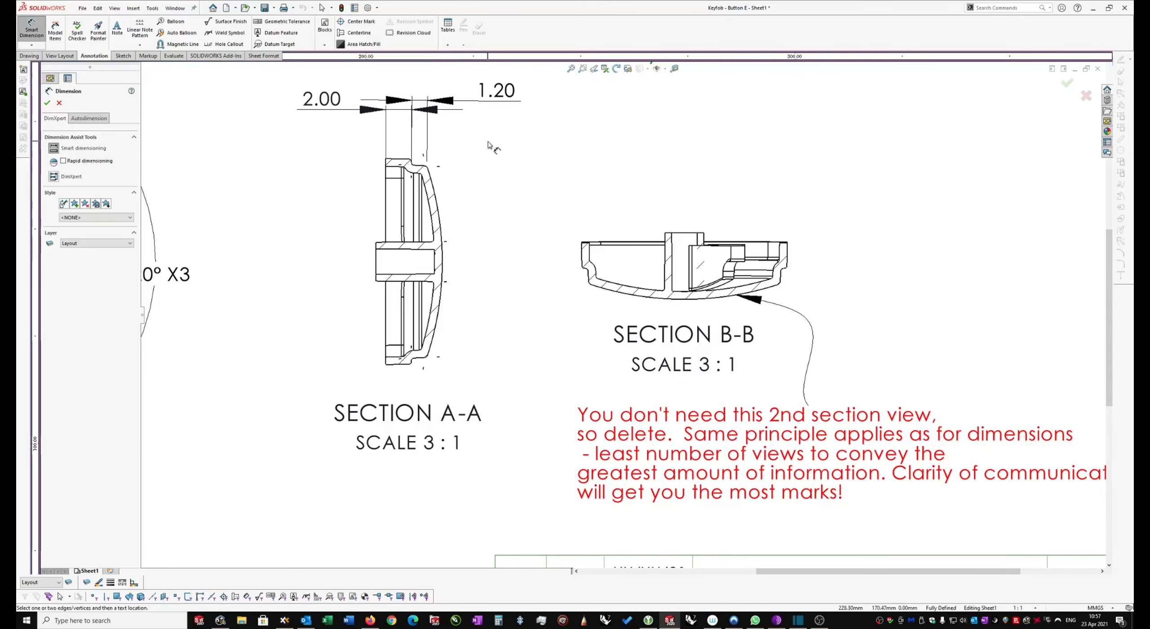
left_click(424, 169)
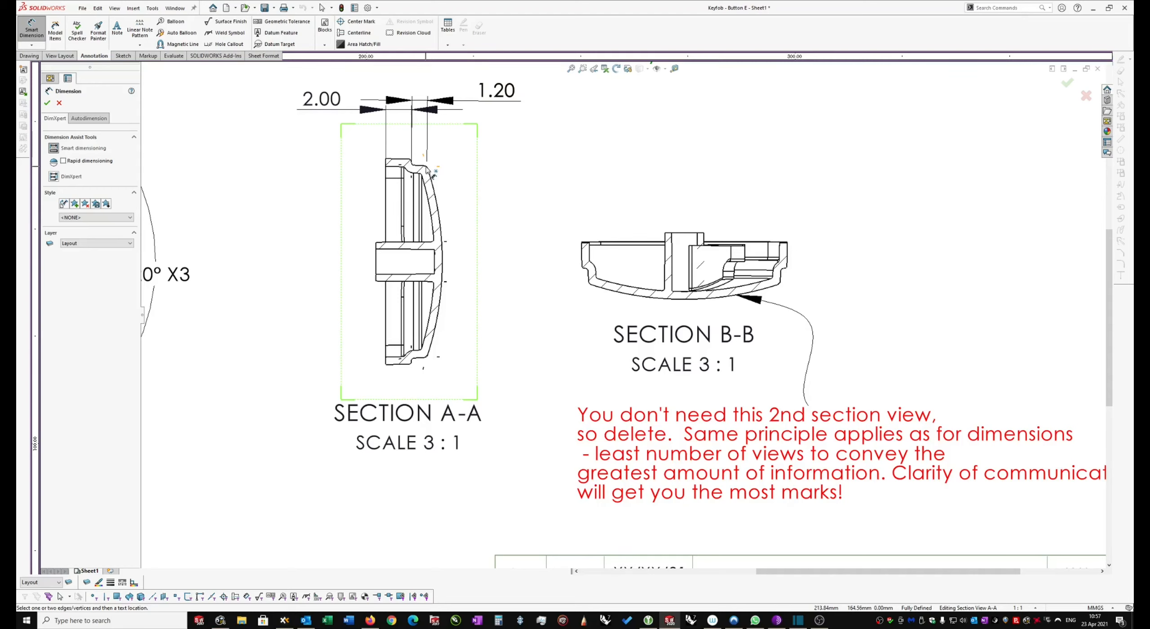
left_click(426, 167)
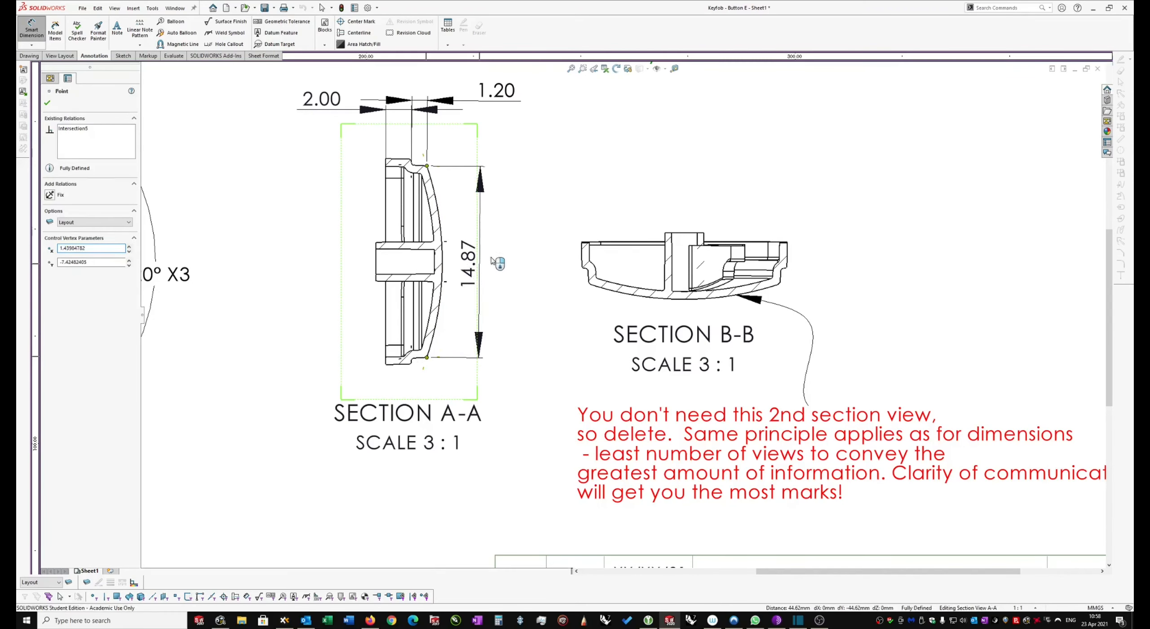
left_click(466, 263)
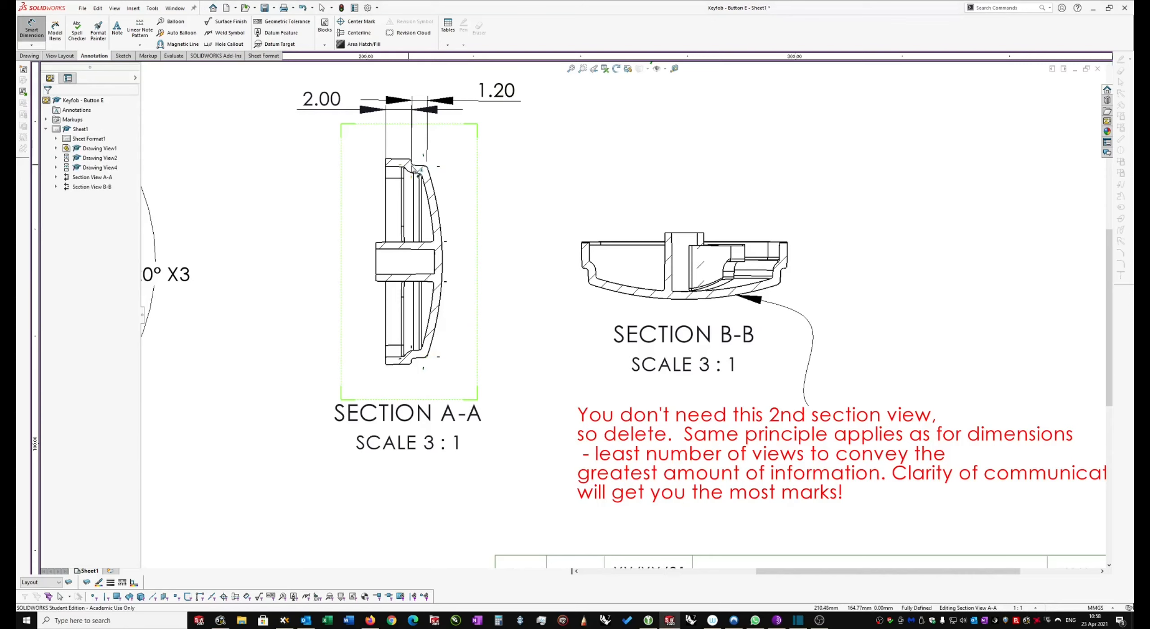
left_click(416, 359)
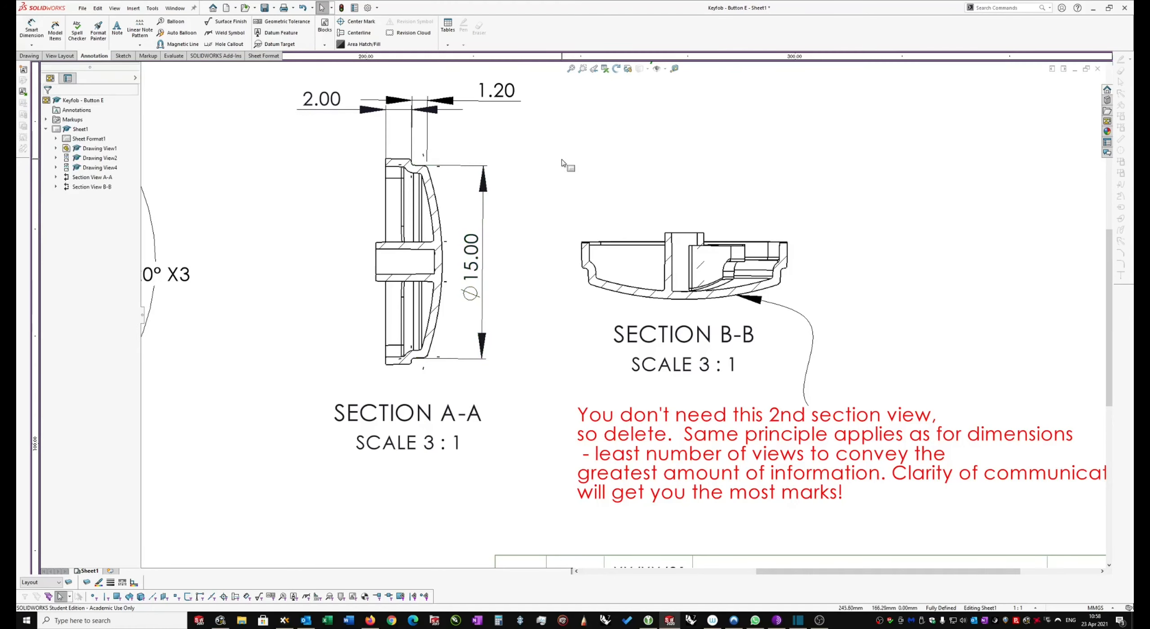
mouse_move(526, 183)
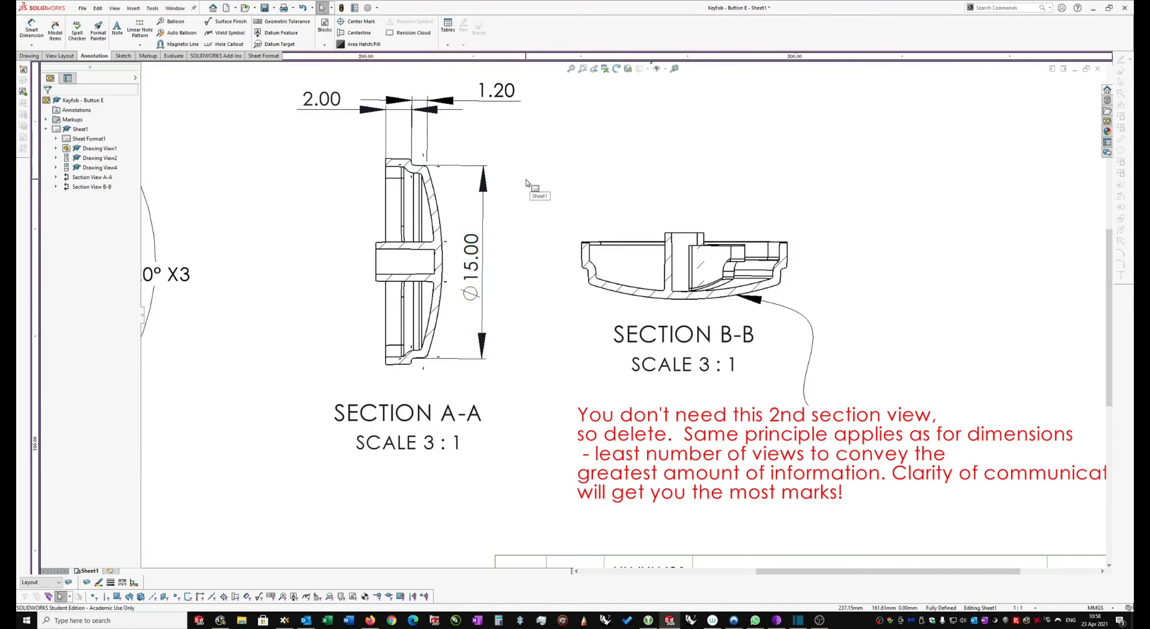
scroll("down", 3)
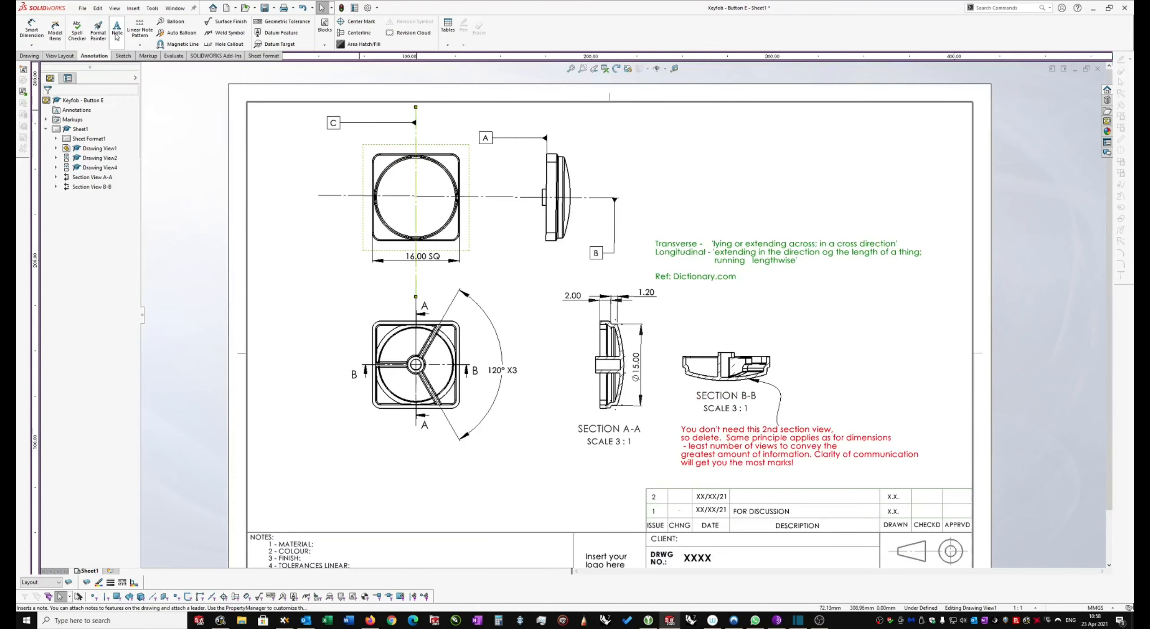
Start a Note, then select Section View B-B for removal.
left_click(116, 31)
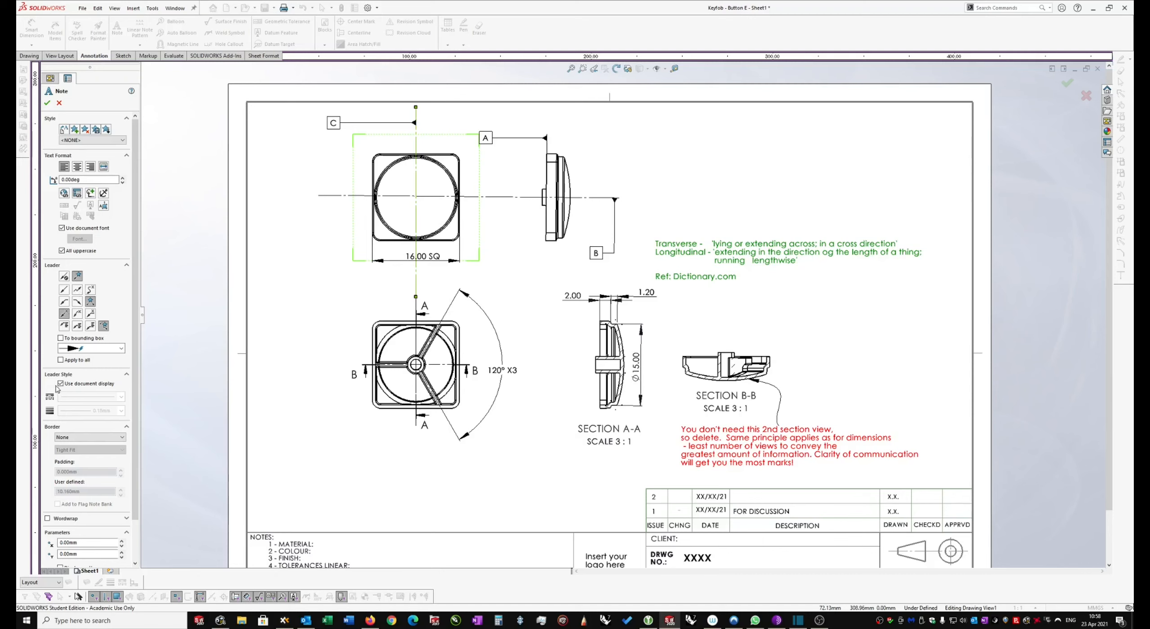
mouse_move(90, 193)
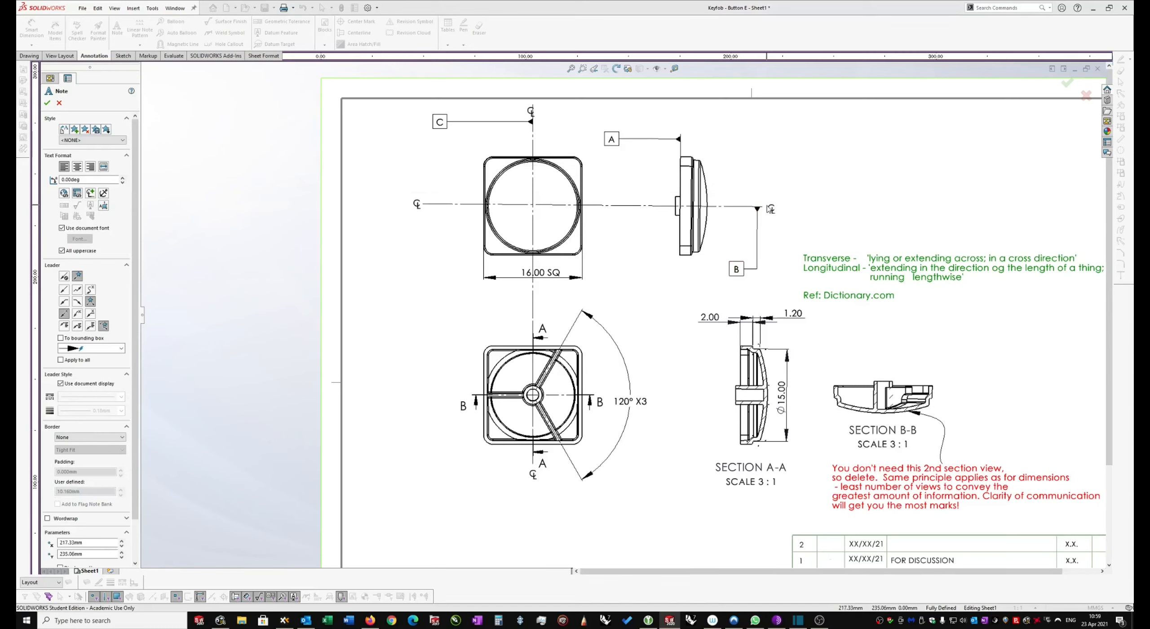
left_click(770, 209)
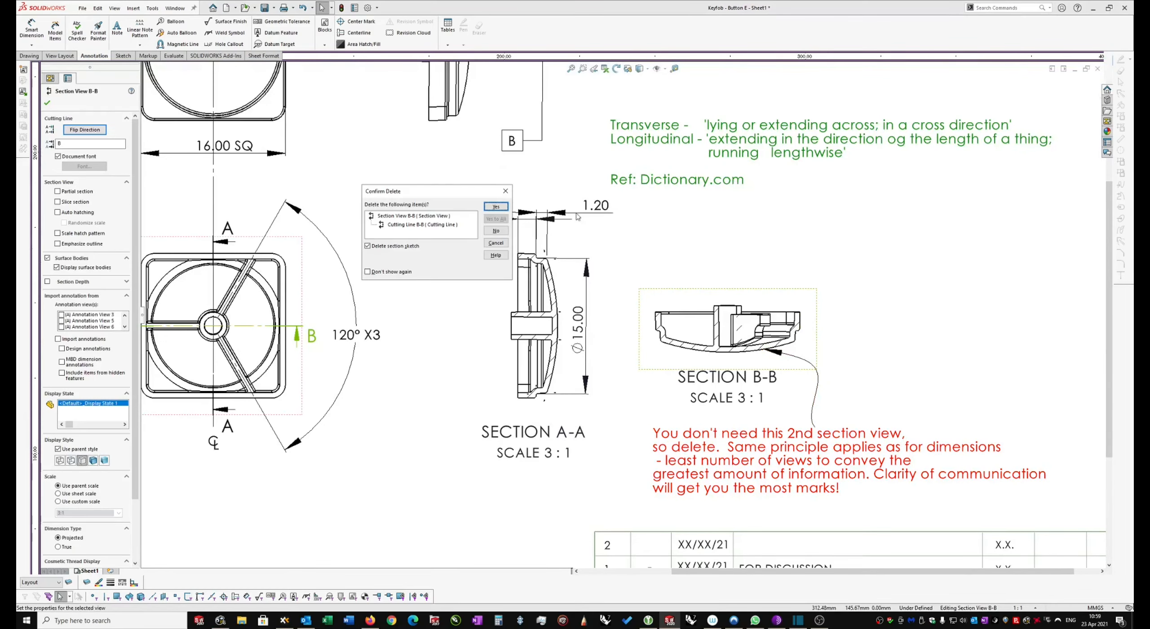
Confirm deleting Section View B-B together with its cutting line and section sketch.
left_click(496, 206)
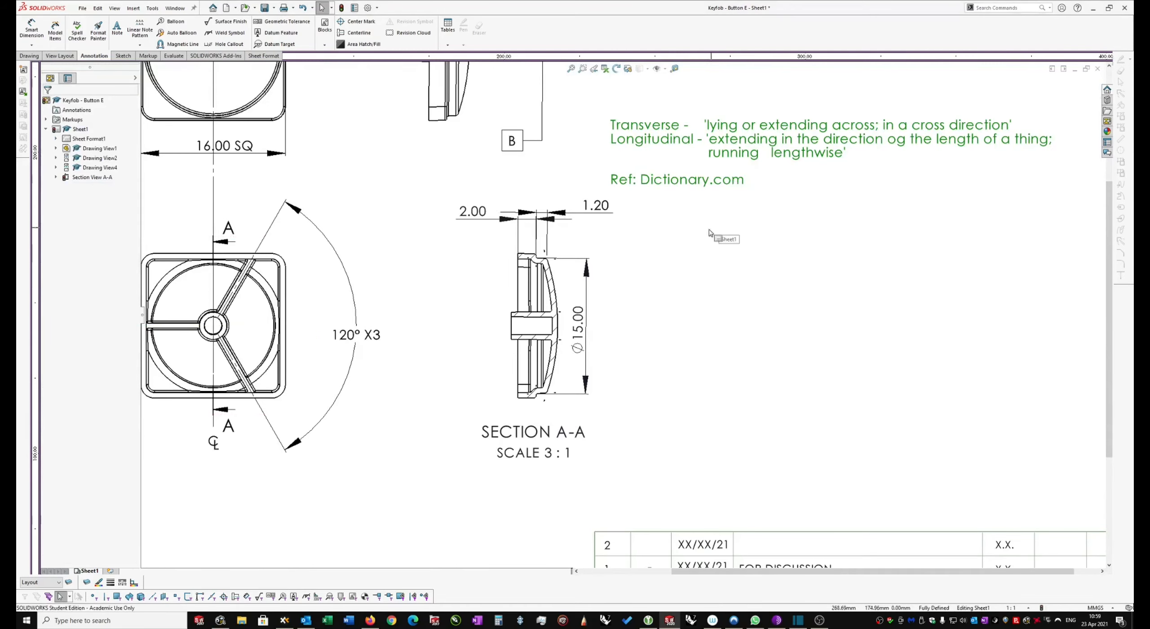
scroll("down", 3)
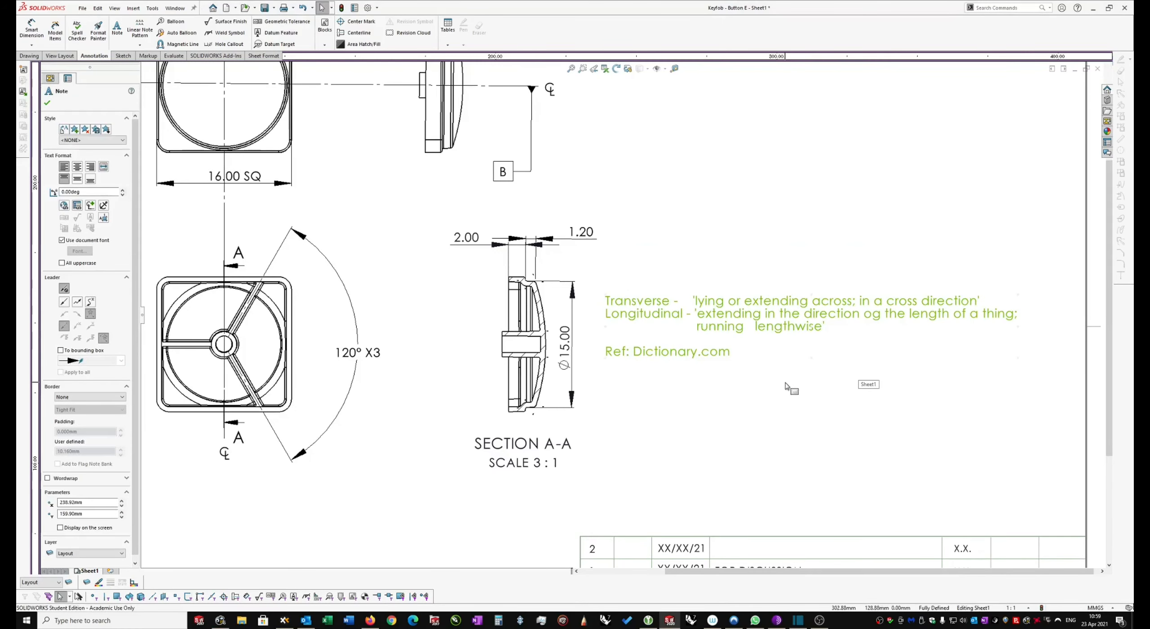
mouse_move(803, 374)
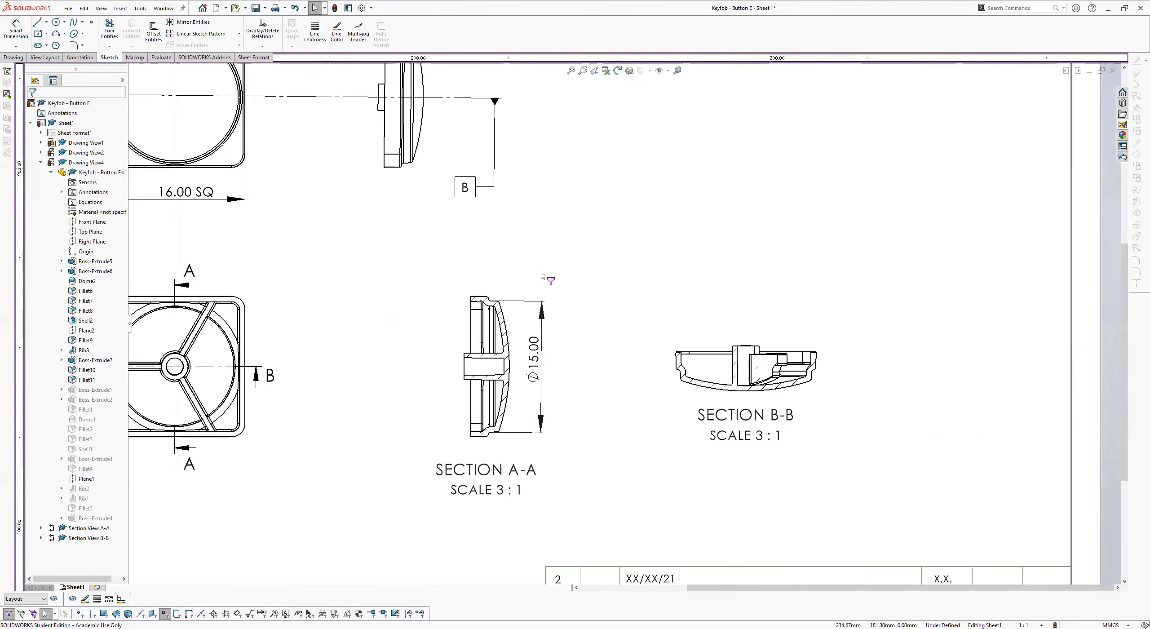
Scroll to examine Section A-A's hatched Ø15.00 profile.
scroll("down", 3)
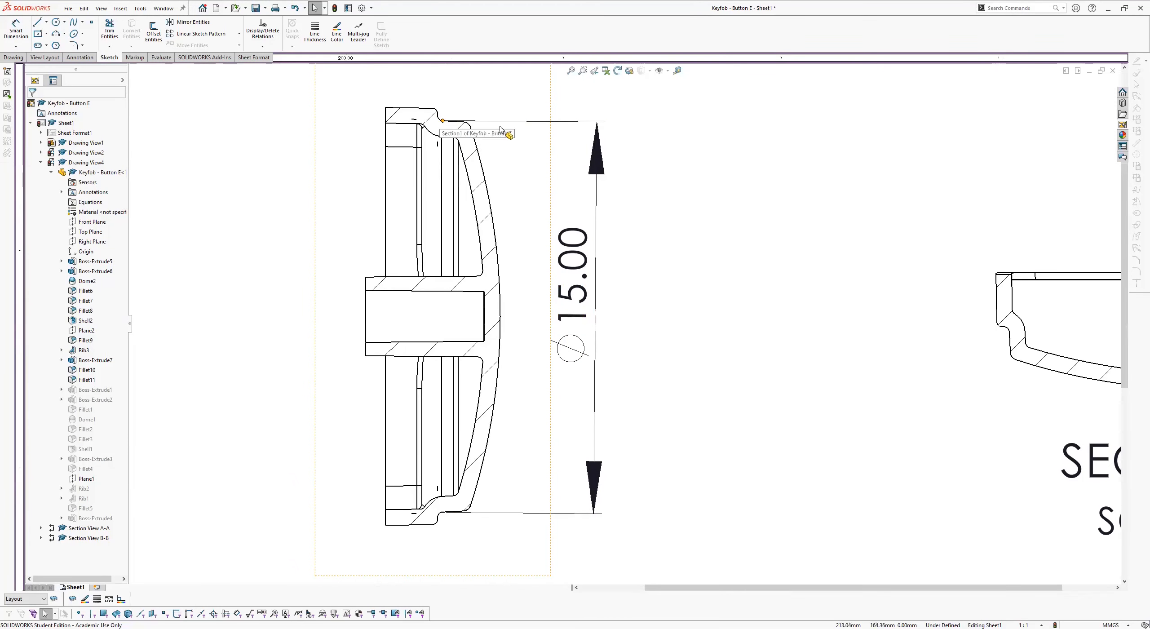
mouse_move(466, 281)
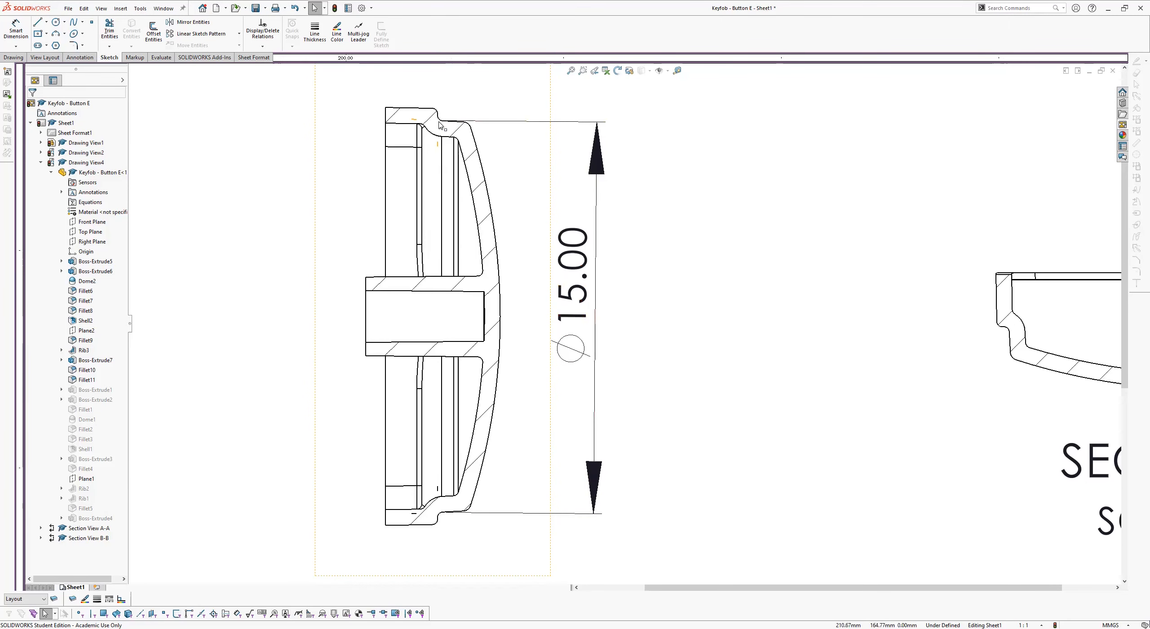
mouse_move(438, 123)
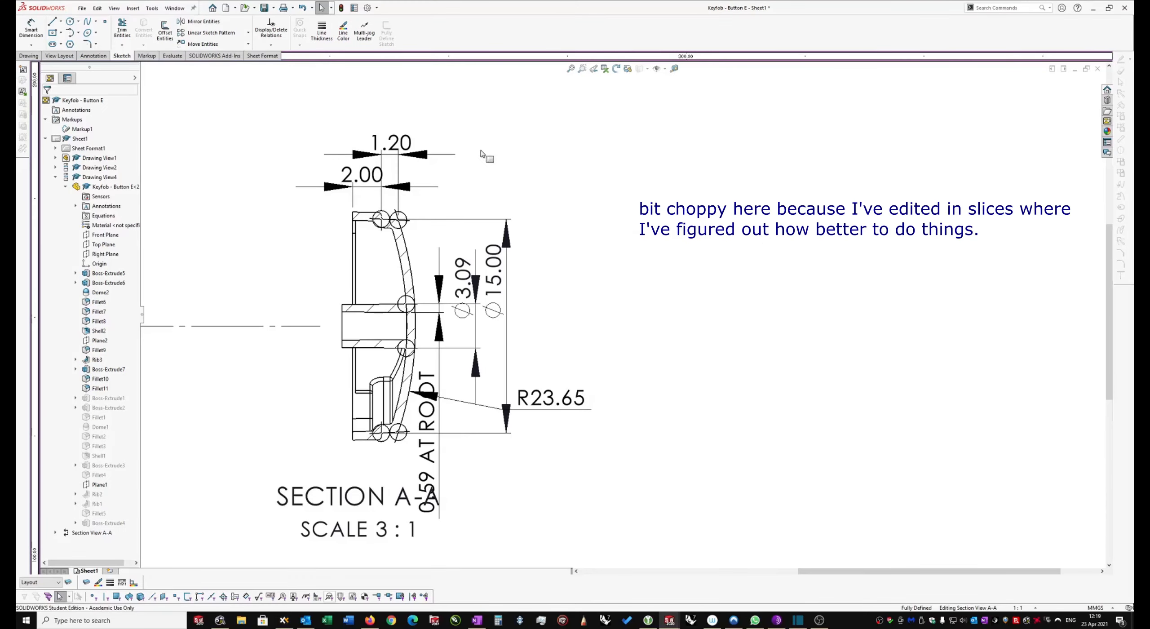
mouse_move(468, 207)
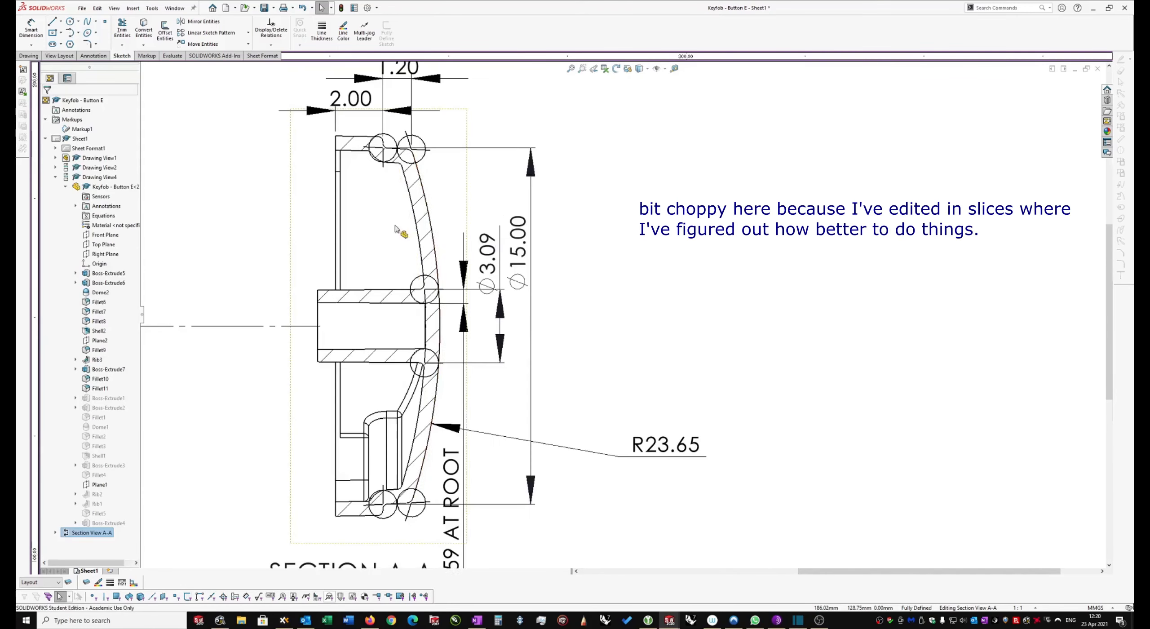
Scroll to review Section A-A's 1.20, 2.00, Ø3.09 and R23.65 dimensions on Sheet1.
scroll("down", 3)
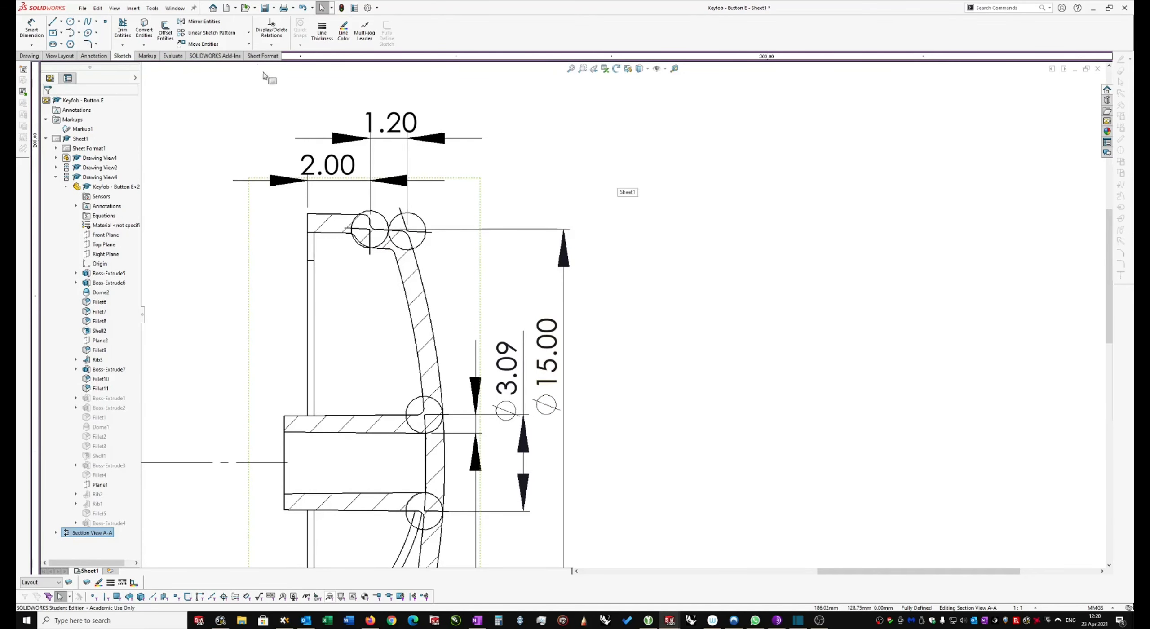
mouse_move(557, 152)
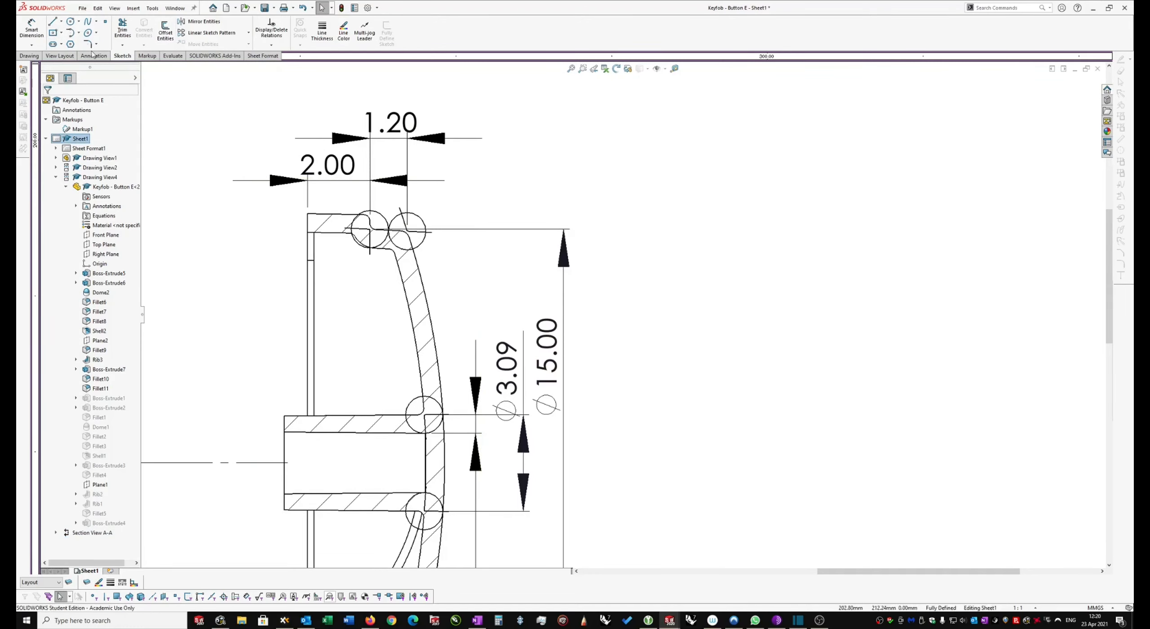
Add a '3° TAPER' leader note pointing at the dome wall's top corner.
left_click(93, 56)
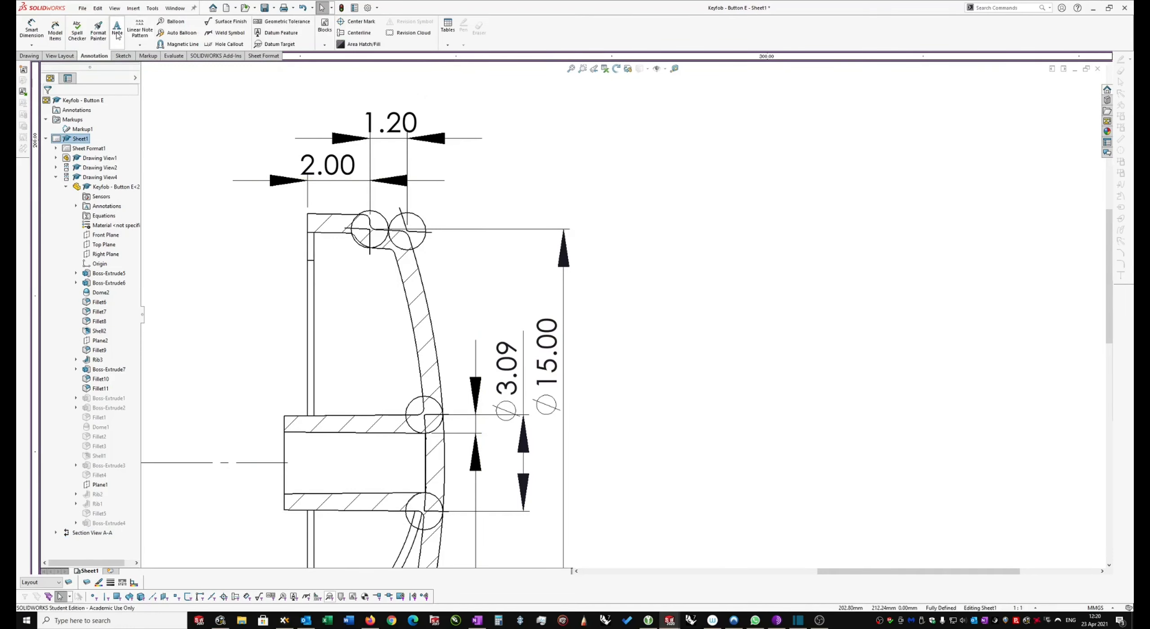
left_click(117, 31)
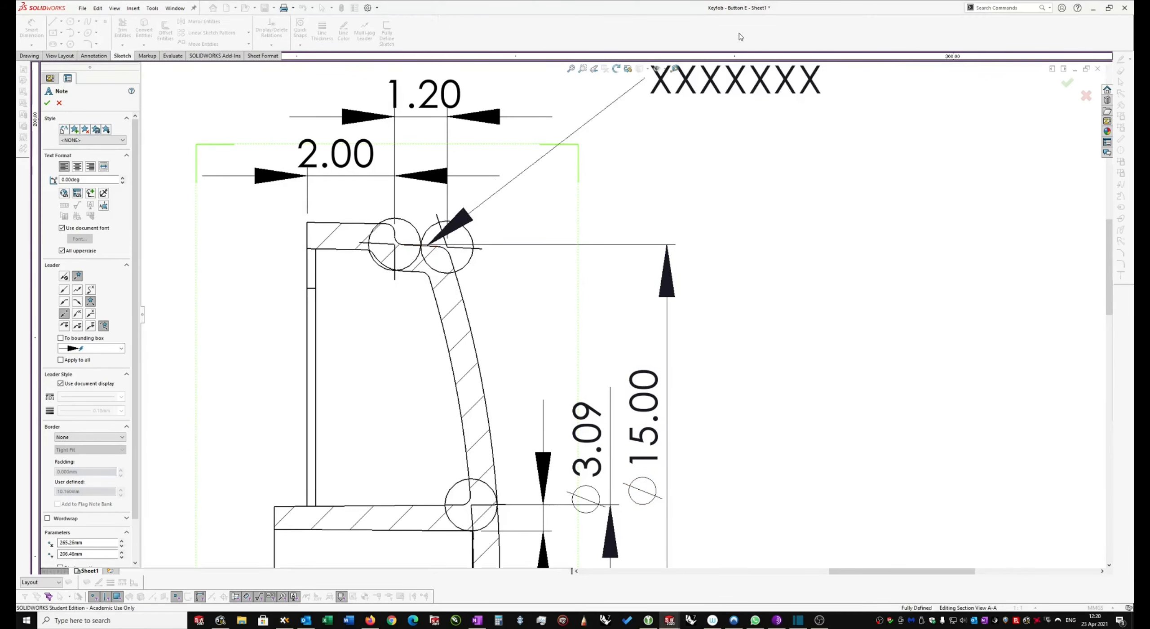
double_click(733, 79)
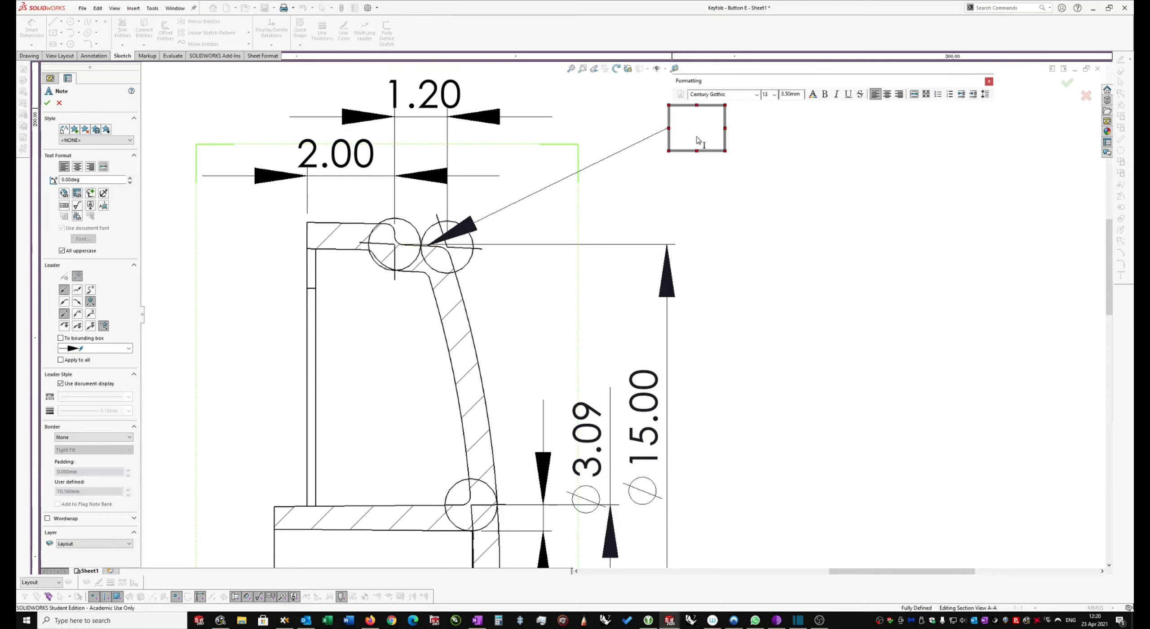
type("TAPER")
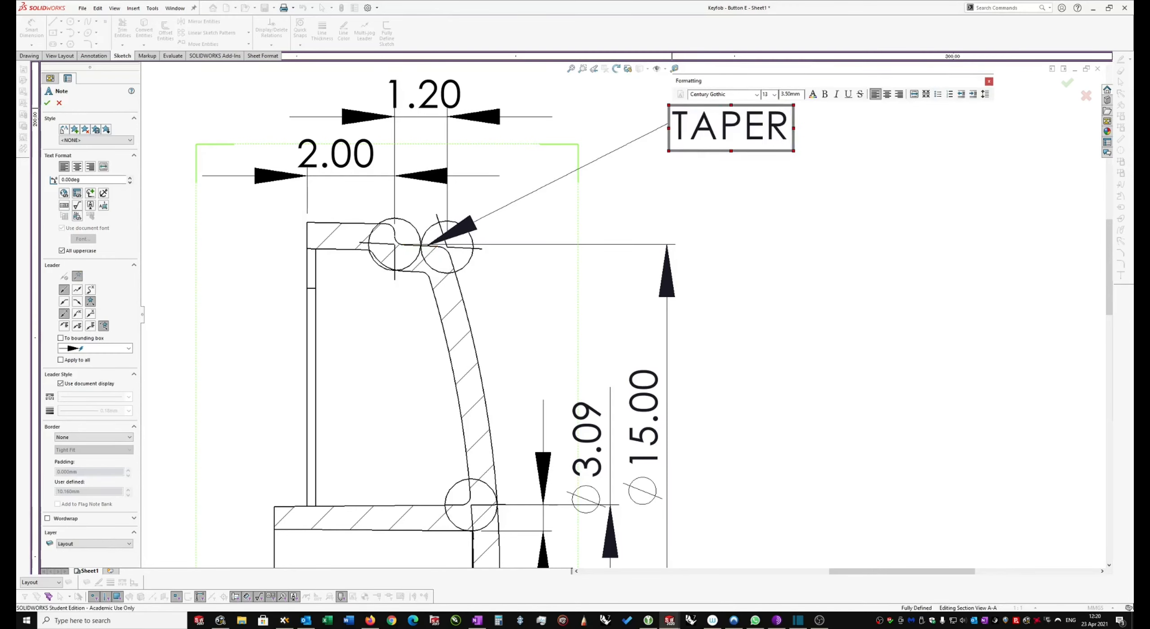
type("3°")
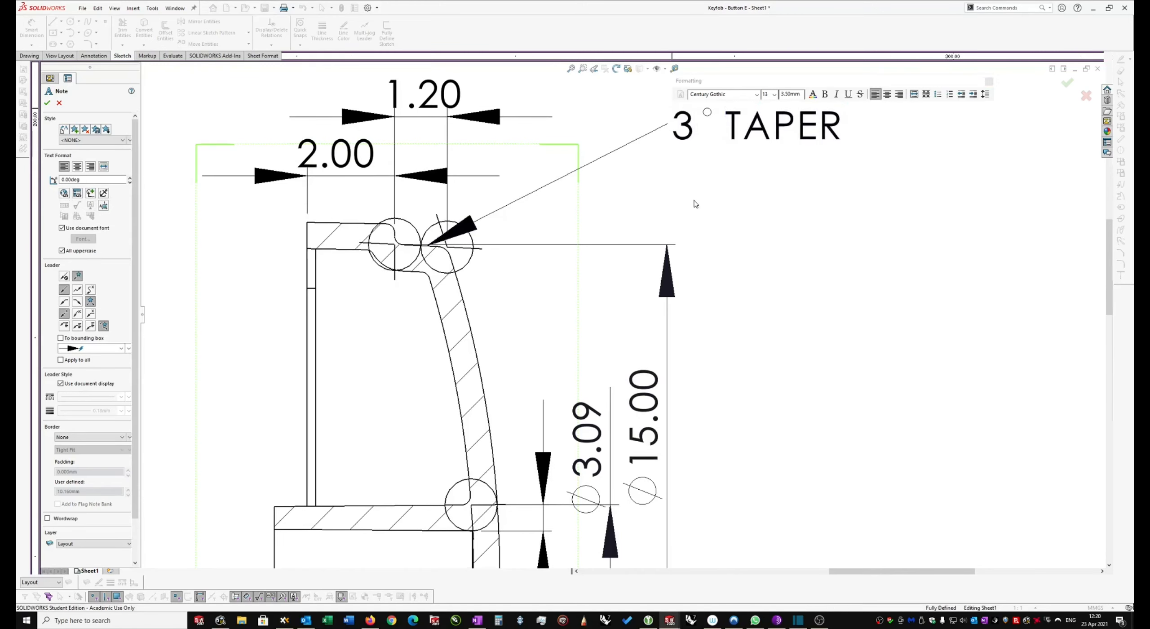
left_click(46, 103)
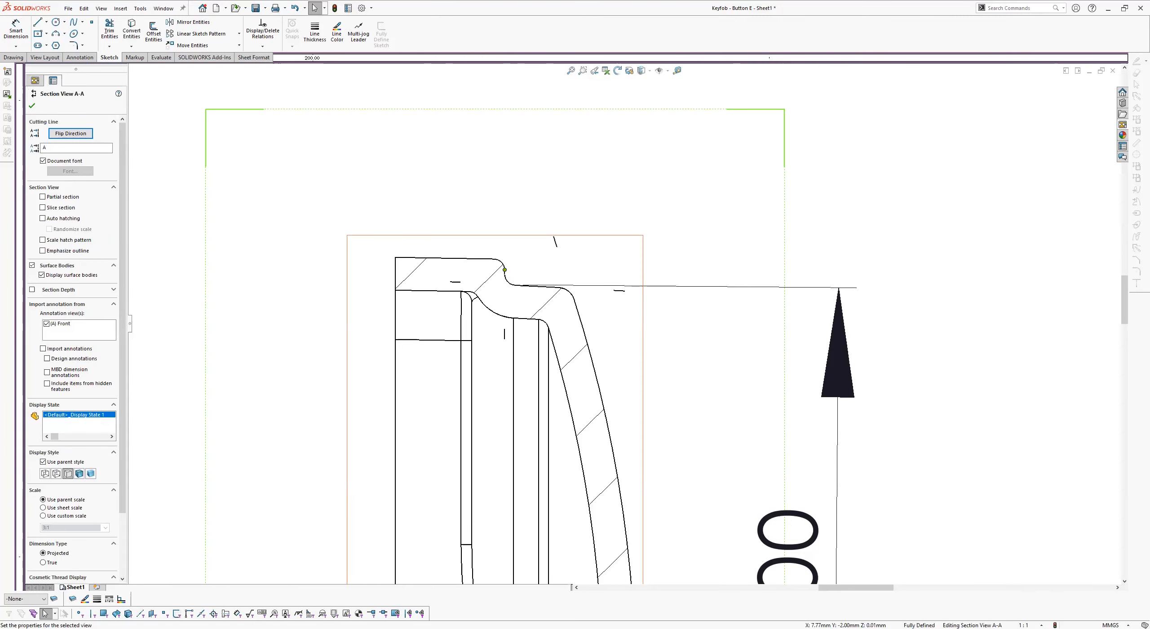
mouse_move(620, 297)
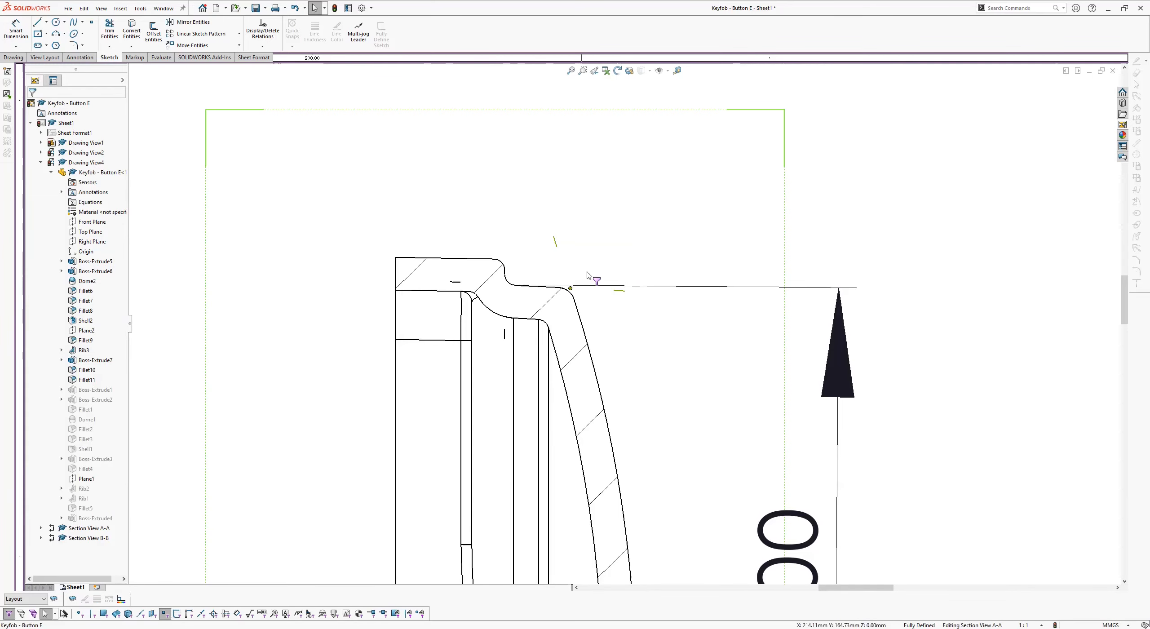
mouse_move(511, 278)
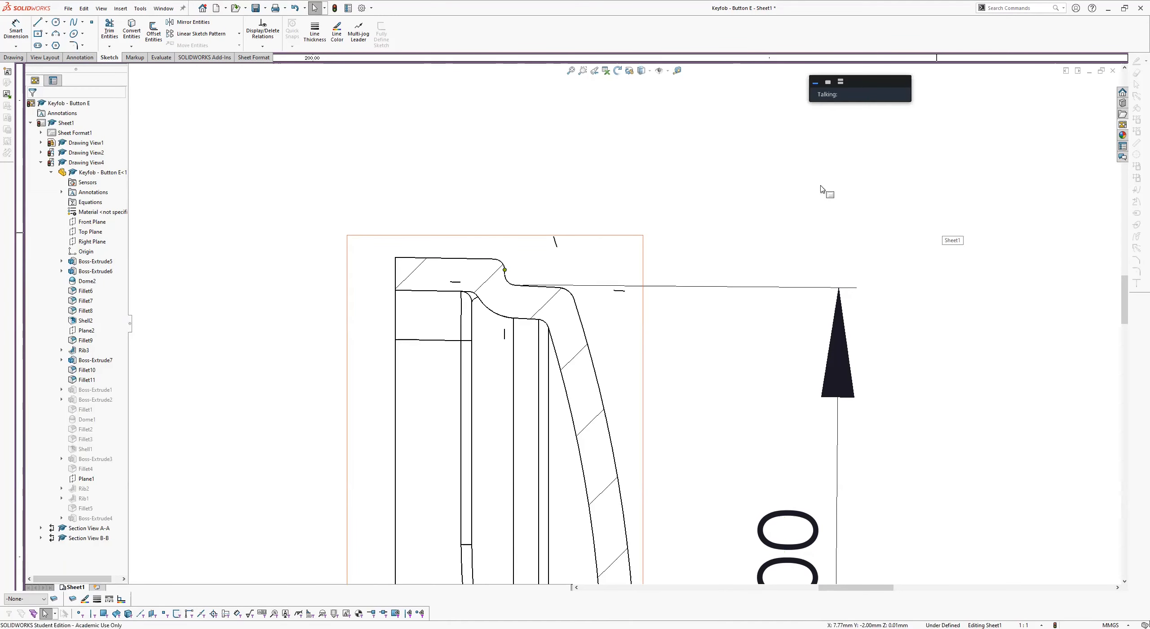
Start a Smart Dimension on Section A-A's rounded upper corner.
left_click(15, 32)
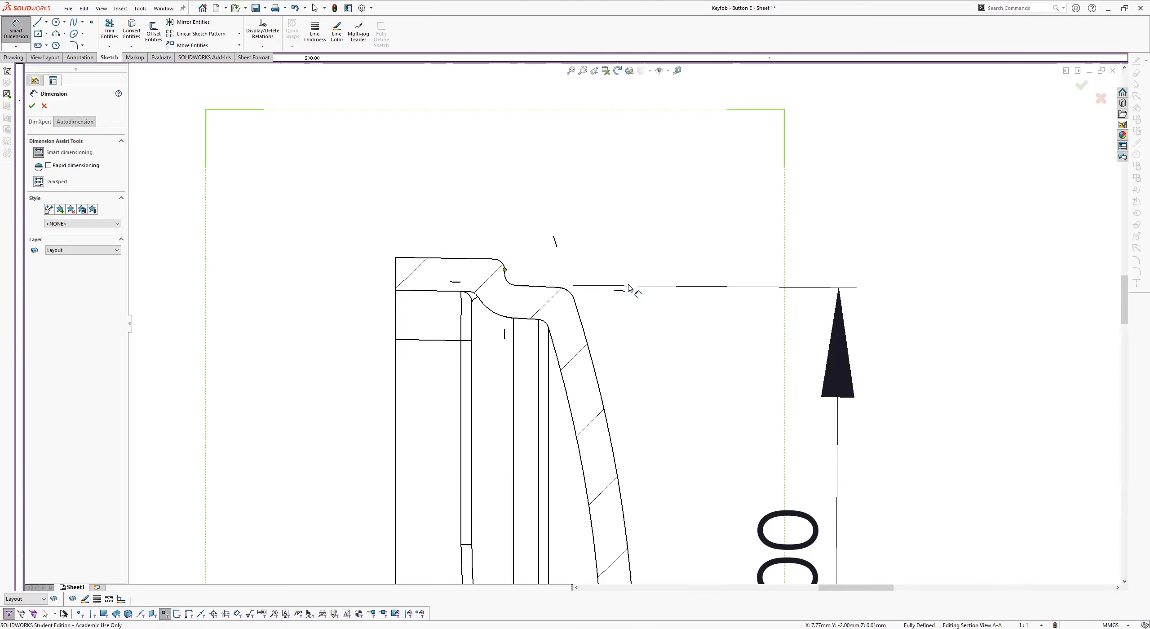
mouse_move(625, 297)
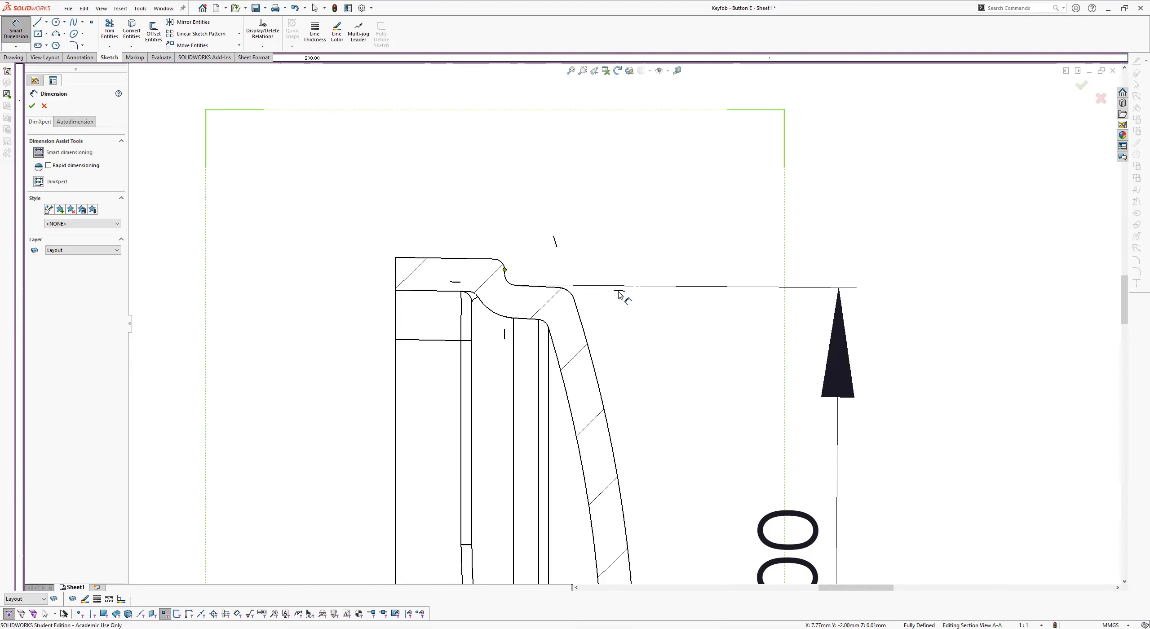
left_click(34, 79)
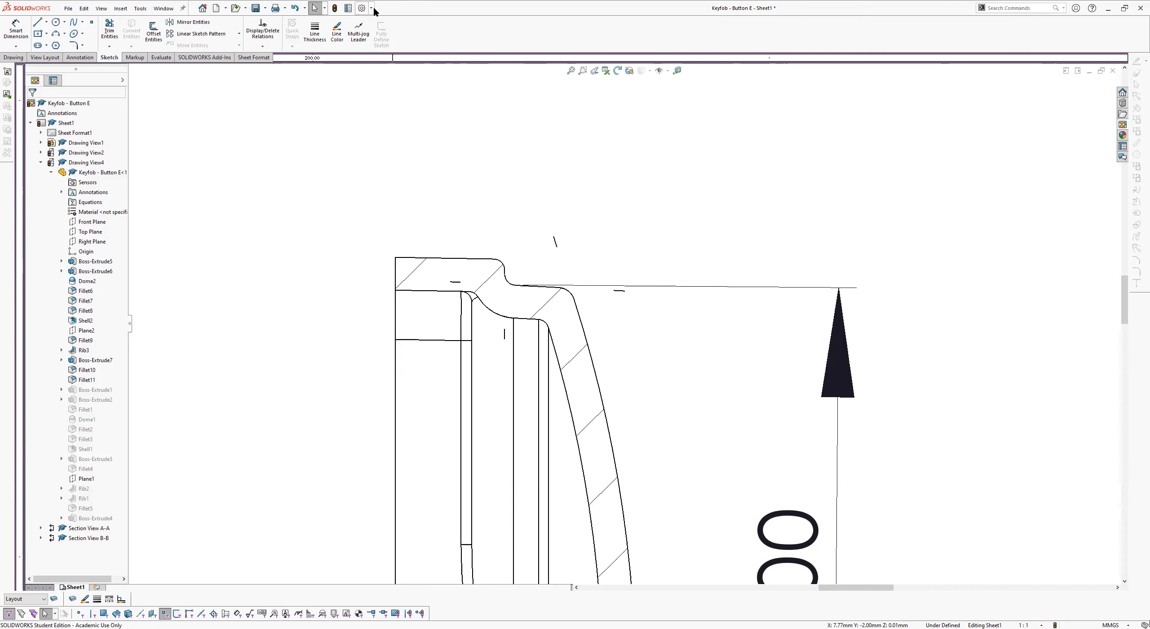
left_click(361, 8)
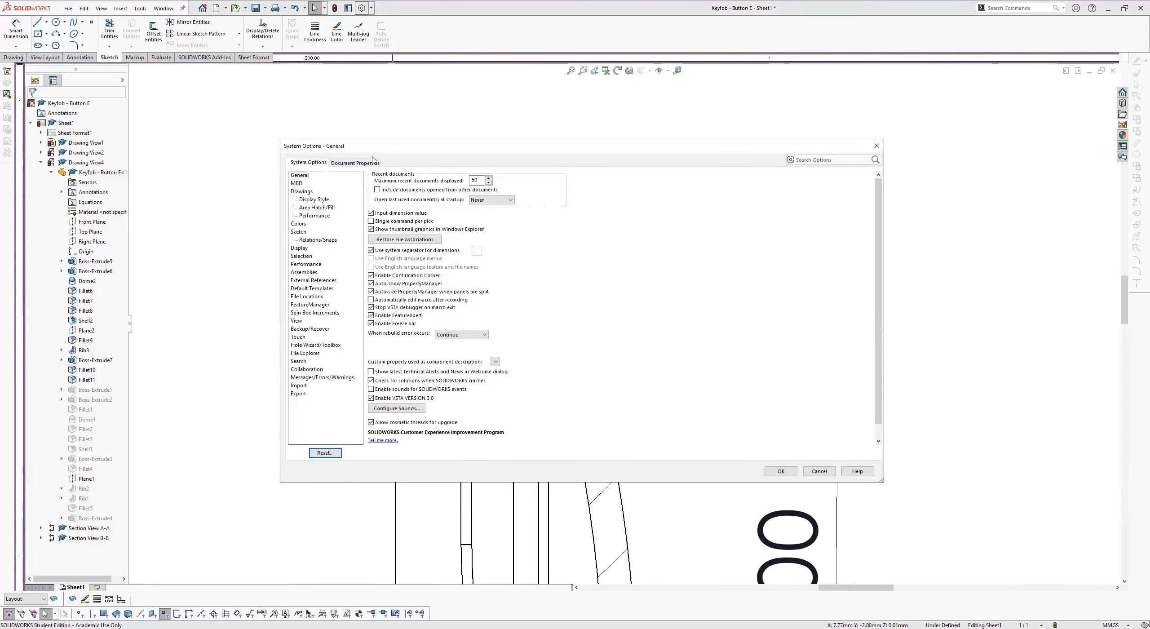
left_click(355, 162)
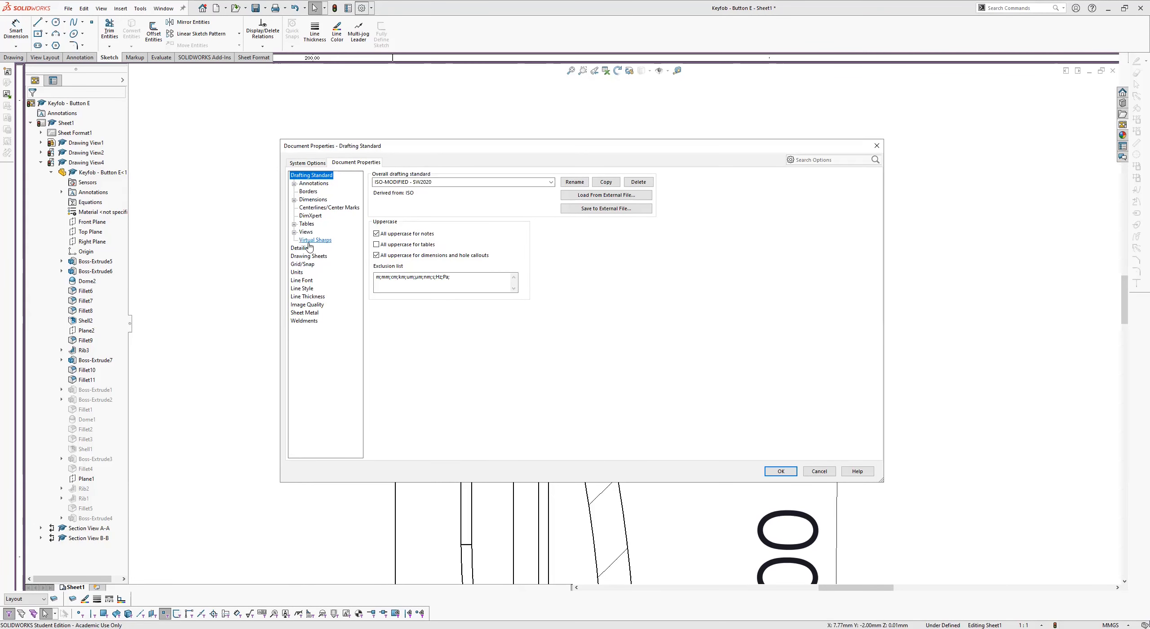
left_click(314, 240)
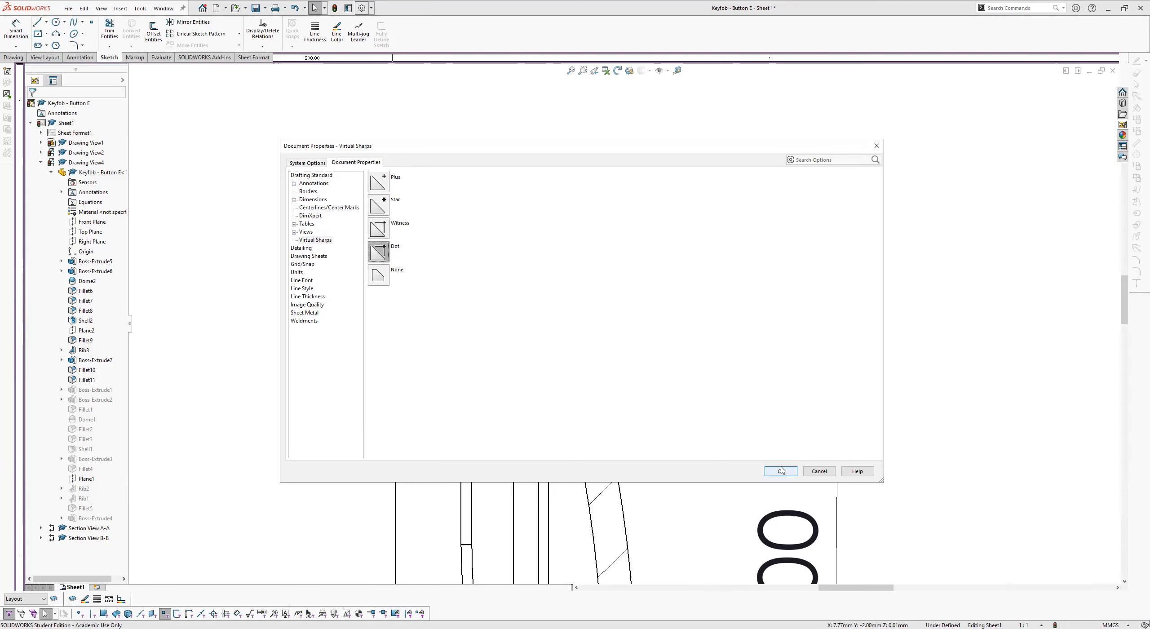
left_click(780, 471)
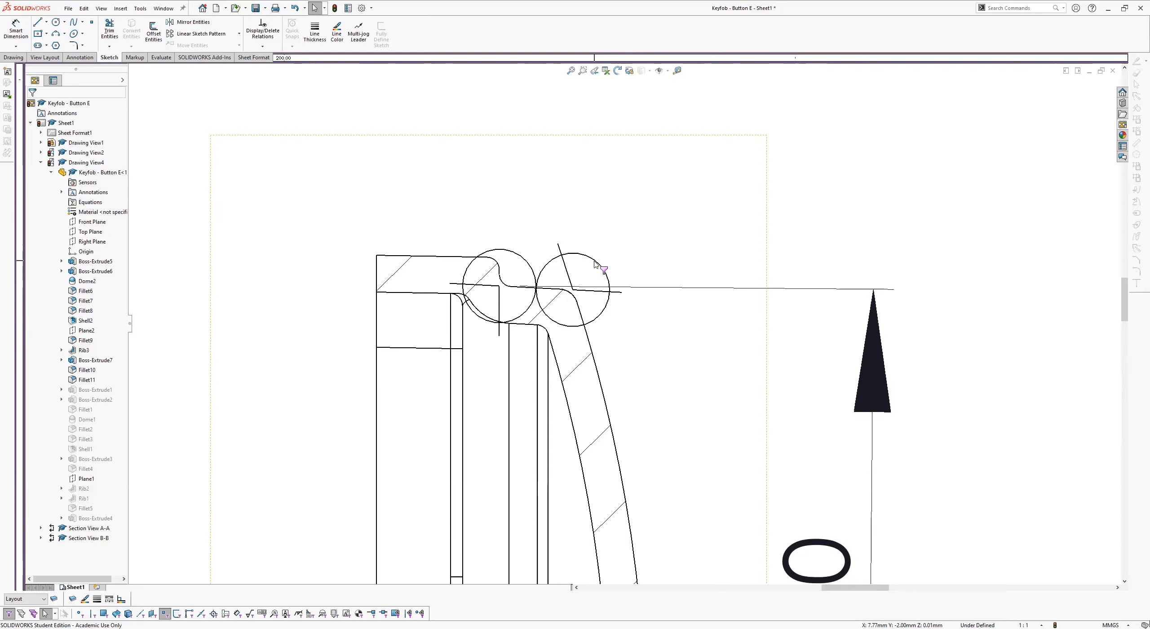
mouse_move(599, 262)
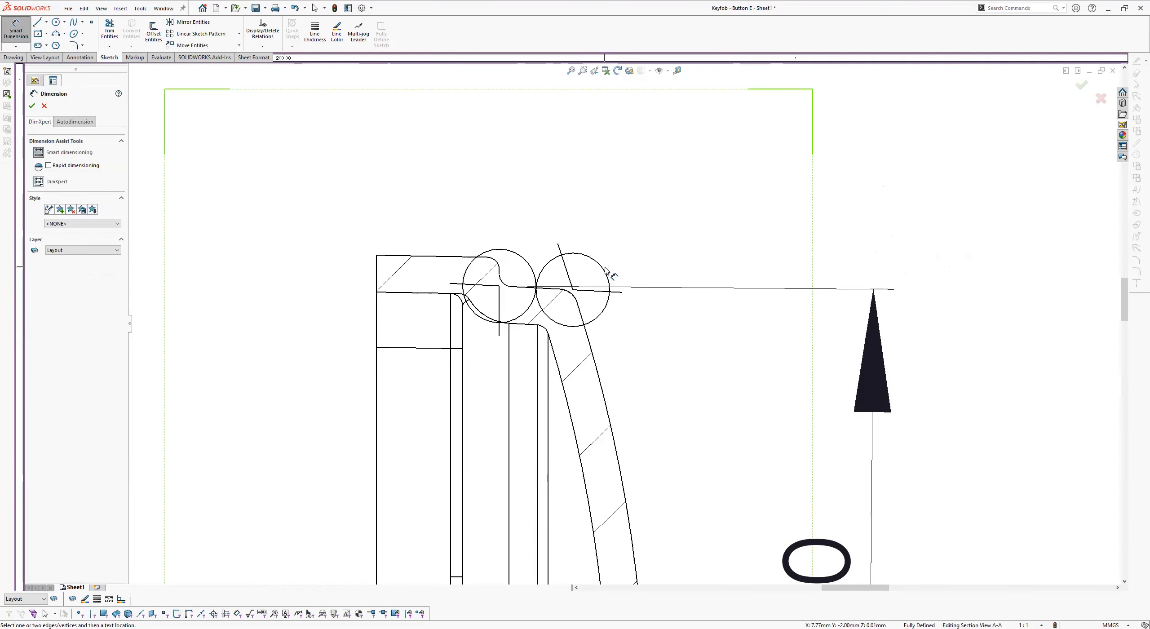
mouse_move(576, 275)
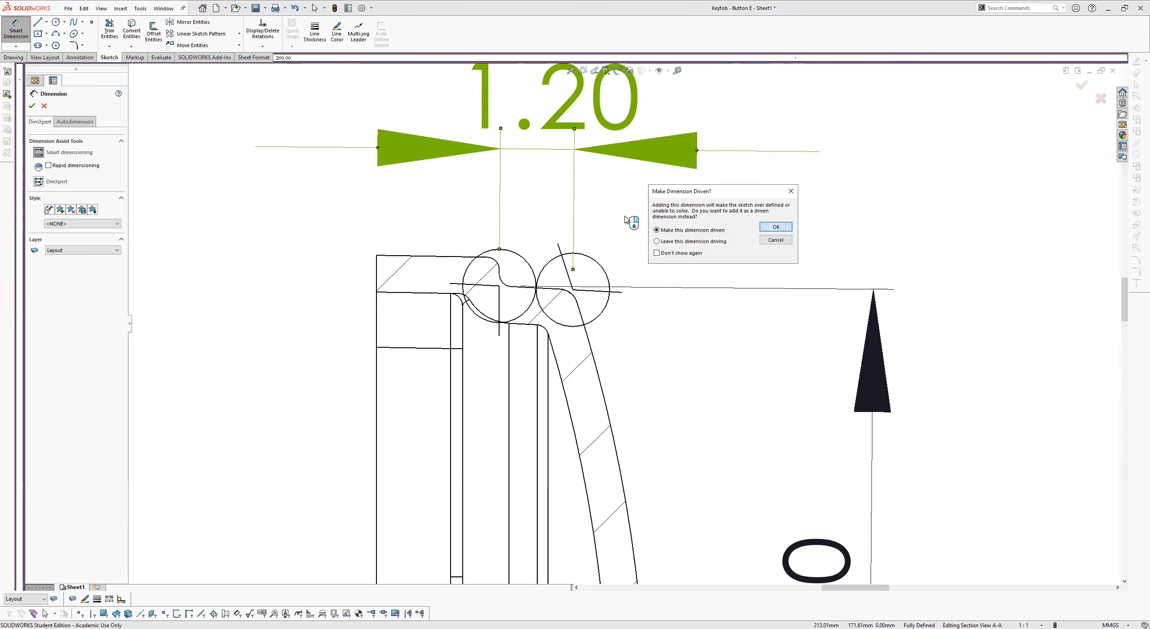
Keep the 1.20 dimension between the top virtual sharps as driven.
left_click(775, 226)
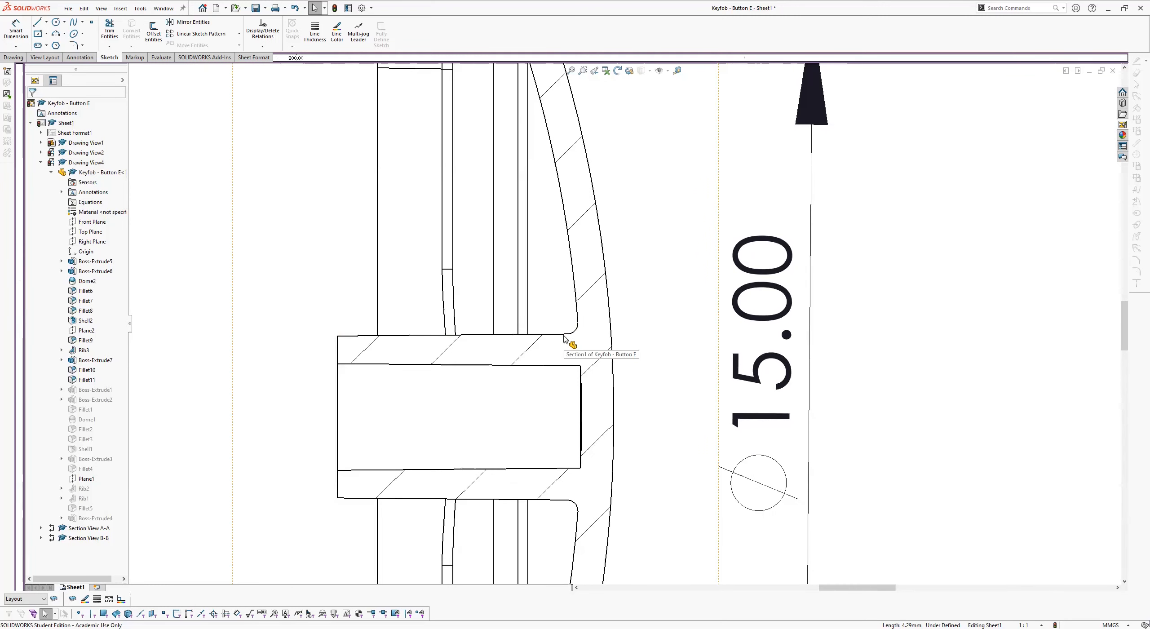
mouse_move(937, 349)
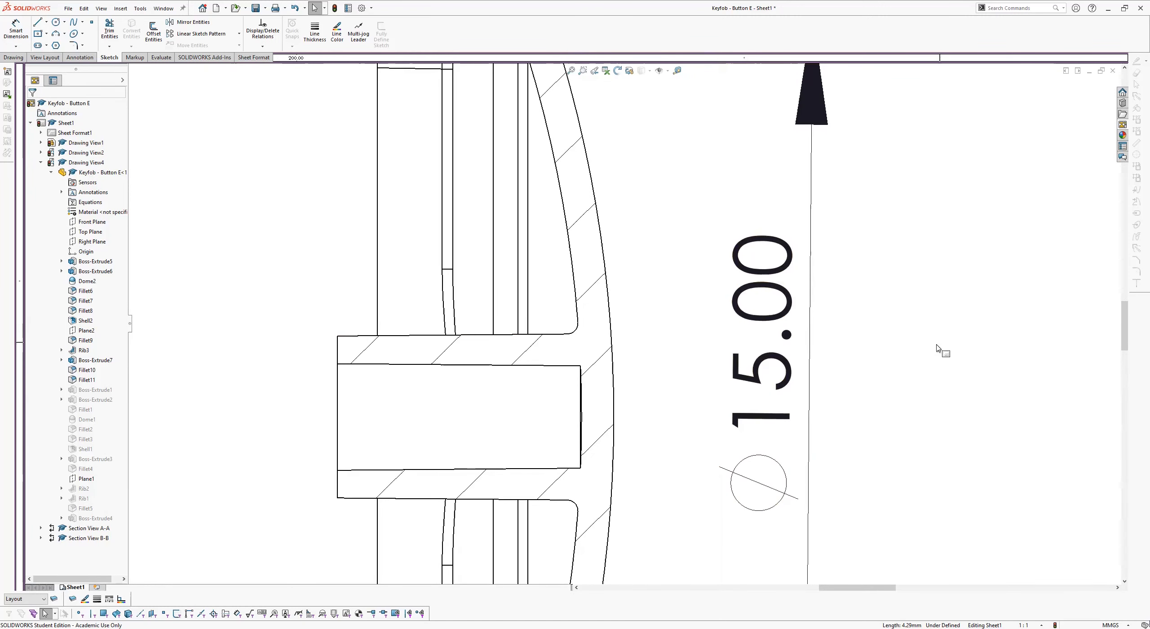
Dimension the boss's upper and lower sharps as Ø3.09, placed beside Ø15.00.
left_click(15, 33)
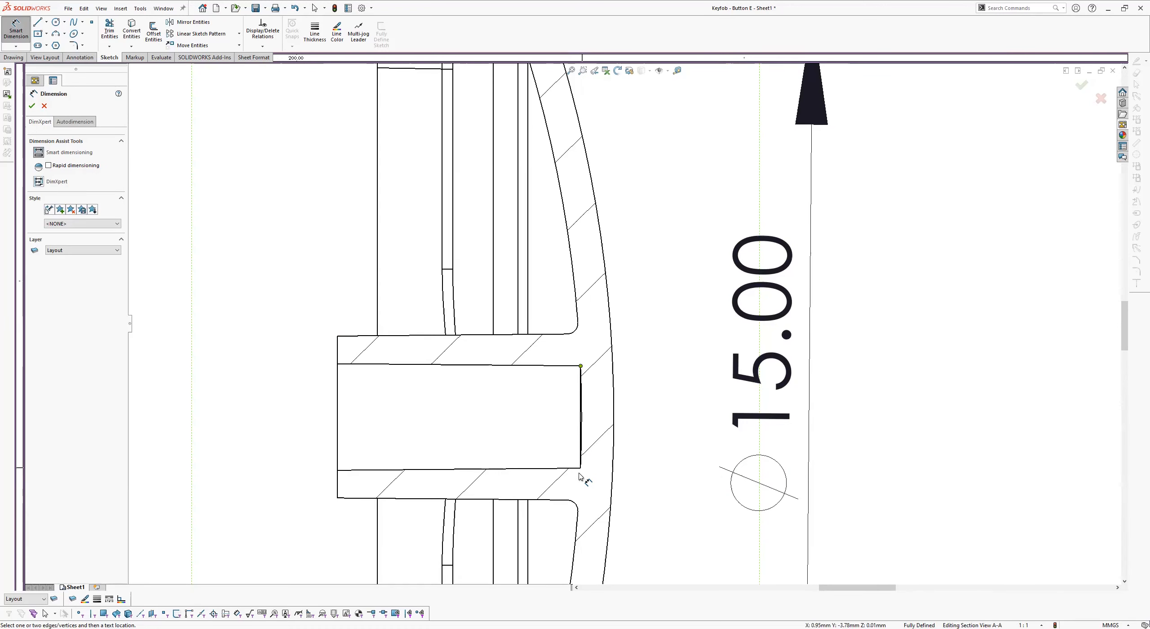
mouse_move(581, 472)
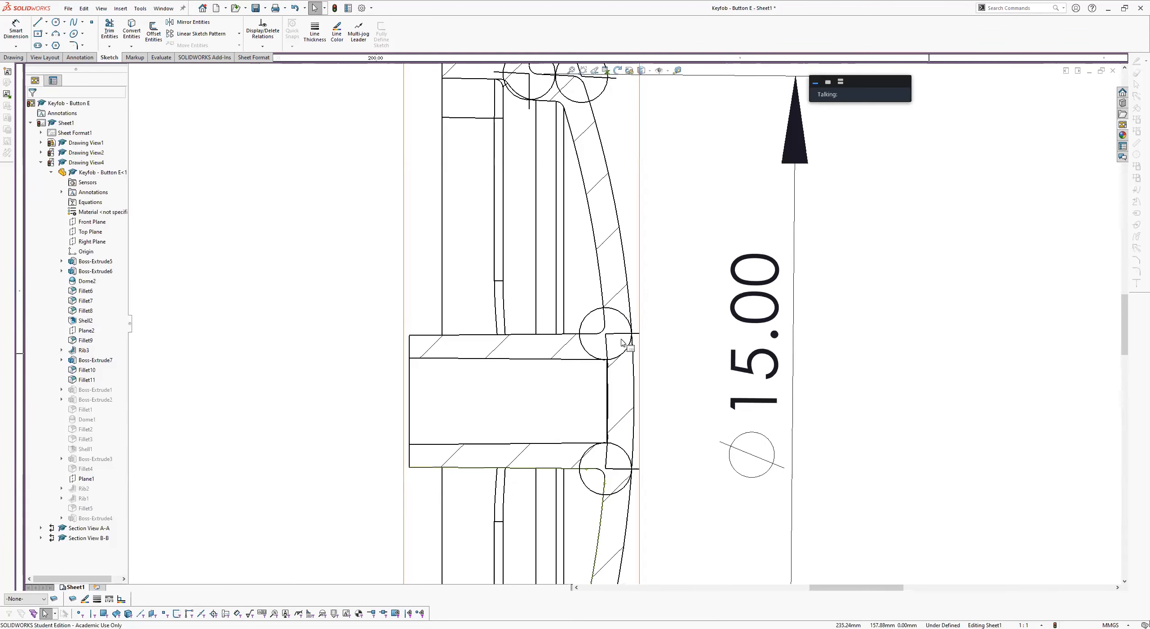
left_click(15, 29)
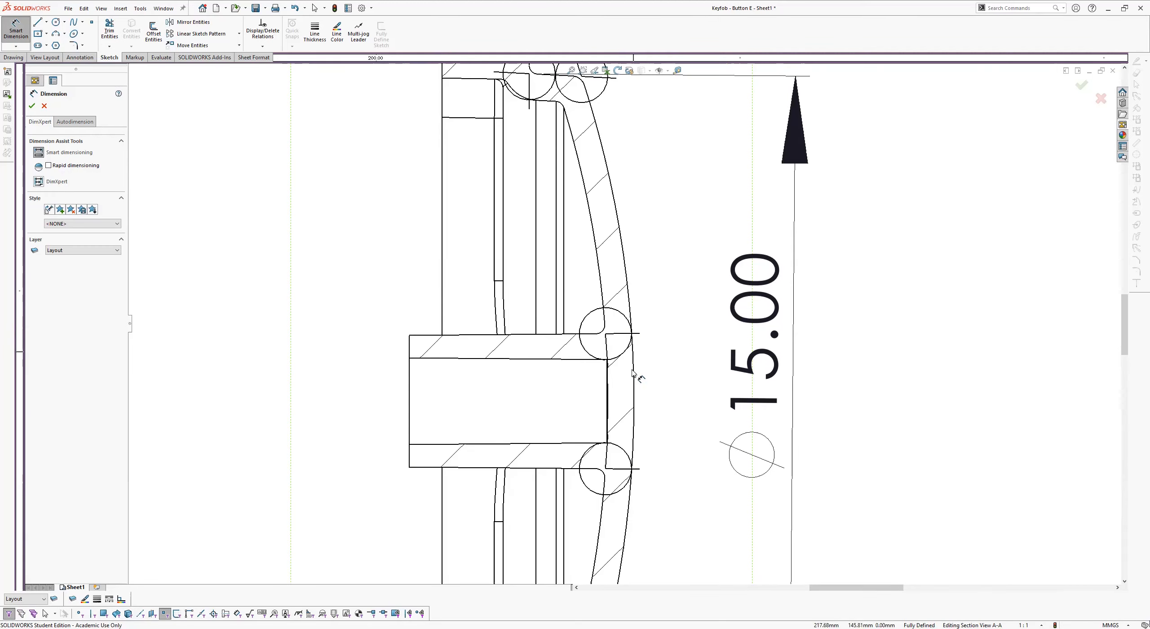
mouse_move(629, 453)
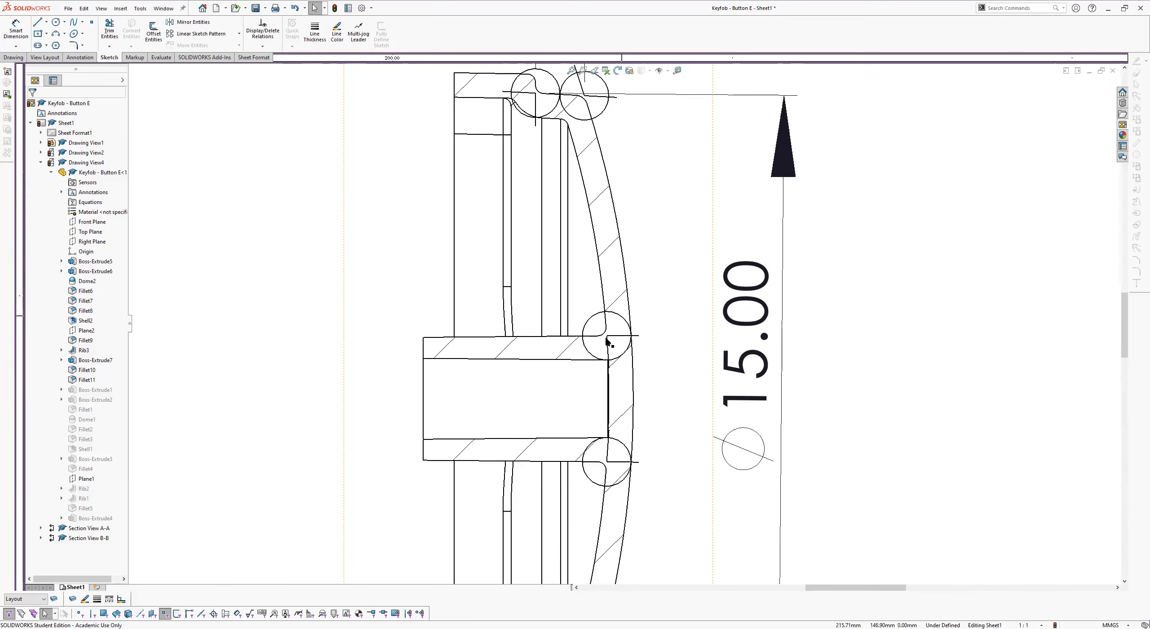
left_click(607, 336)
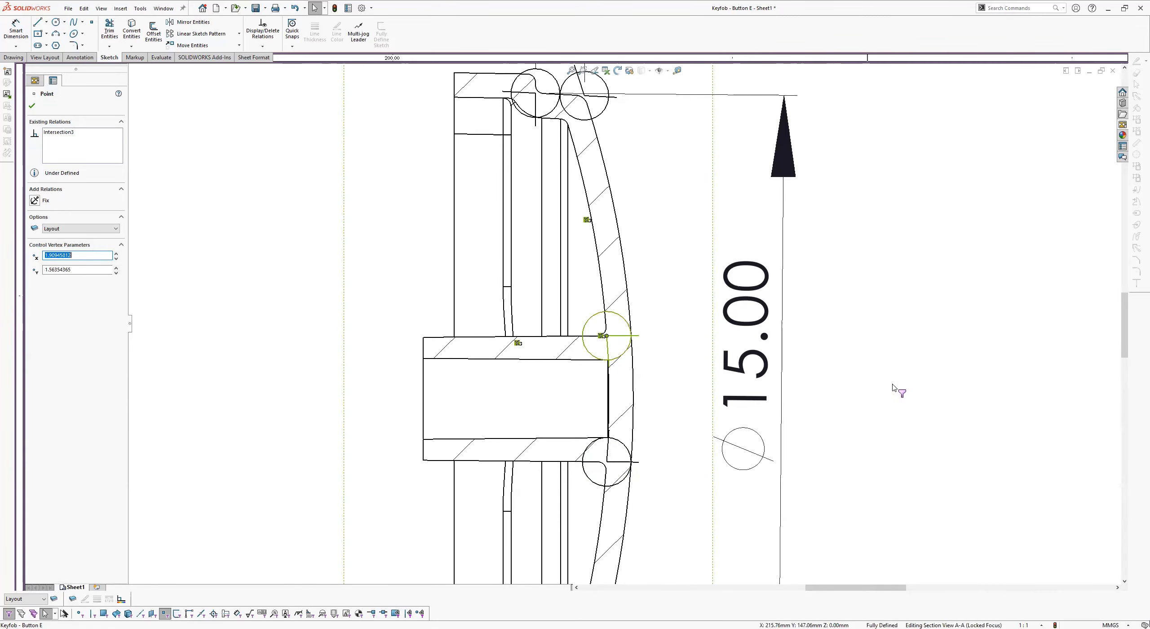
left_click(15, 31)
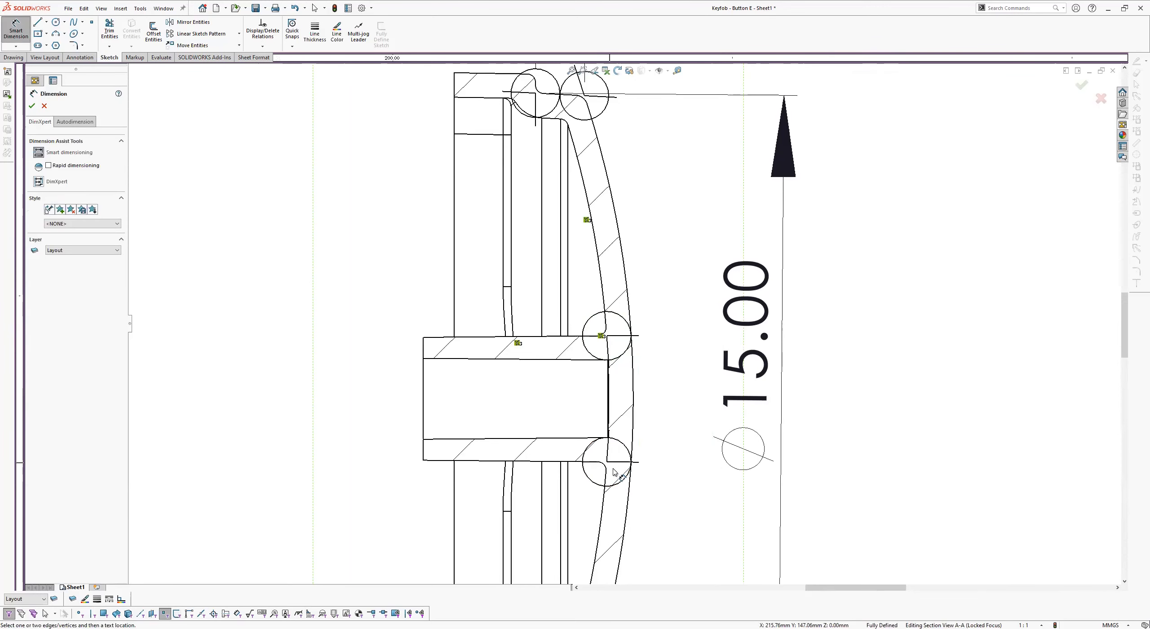
mouse_move(614, 469)
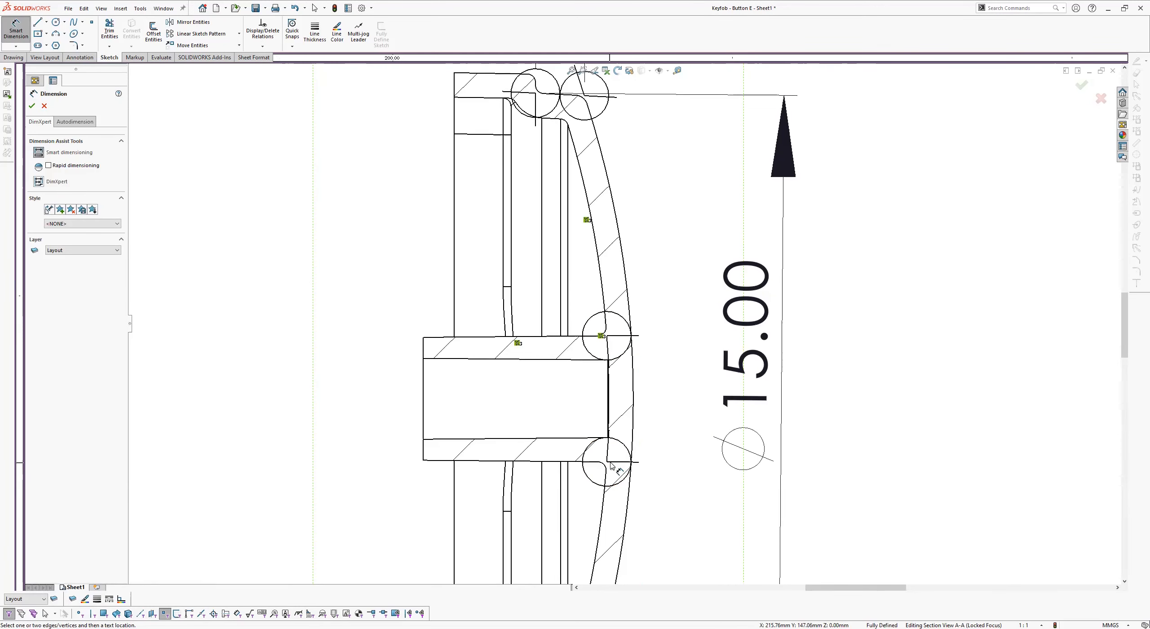
left_click(609, 461)
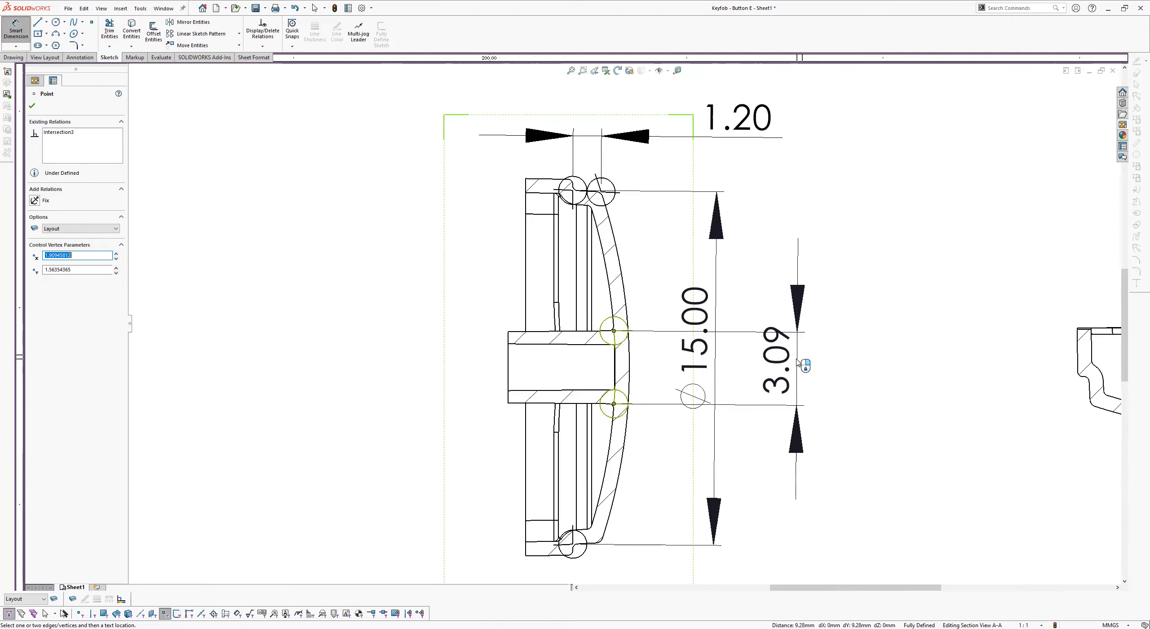
left_click(776, 360)
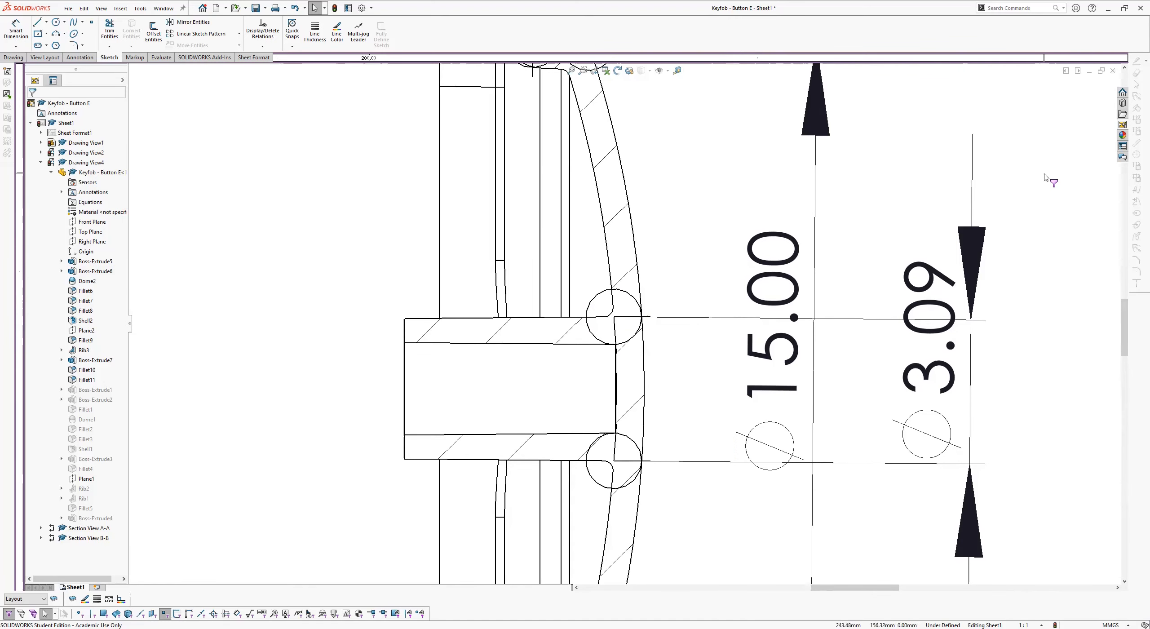
Add the rib thickness as a driven dimension labelled '0.59 AT ROOT'.
left_click(15, 33)
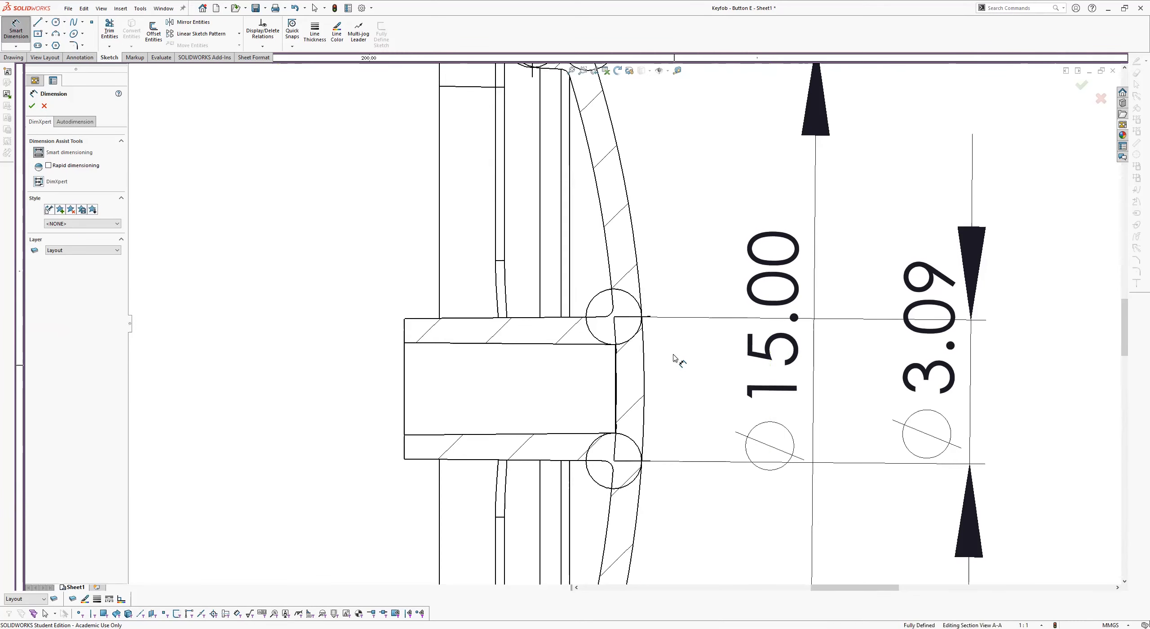
mouse_move(616, 319)
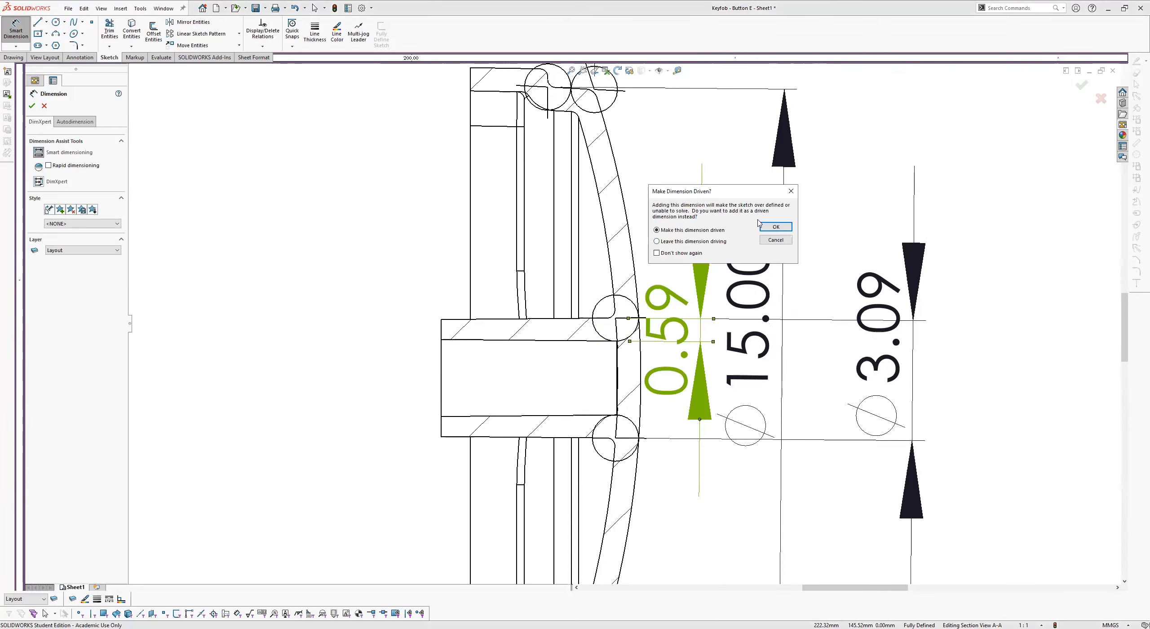
left_click(774, 226)
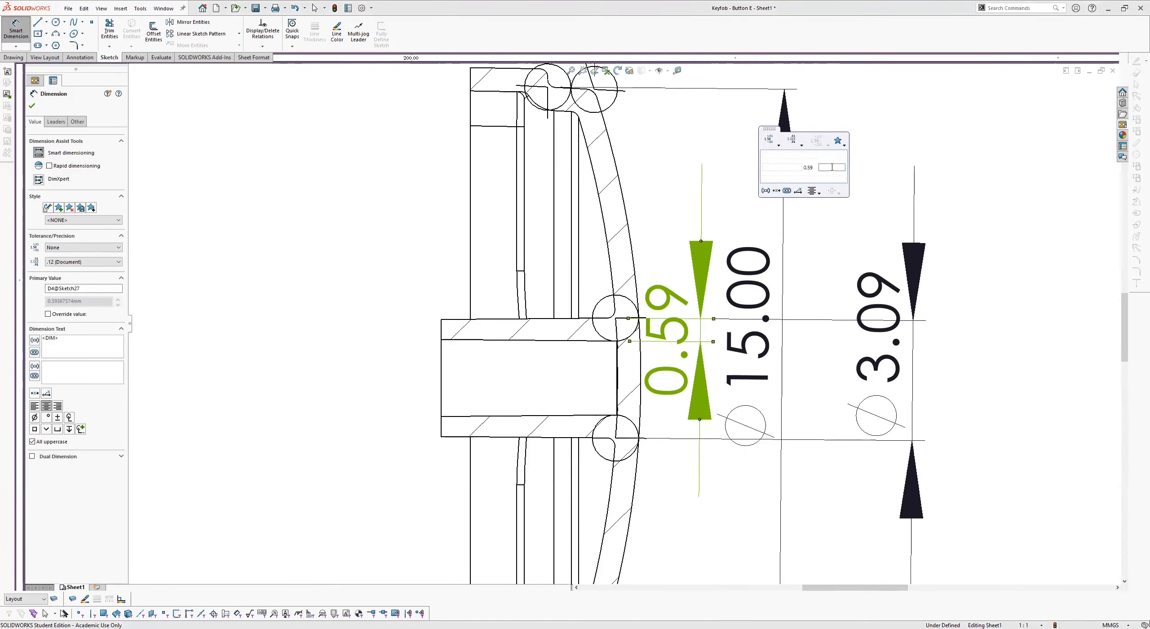
type("at")
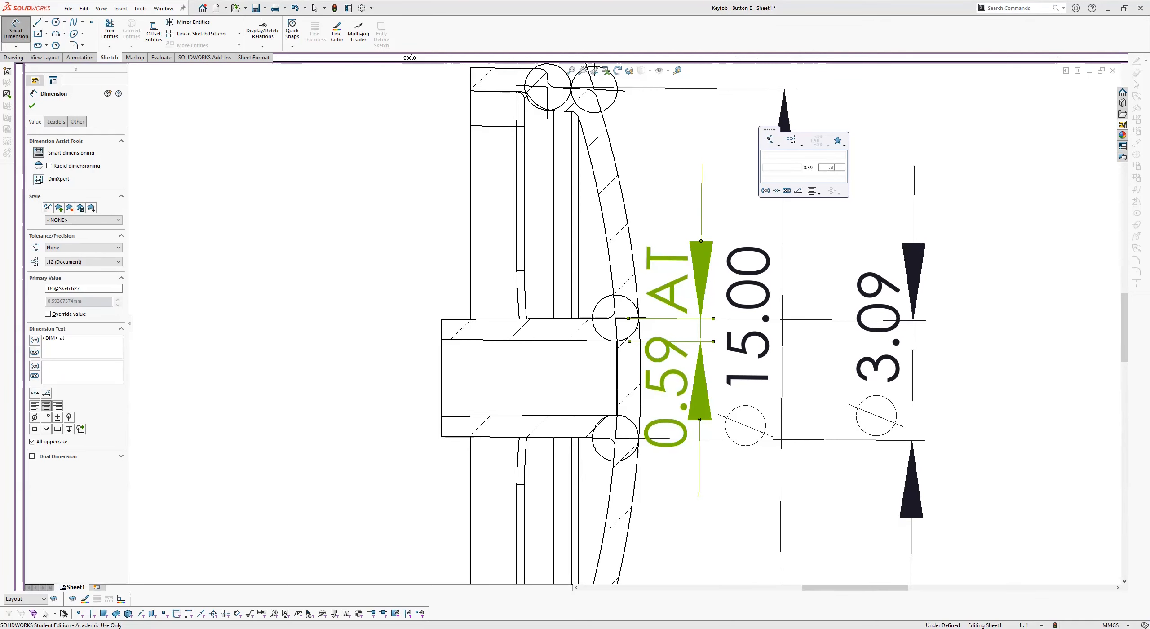
type("a")
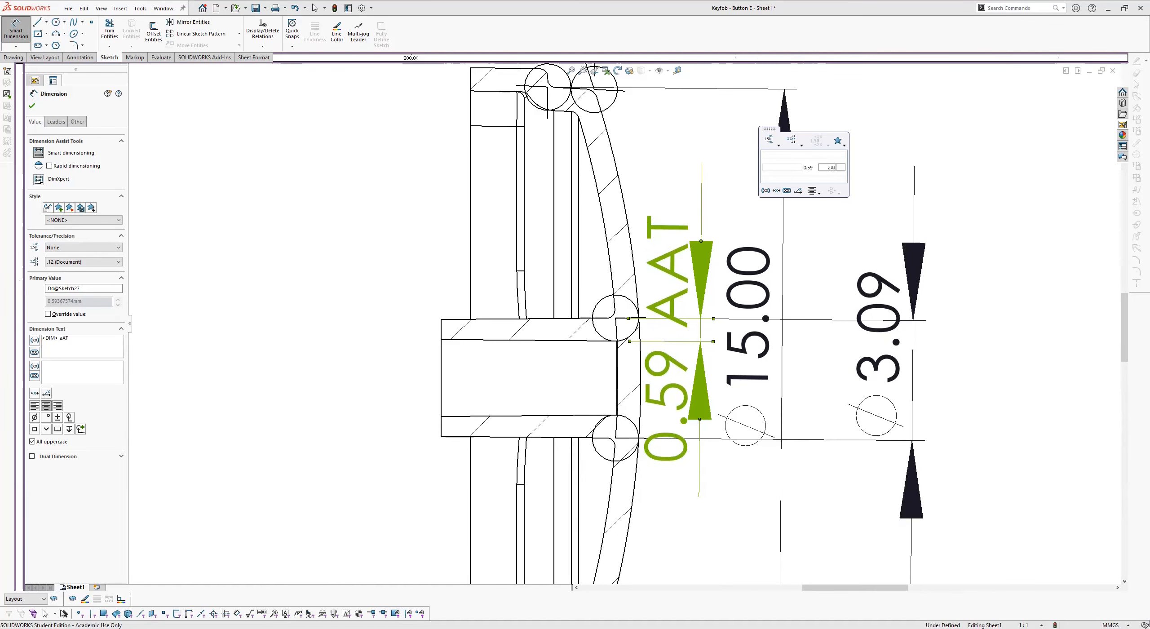
type("ROOT")
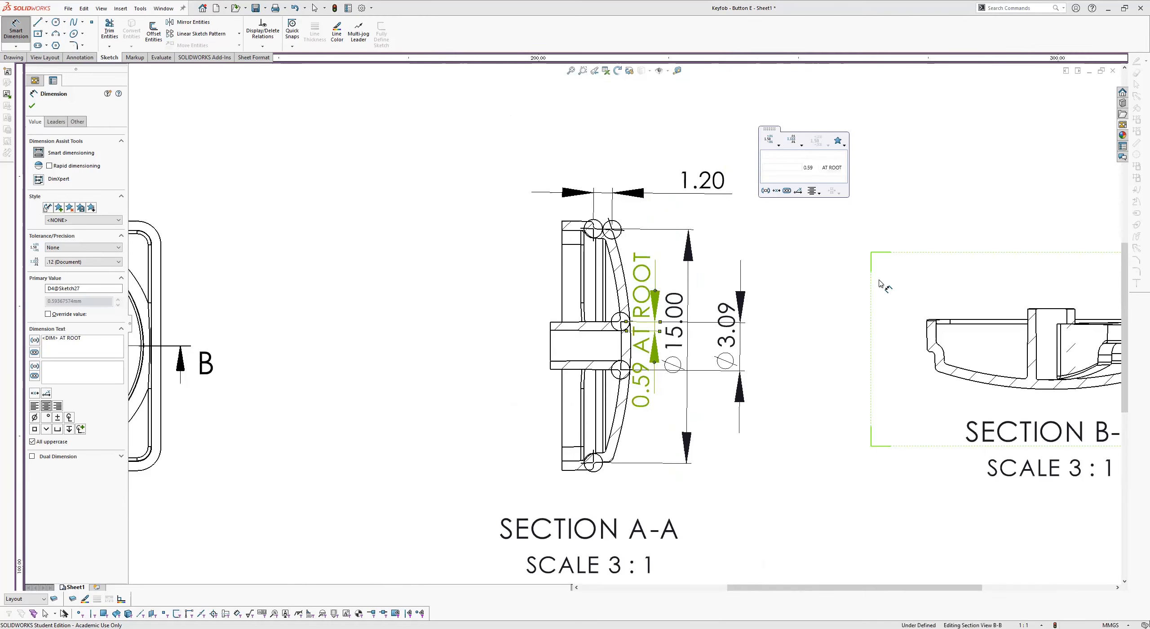
left_click(785, 326)
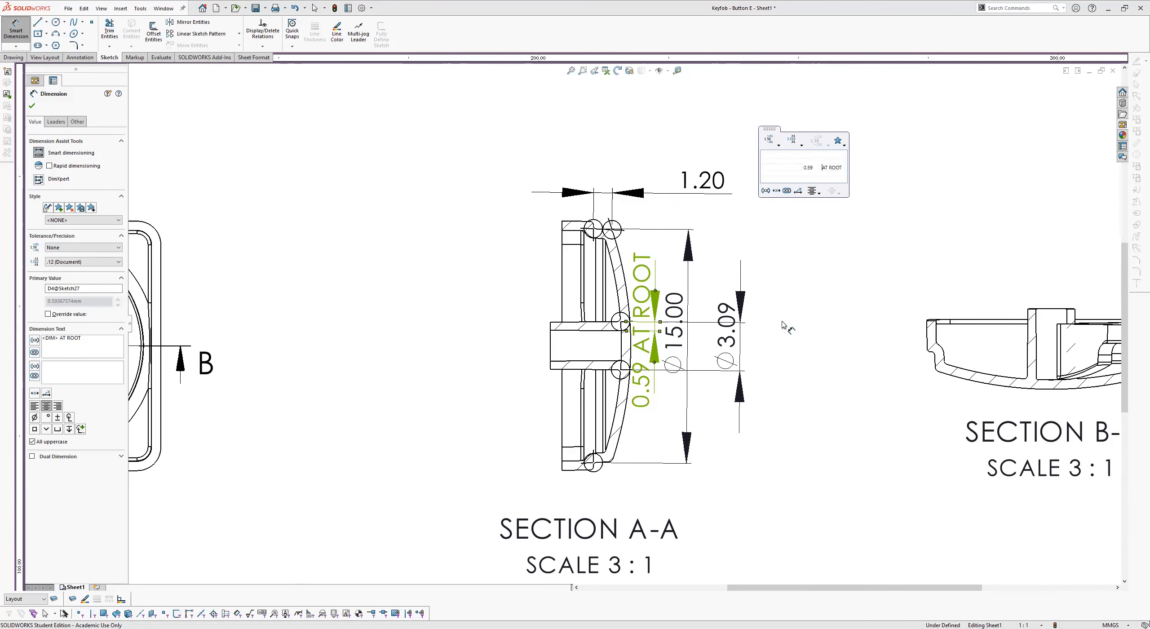
mouse_move(772, 336)
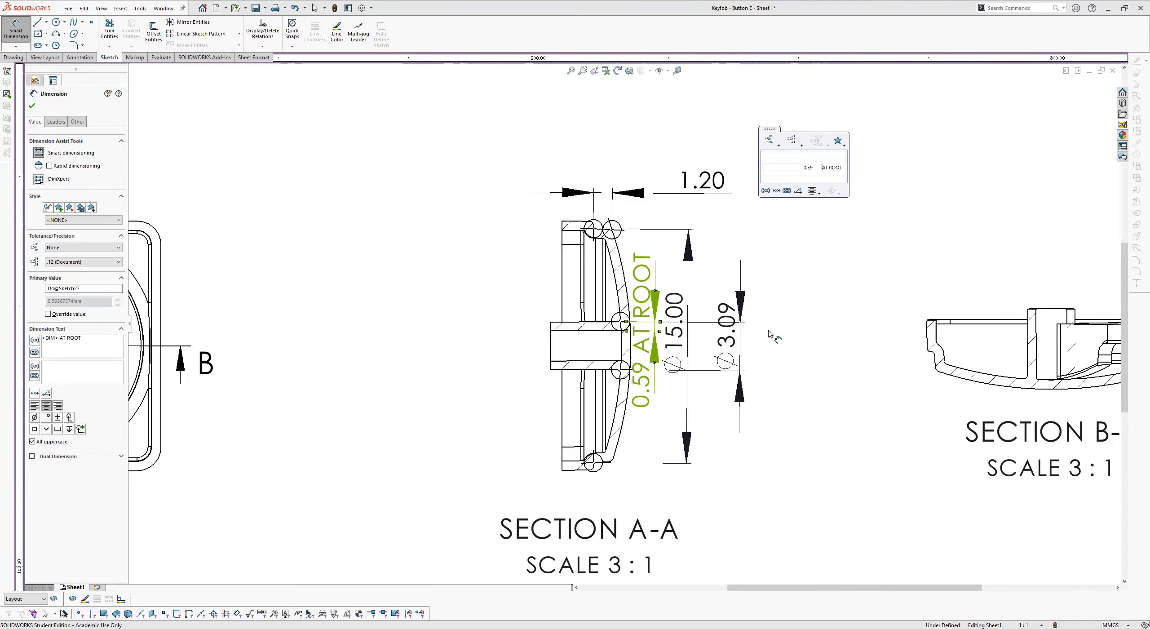
mouse_move(832, 116)
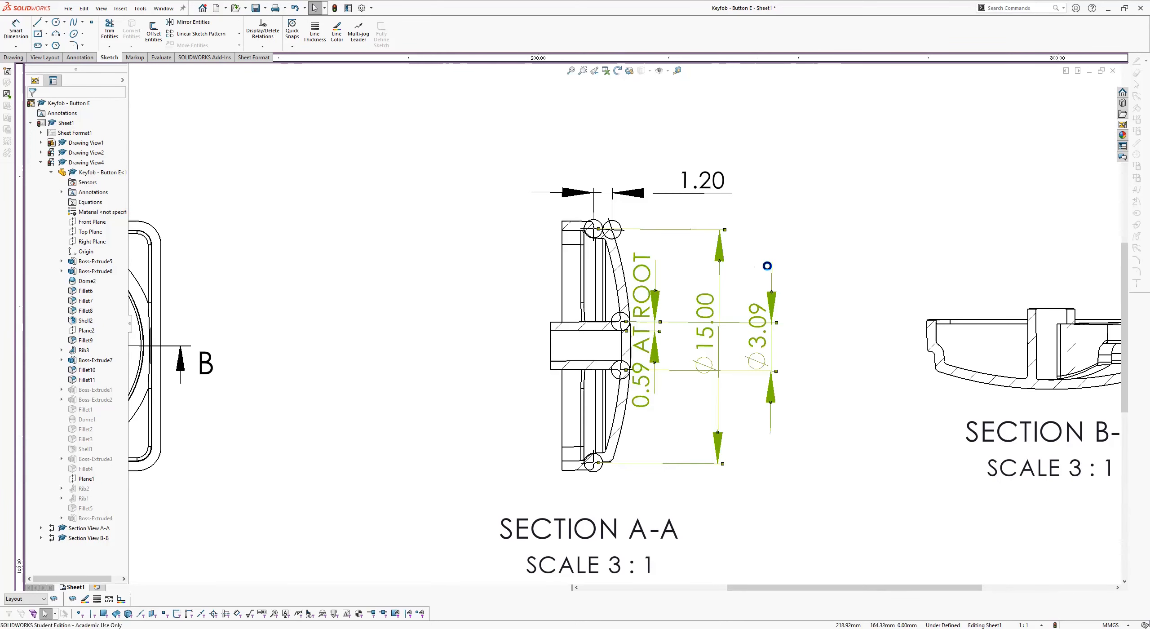
Auto-arrange the Ø15.00, Ø3.09 and 0.59 AT ROOT dimensions on Section A-A.
left_click(768, 266)
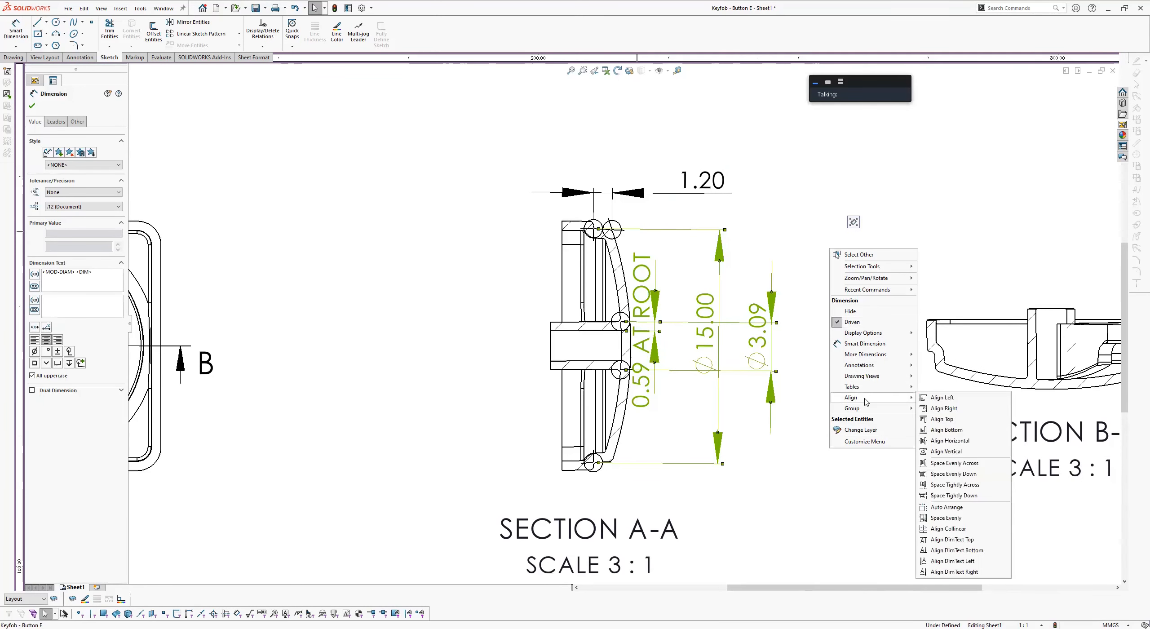
mouse_move(946, 507)
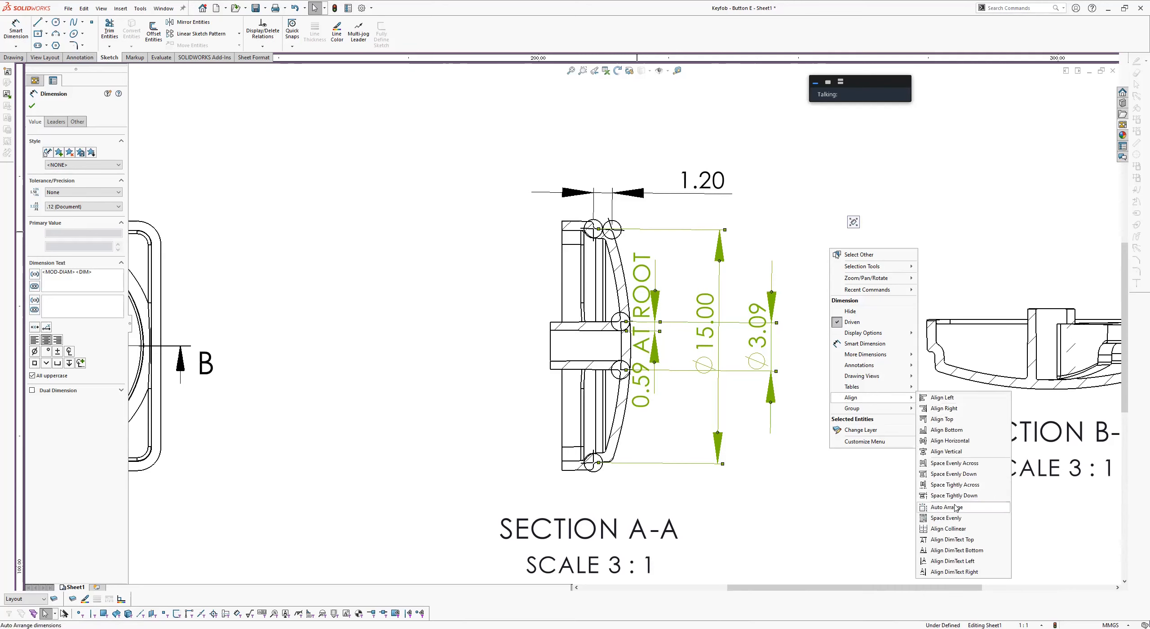
left_click(945, 507)
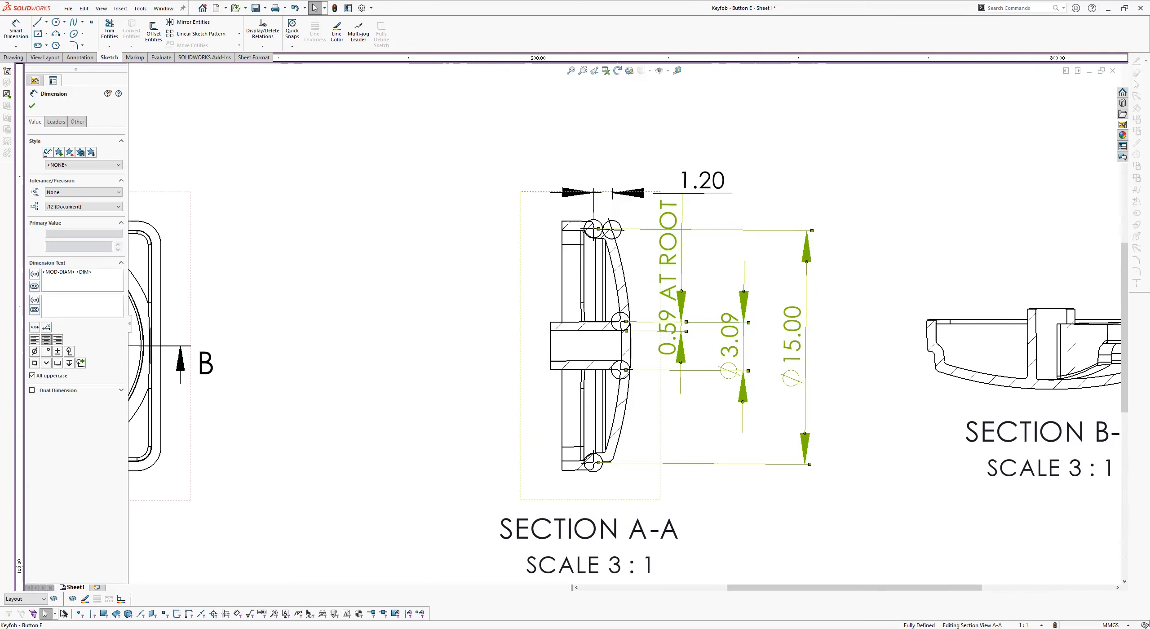
left_click(700, 423)
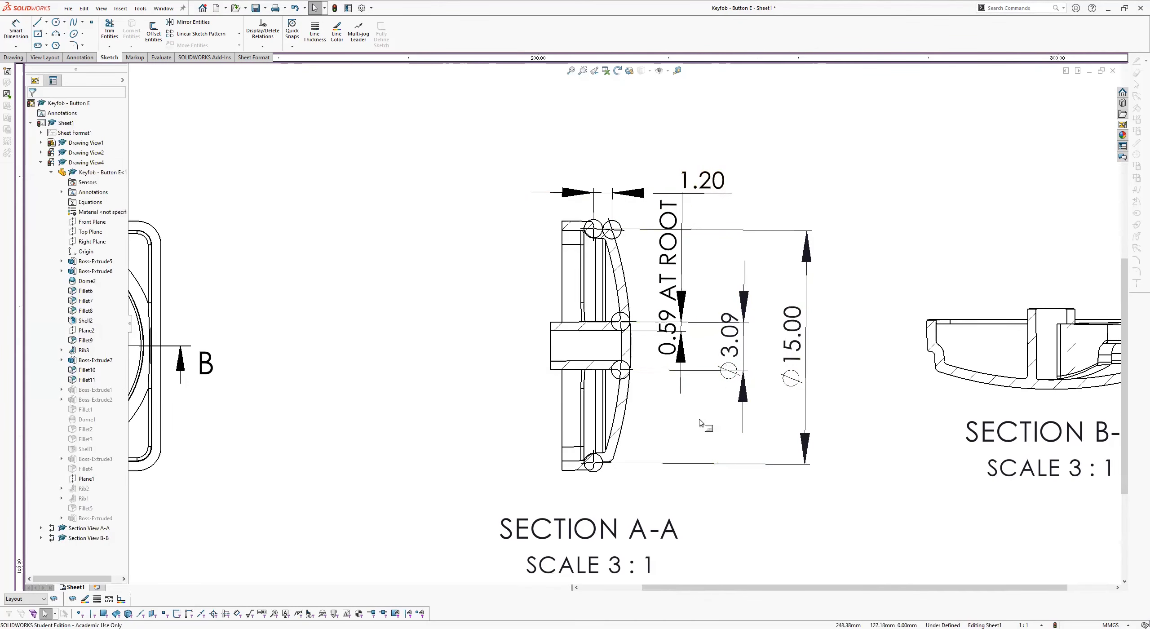
scroll("down", 3)
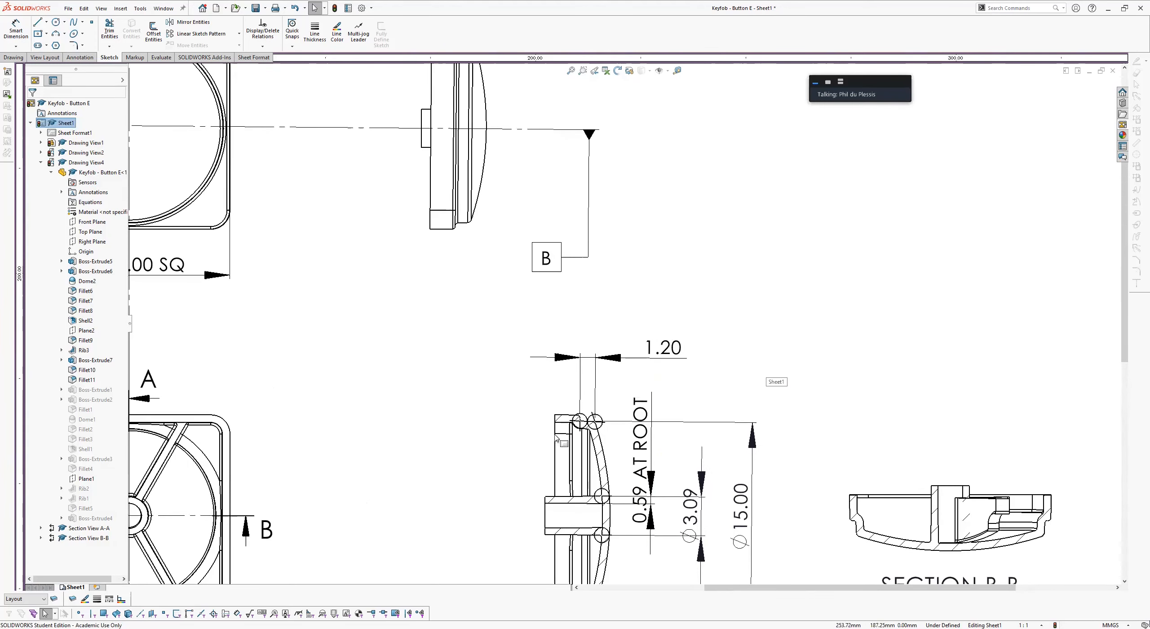
Dimension the top wall of Section A-A as 2.00, placed left of the 1.20 dimension.
left_click(15, 31)
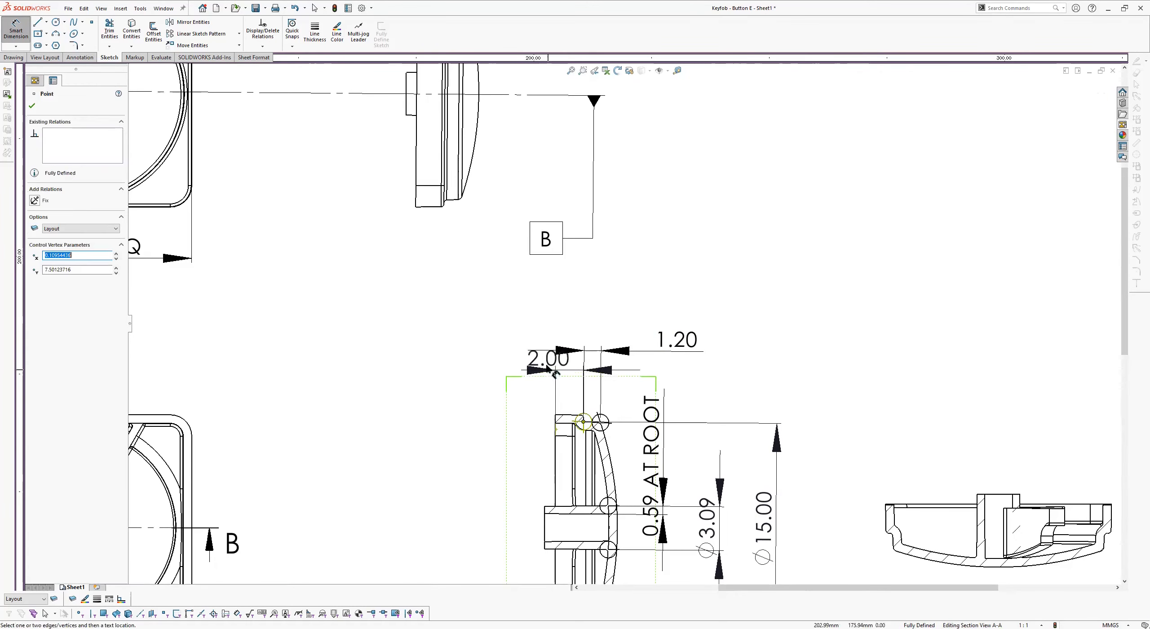
left_click(548, 360)
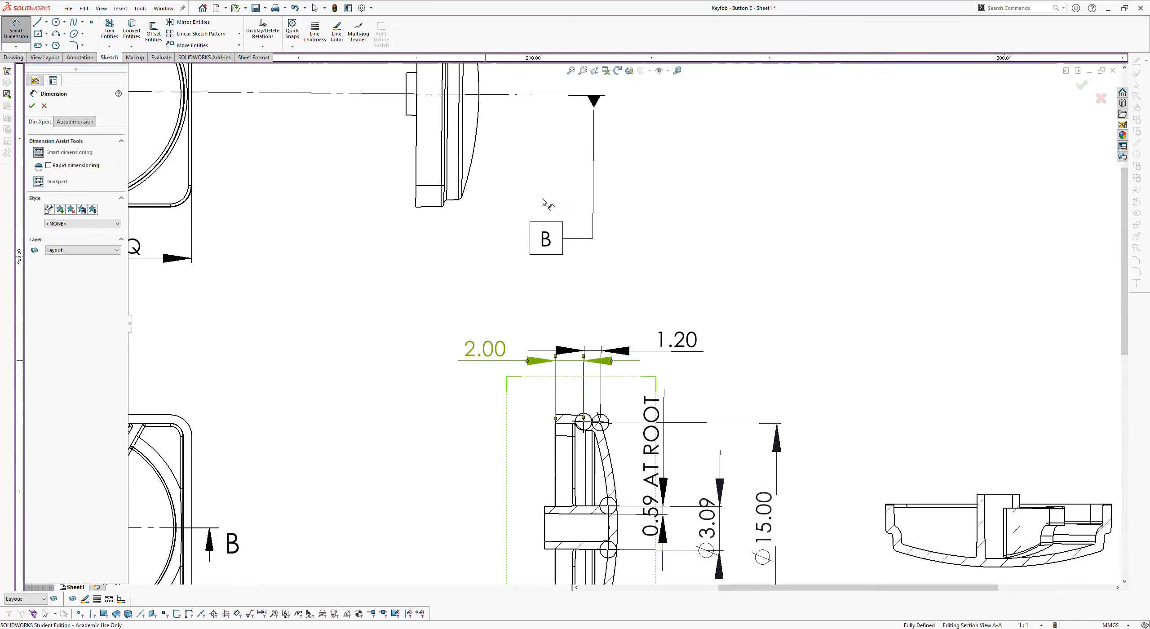
left_click(484, 349)
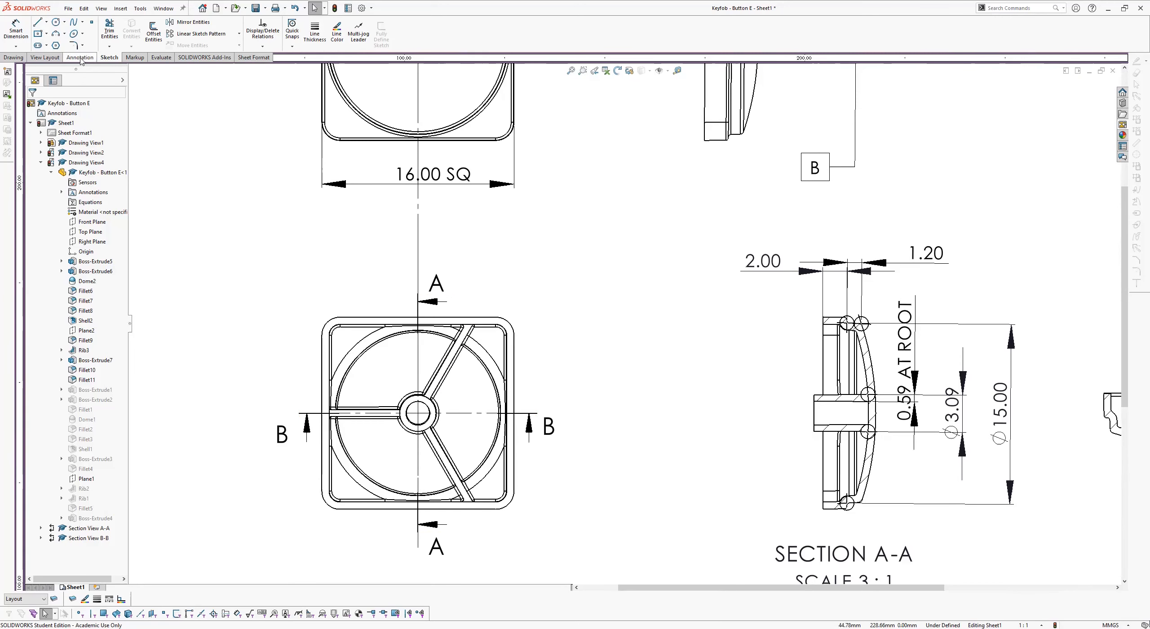
Add a 120° angular dimension between the ribs with 'X3' appended to its text.
left_click(80, 57)
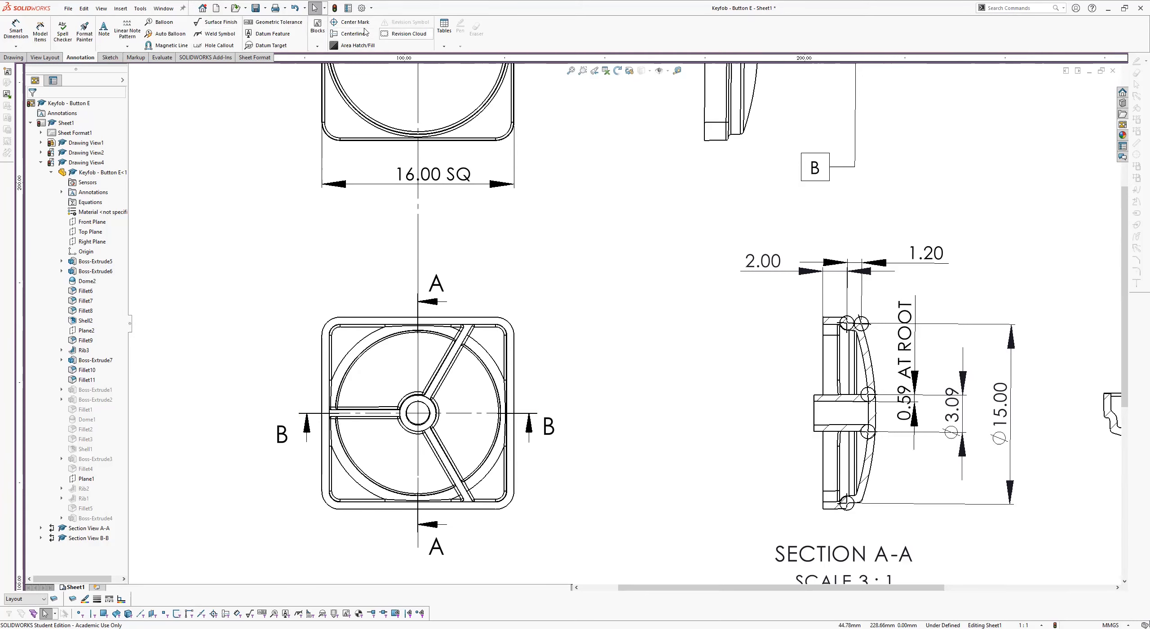
left_click(352, 34)
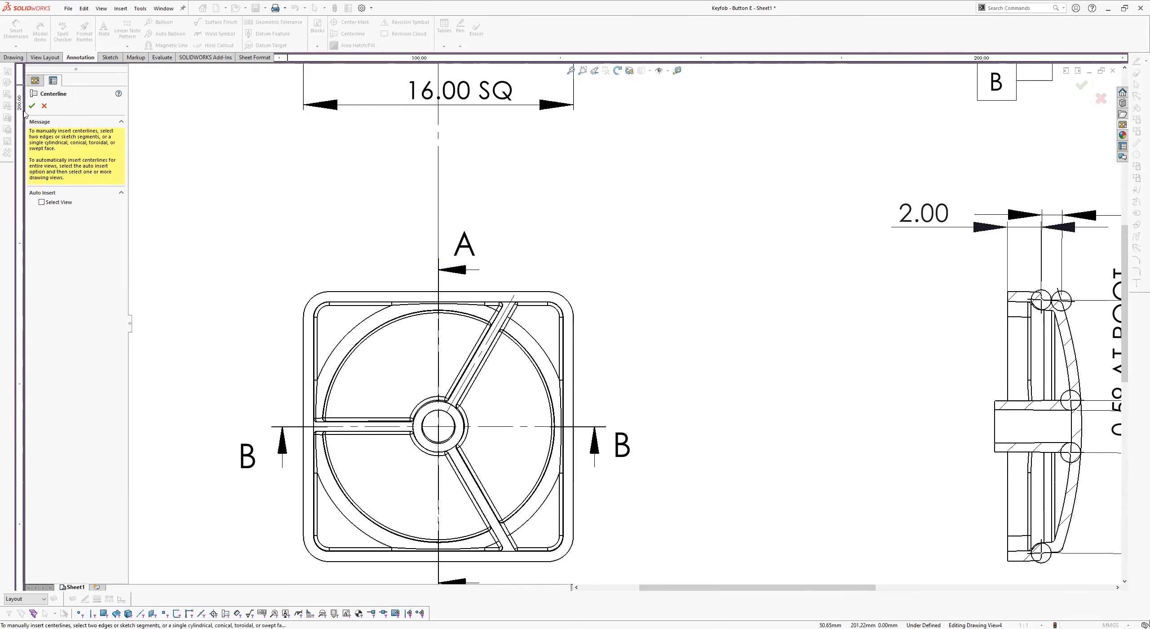
left_click(32, 80)
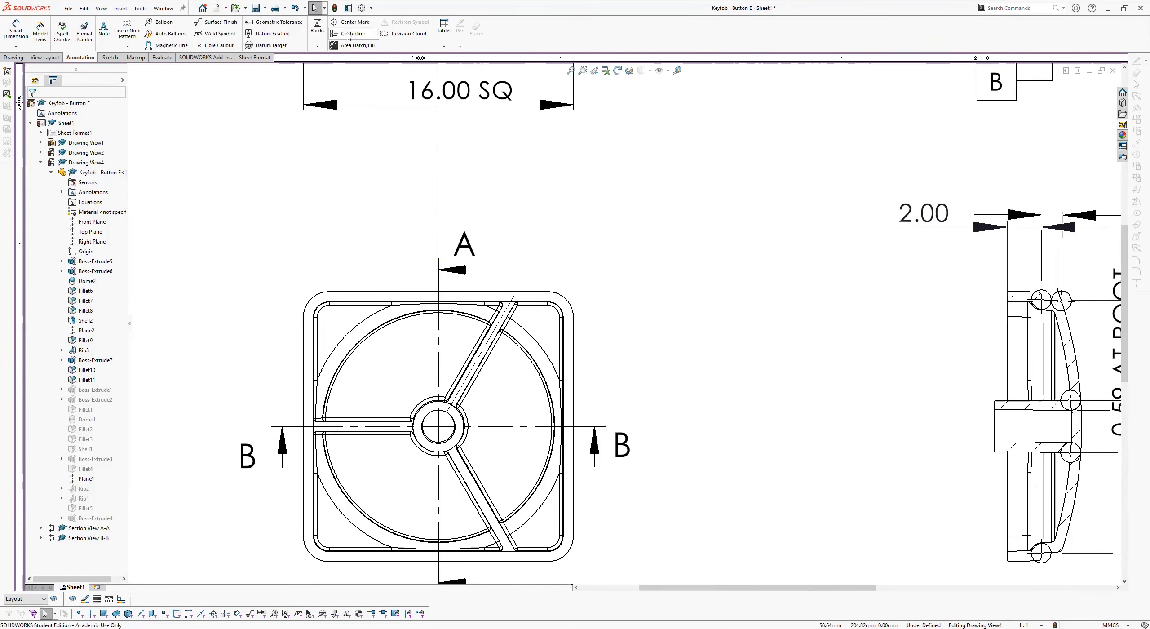
left_click(352, 33)
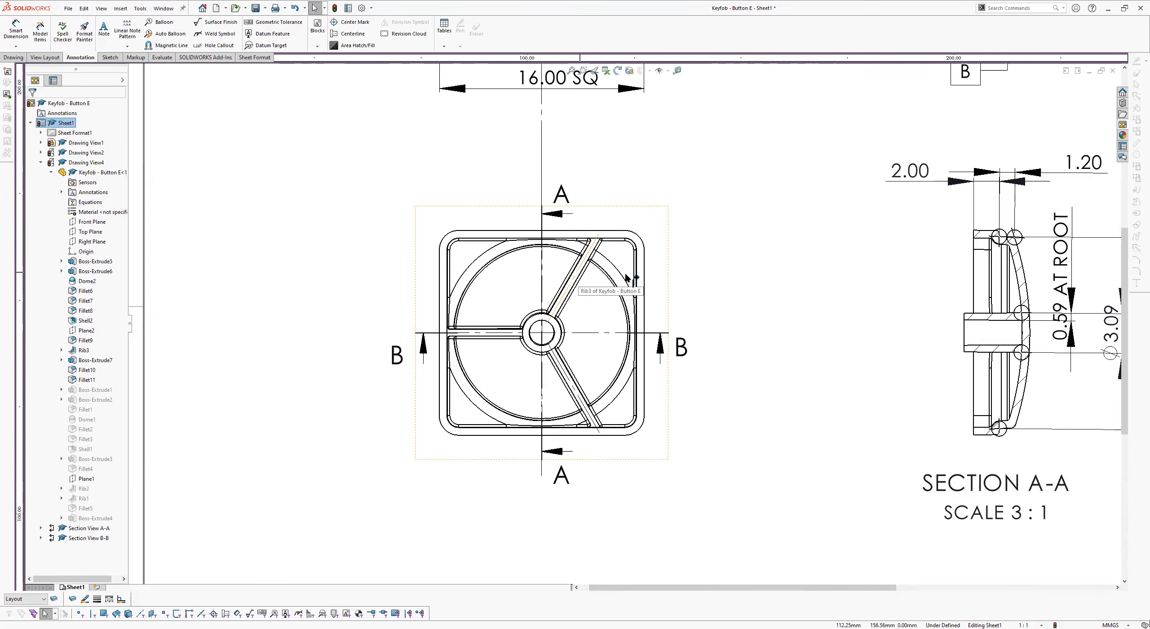
left_click(15, 31)
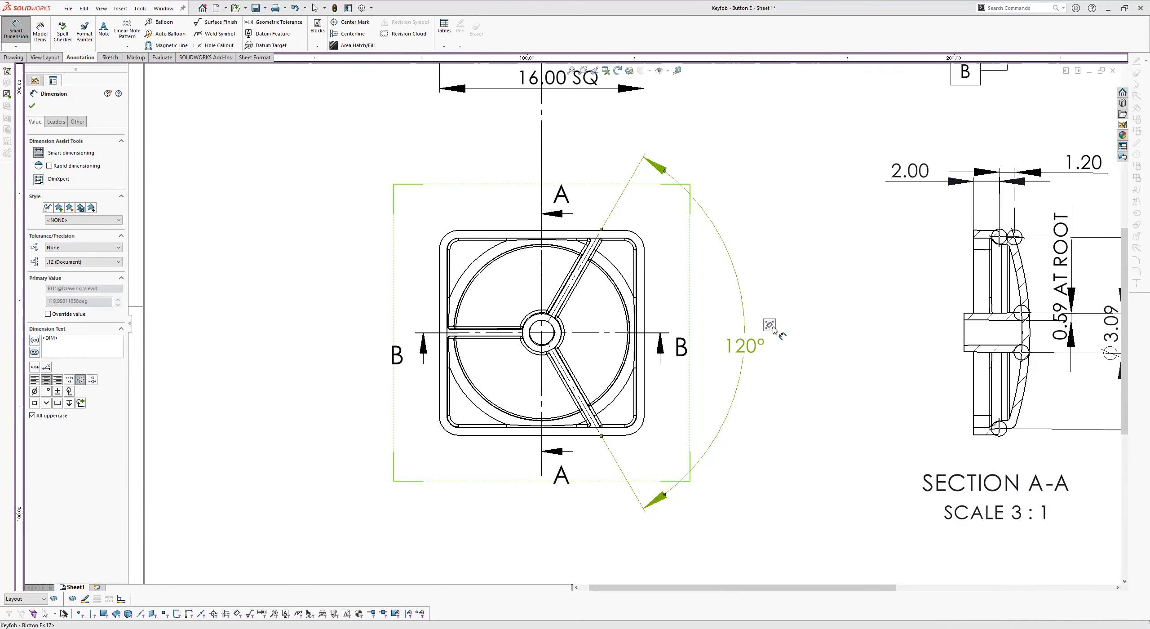
left_click(740, 343)
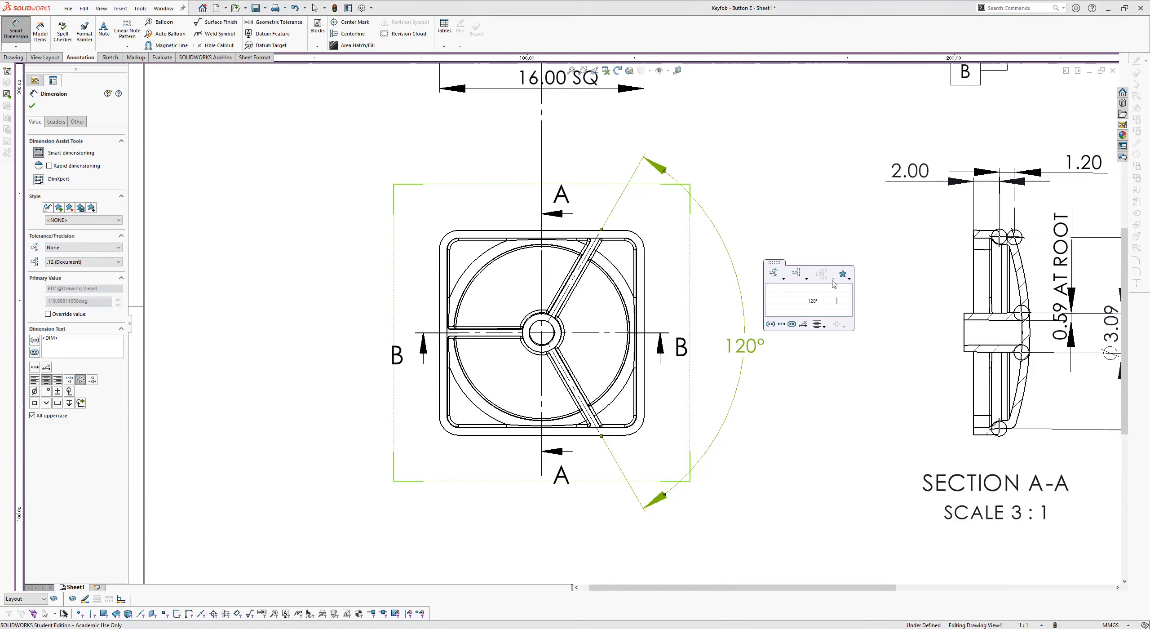
type("X3")
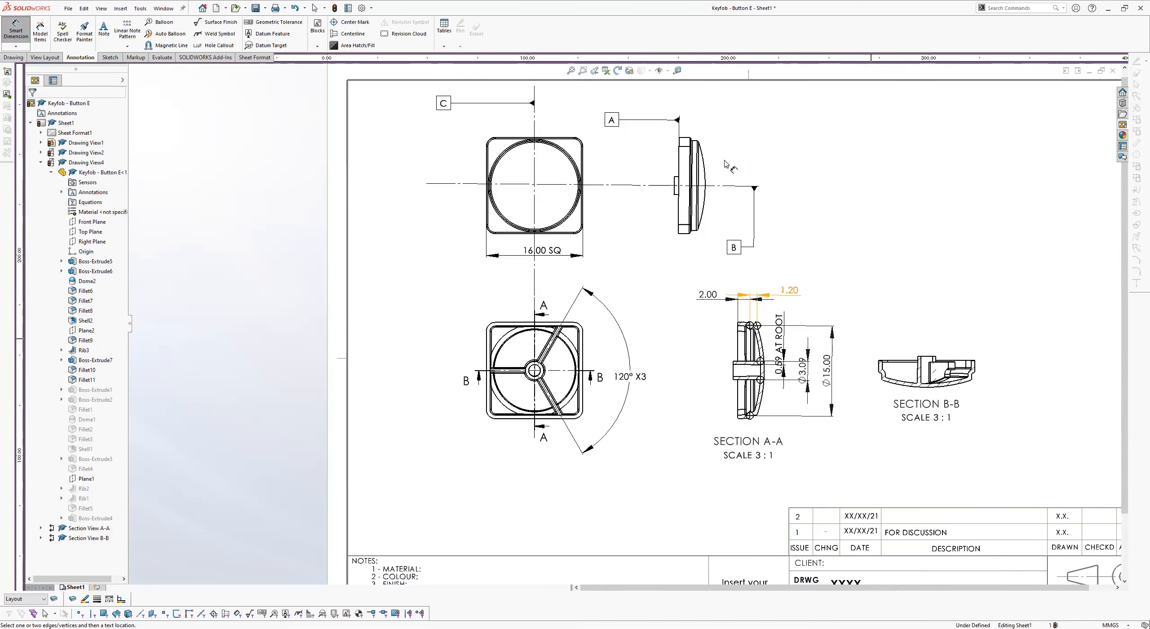
mouse_move(674, 336)
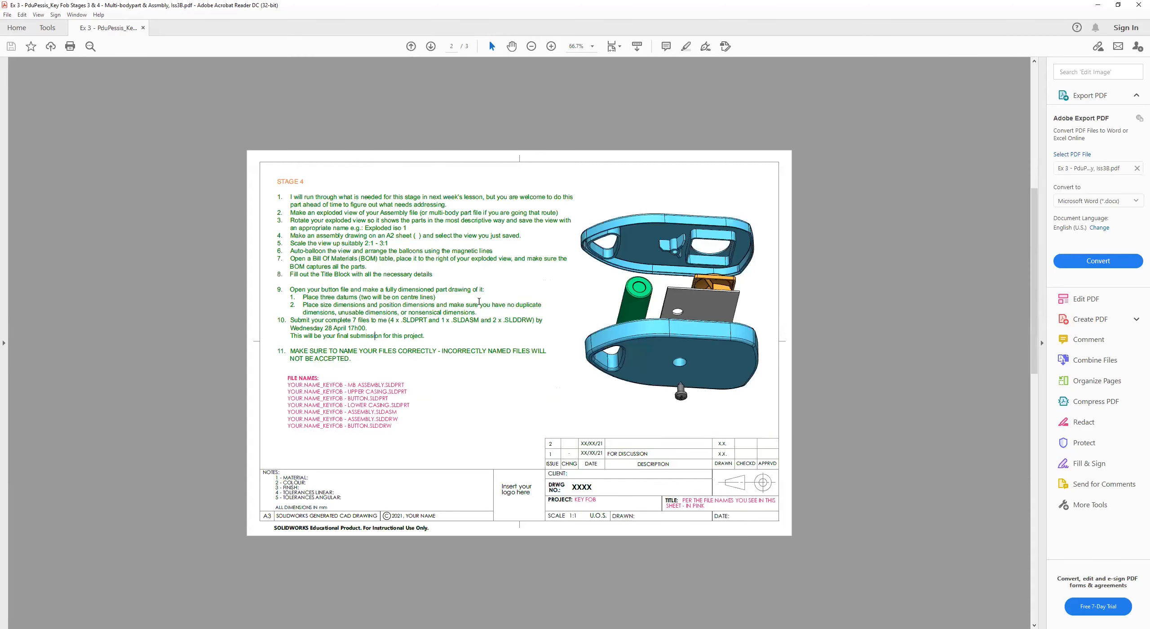
Go to the rib-design notes page on the 66% root-thickness rule and enlarge it twice.
left_click(431, 47)
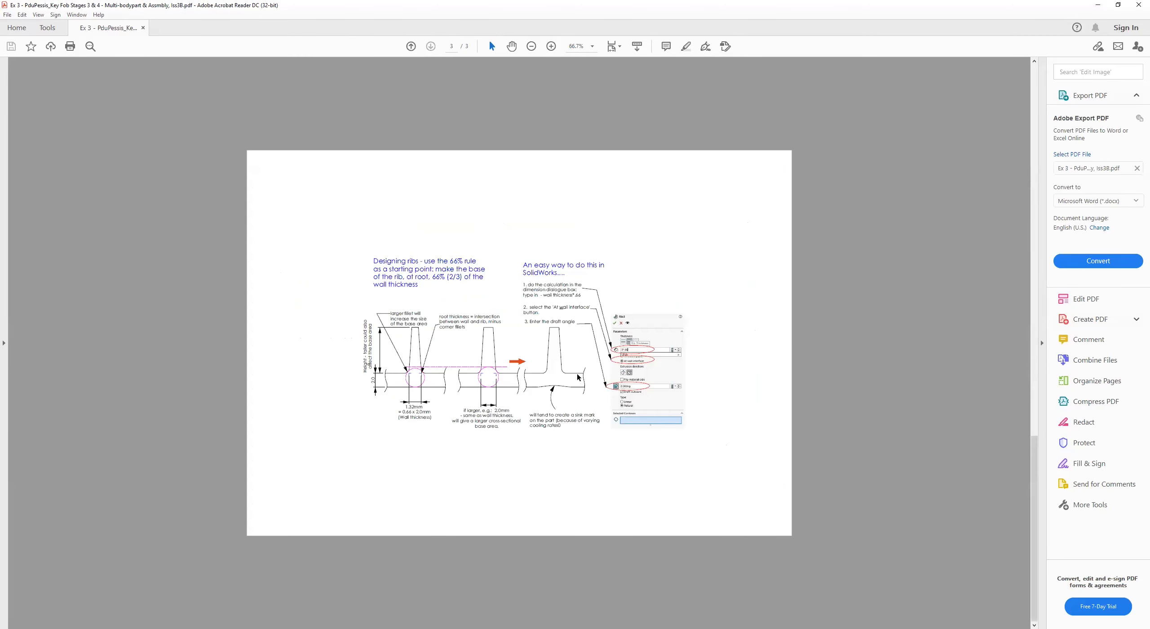
left_click(550, 46)
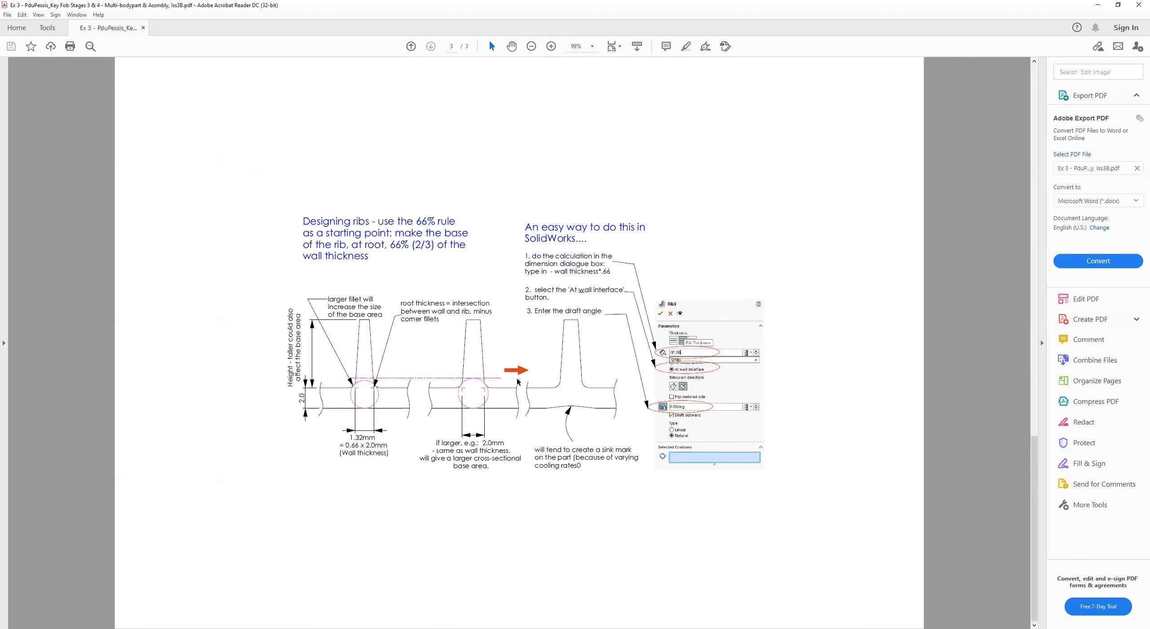
left_click(551, 46)
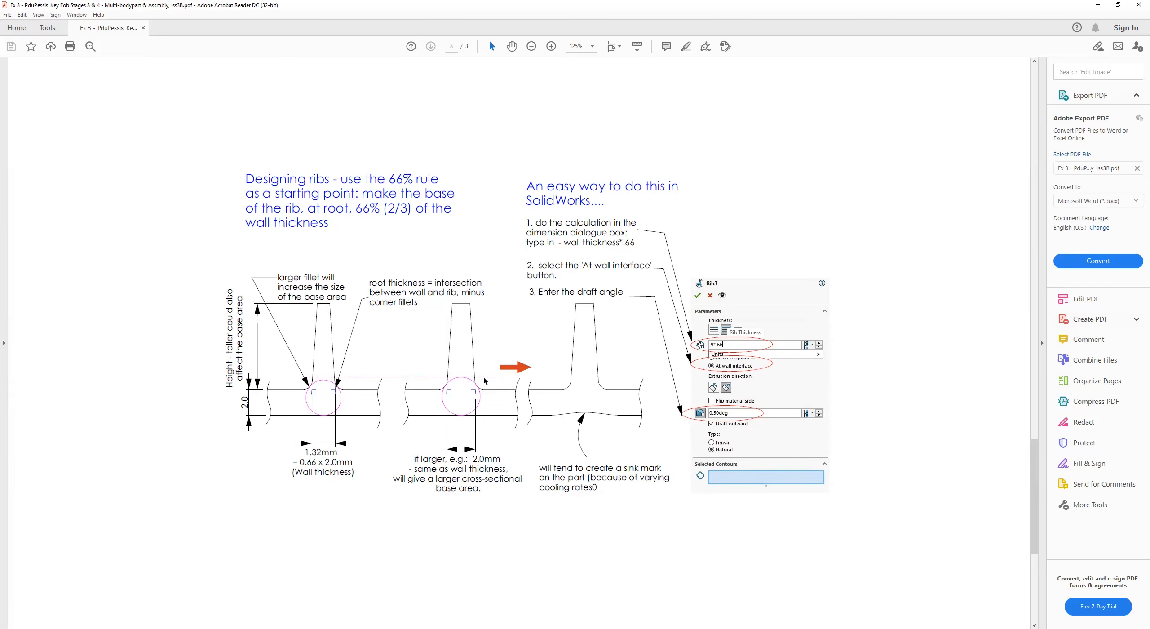
mouse_move(467, 375)
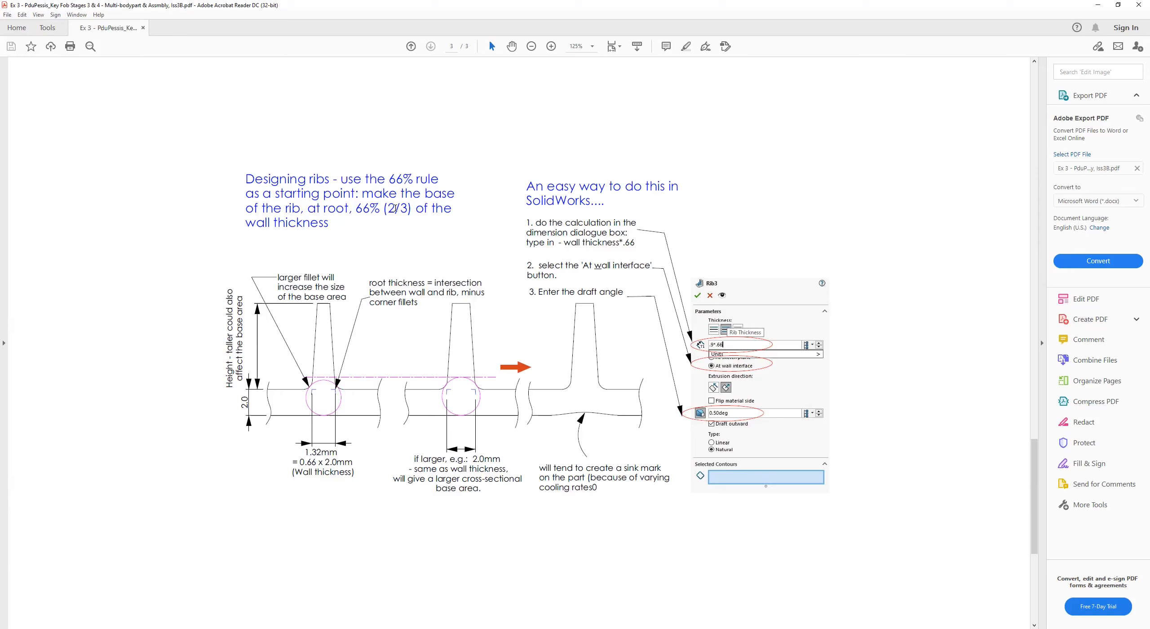
mouse_move(289, 396)
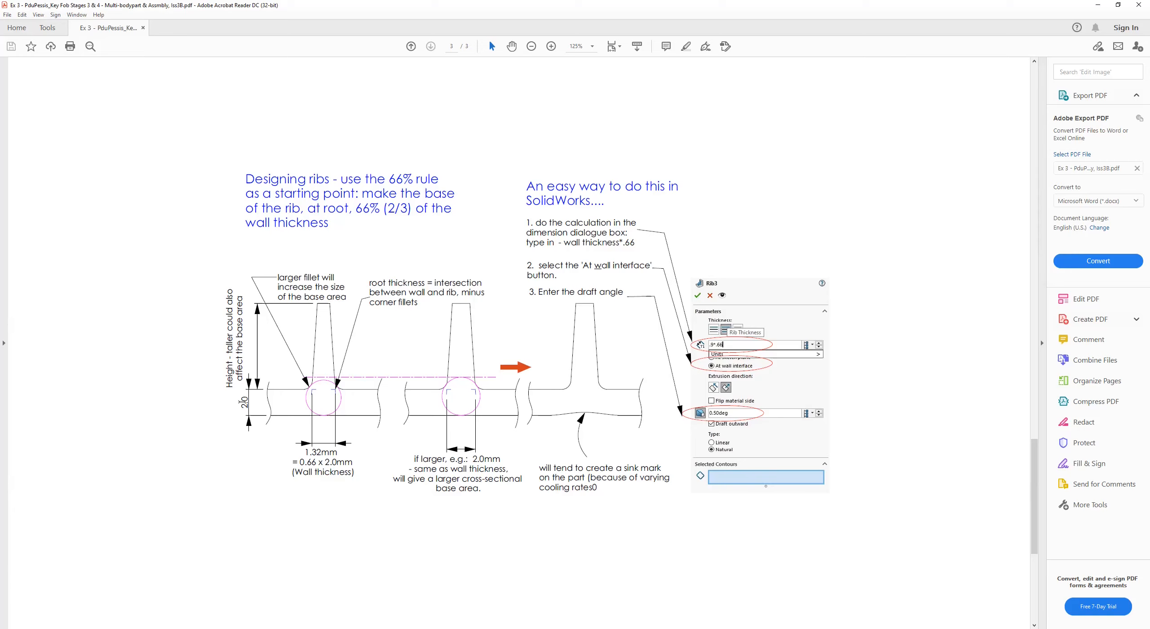
mouse_move(358, 295)
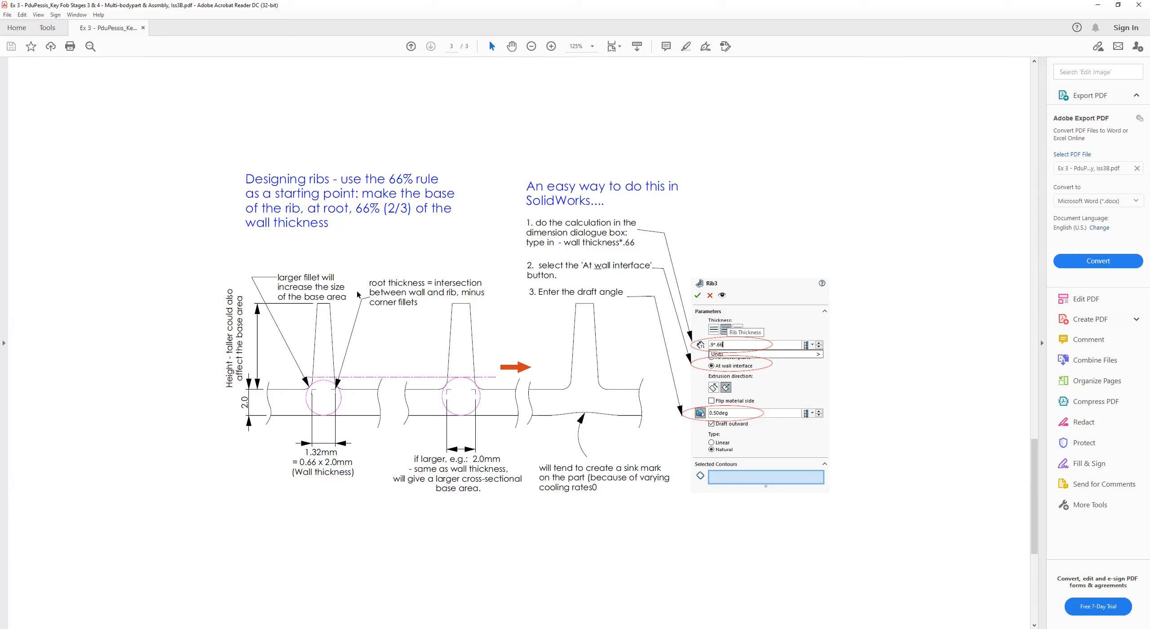
mouse_move(360, 265)
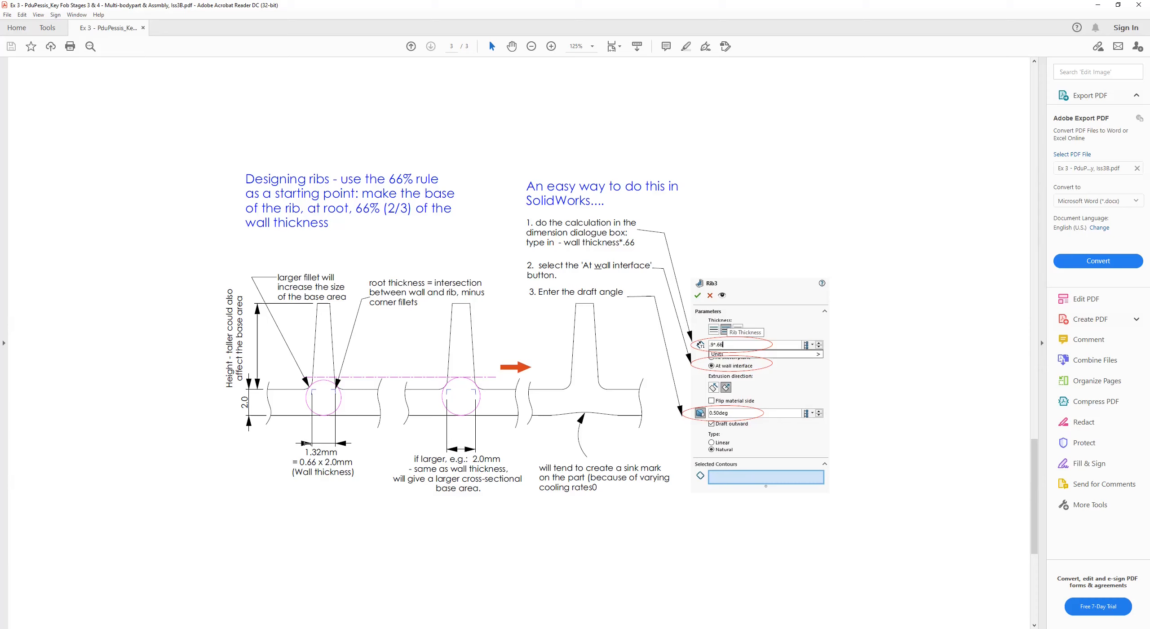
mouse_move(319, 392)
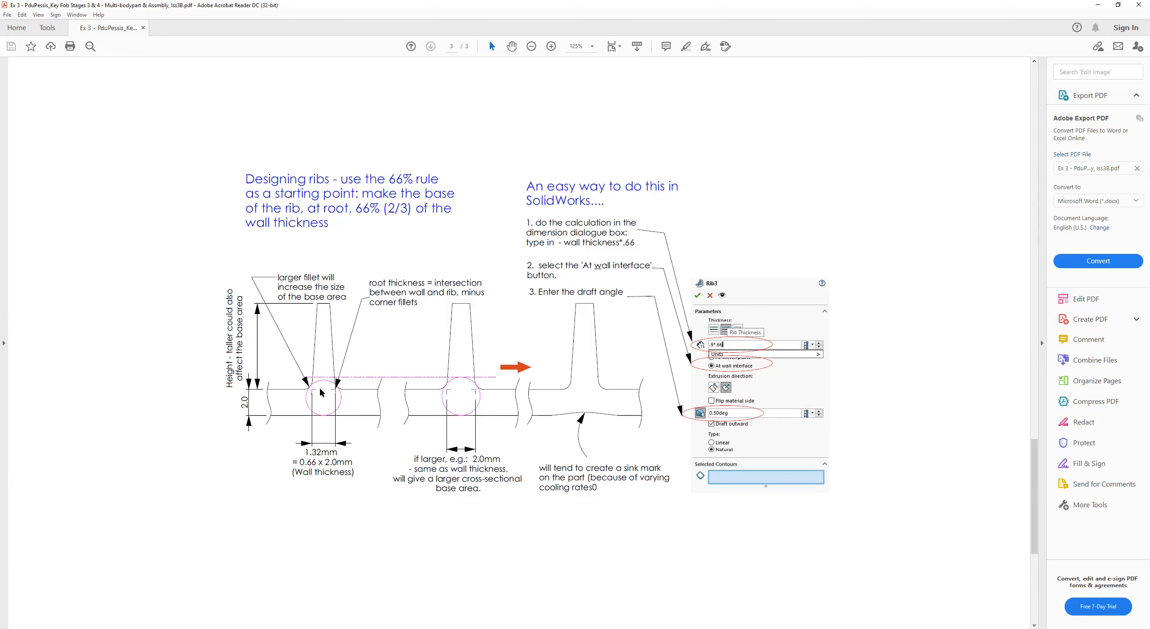
scroll("down", 3)
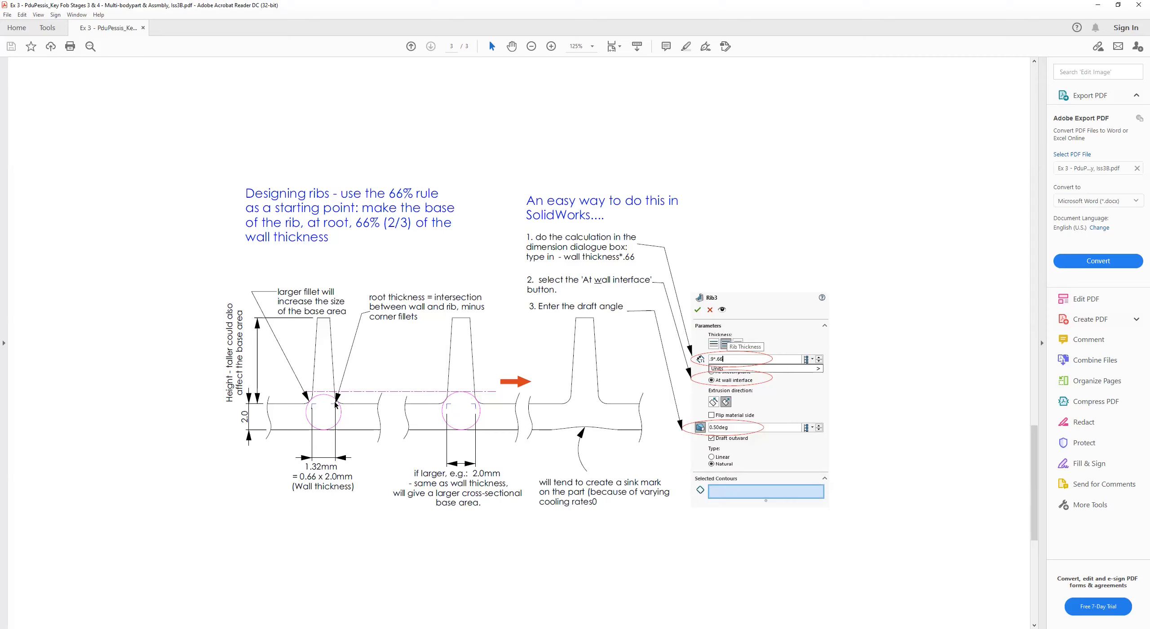
mouse_move(320, 395)
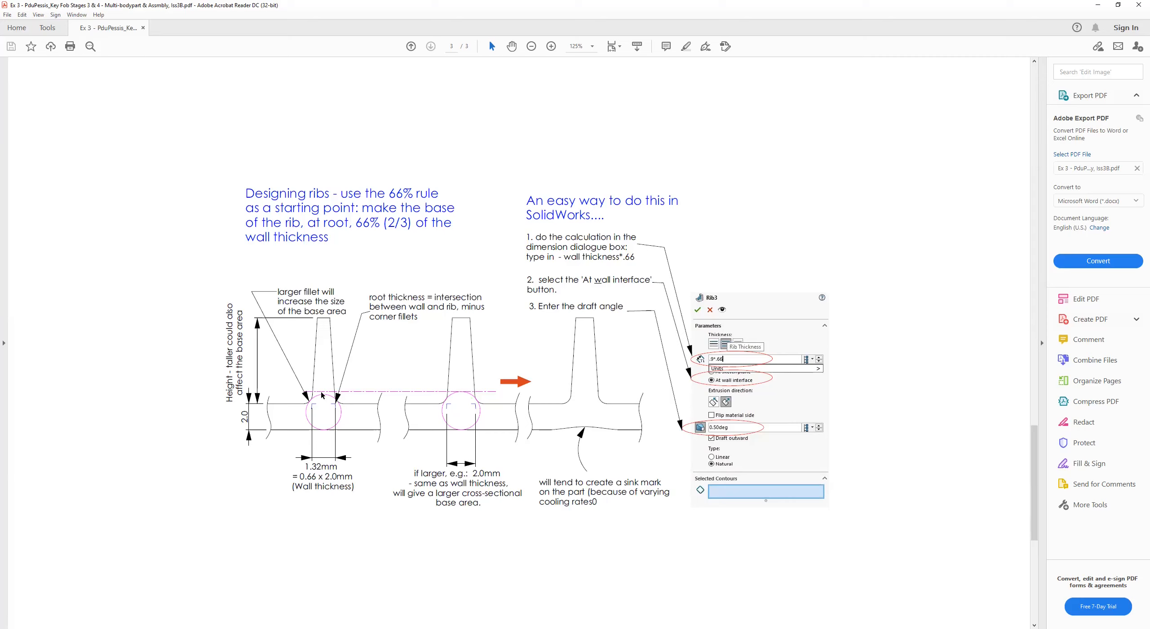
mouse_move(304, 396)
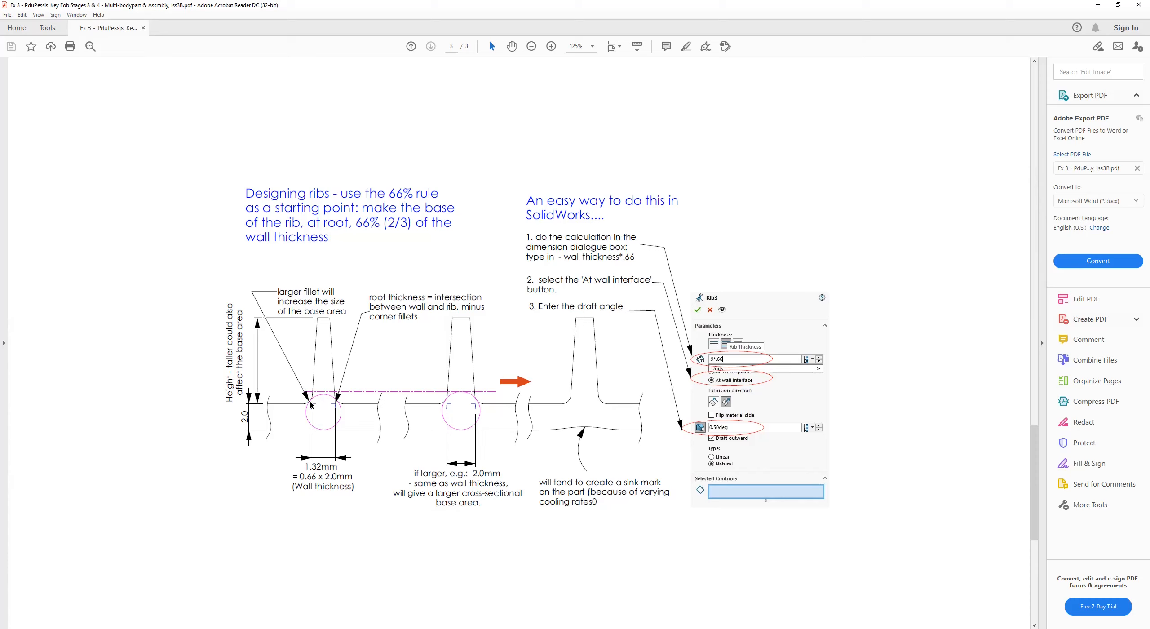
mouse_move(321, 397)
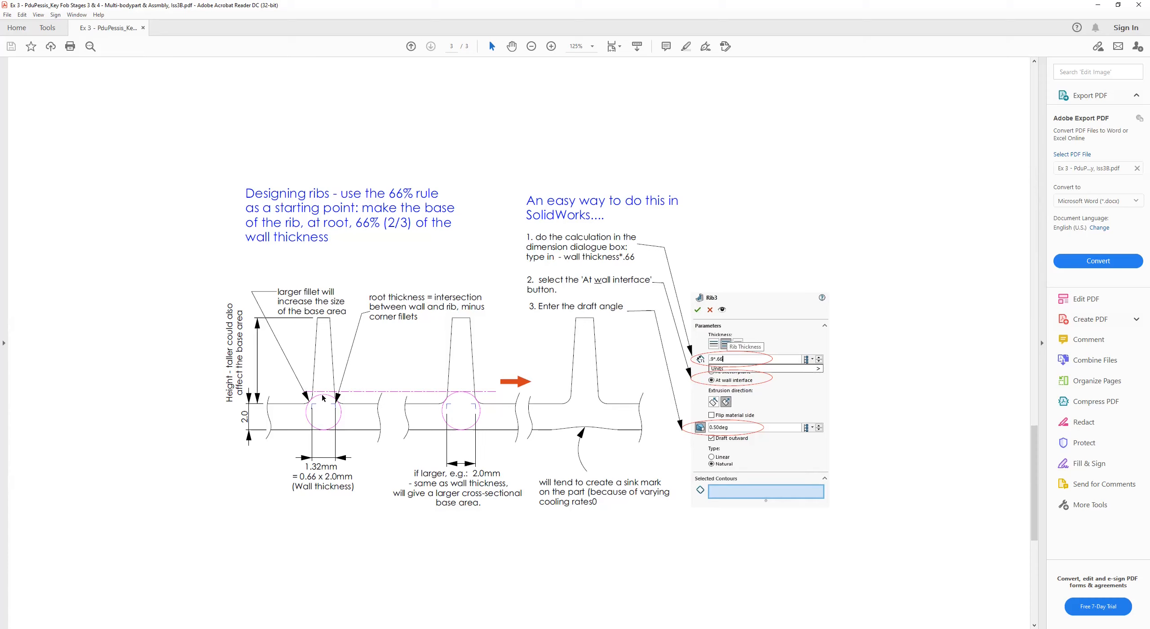
mouse_move(308, 401)
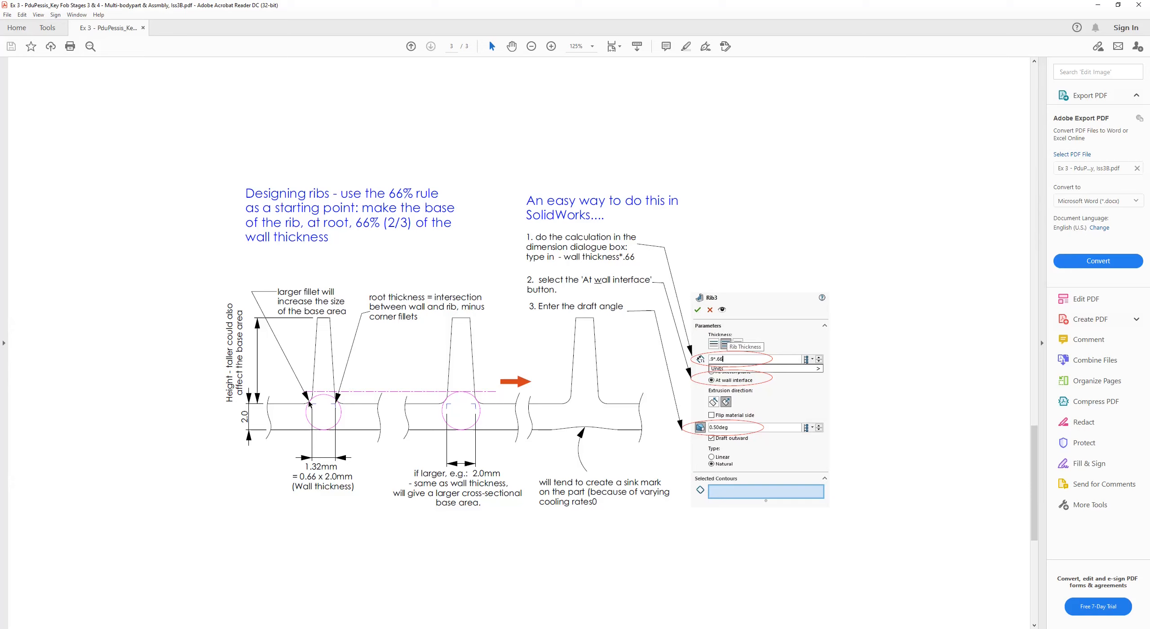
mouse_move(310, 404)
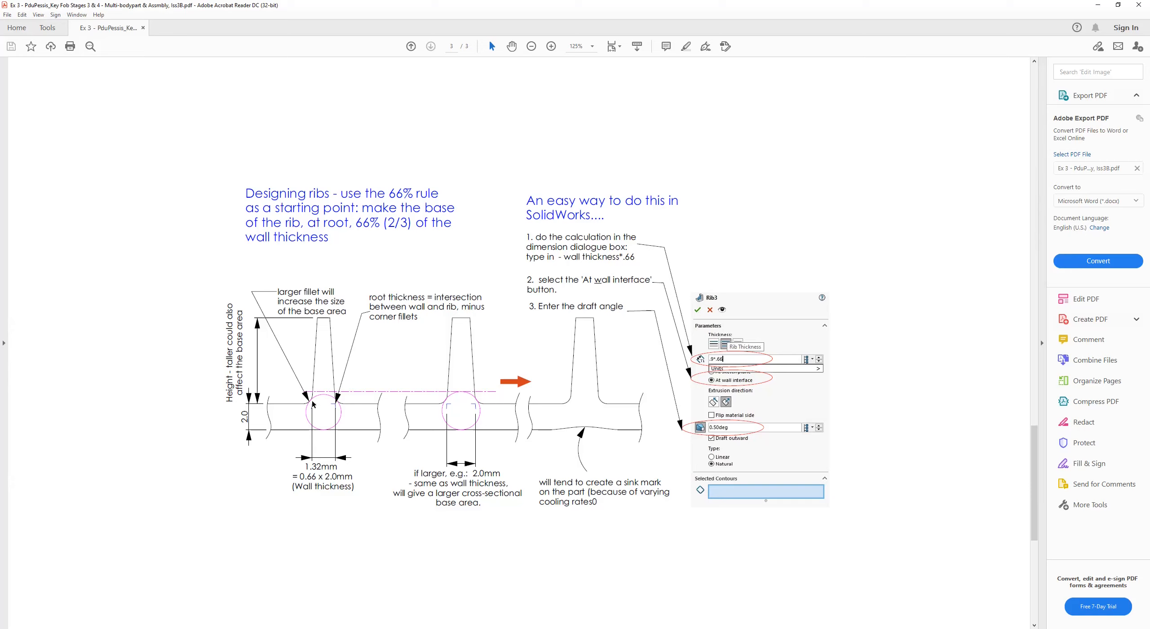
mouse_move(458, 399)
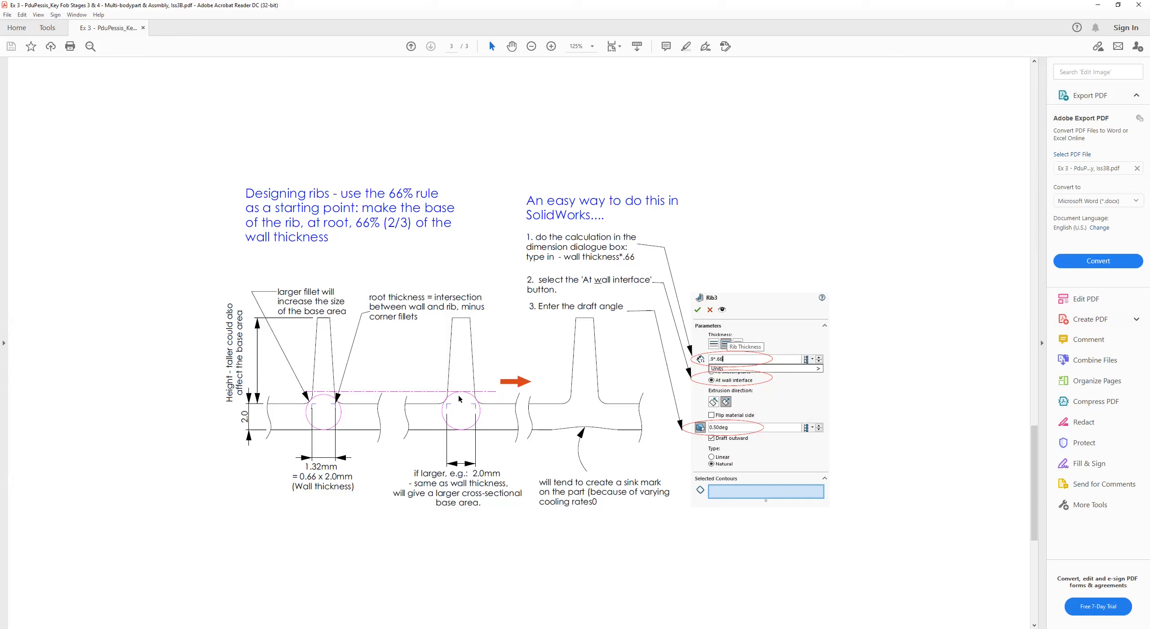
mouse_move(437, 415)
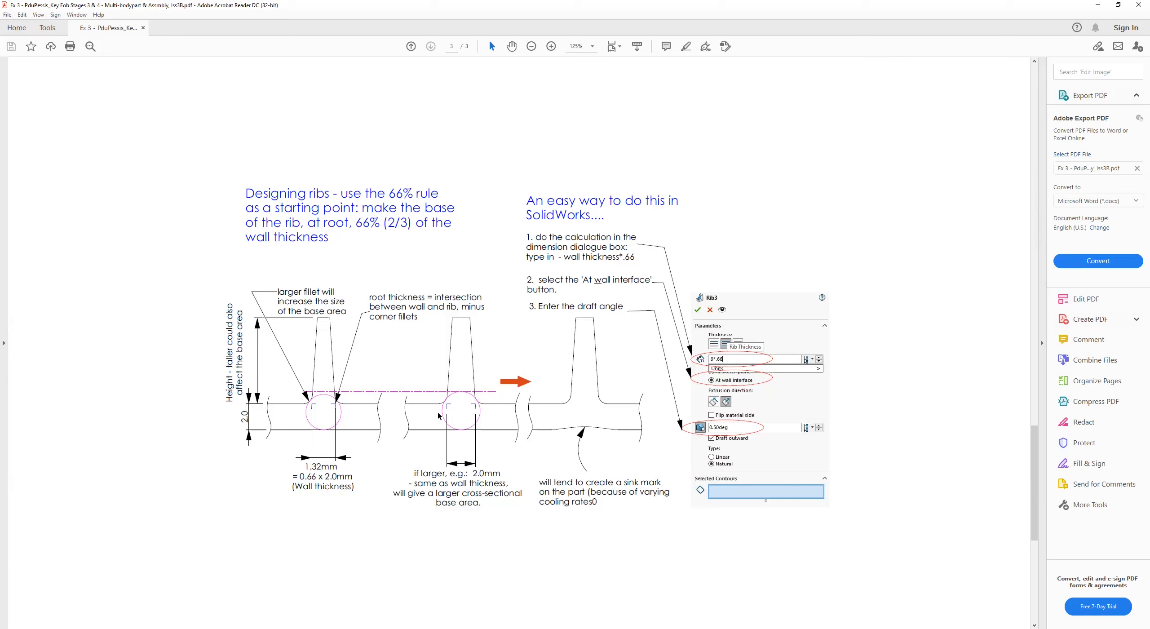
mouse_move(278, 458)
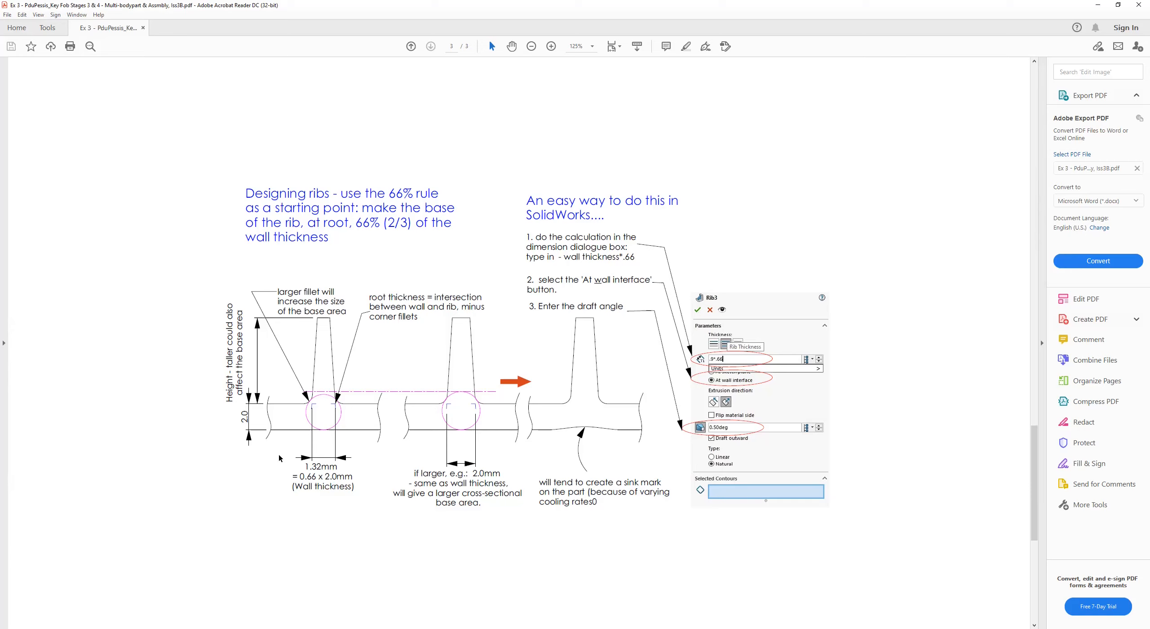
mouse_move(478, 412)
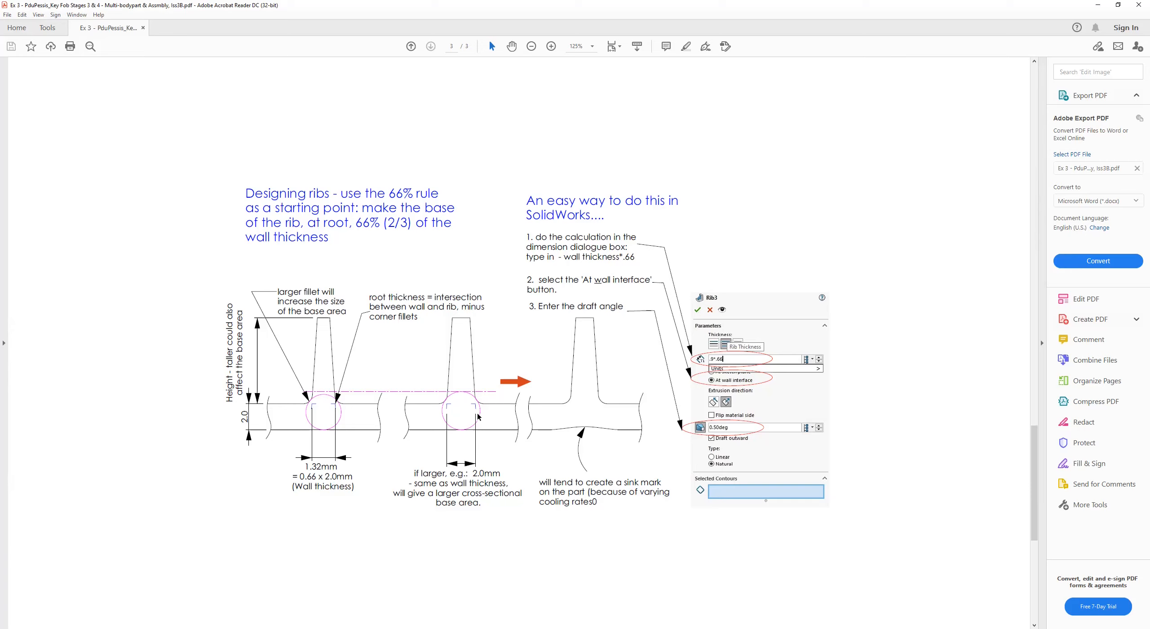
mouse_move(579, 399)
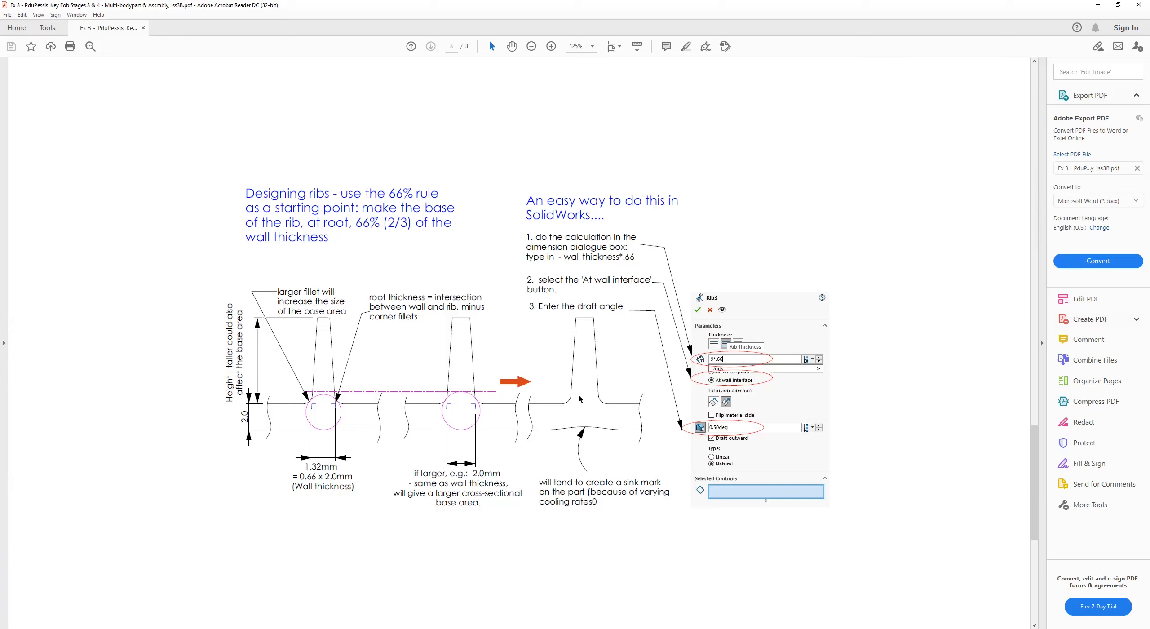
mouse_move(548, 436)
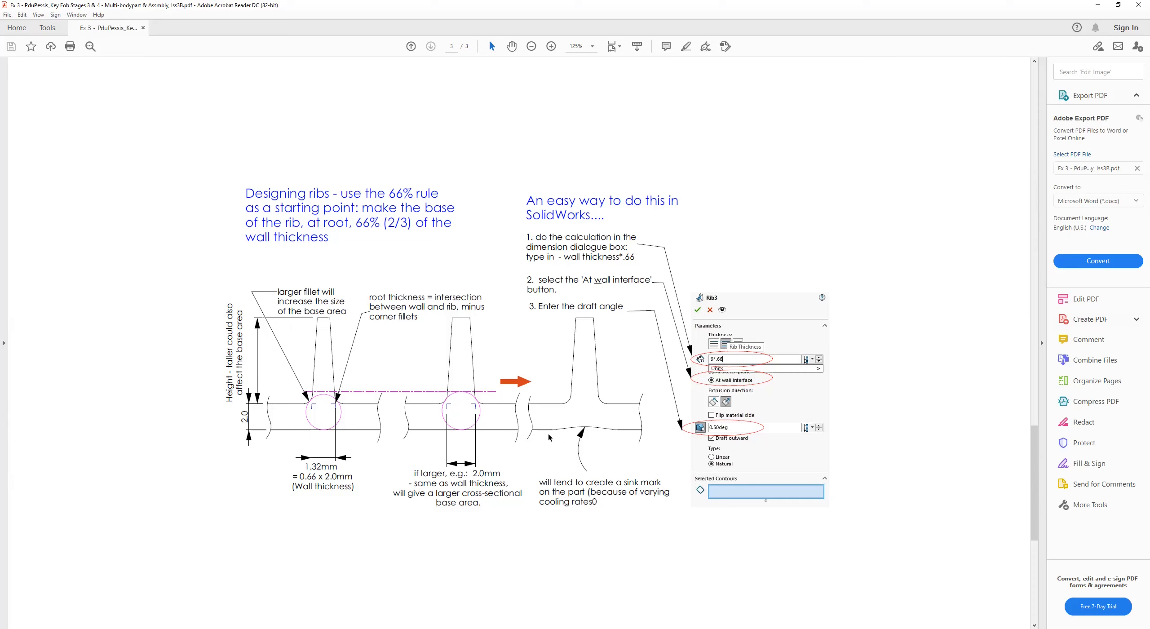
mouse_move(582, 394)
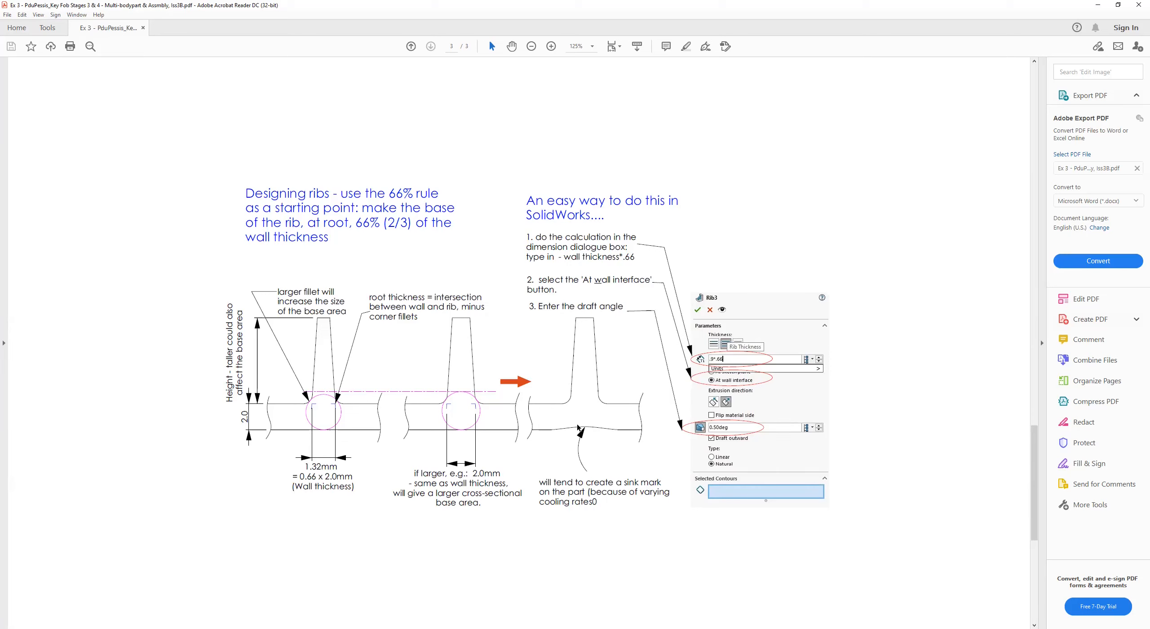
mouse_move(585, 434)
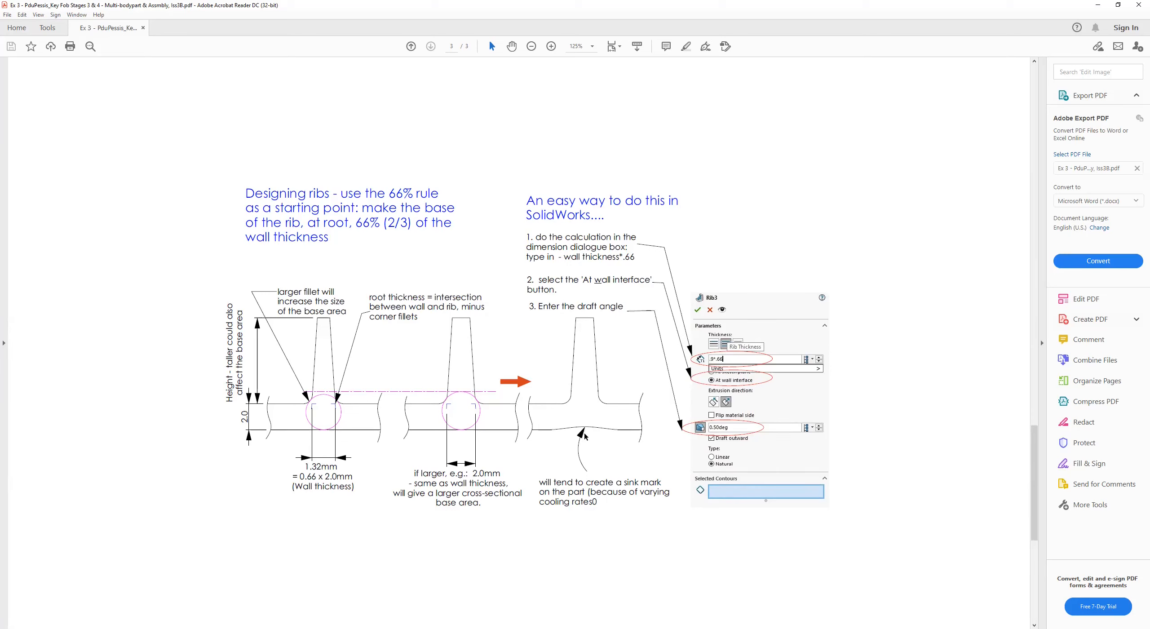
mouse_move(590, 426)
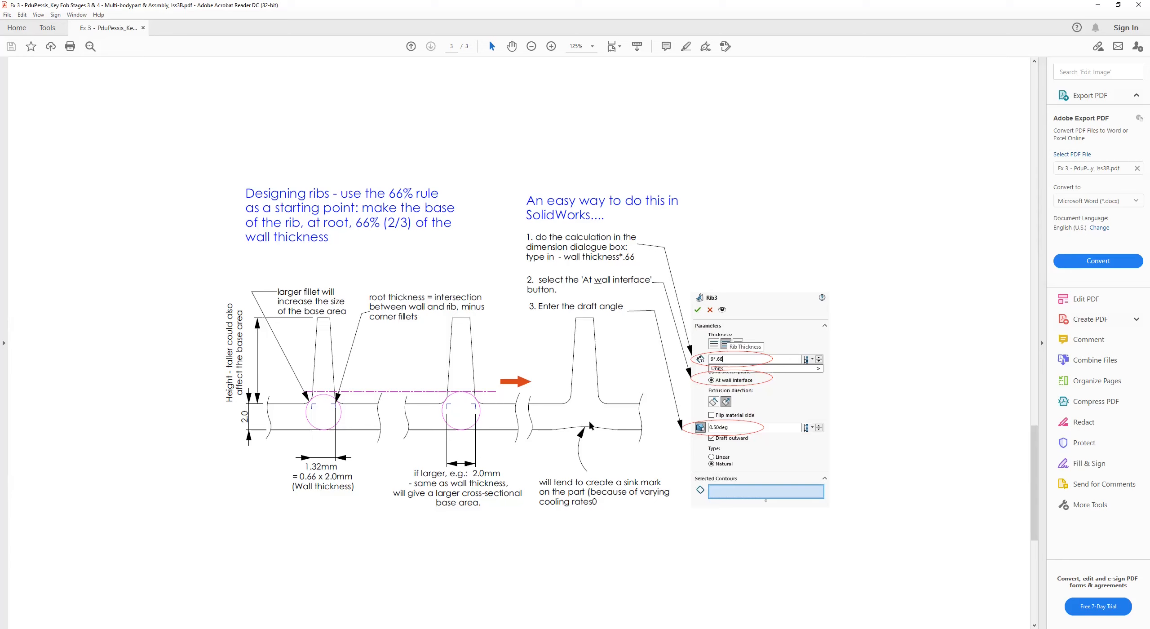
mouse_move(584, 335)
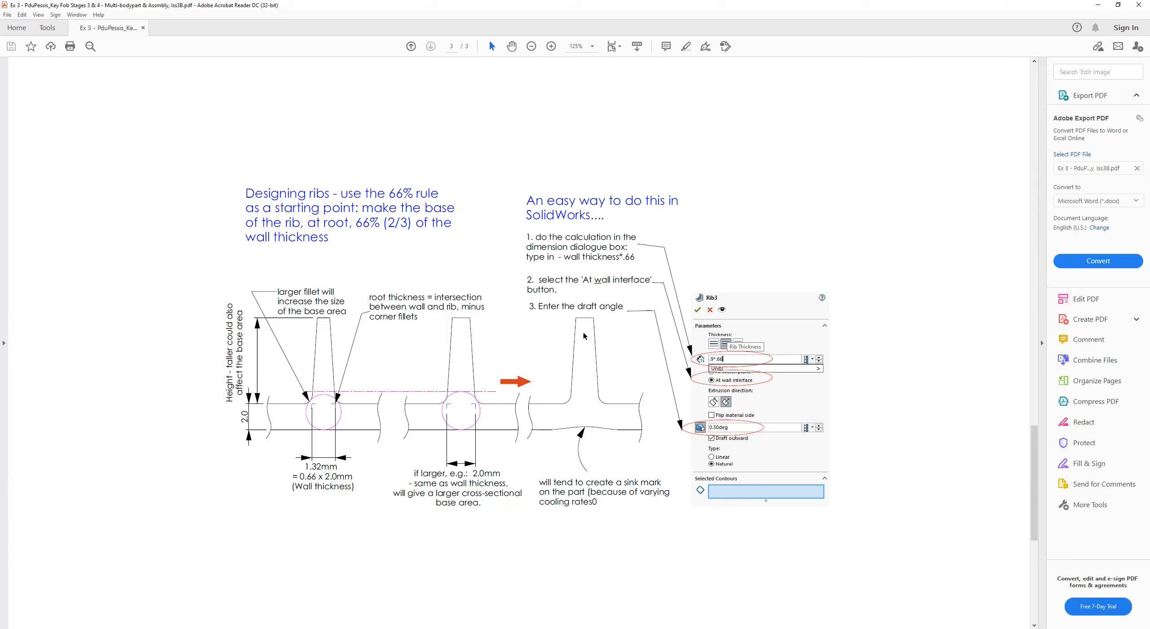
mouse_move(614, 427)
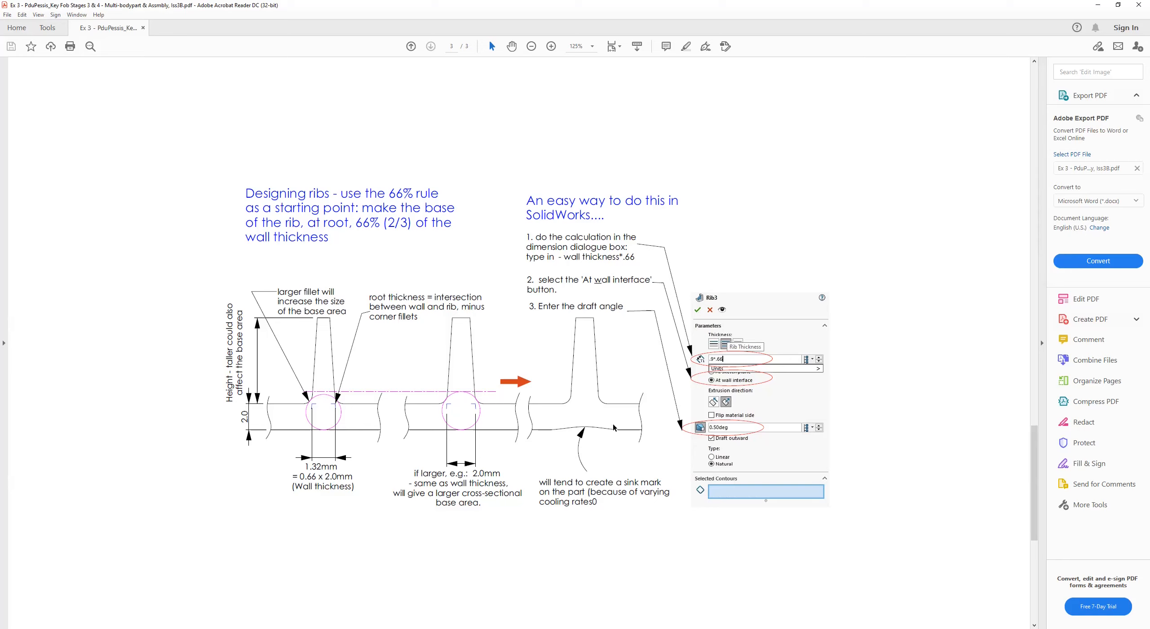
mouse_move(604, 387)
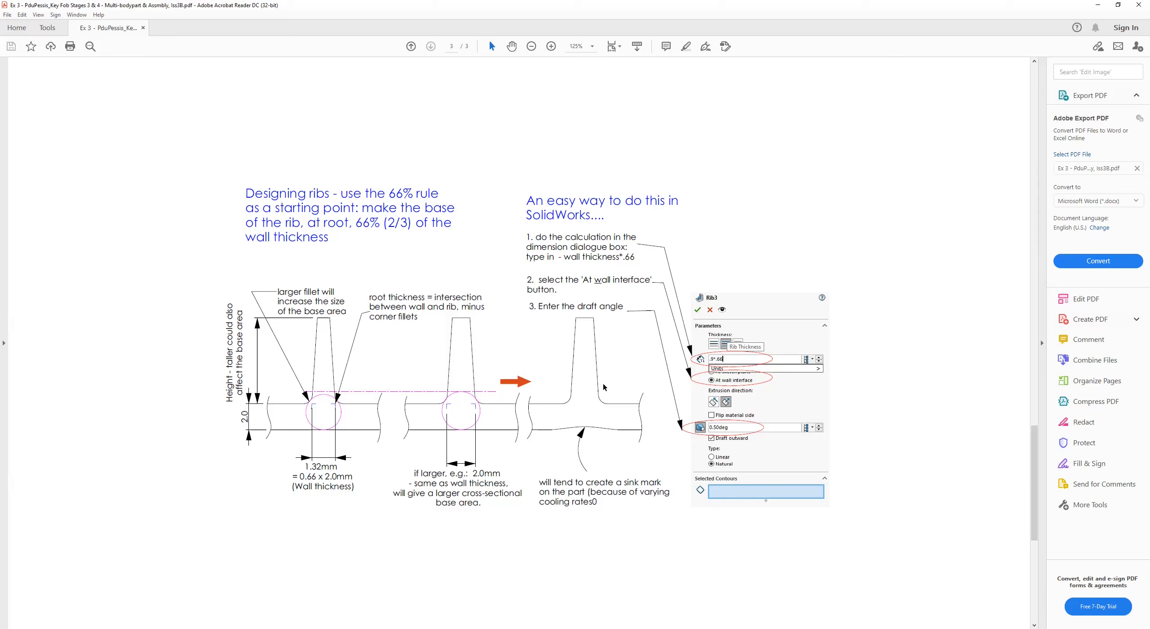
mouse_move(566, 413)
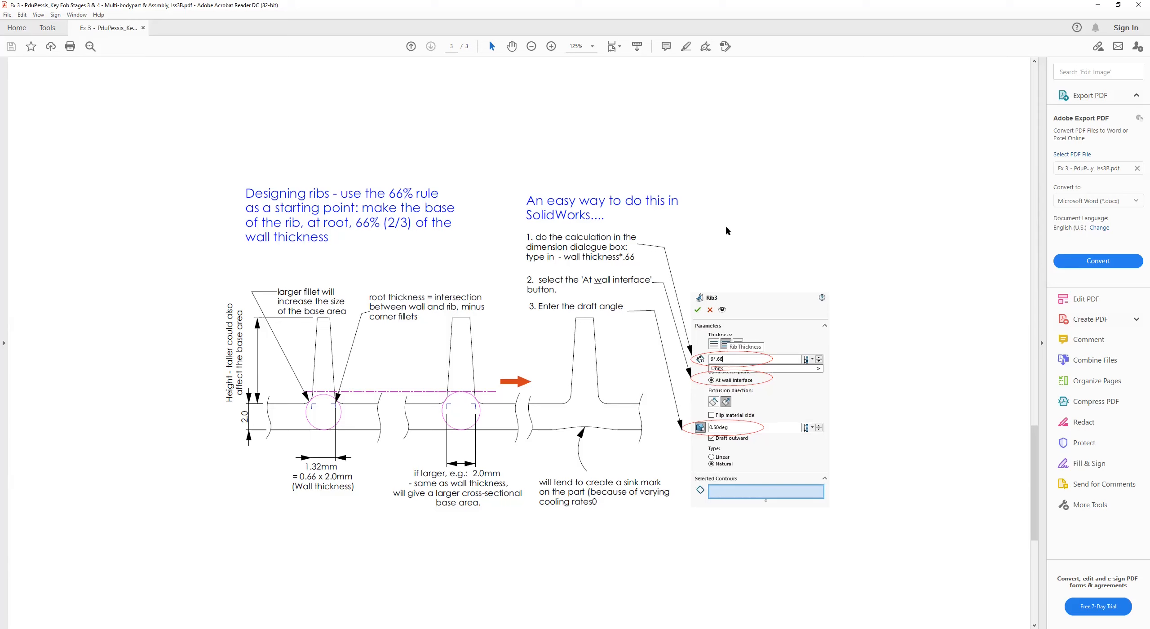
scroll("down", 3)
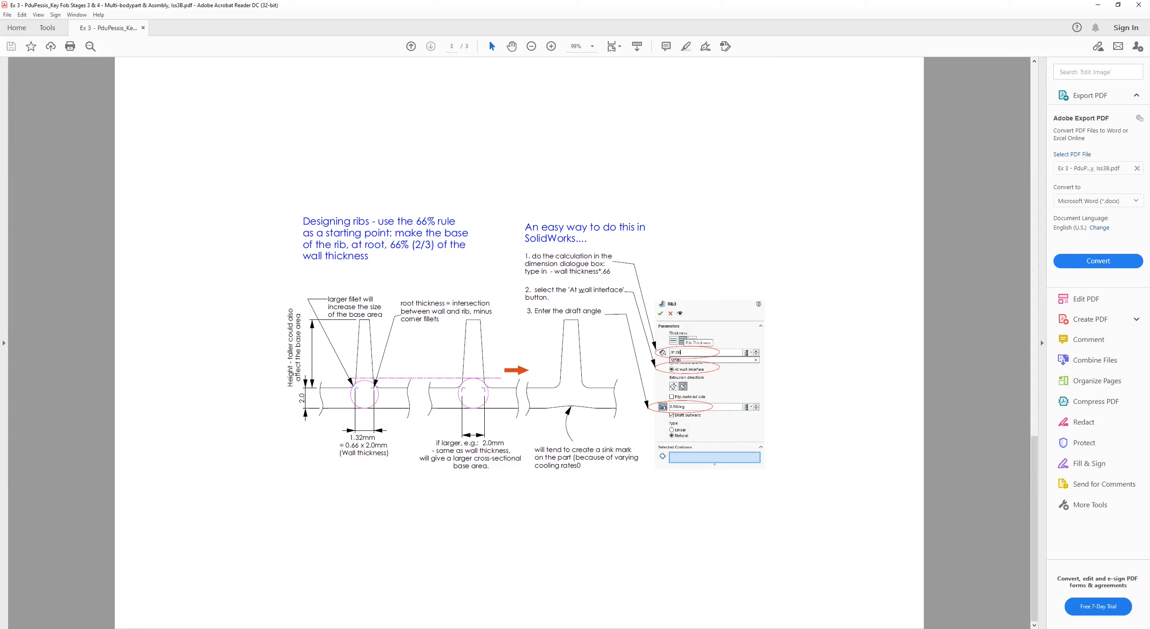
mouse_move(836, 268)
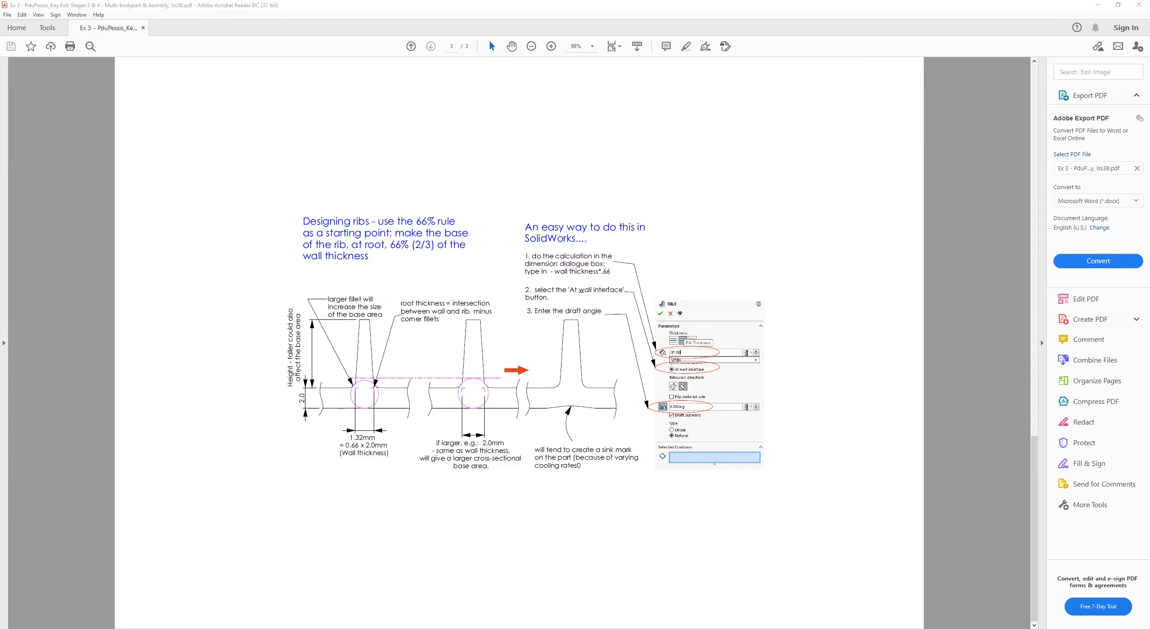
mouse_move(827, 390)
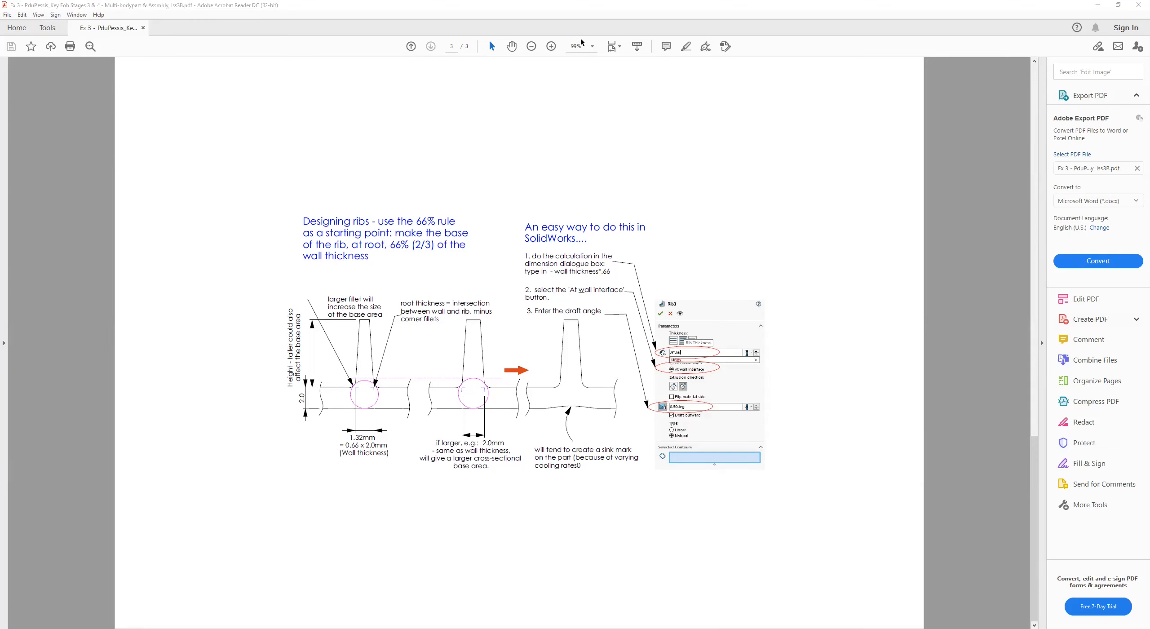
mouse_move(708, 263)
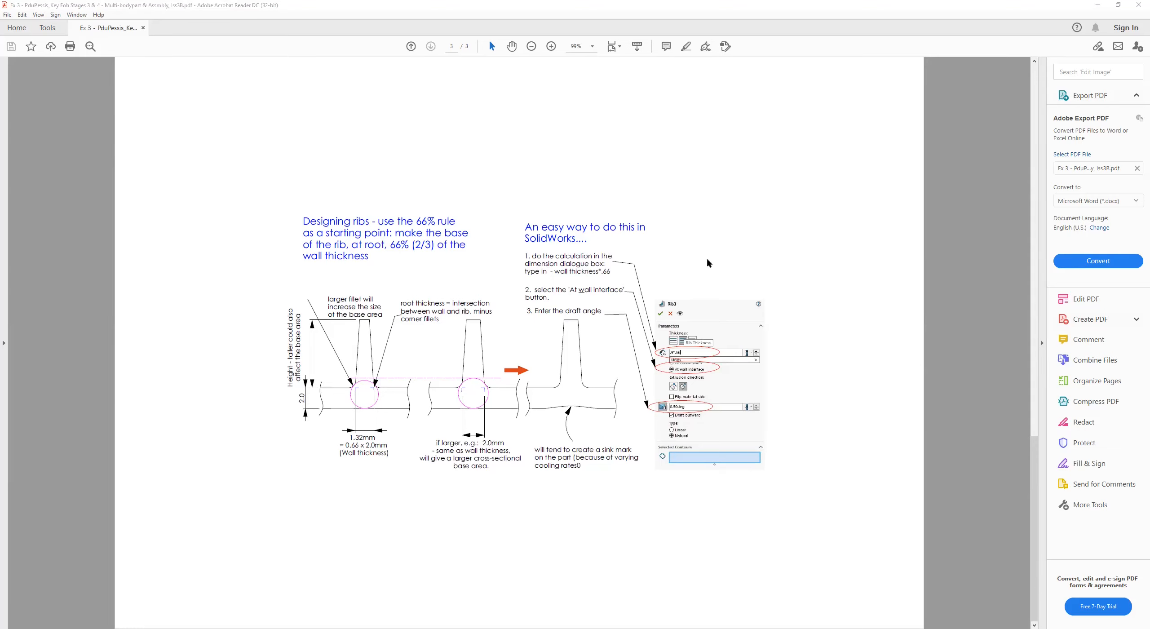
mouse_move(779, 252)
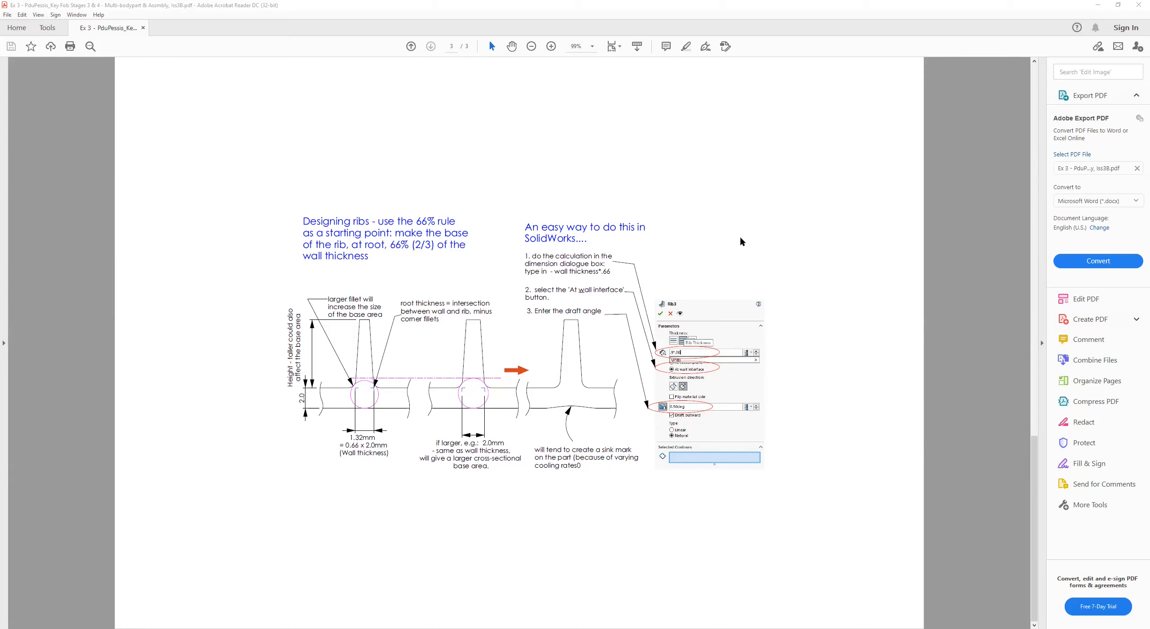
mouse_move(731, 231)
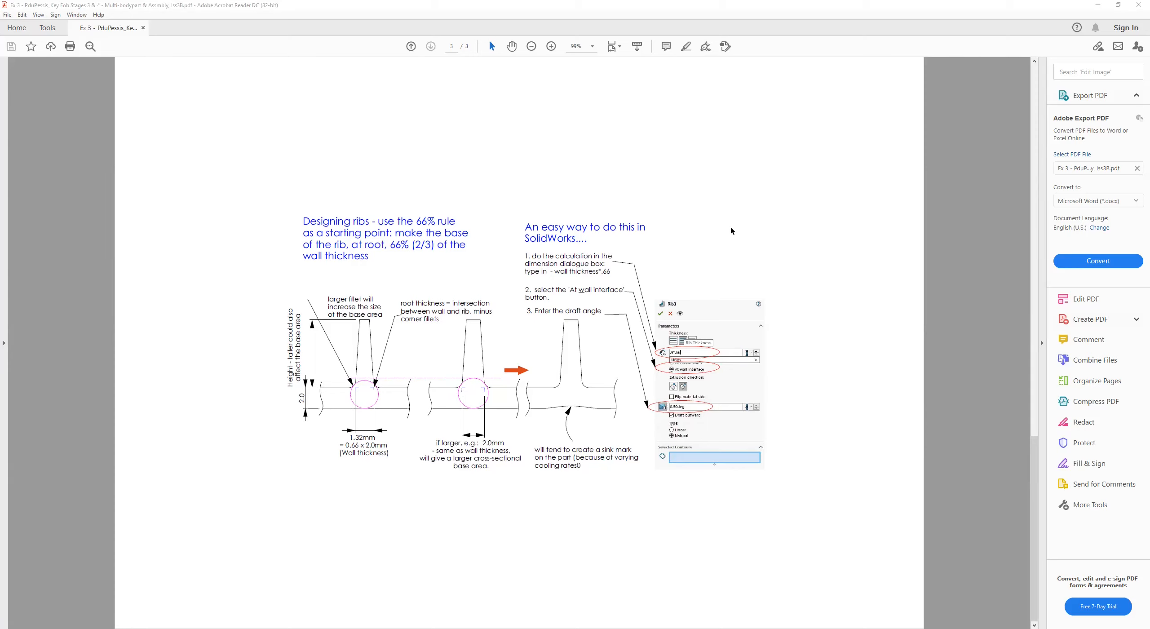
mouse_move(667, 246)
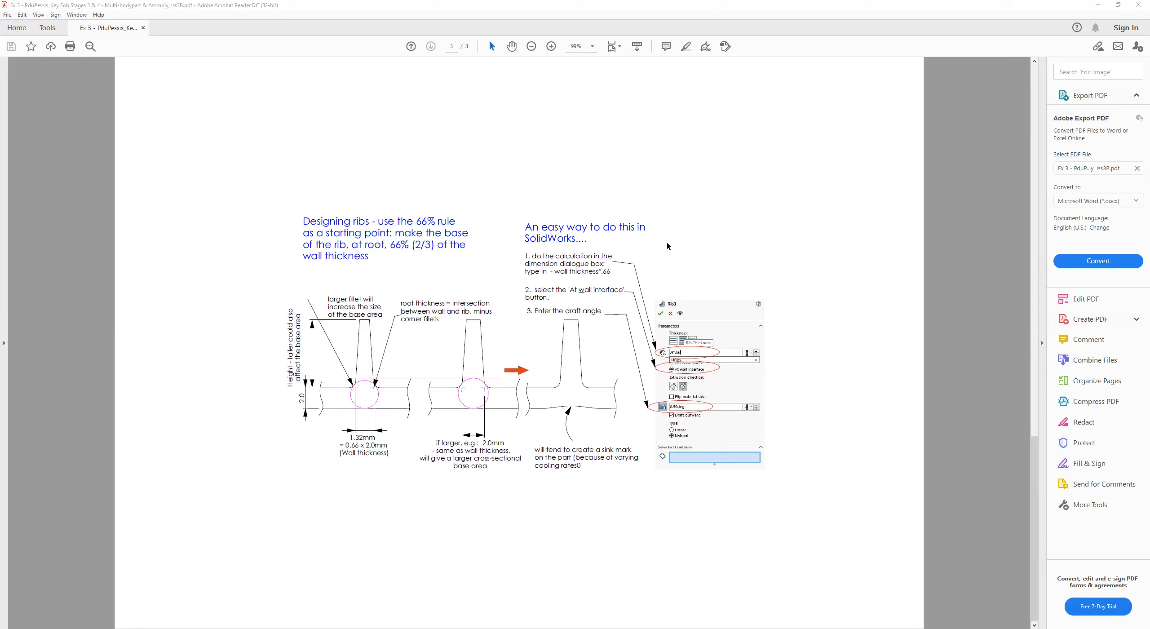
mouse_move(767, 209)
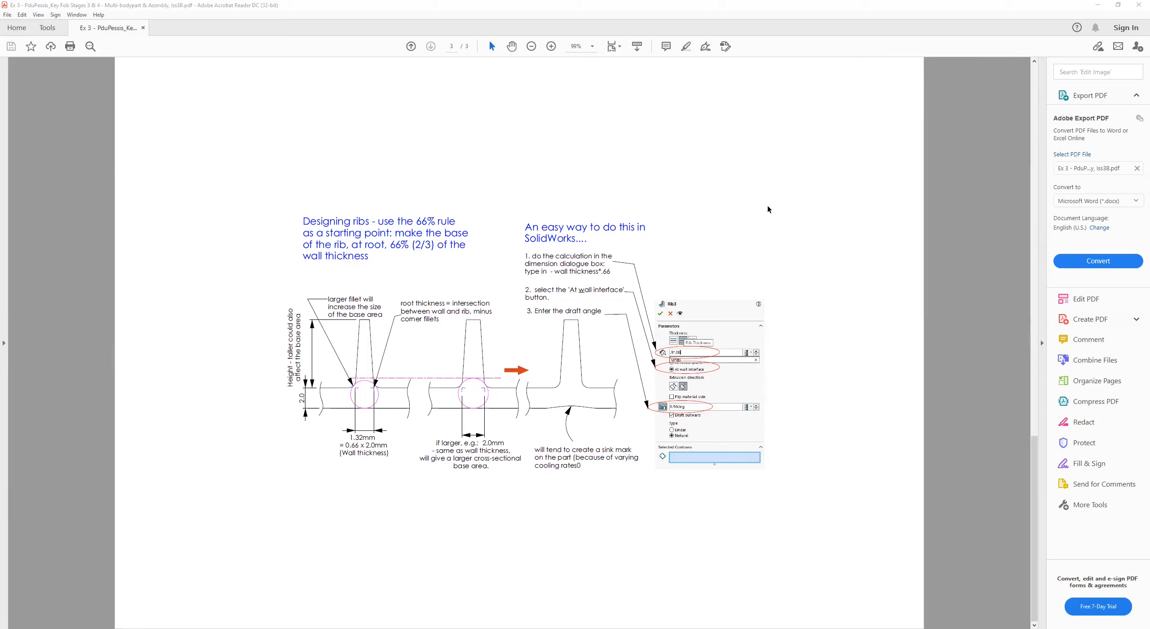
mouse_move(756, 228)
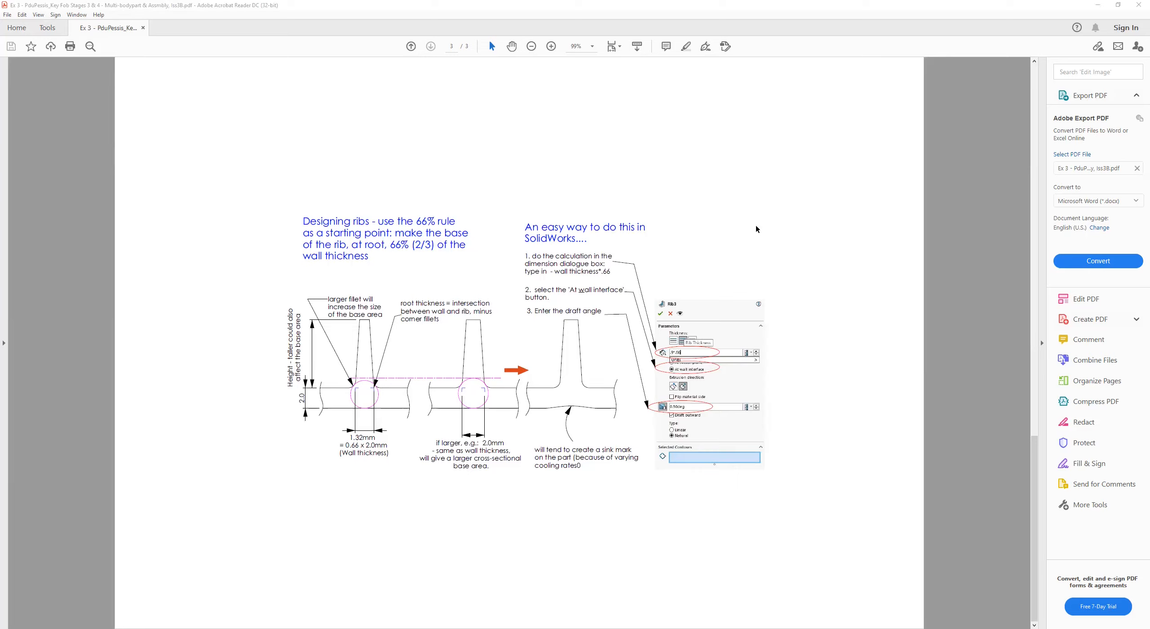